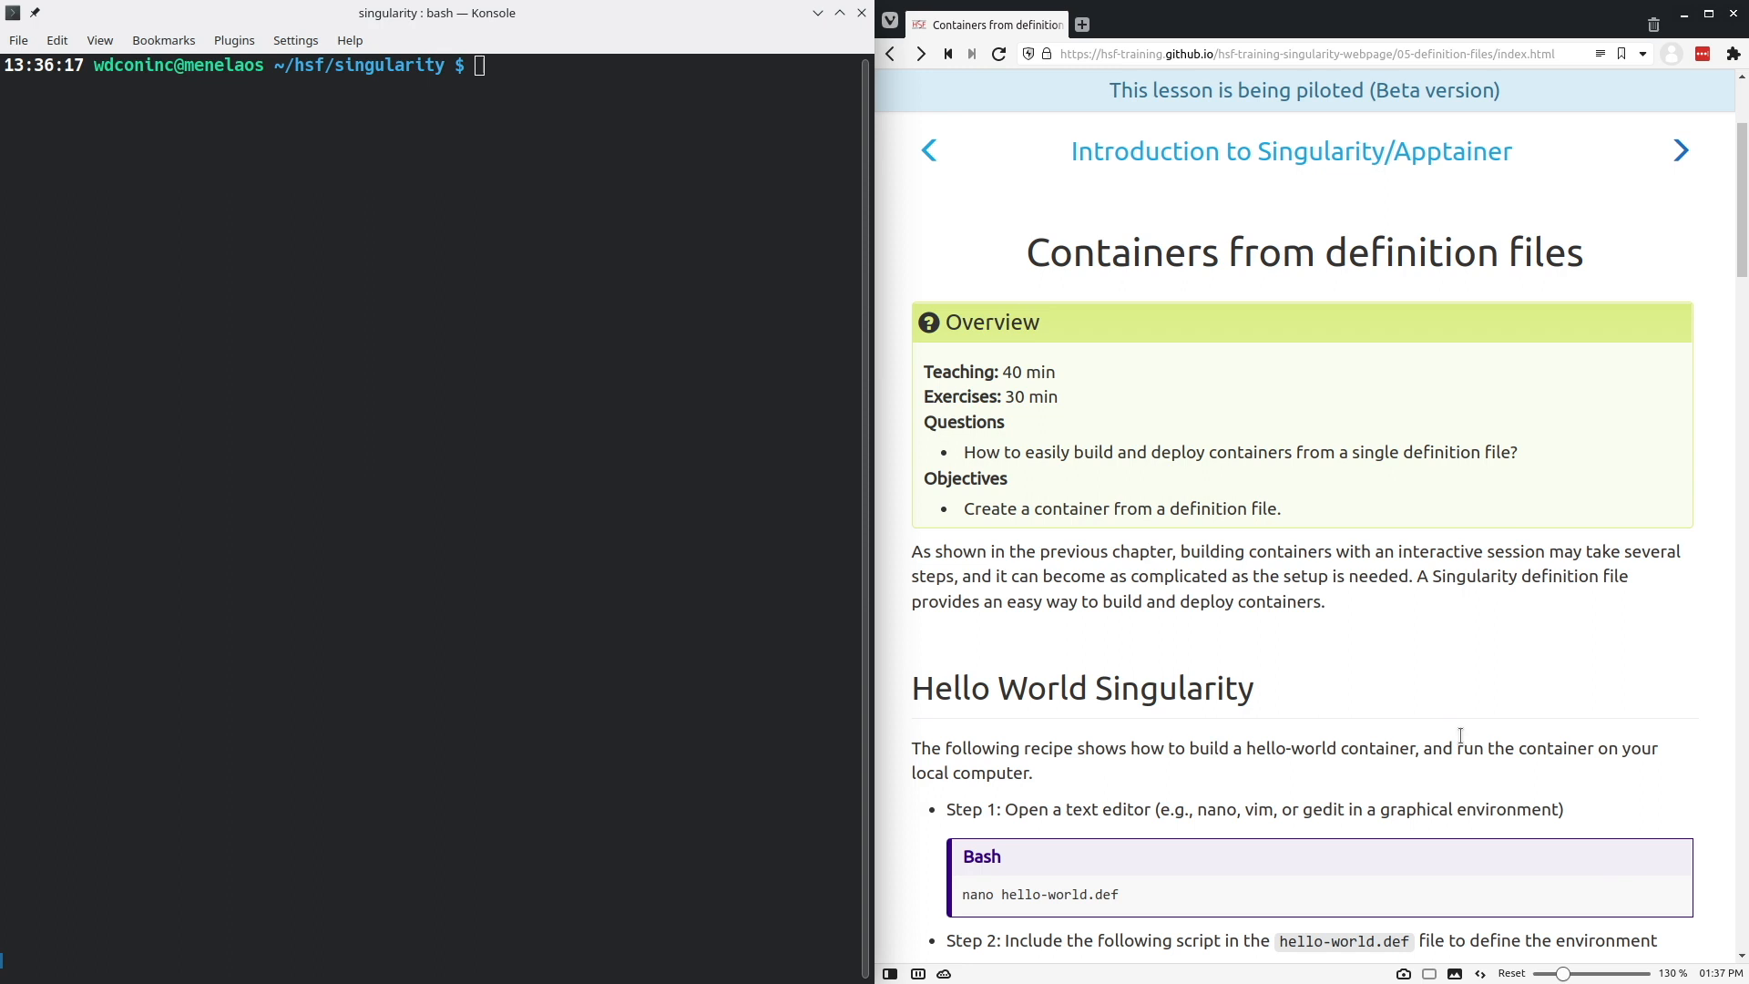
{"action": "mouse_move", "coordinate": [1465, 743]}
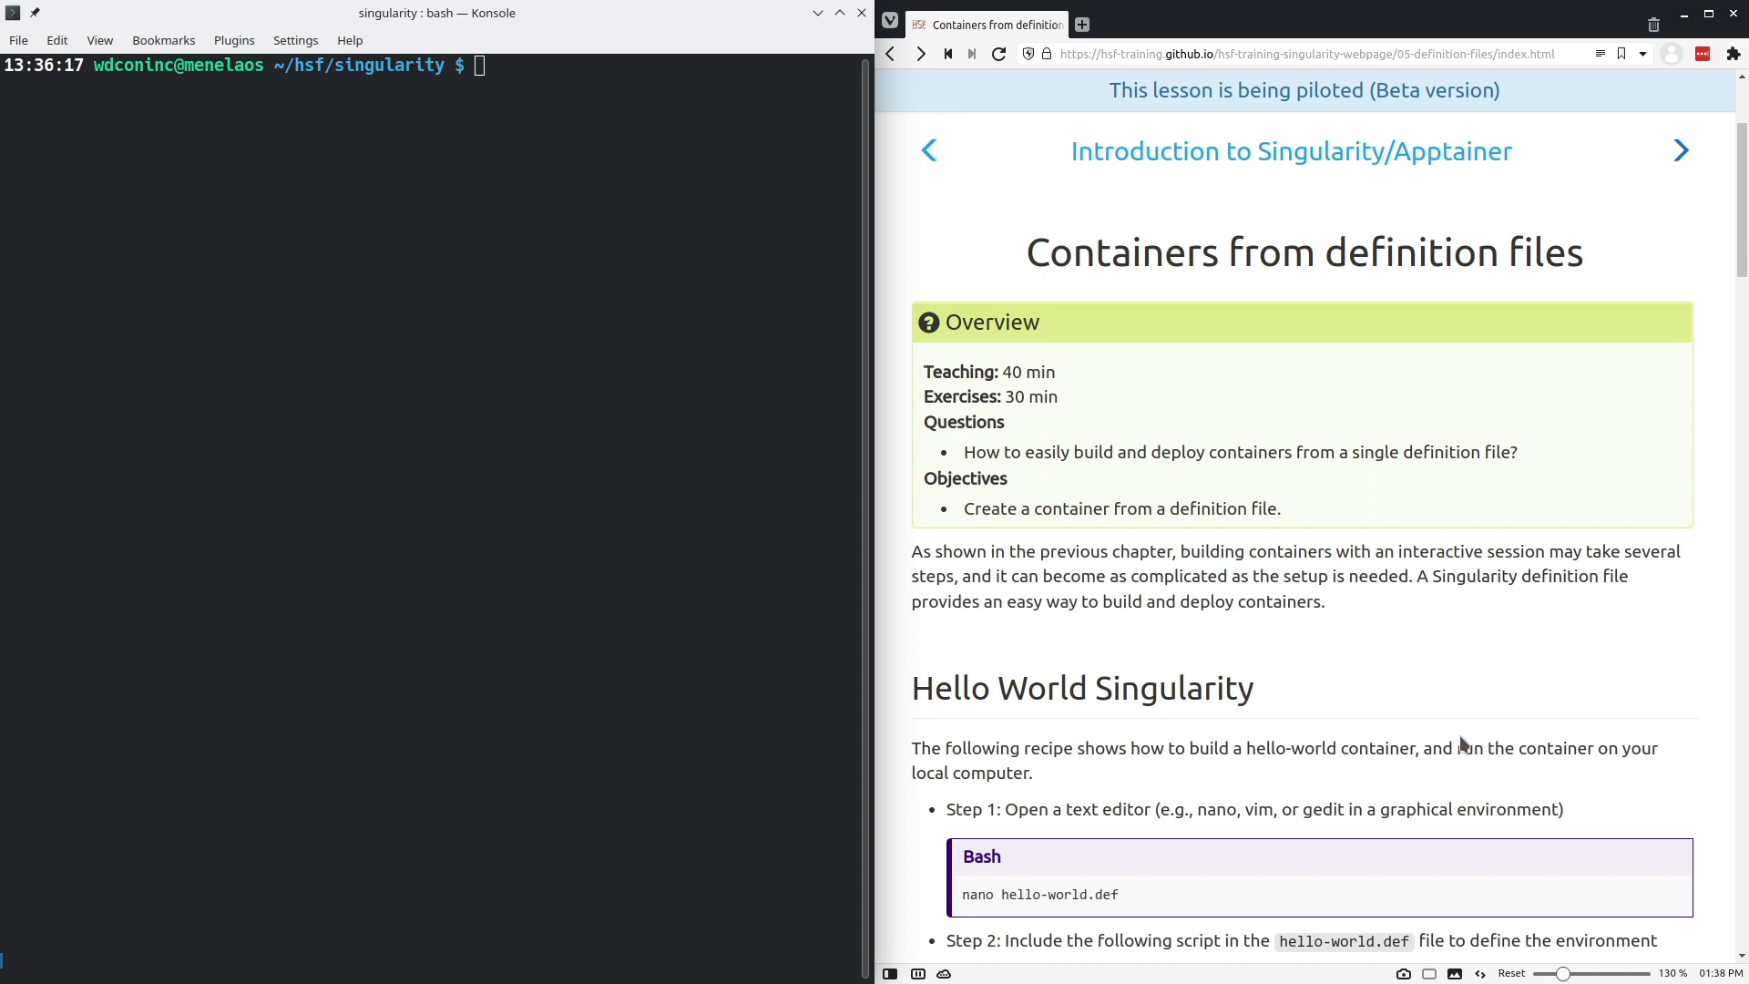
{"action": "mouse_move", "coordinate": [1494, 647]}
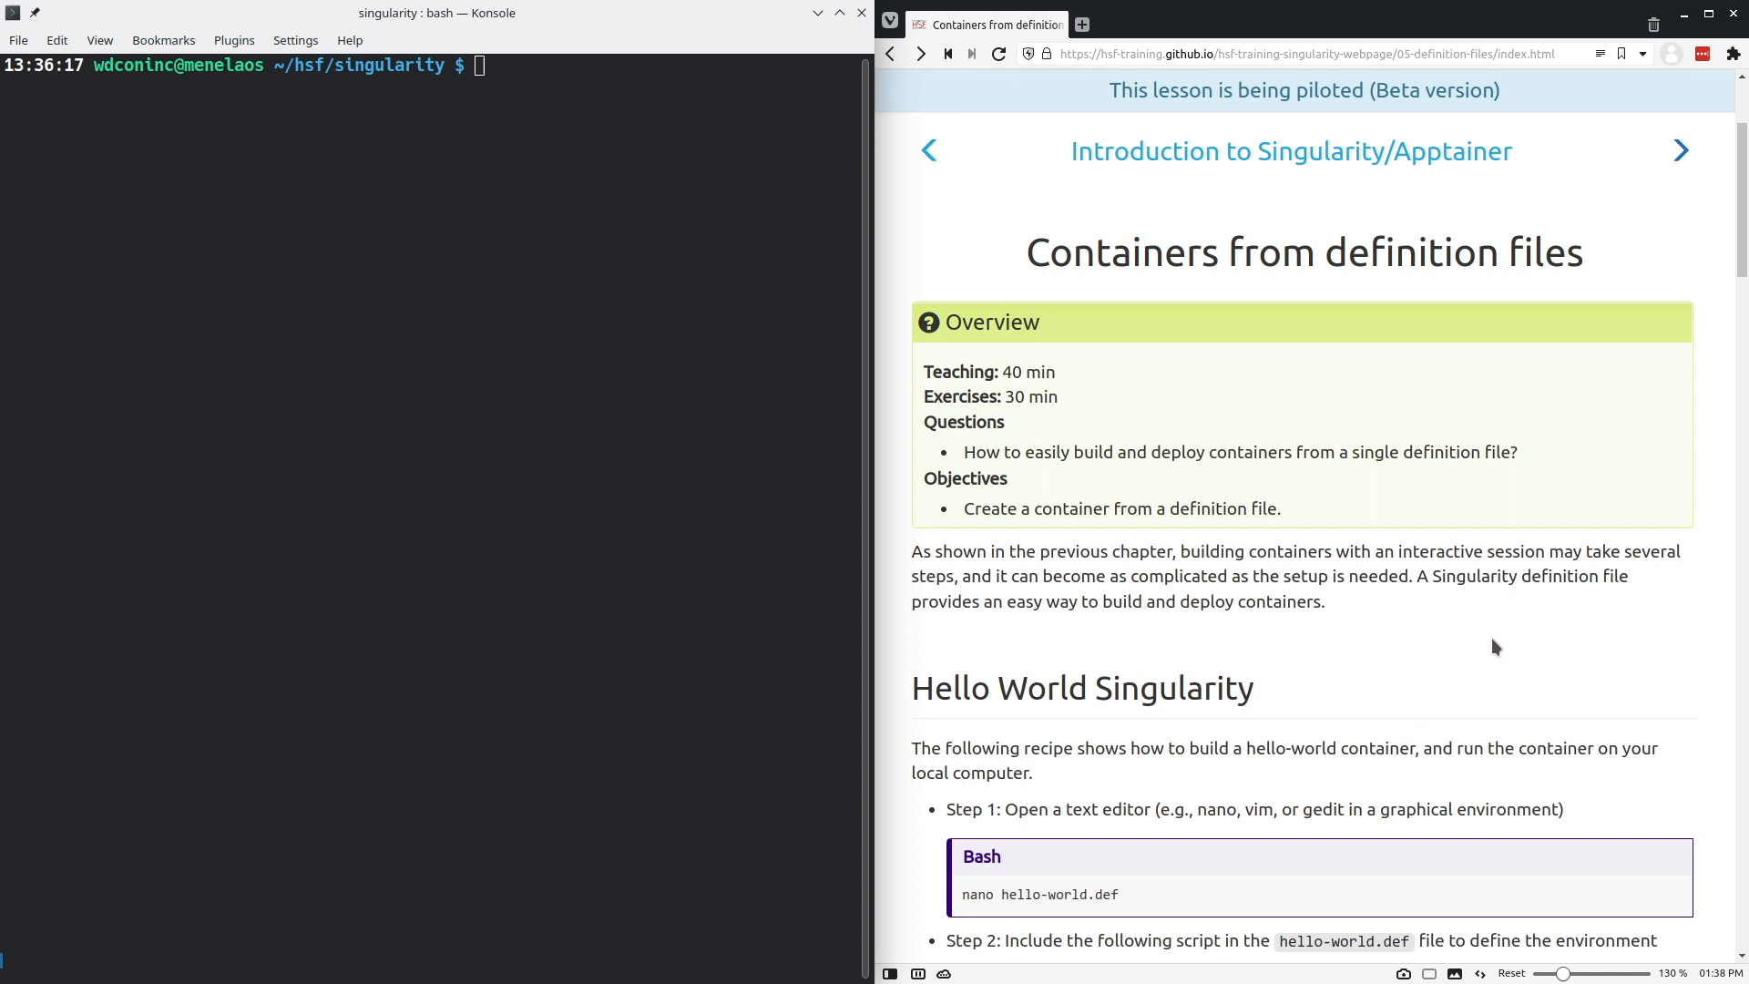
{"action": "mouse_move", "coordinate": [1548, 656]}
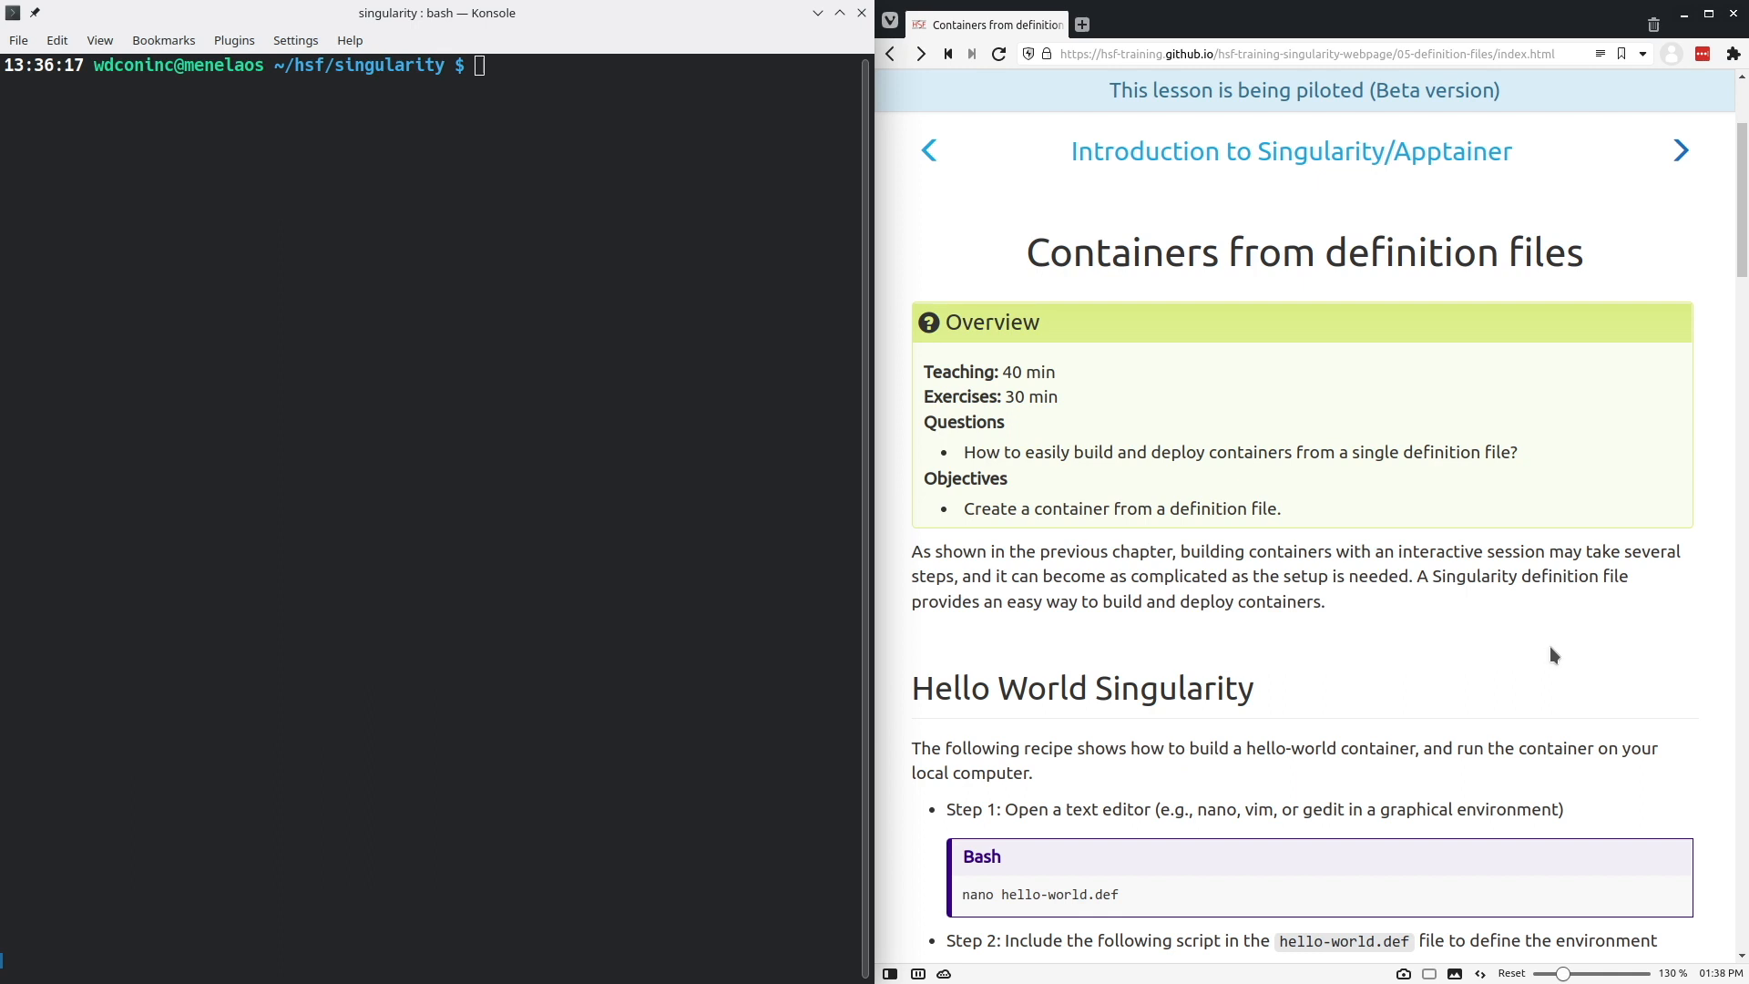
{"action": "mouse_move", "coordinate": [1580, 654]}
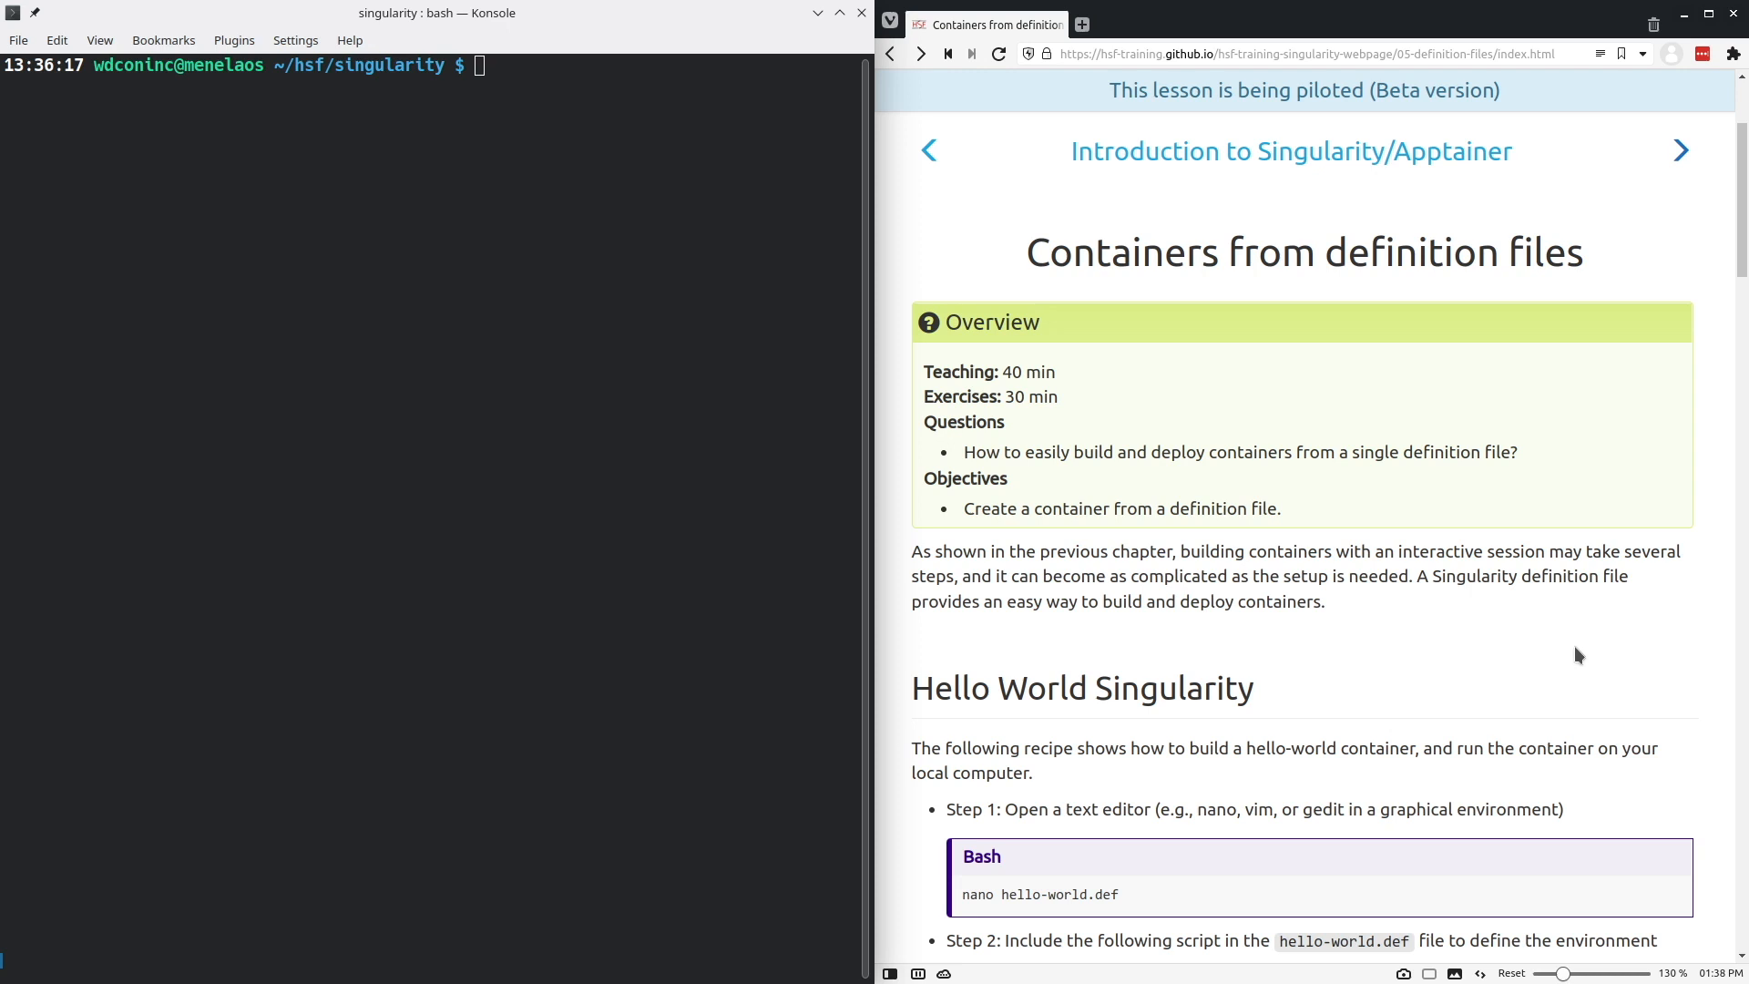
- Scroll the lesson down to the helloworld.sif build-output explanation
{"action": "scroll", "scroll_direction": "down", "scroll_amount": 3}
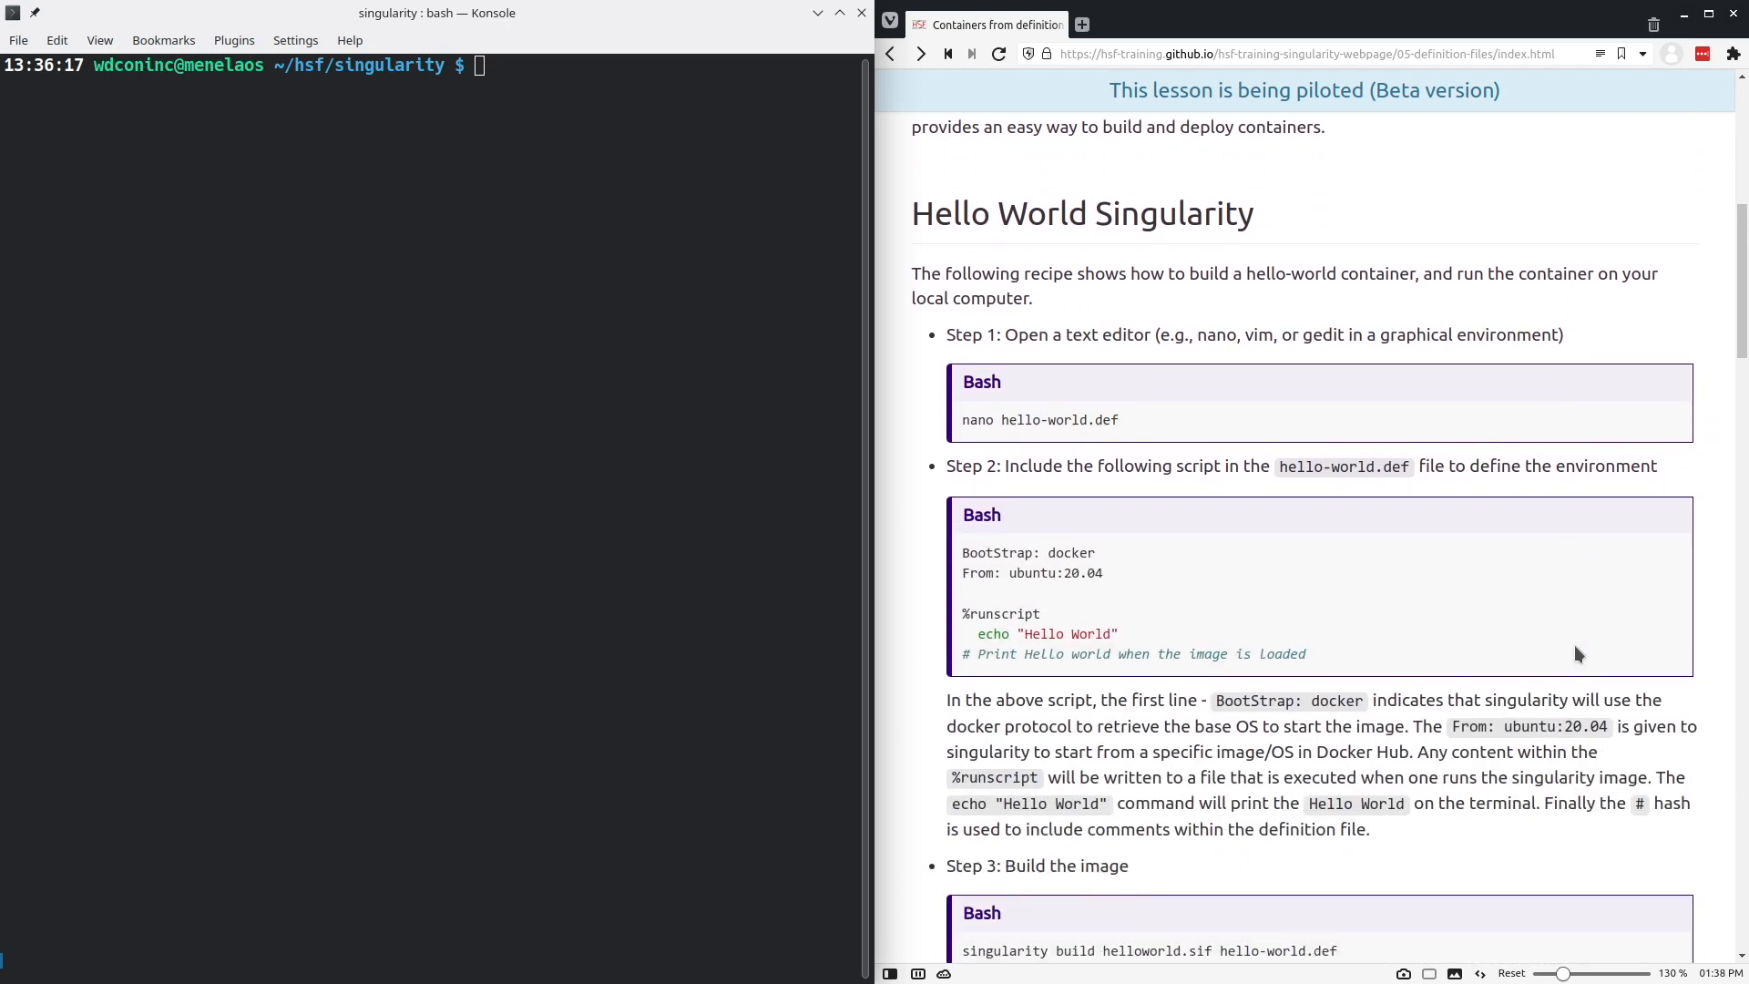
{"action": "scroll", "scroll_direction": "down", "scroll_amount": 3}
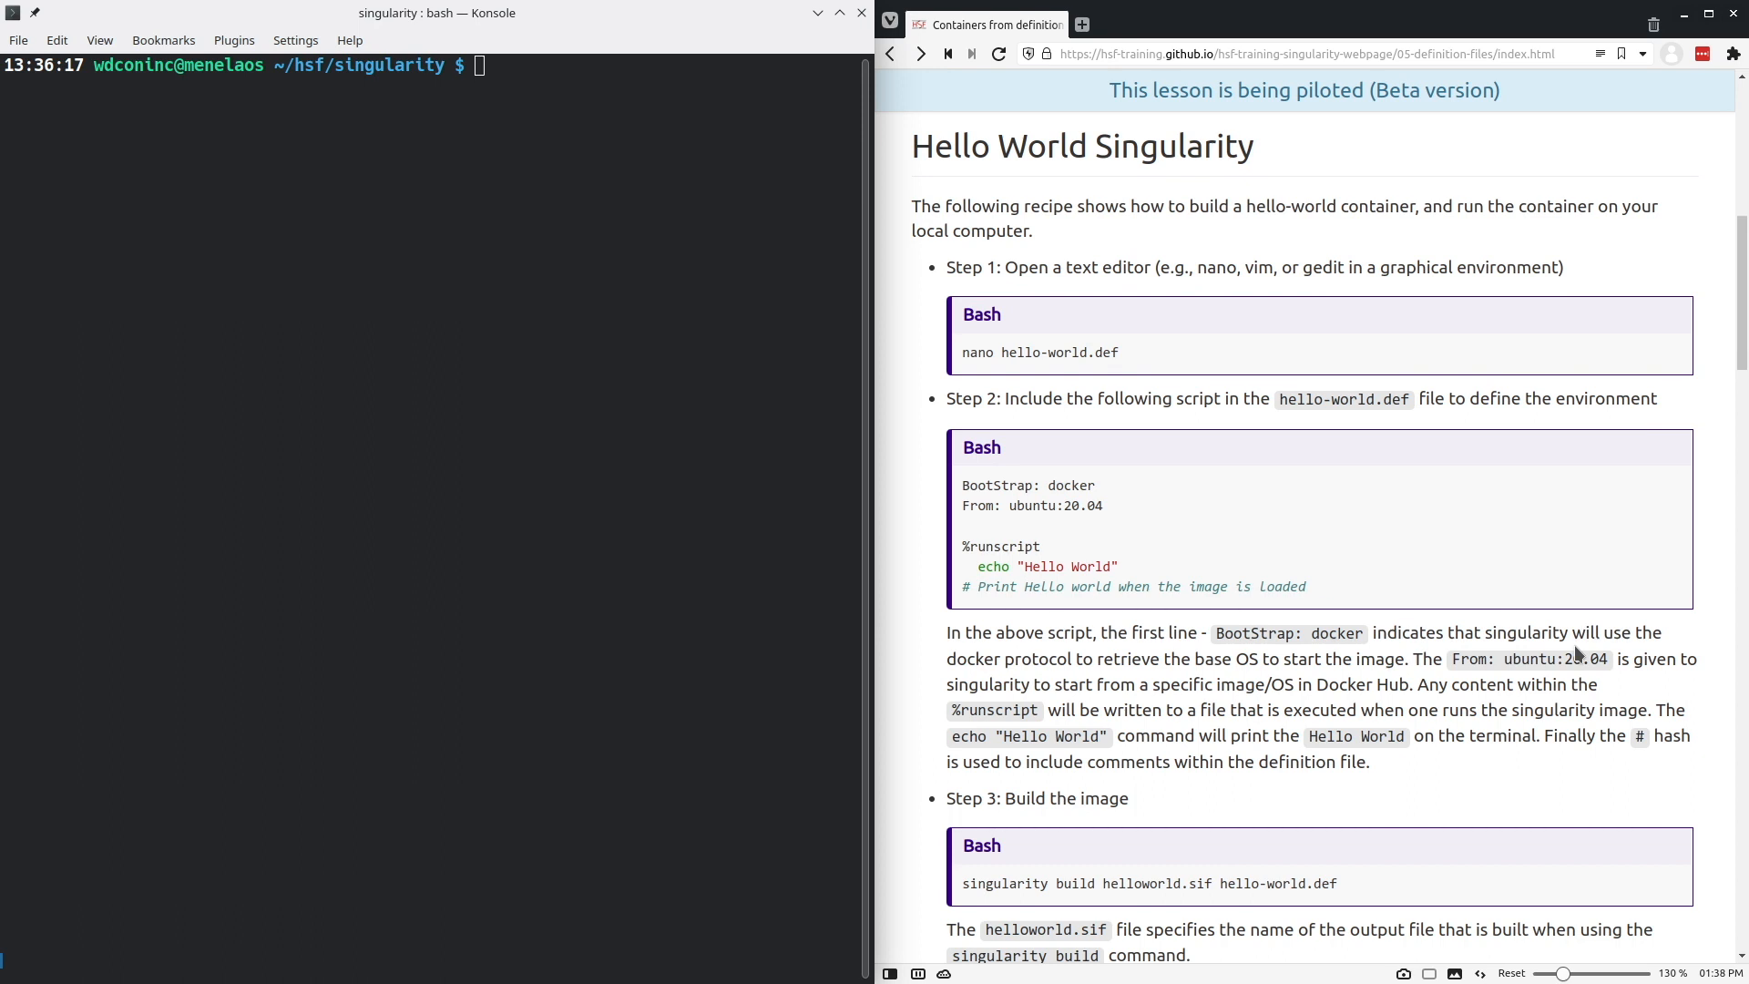
{"action": "mouse_move", "coordinate": [1077, 434]}
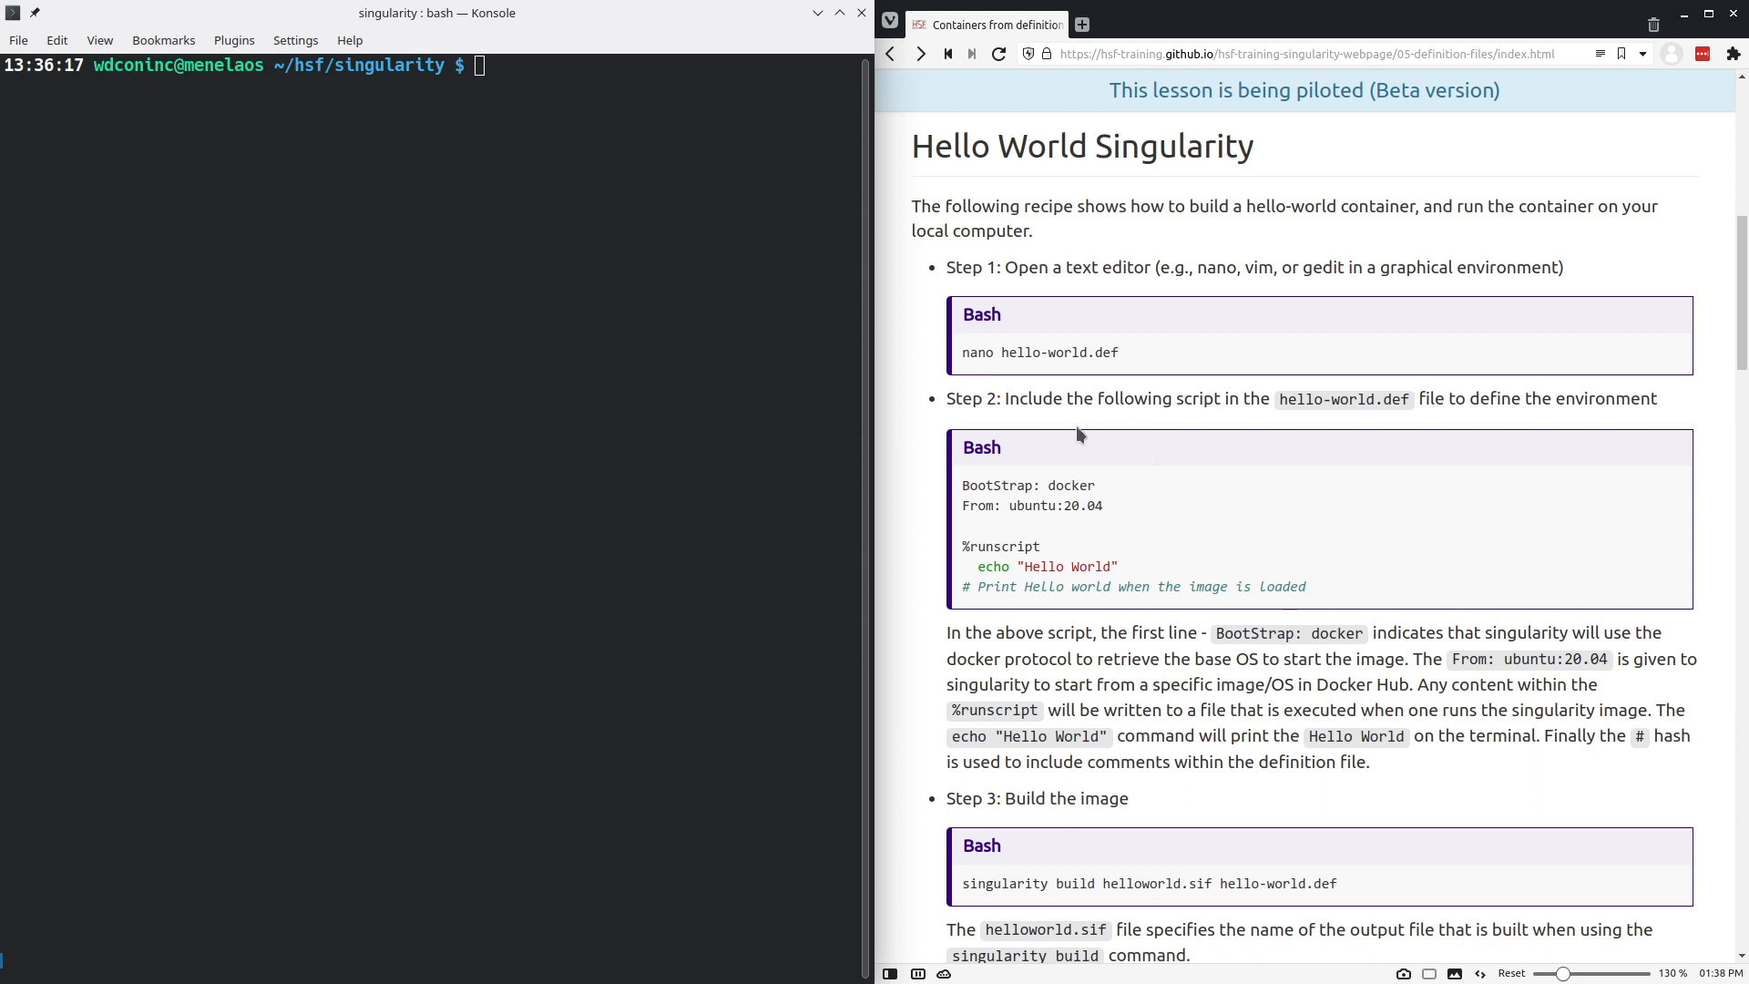
- Start nano on a new, empty hello-world.def file
{"action": "type", "text": "na"}
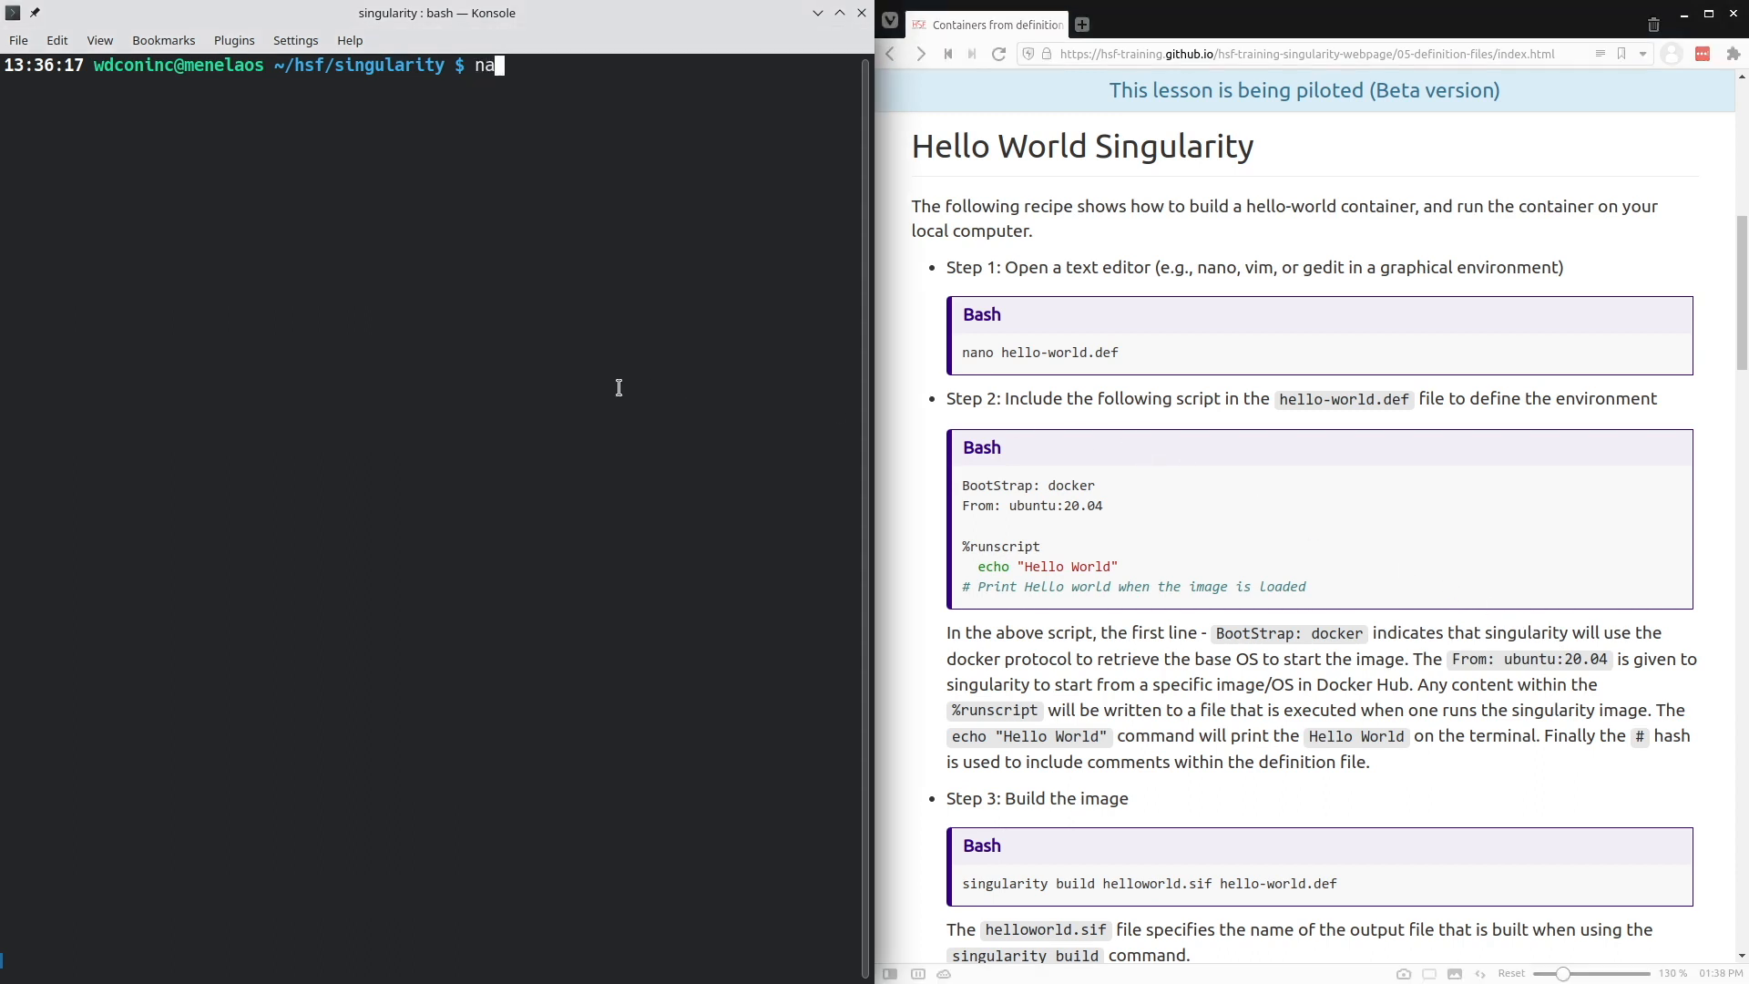
{"action": "type", "text": "no"}
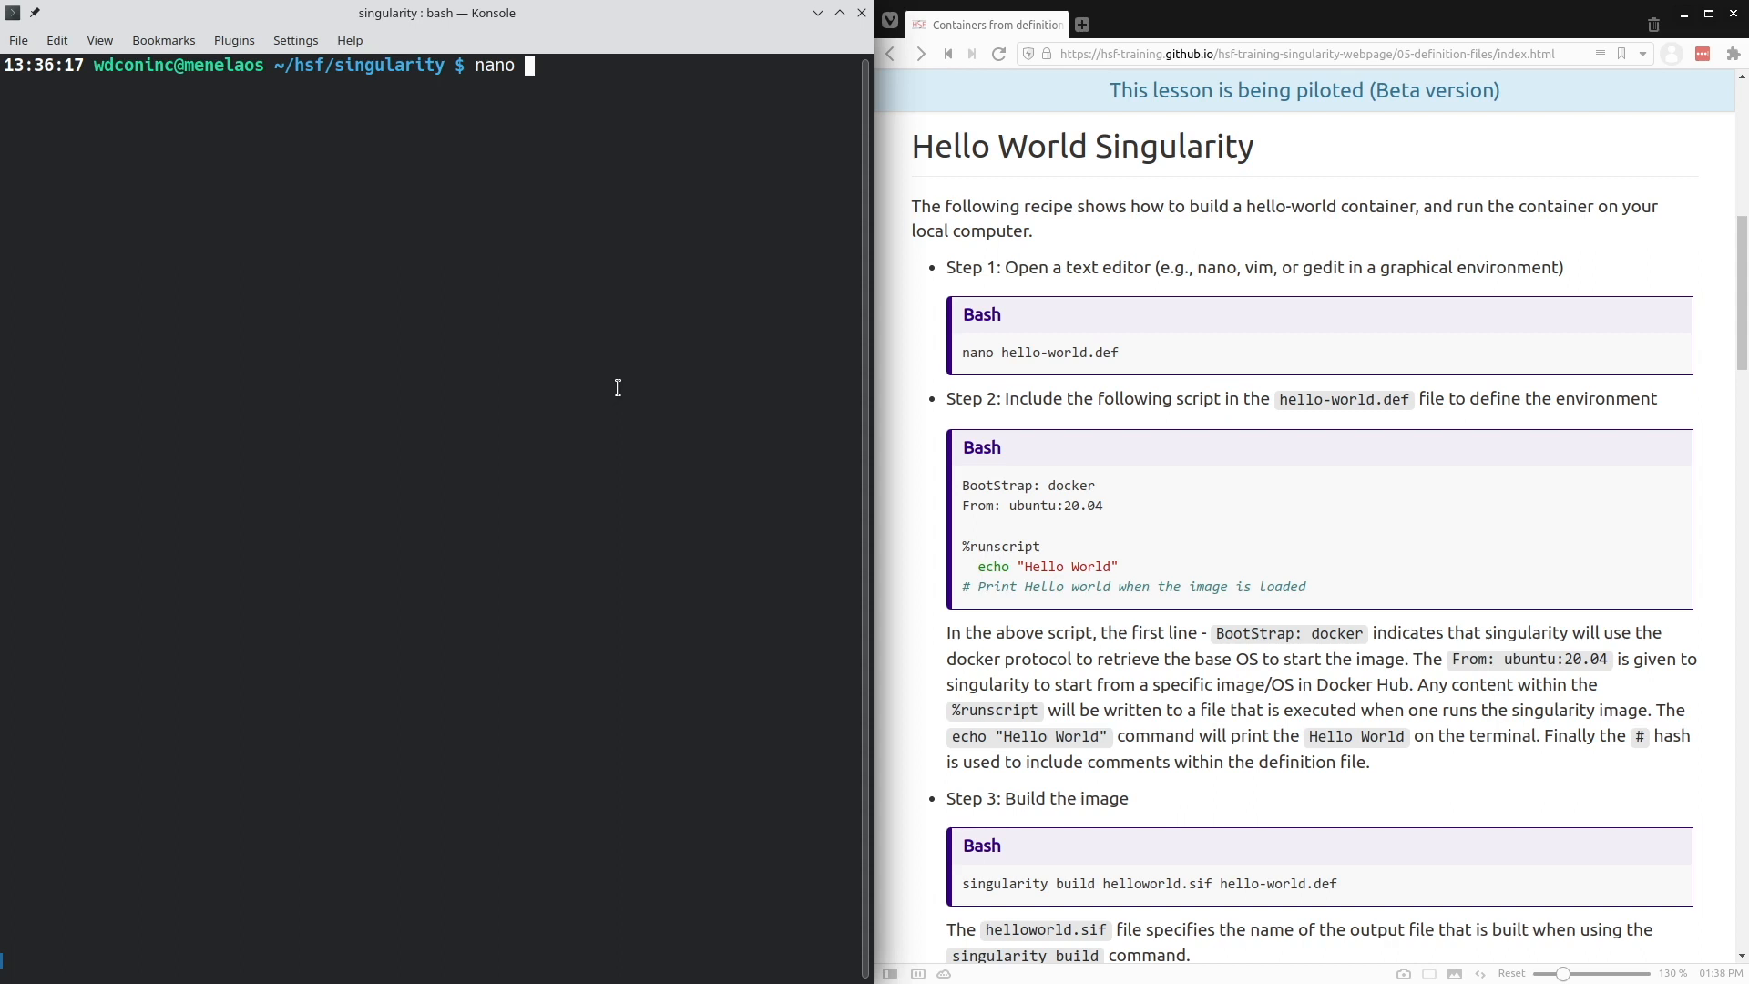
{"action": "type", "text": "hello-wo"}
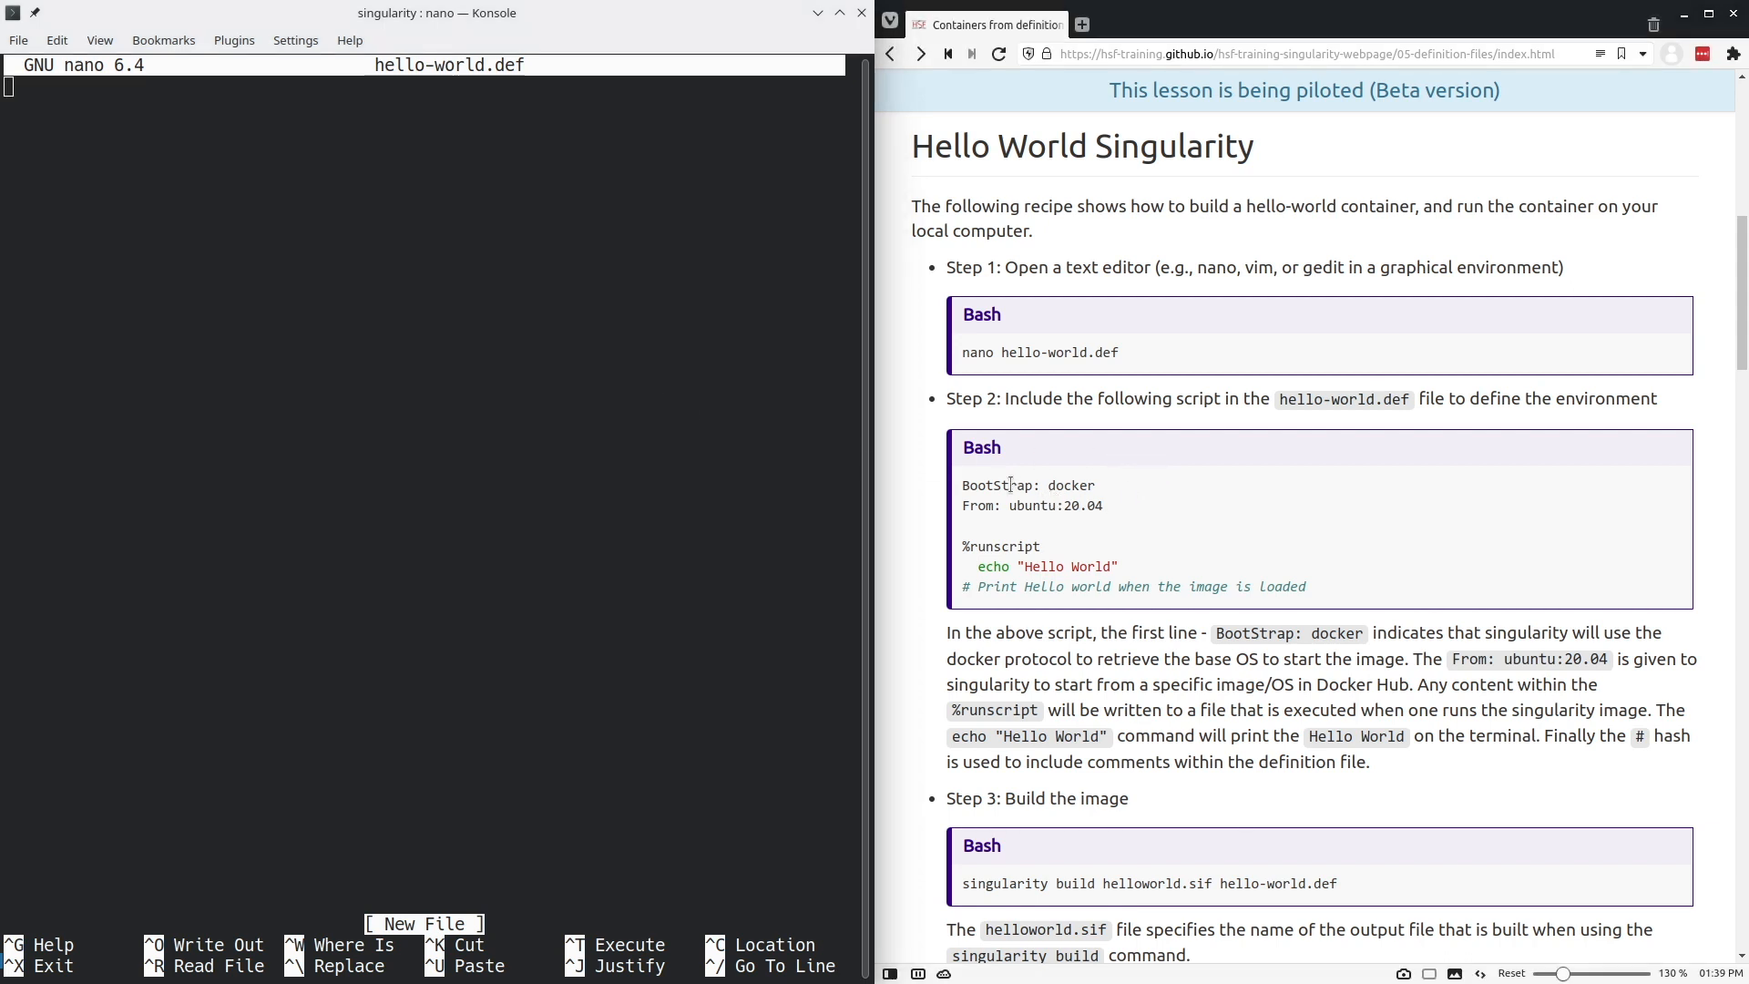
{"action": "mouse_move", "coordinate": [1141, 492]}
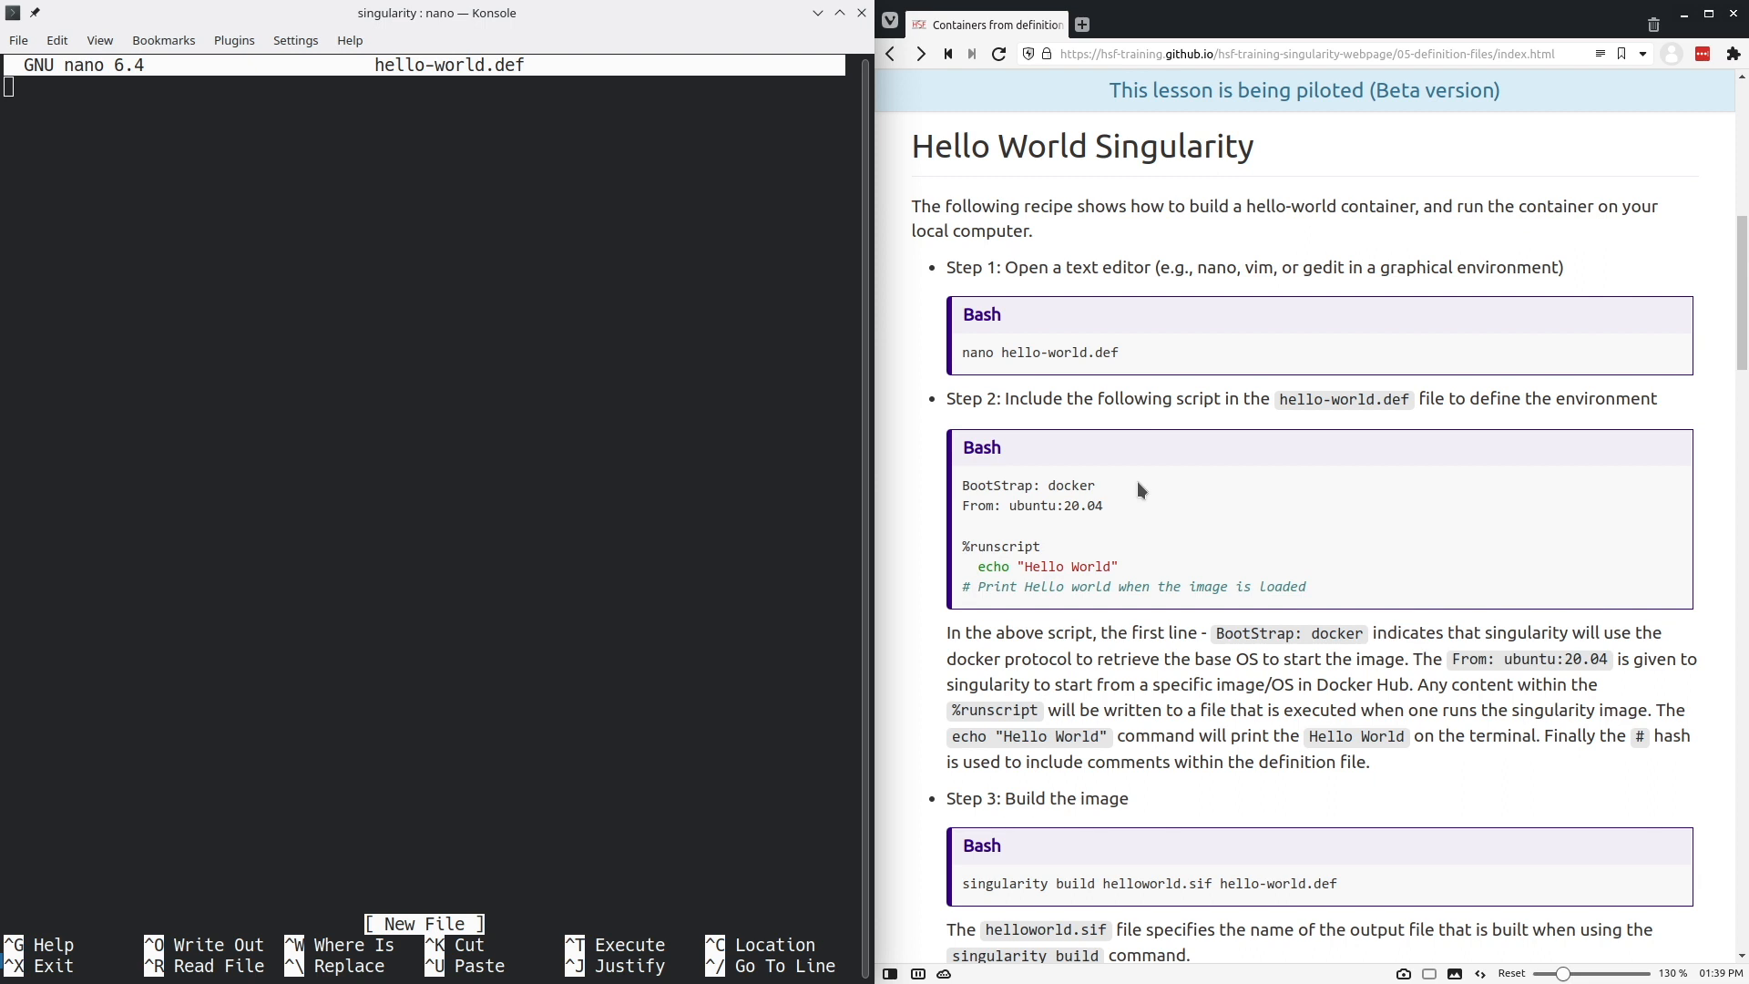
{"action": "mouse_move", "coordinate": [1115, 512]}
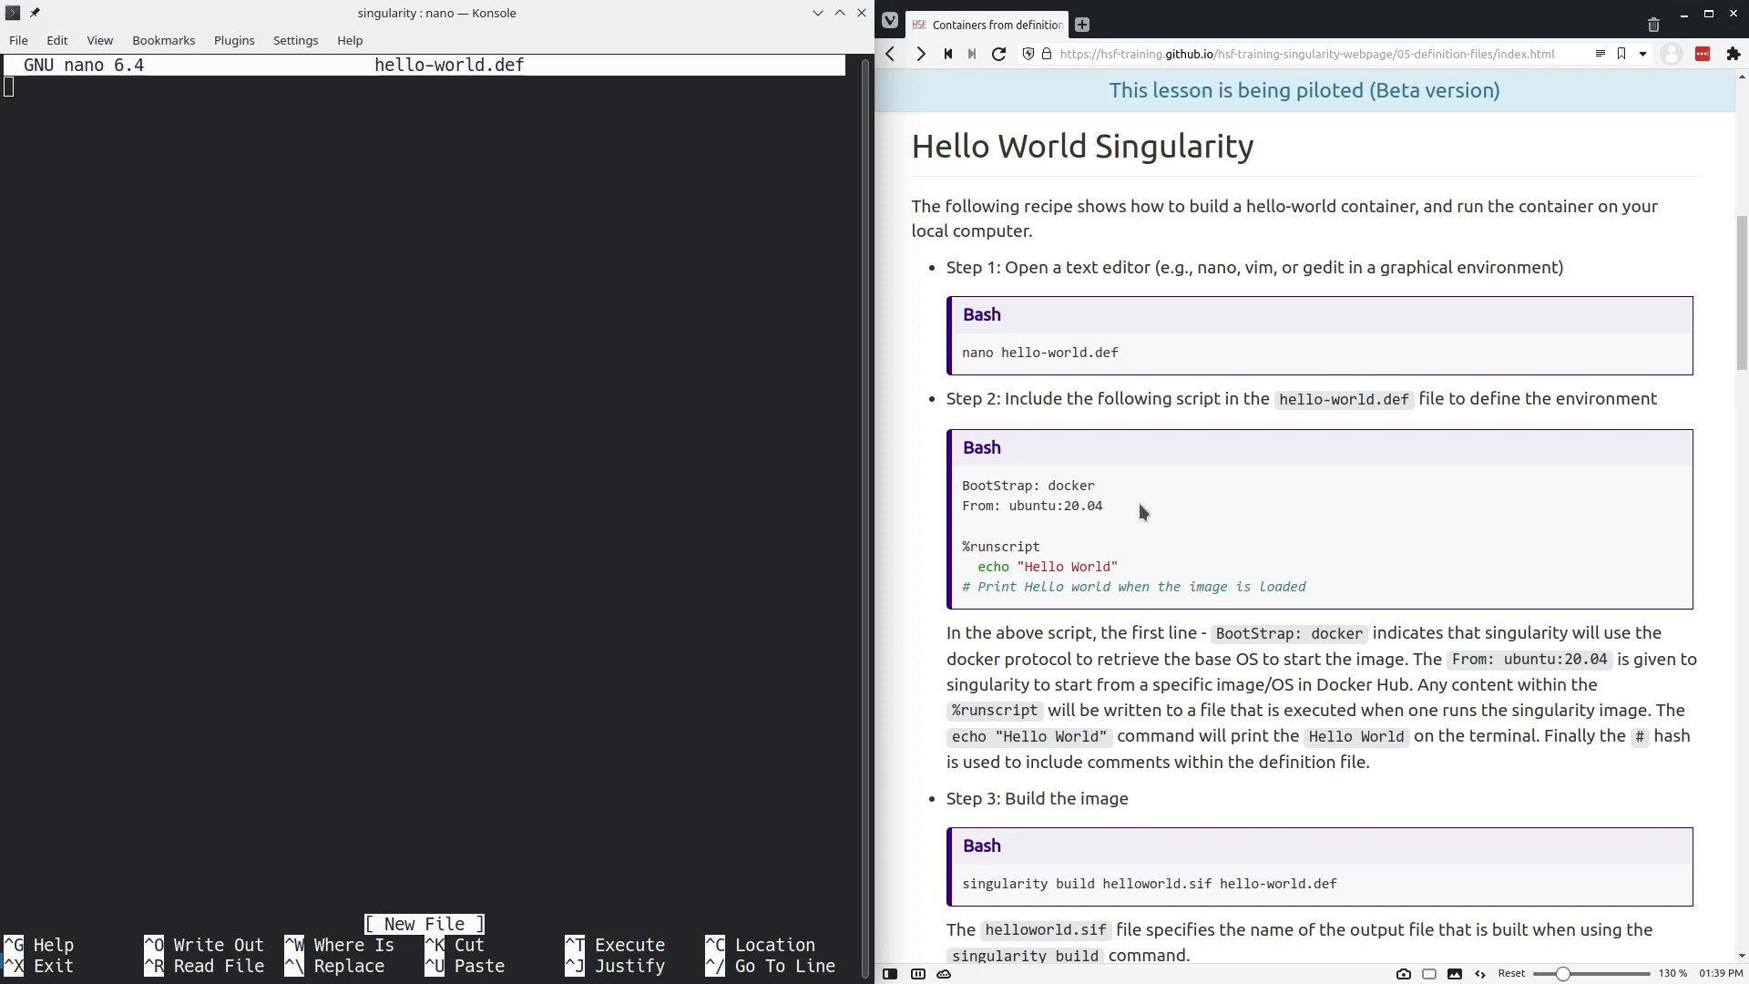
{"action": "mouse_move", "coordinate": [1013, 507]}
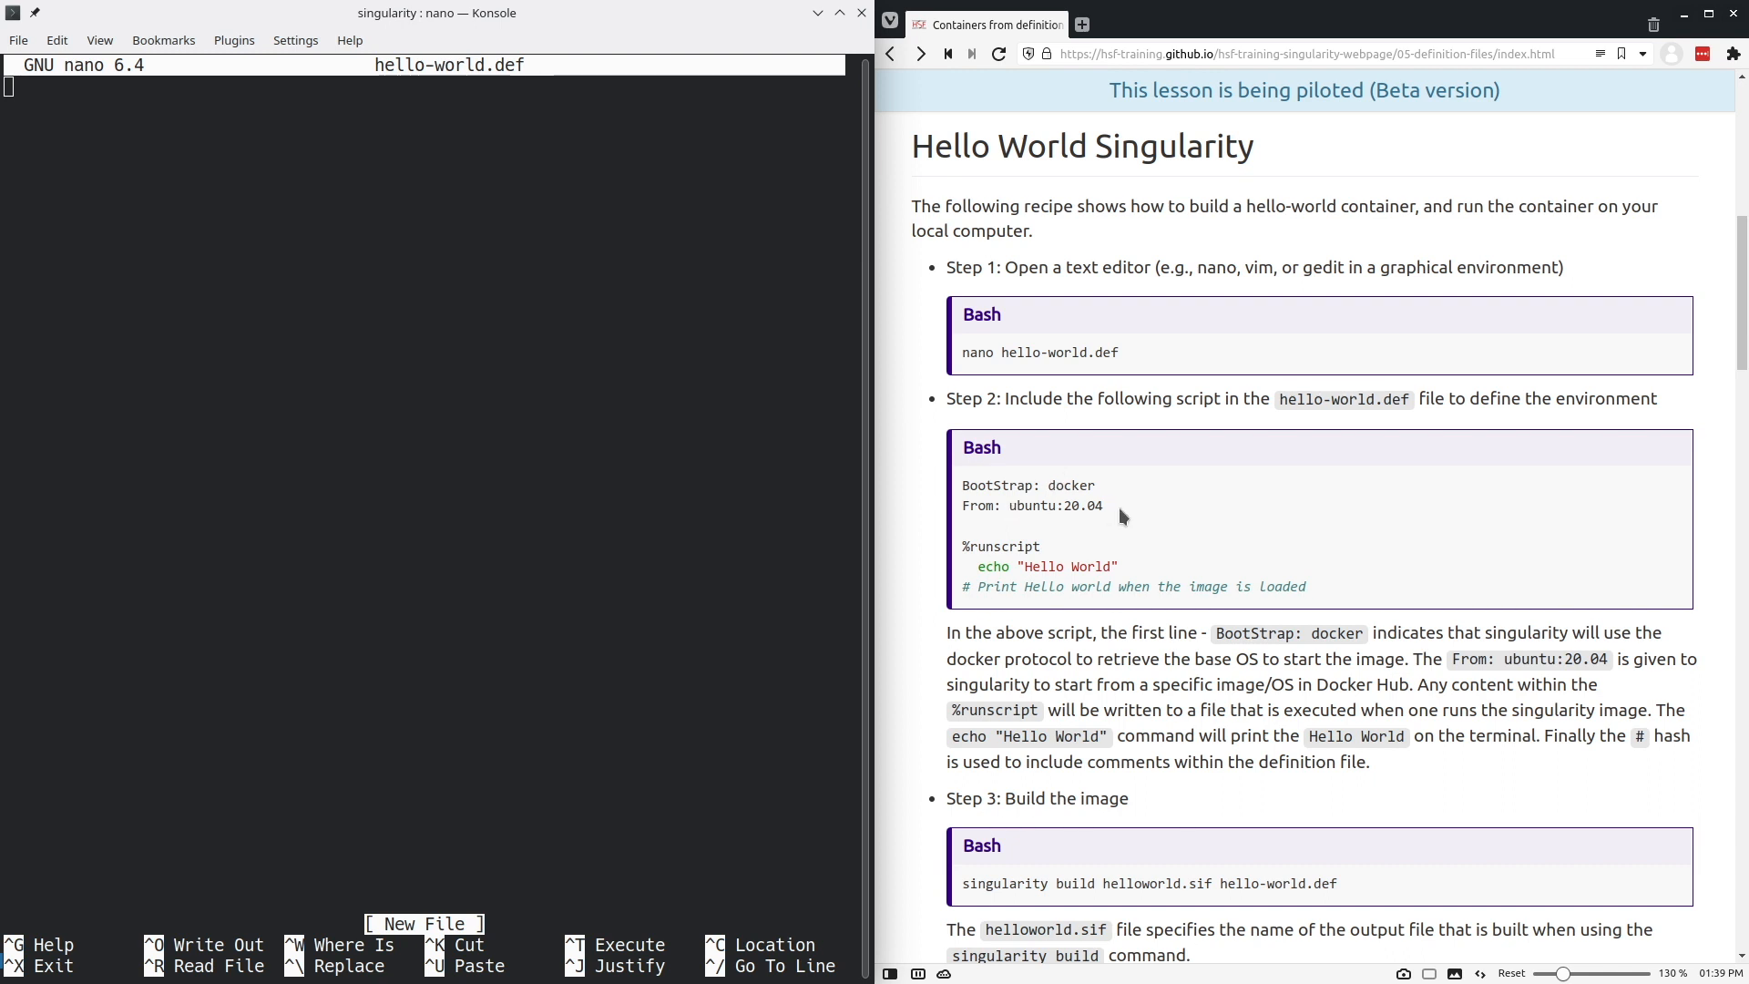
{"action": "mouse_move", "coordinate": [1146, 514]}
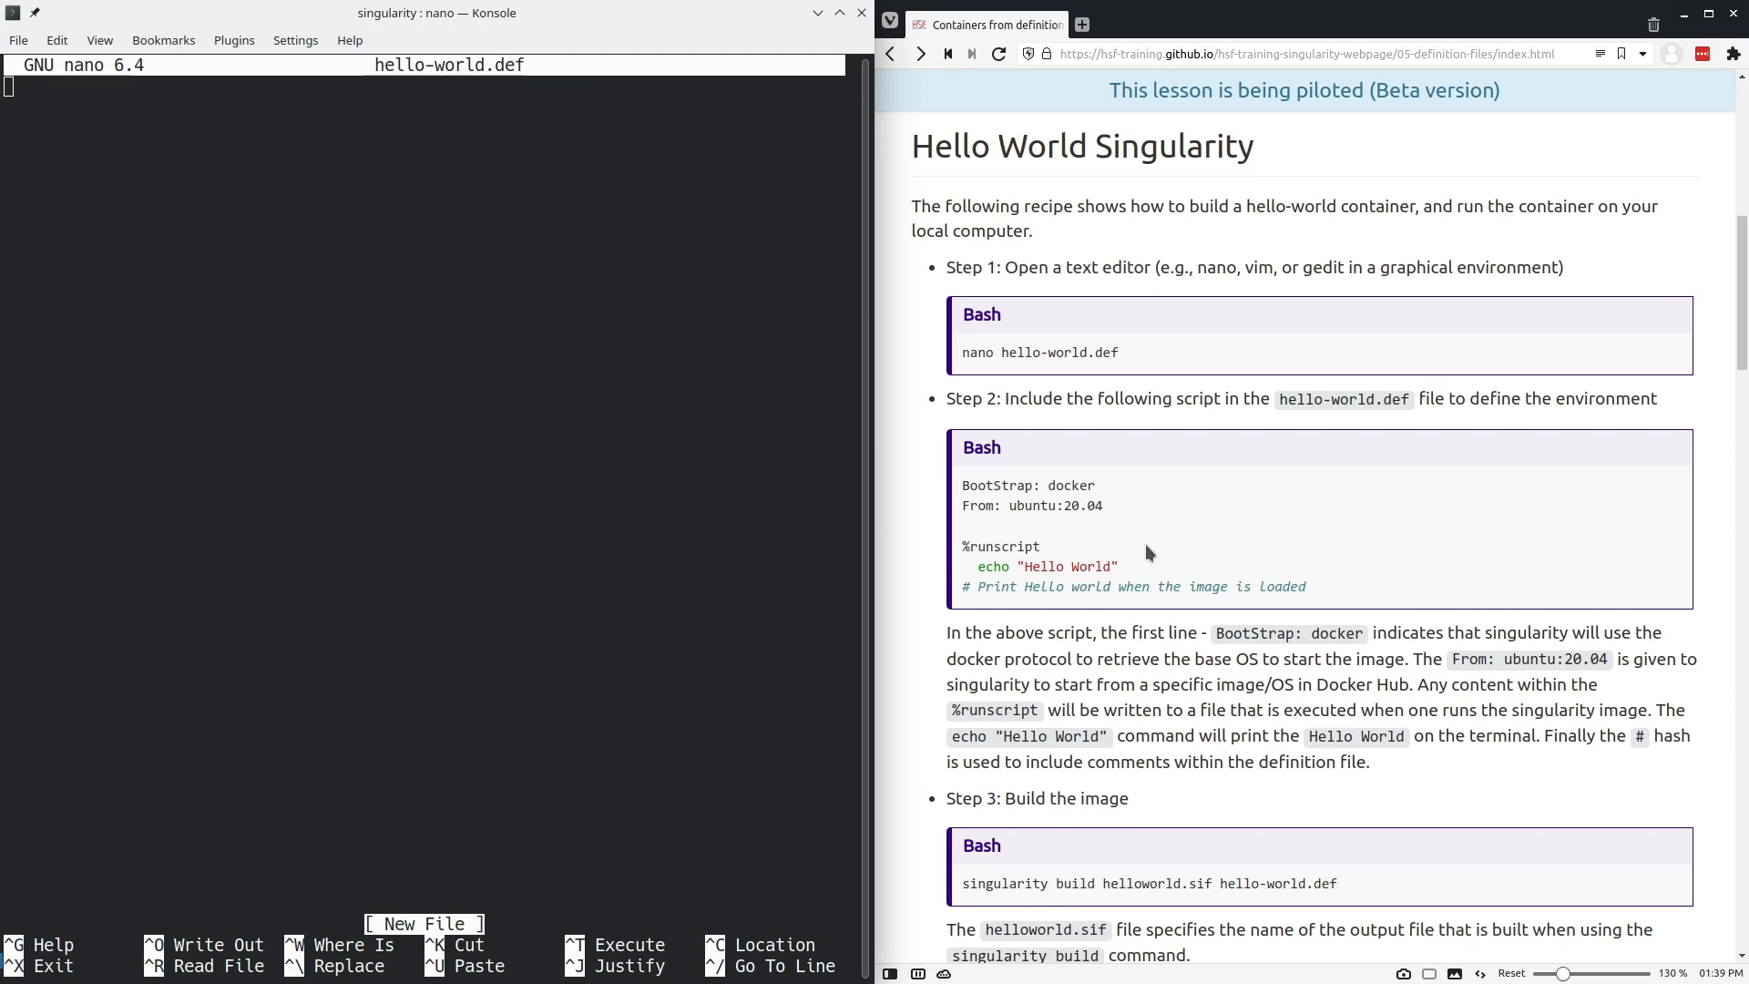
{"action": "mouse_move", "coordinate": [1275, 545]}
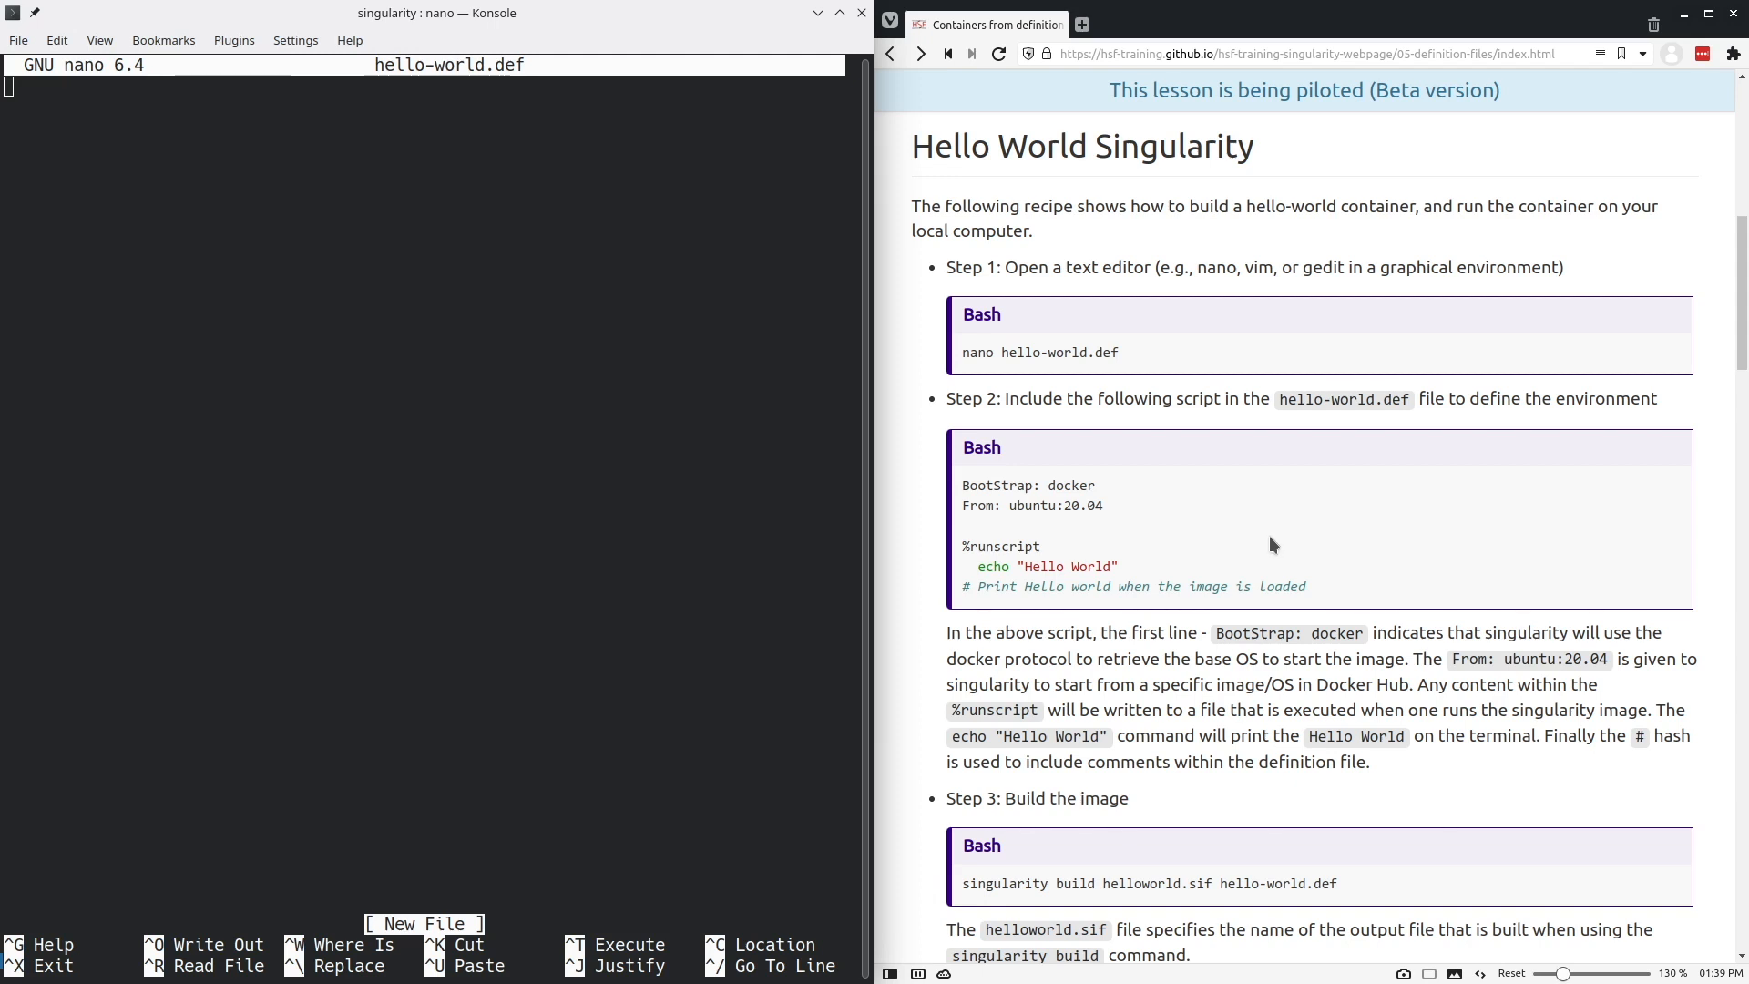
{"action": "mouse_move", "coordinate": [998, 568]}
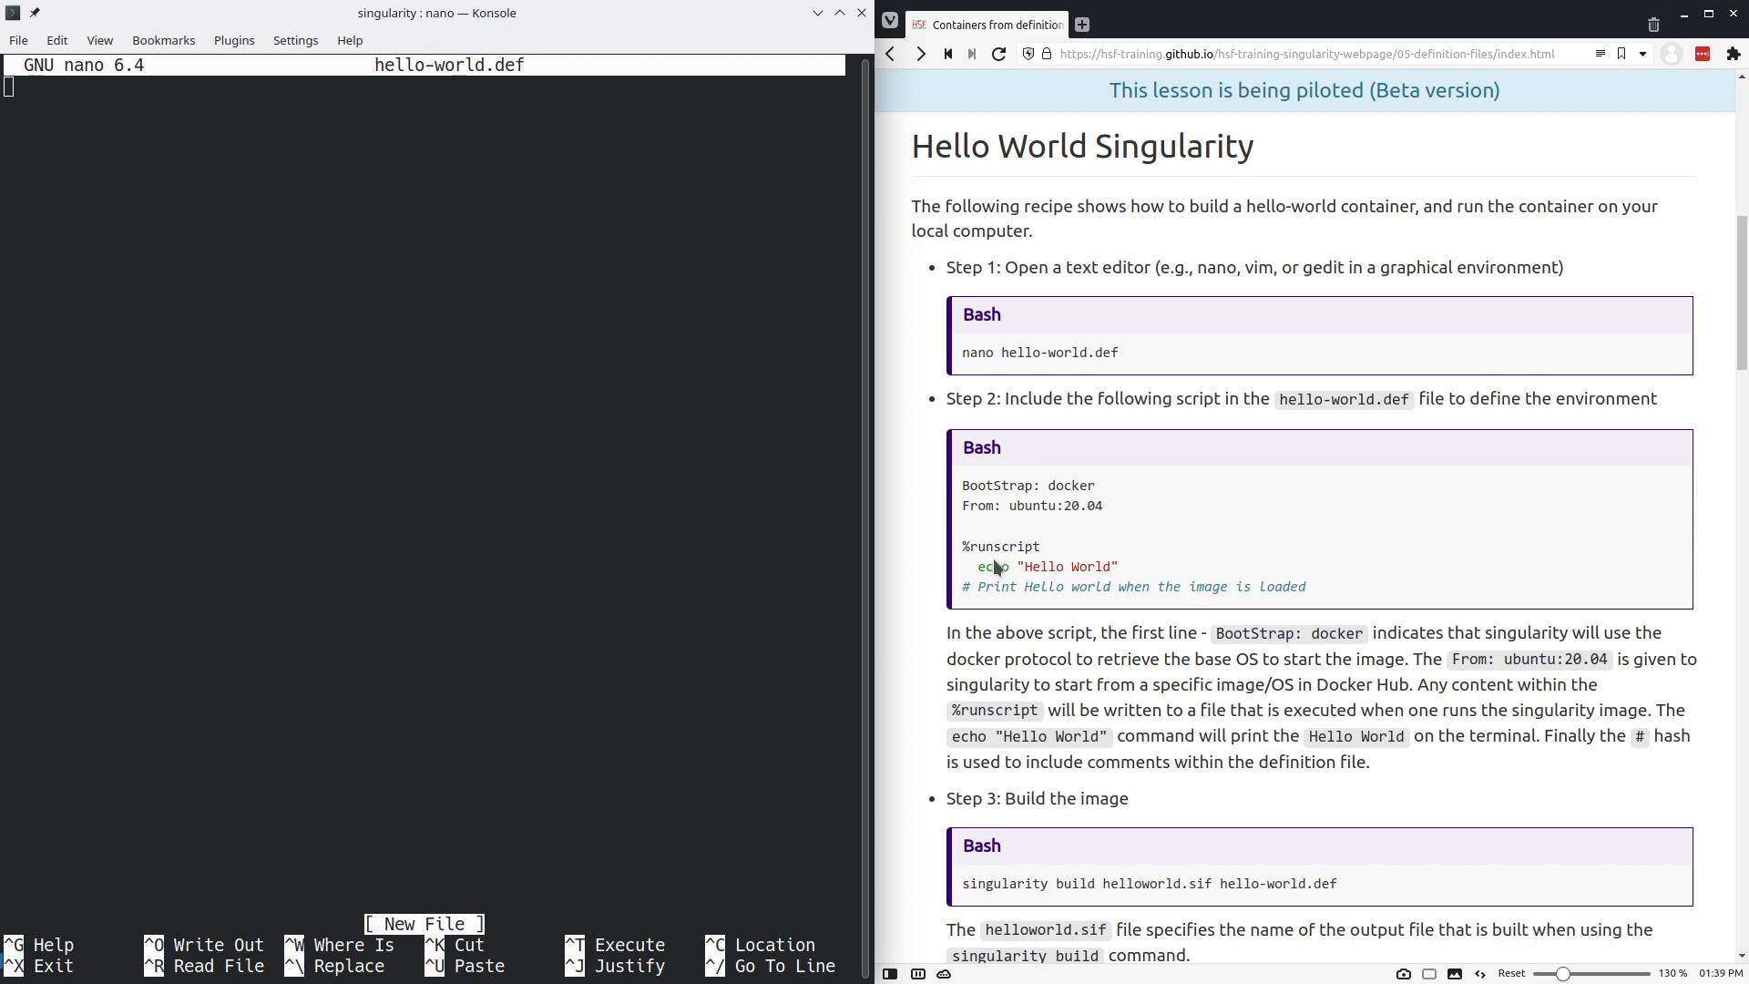
{"action": "double_click", "coordinate": [997, 567]}
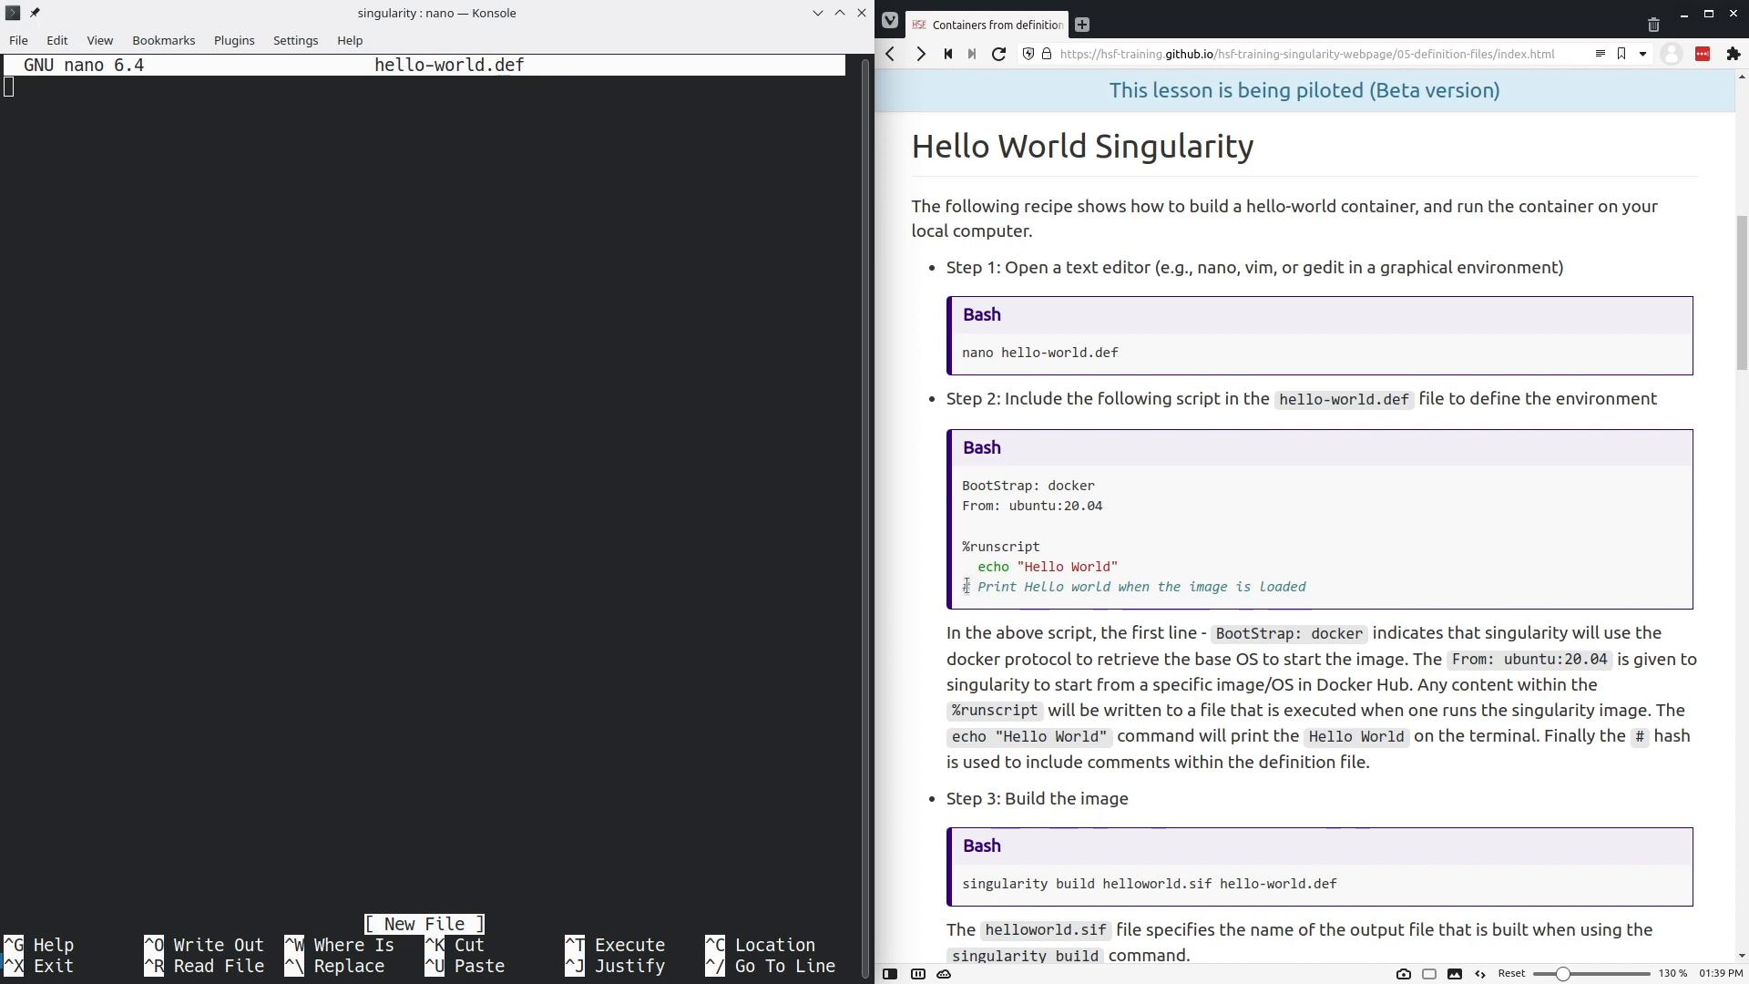
{"action": "mouse_move", "coordinate": [977, 612]}
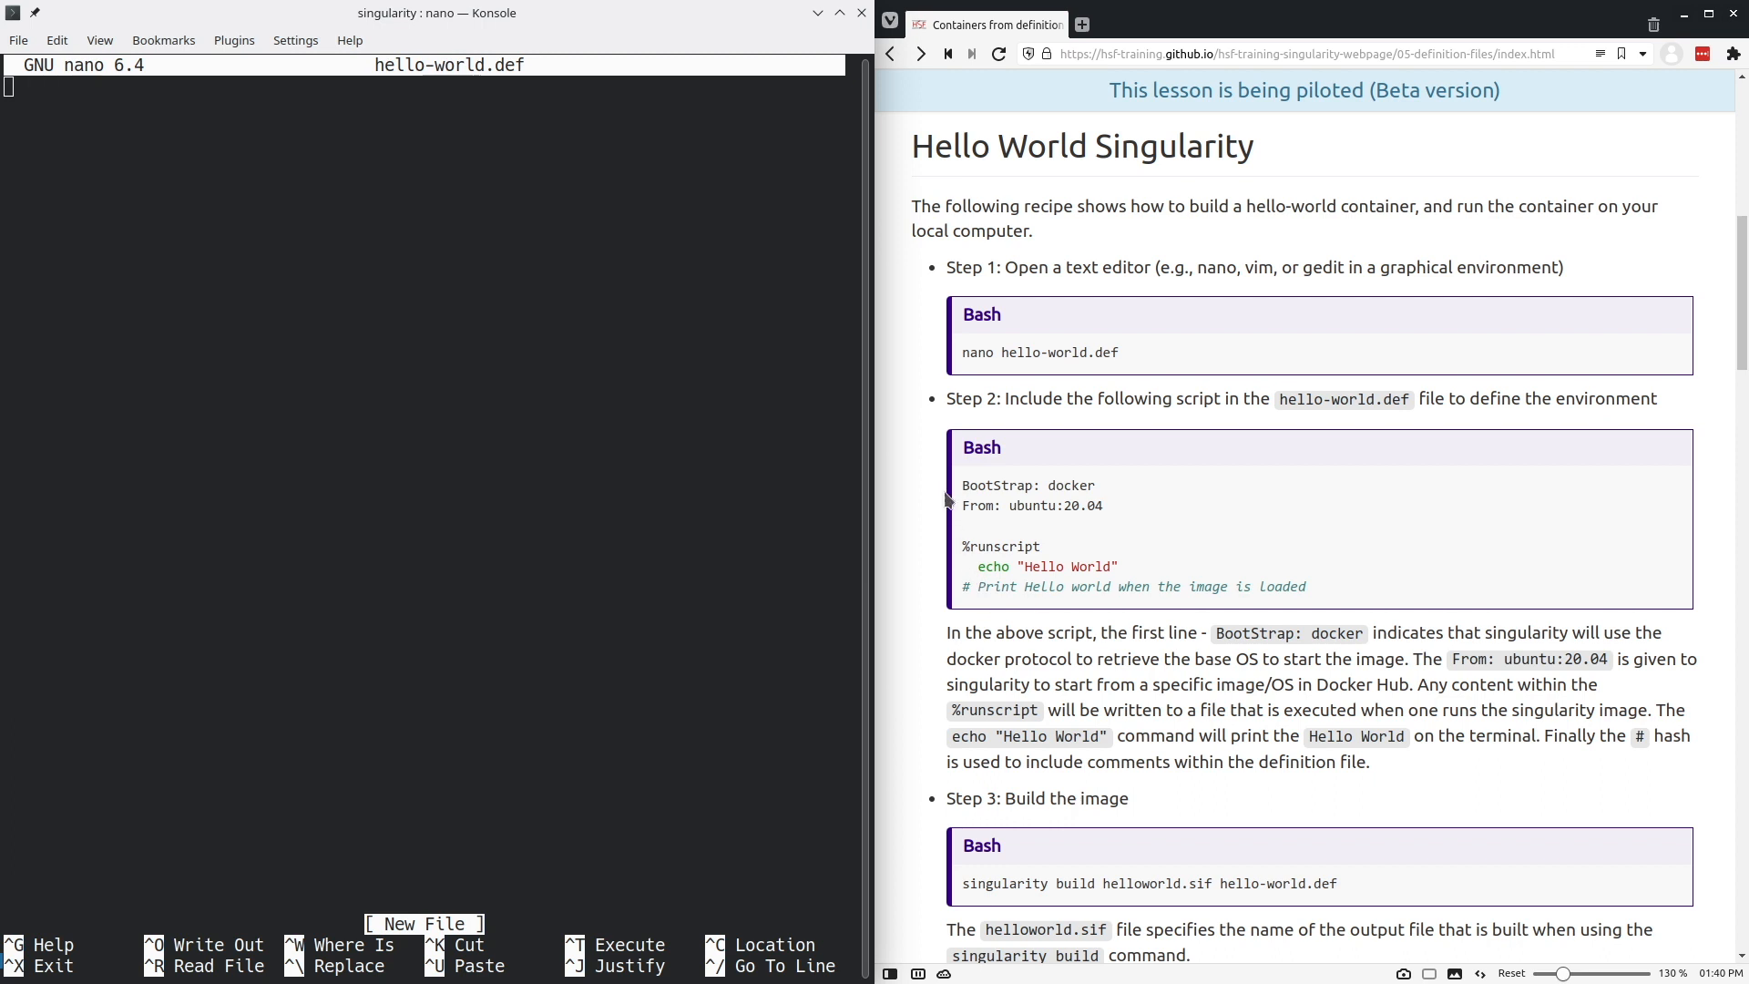
- Paste the lesson's Docker-based Hello World script into hello-world.def and save it
{"action": "left_click_drag", "start_coordinate": [962, 485], "coordinate": [1304, 587]}
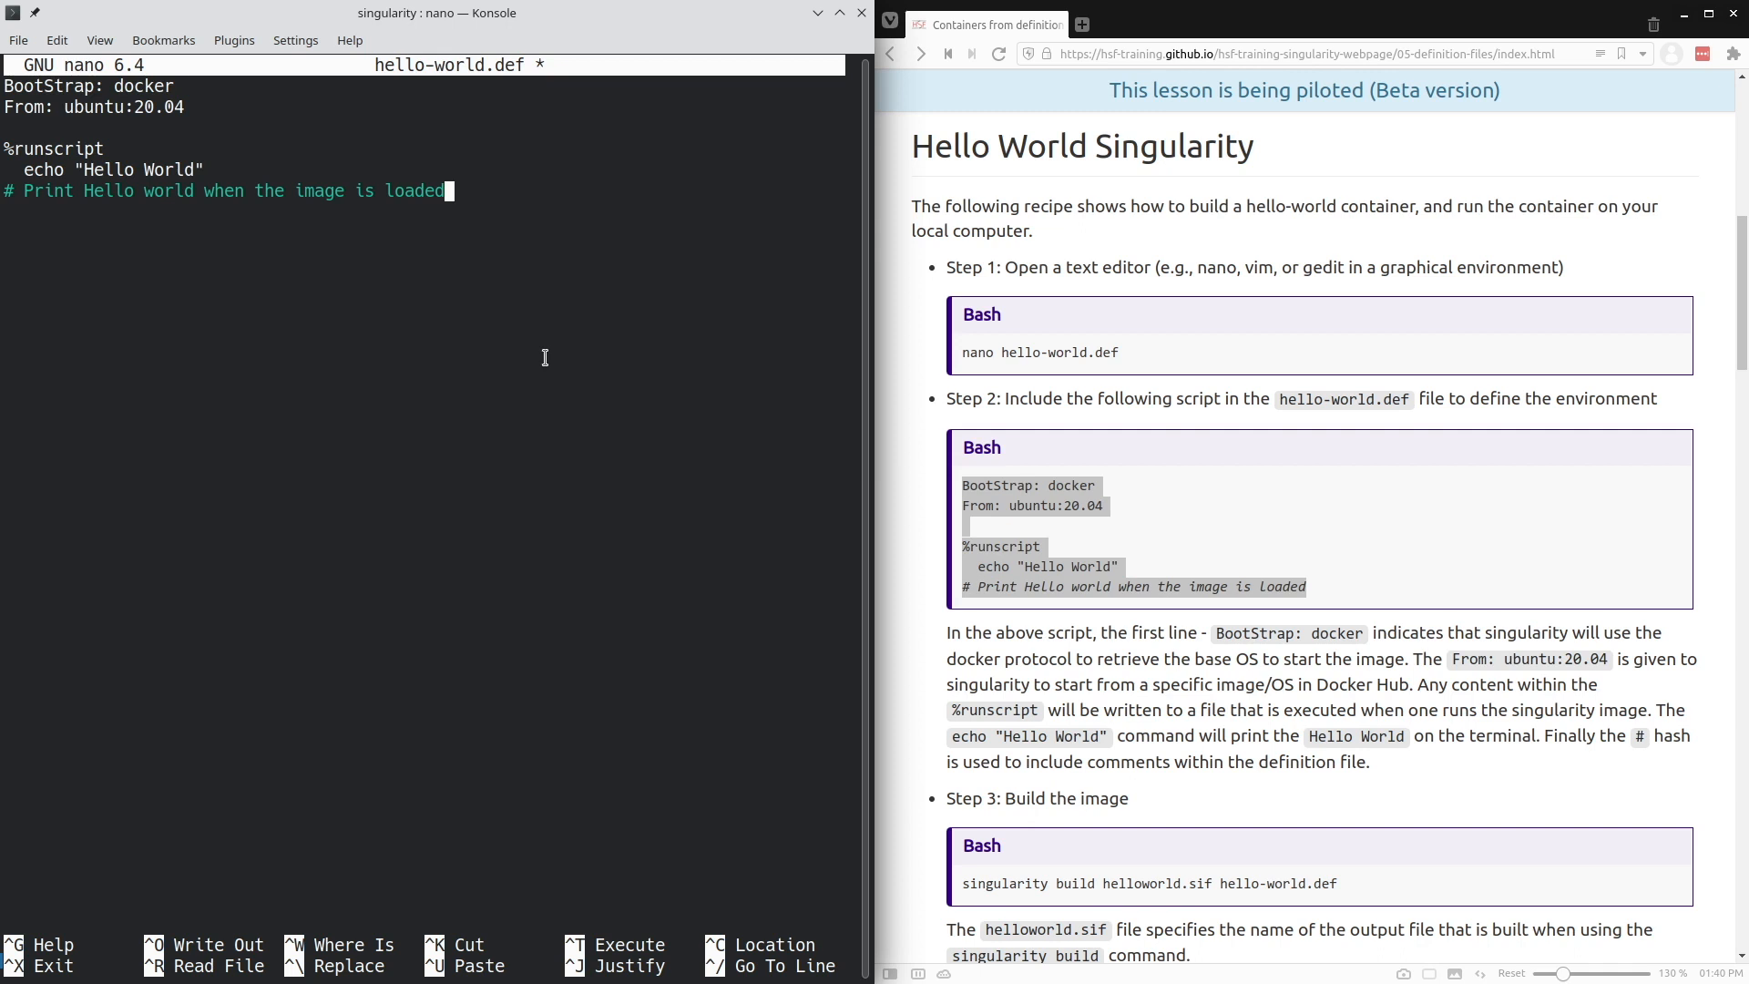
{"action": "key", "text": "ctrl+o"}
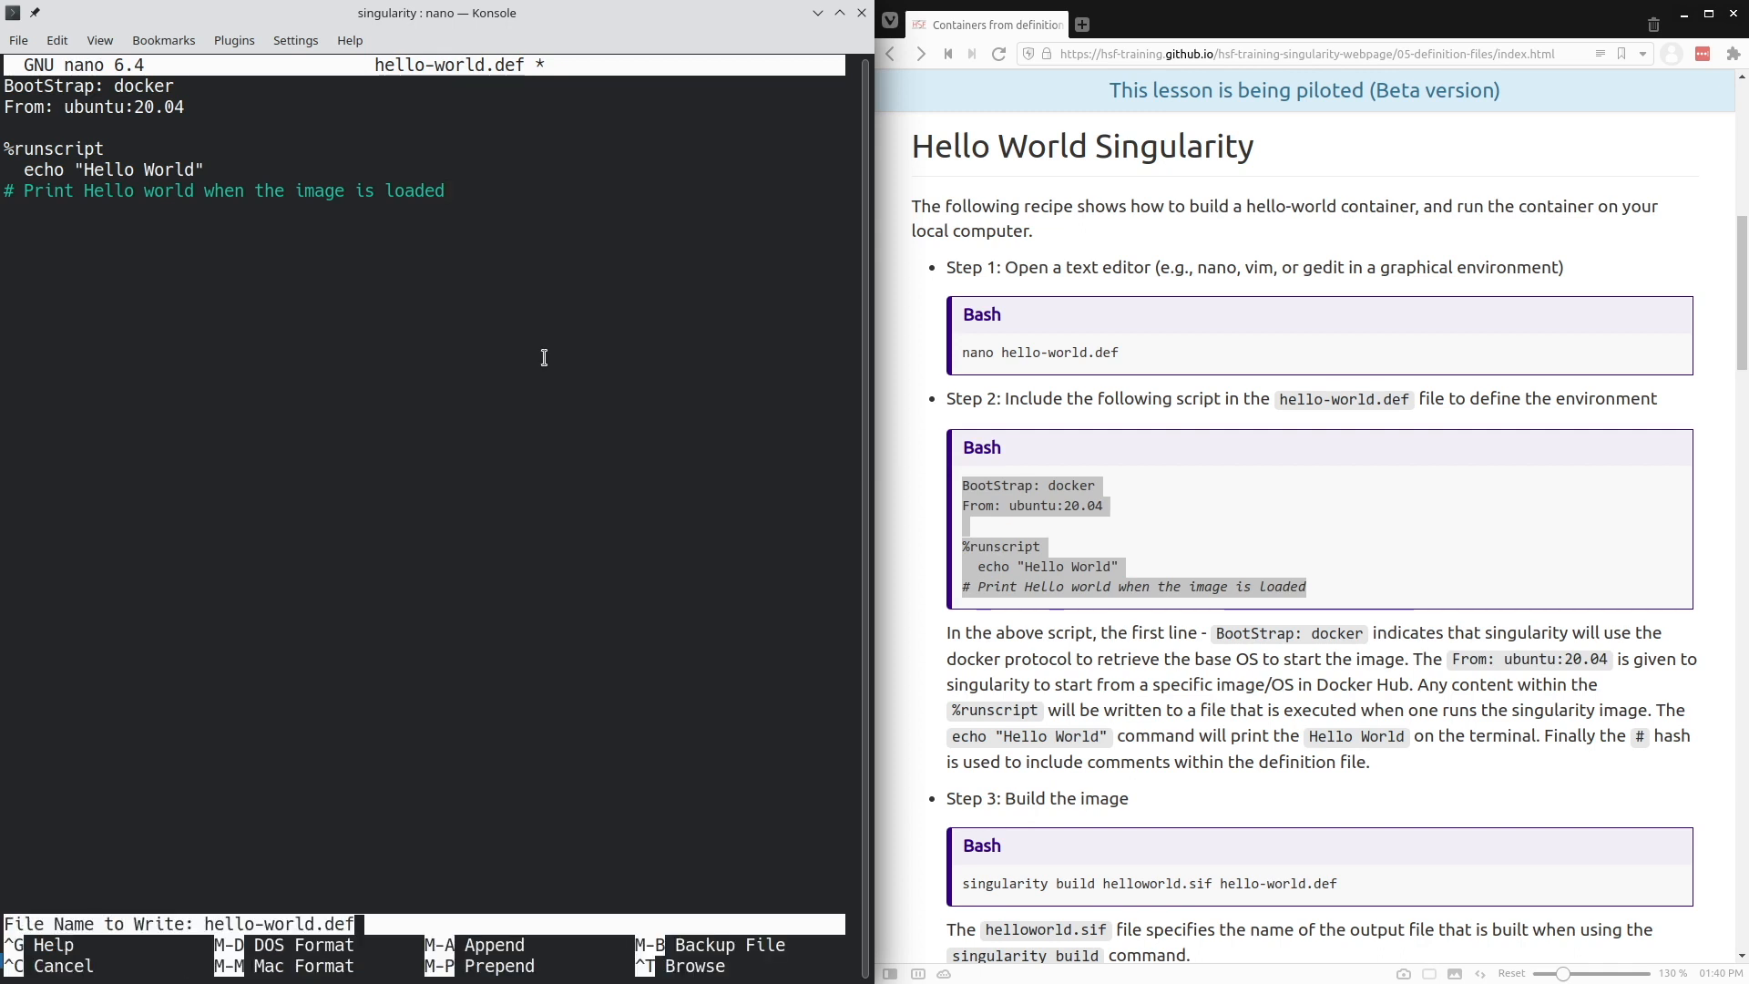
{"action": "key", "text": "Enter"}
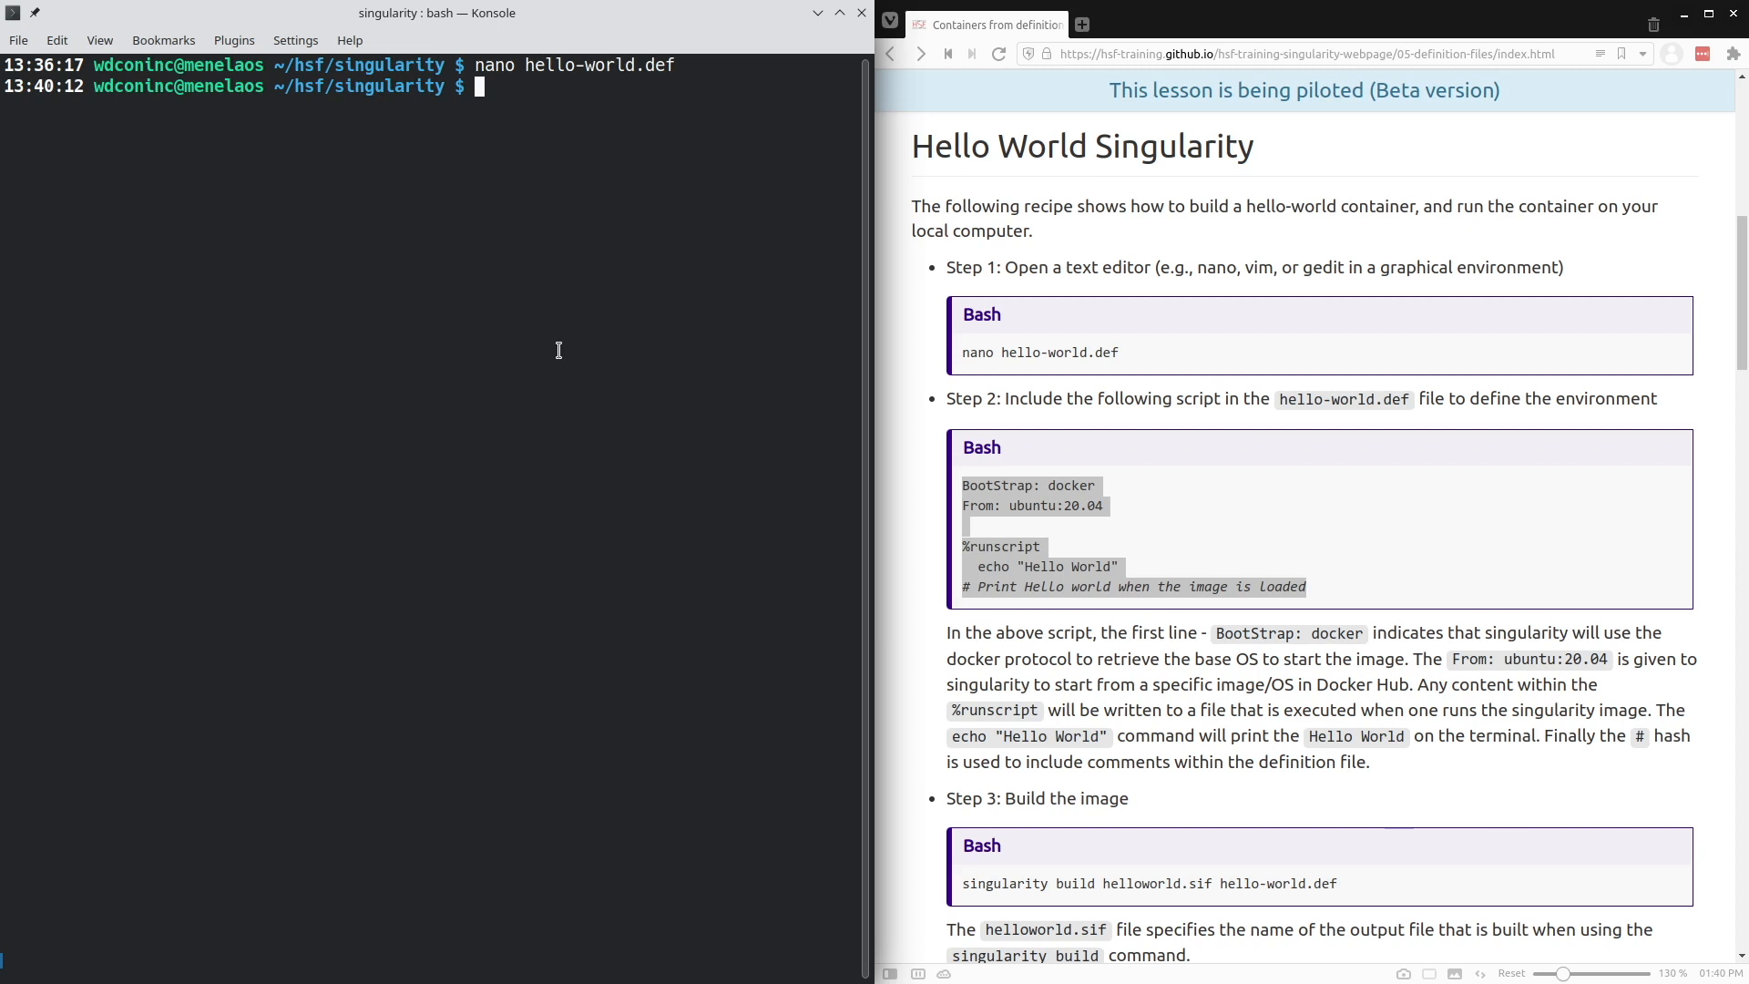
- Run singularity build hello-world.sif hello-world.def and let the build complete
{"action": "left_click_drag", "start_coordinate": [962, 485], "coordinate": [1305, 587]}
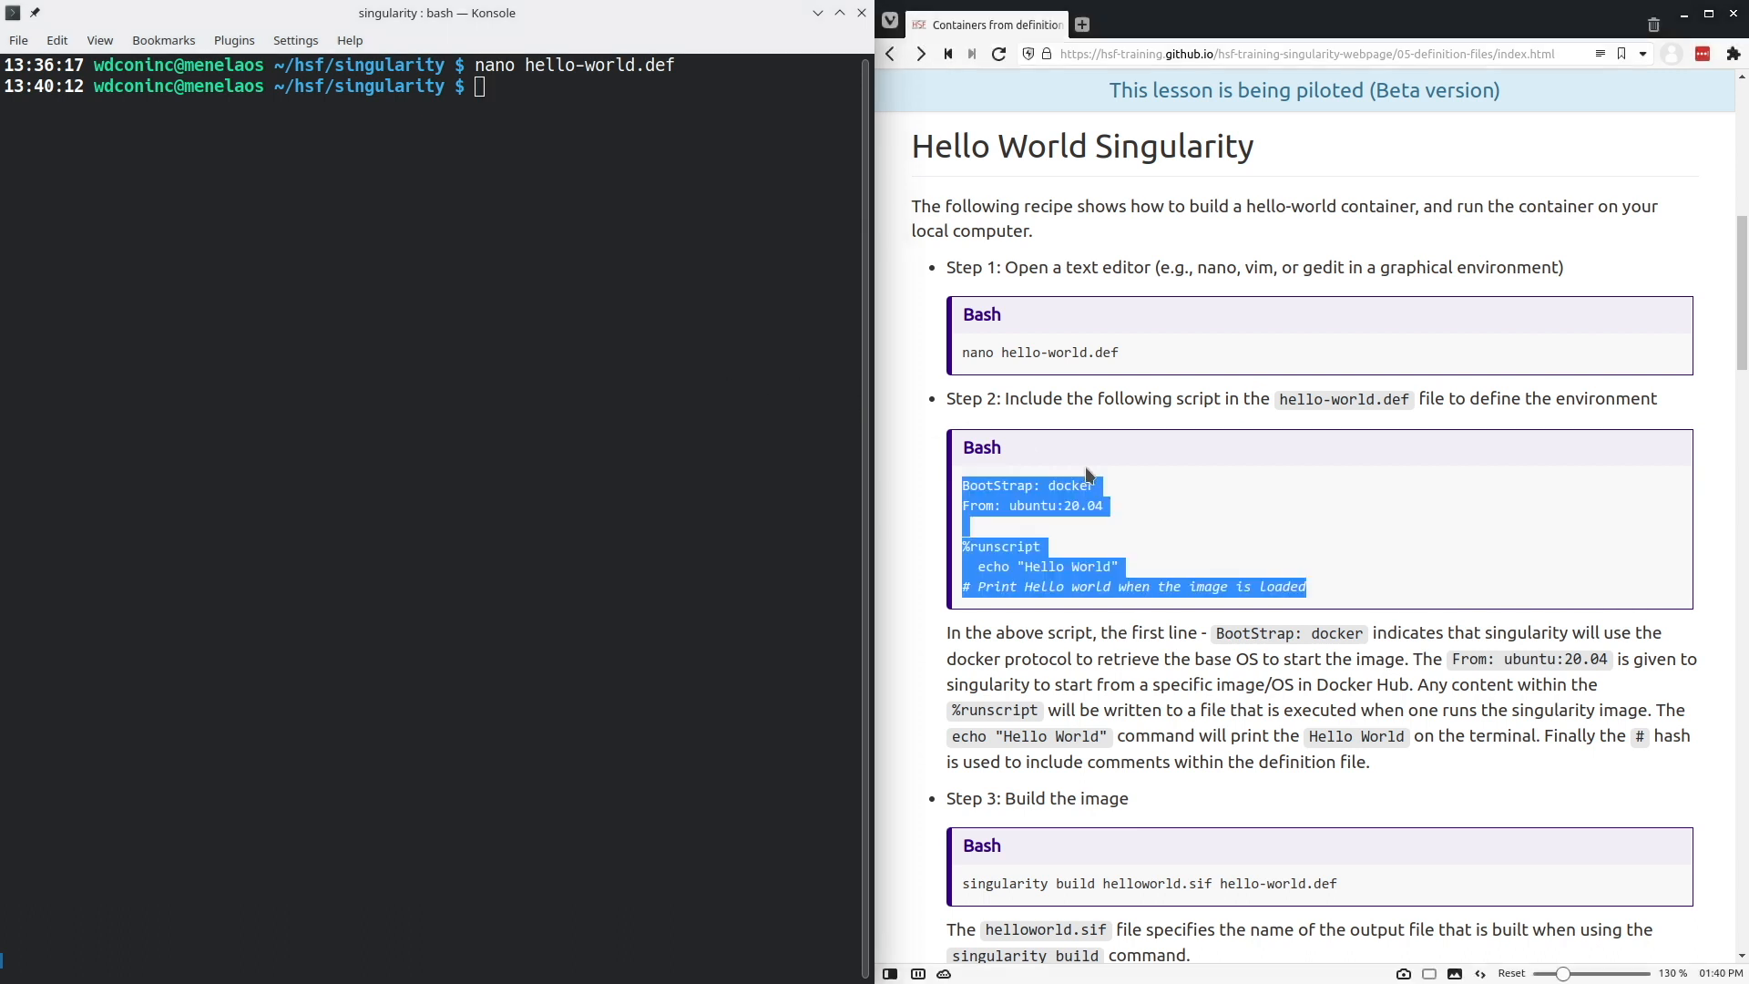
{"action": "scroll", "scroll_direction": "down", "scroll_amount": 3}
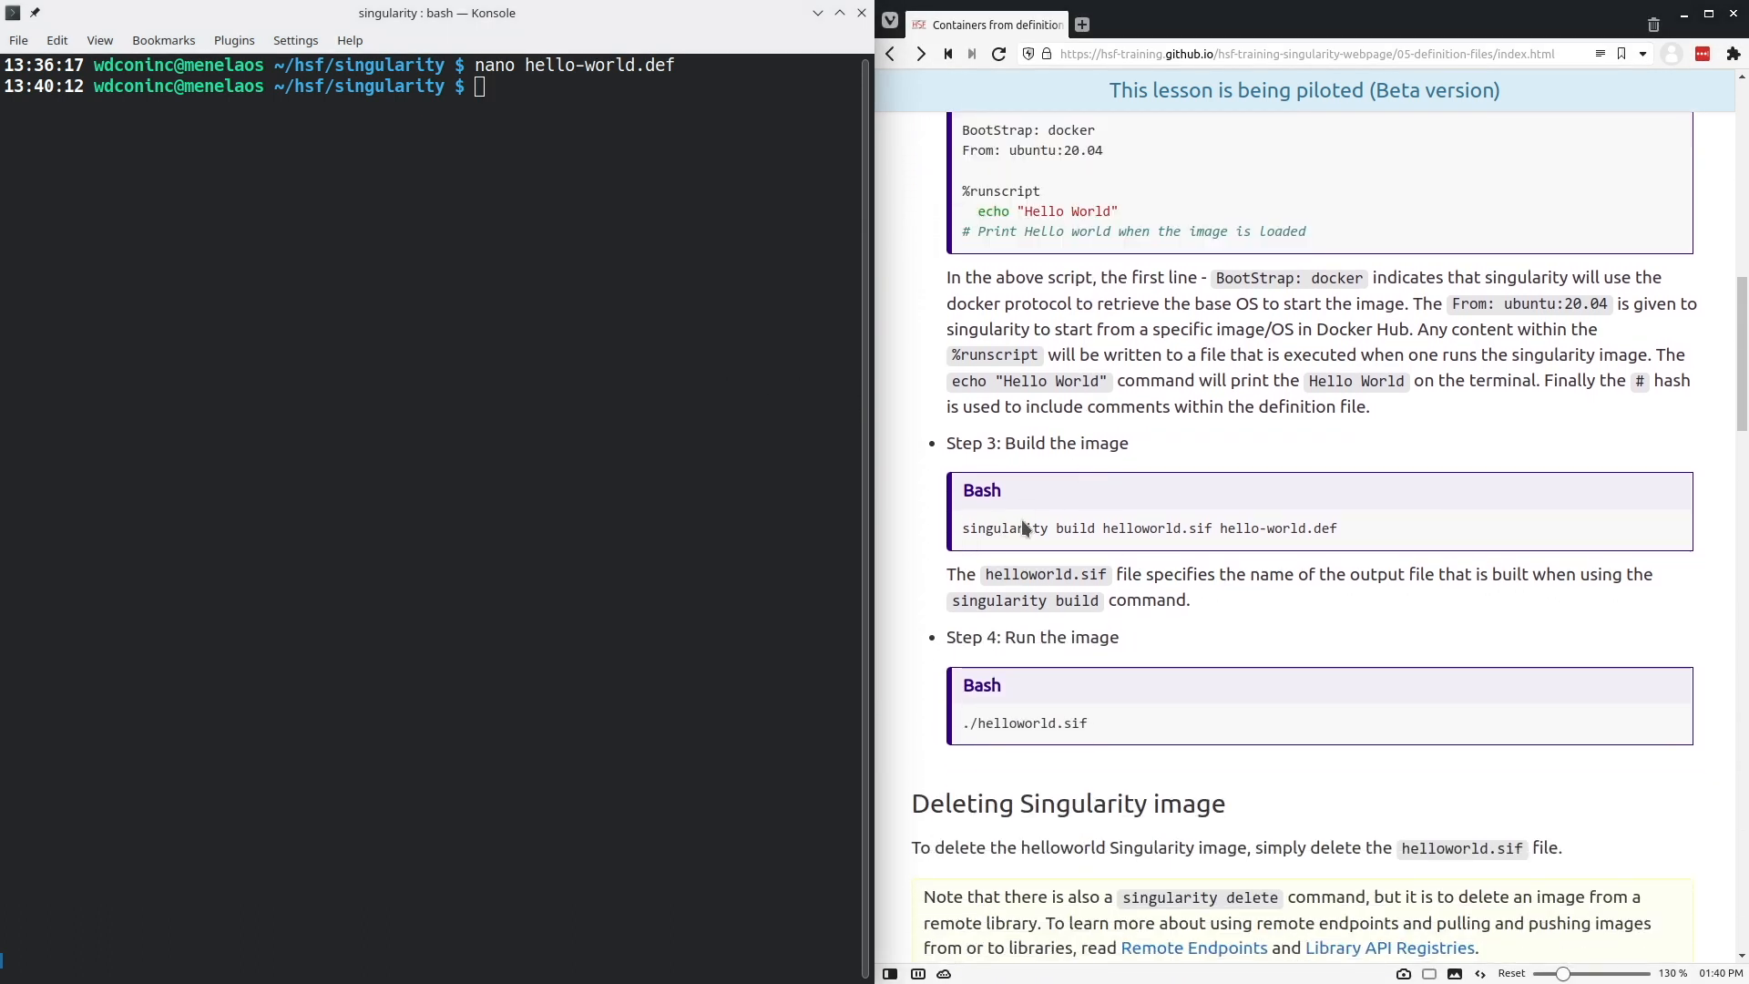
{"action": "type", "text": "singularity"}
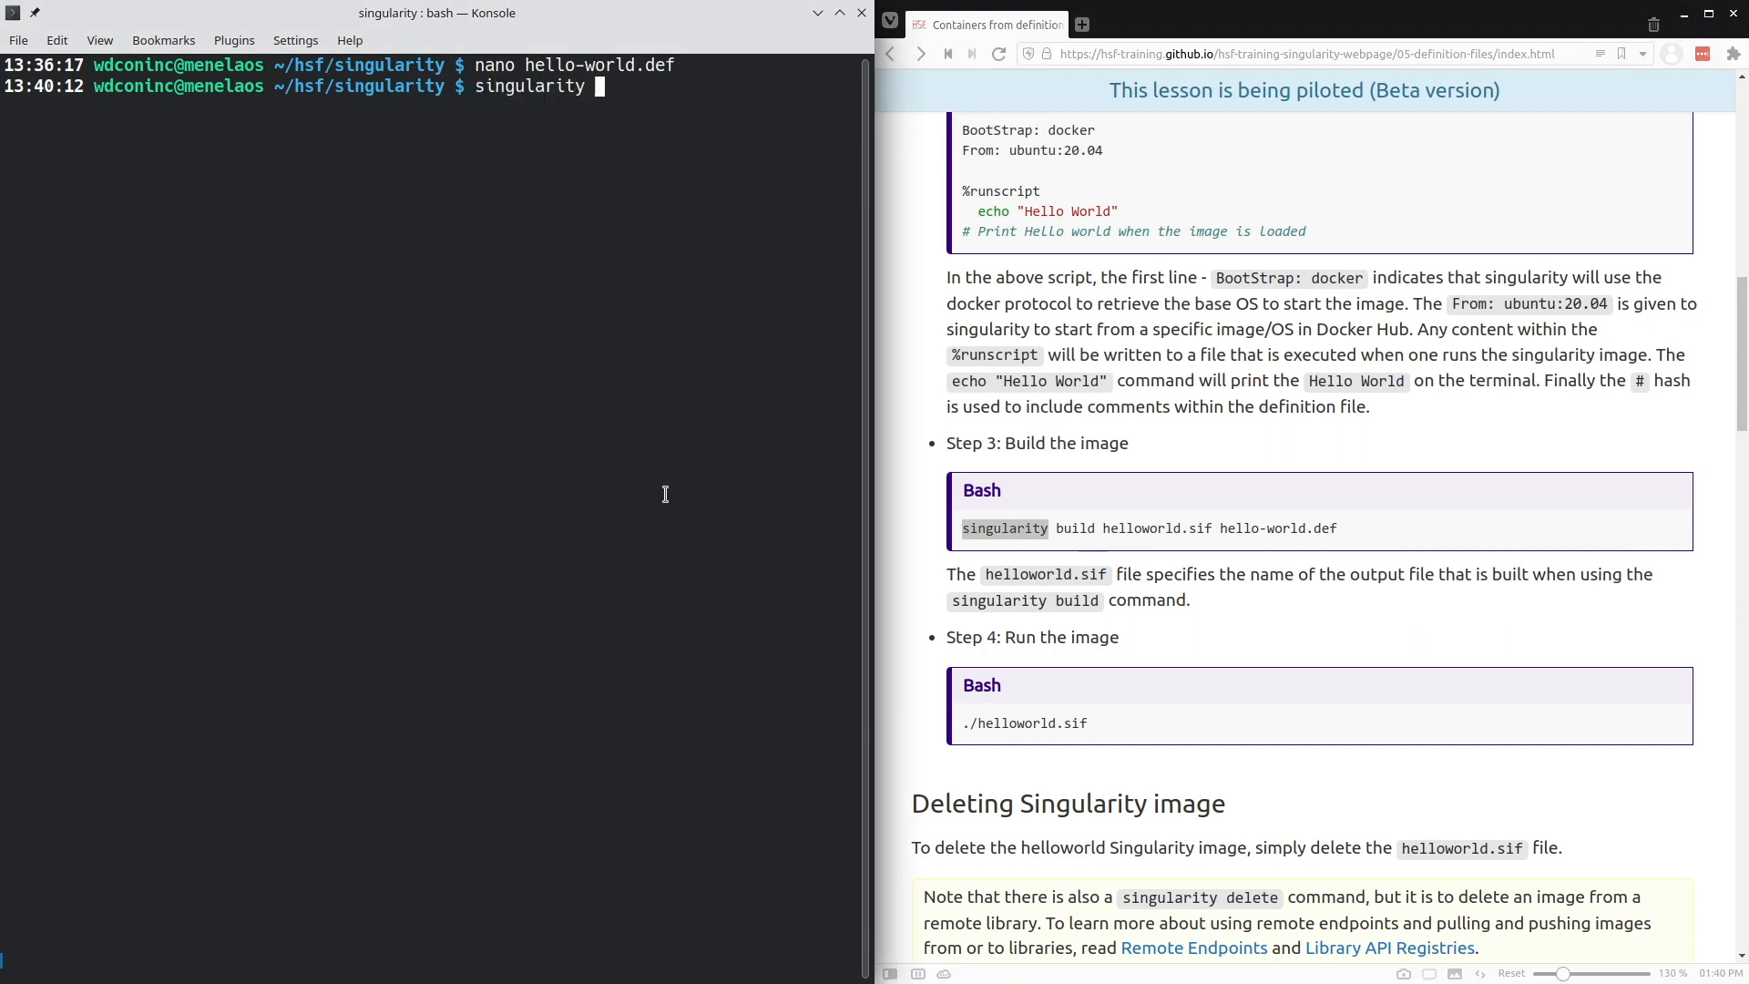
{"action": "type", "text": "build"}
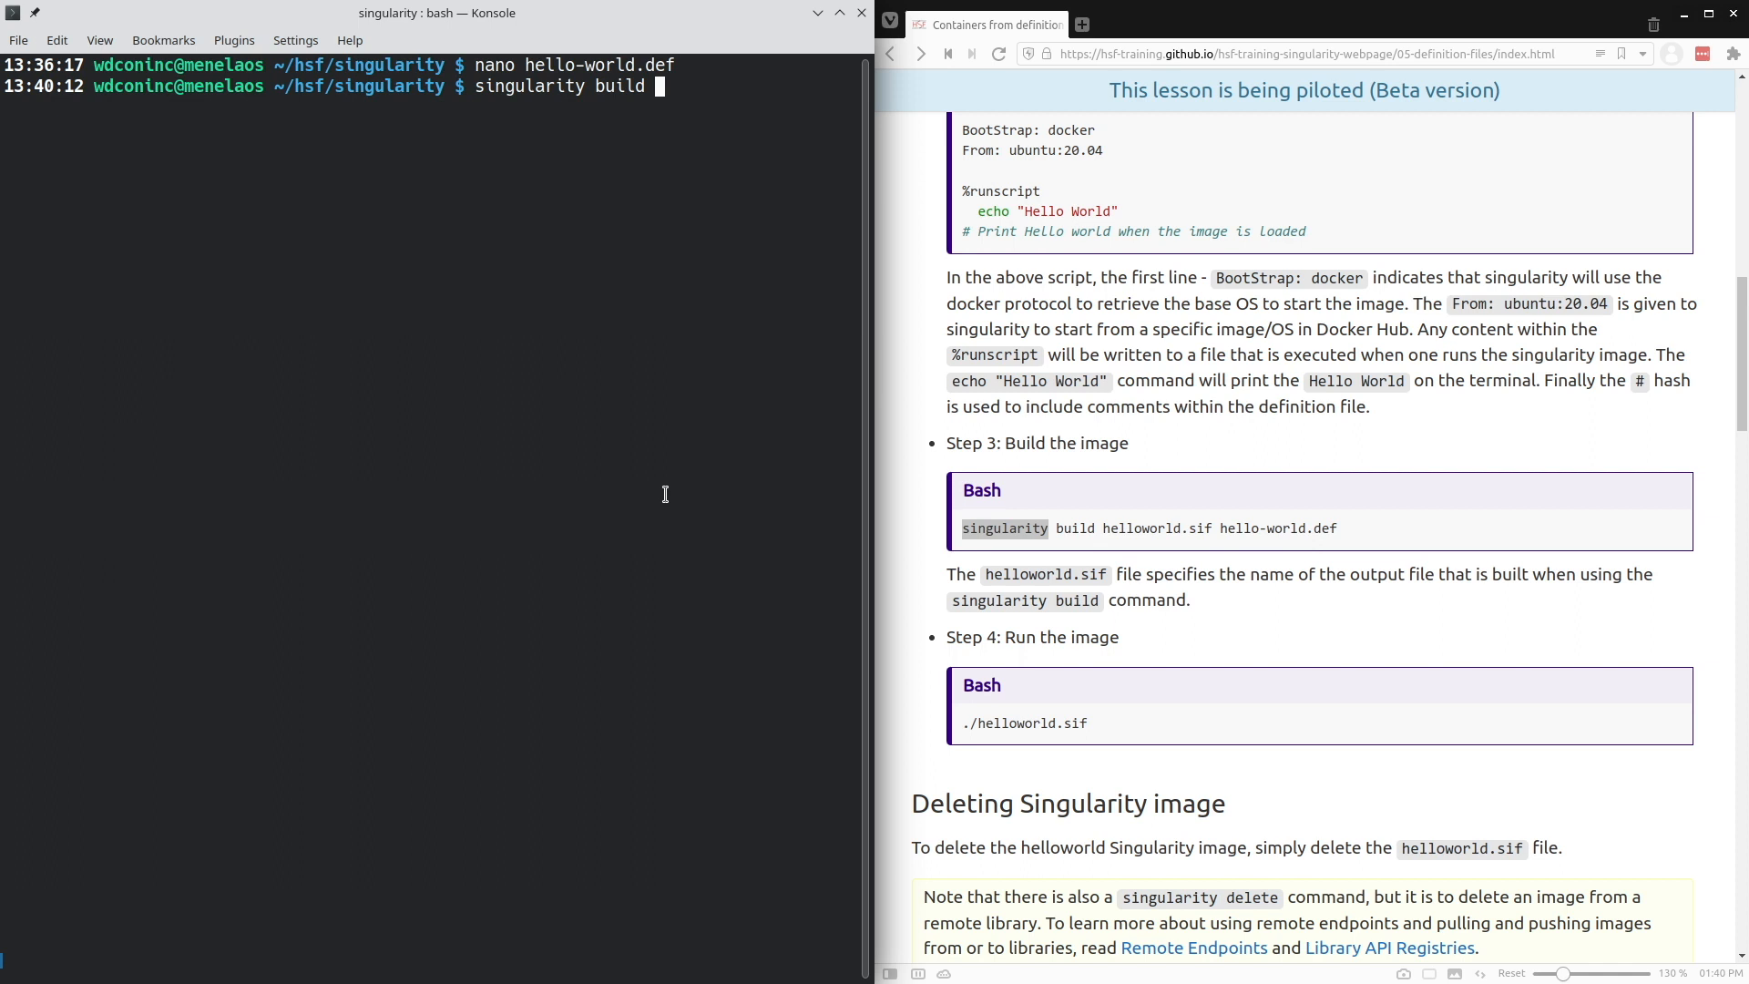
{"action": "type", "text": "hello"}
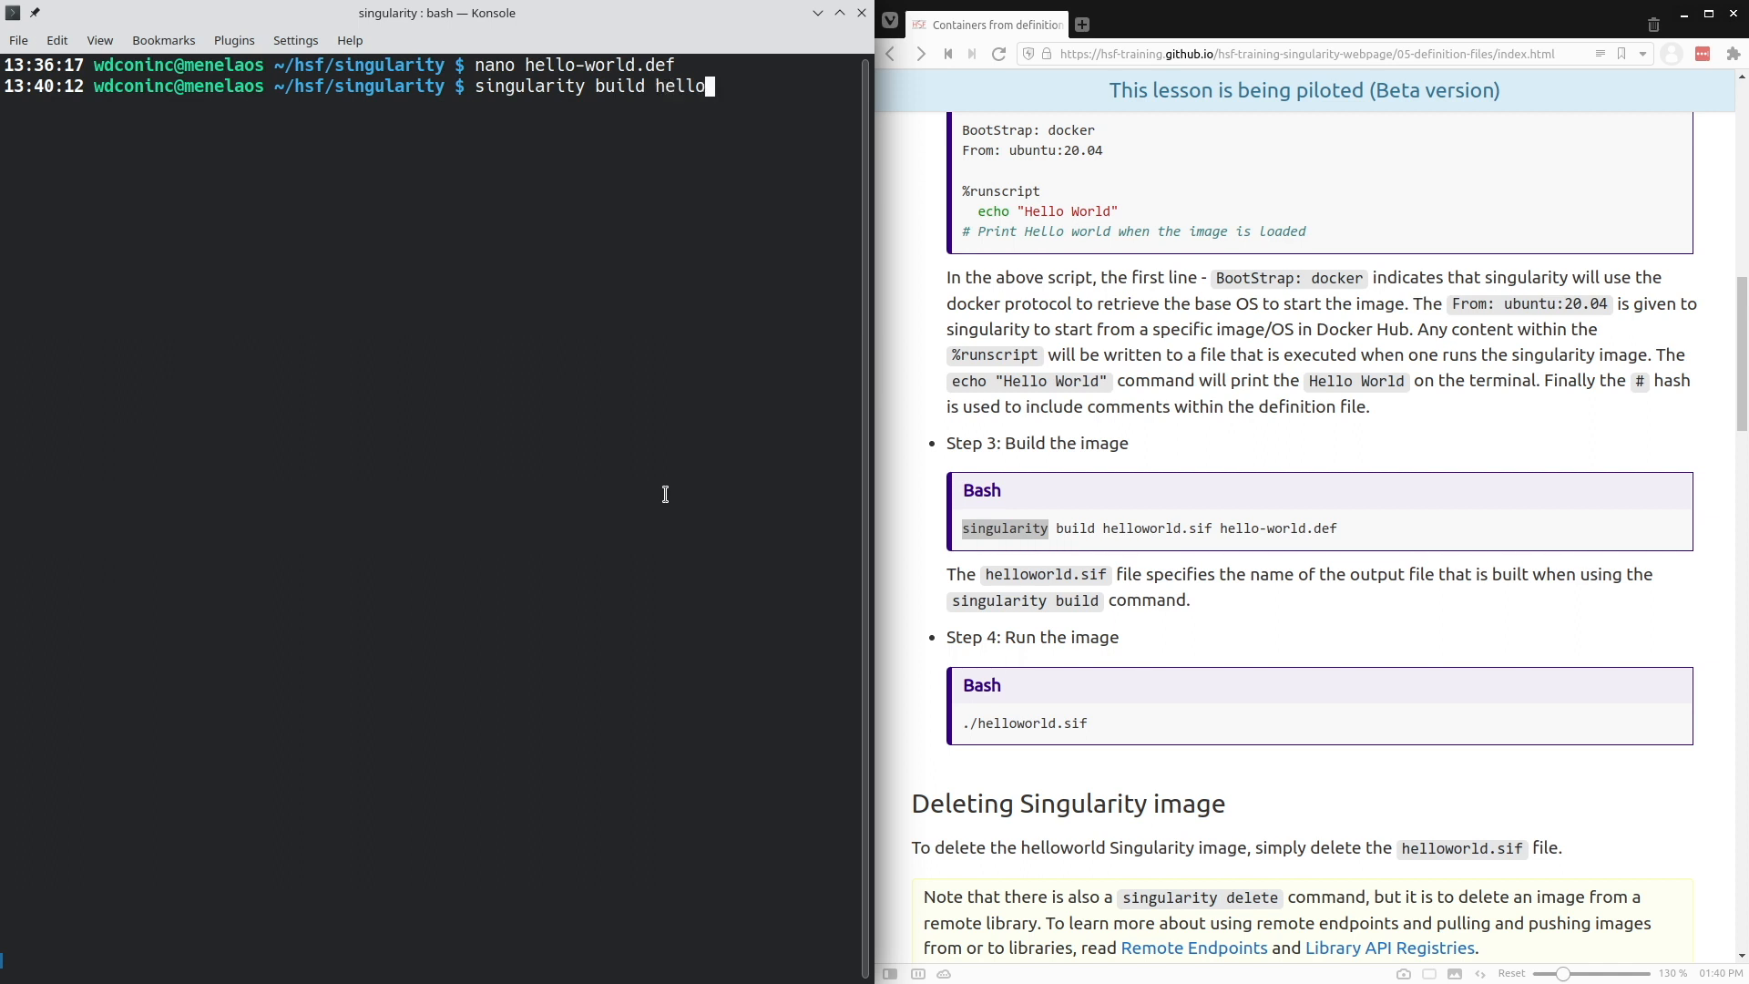
{"action": "type", "text": "-world.s"}
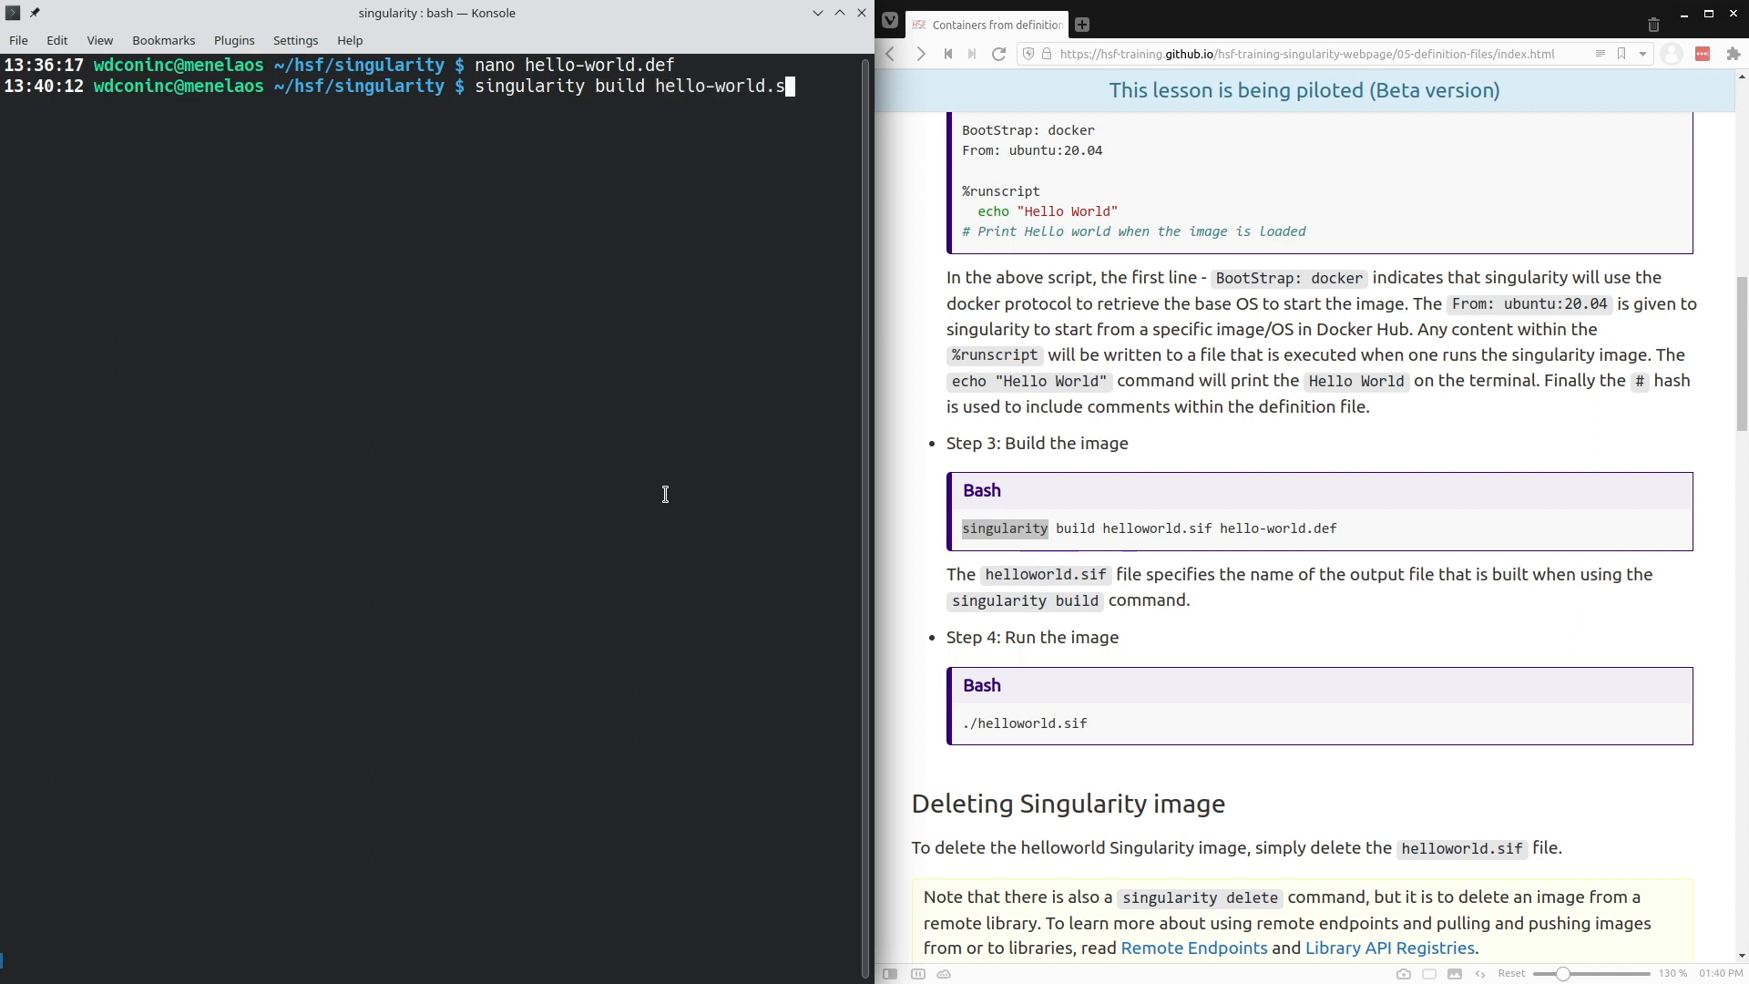
{"action": "type", "text": "if"}
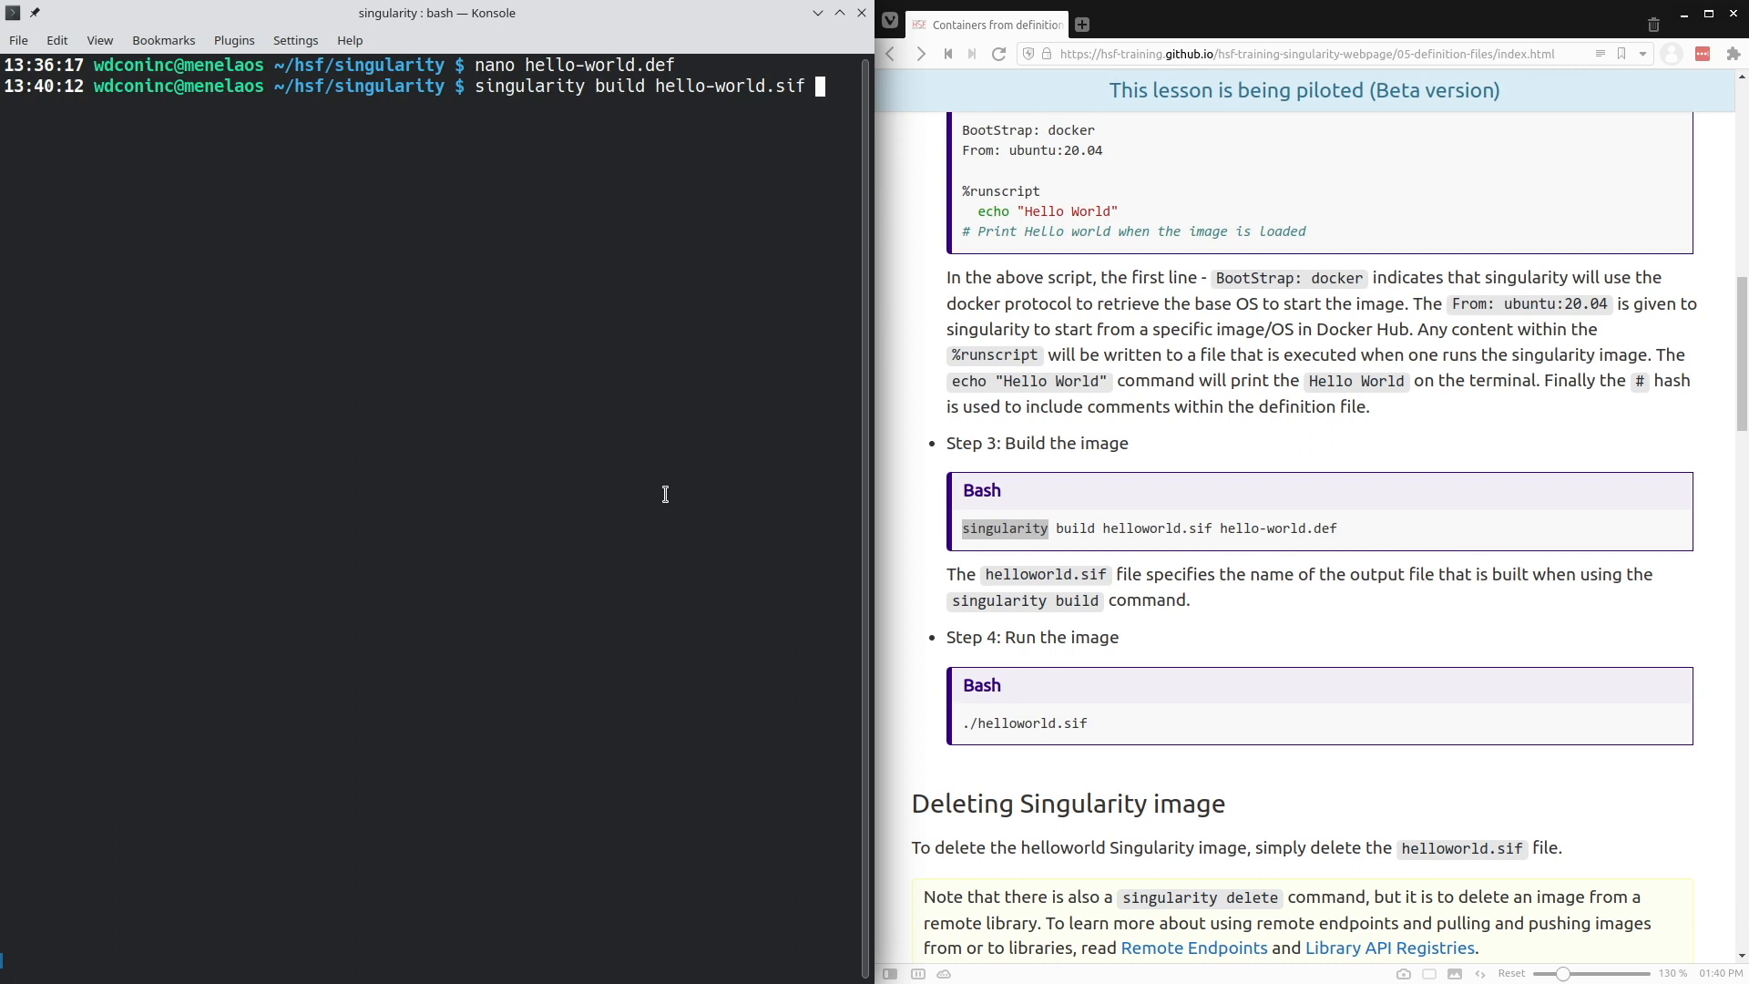
{"action": "type", "text": "hello"}
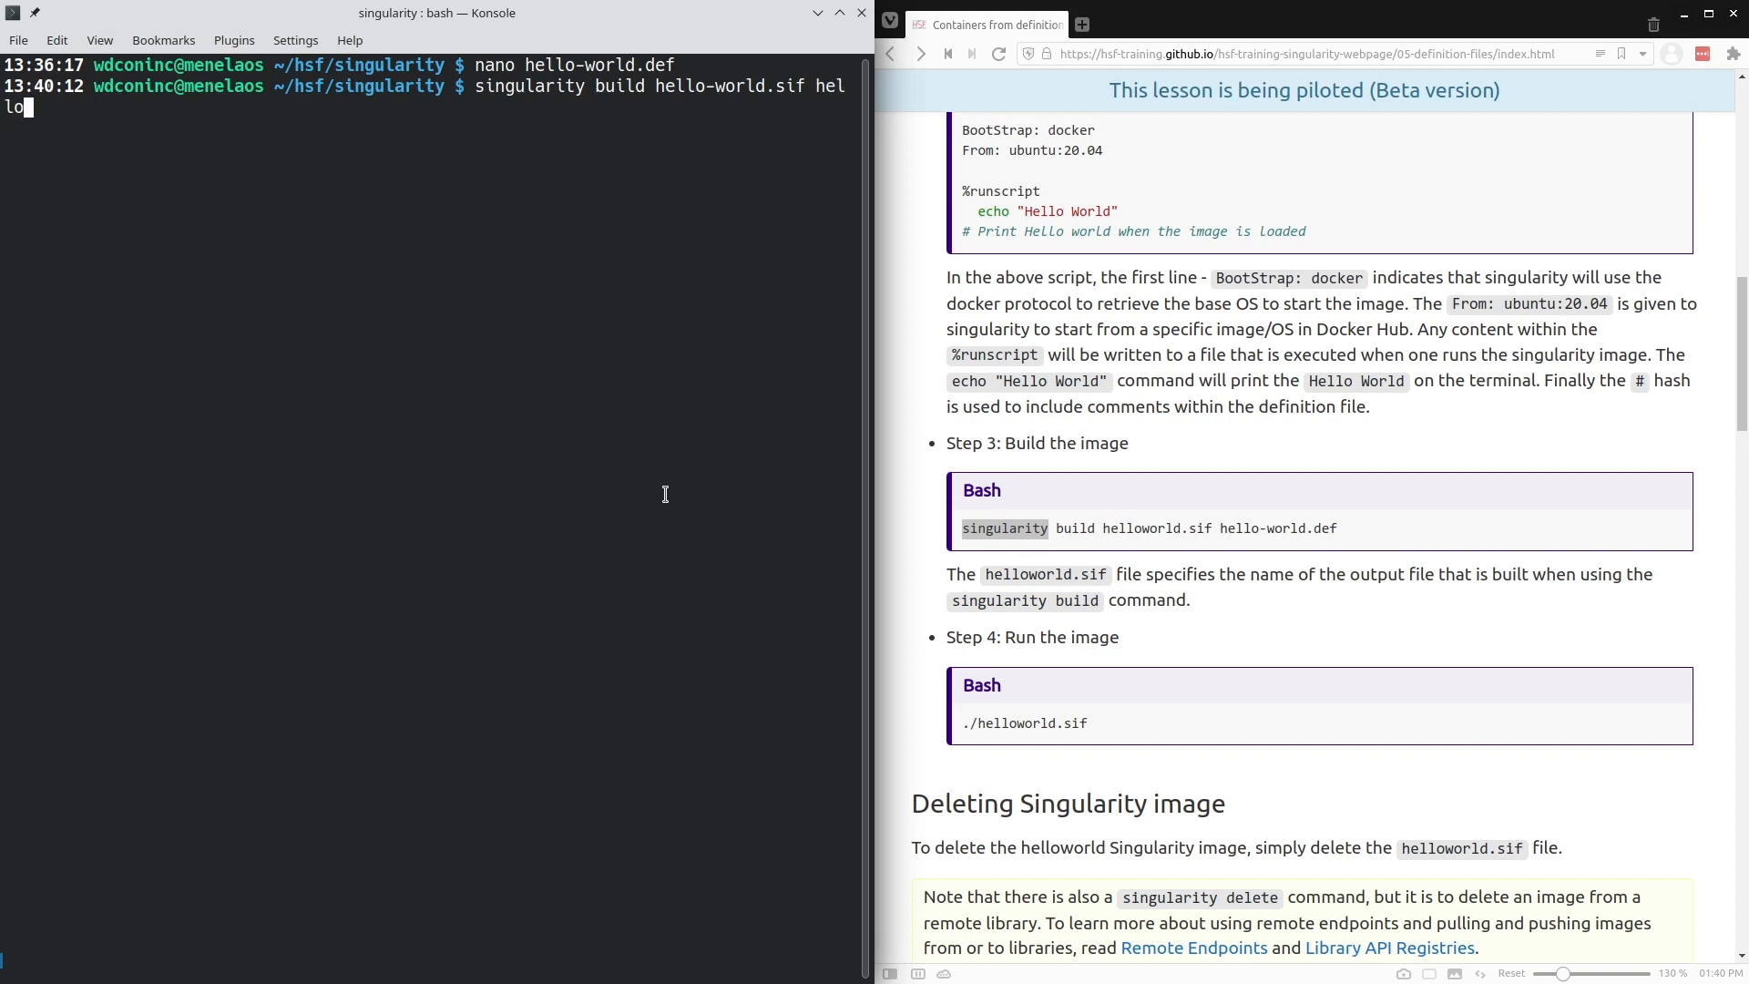
{"action": "type", "text": "-world.def"}
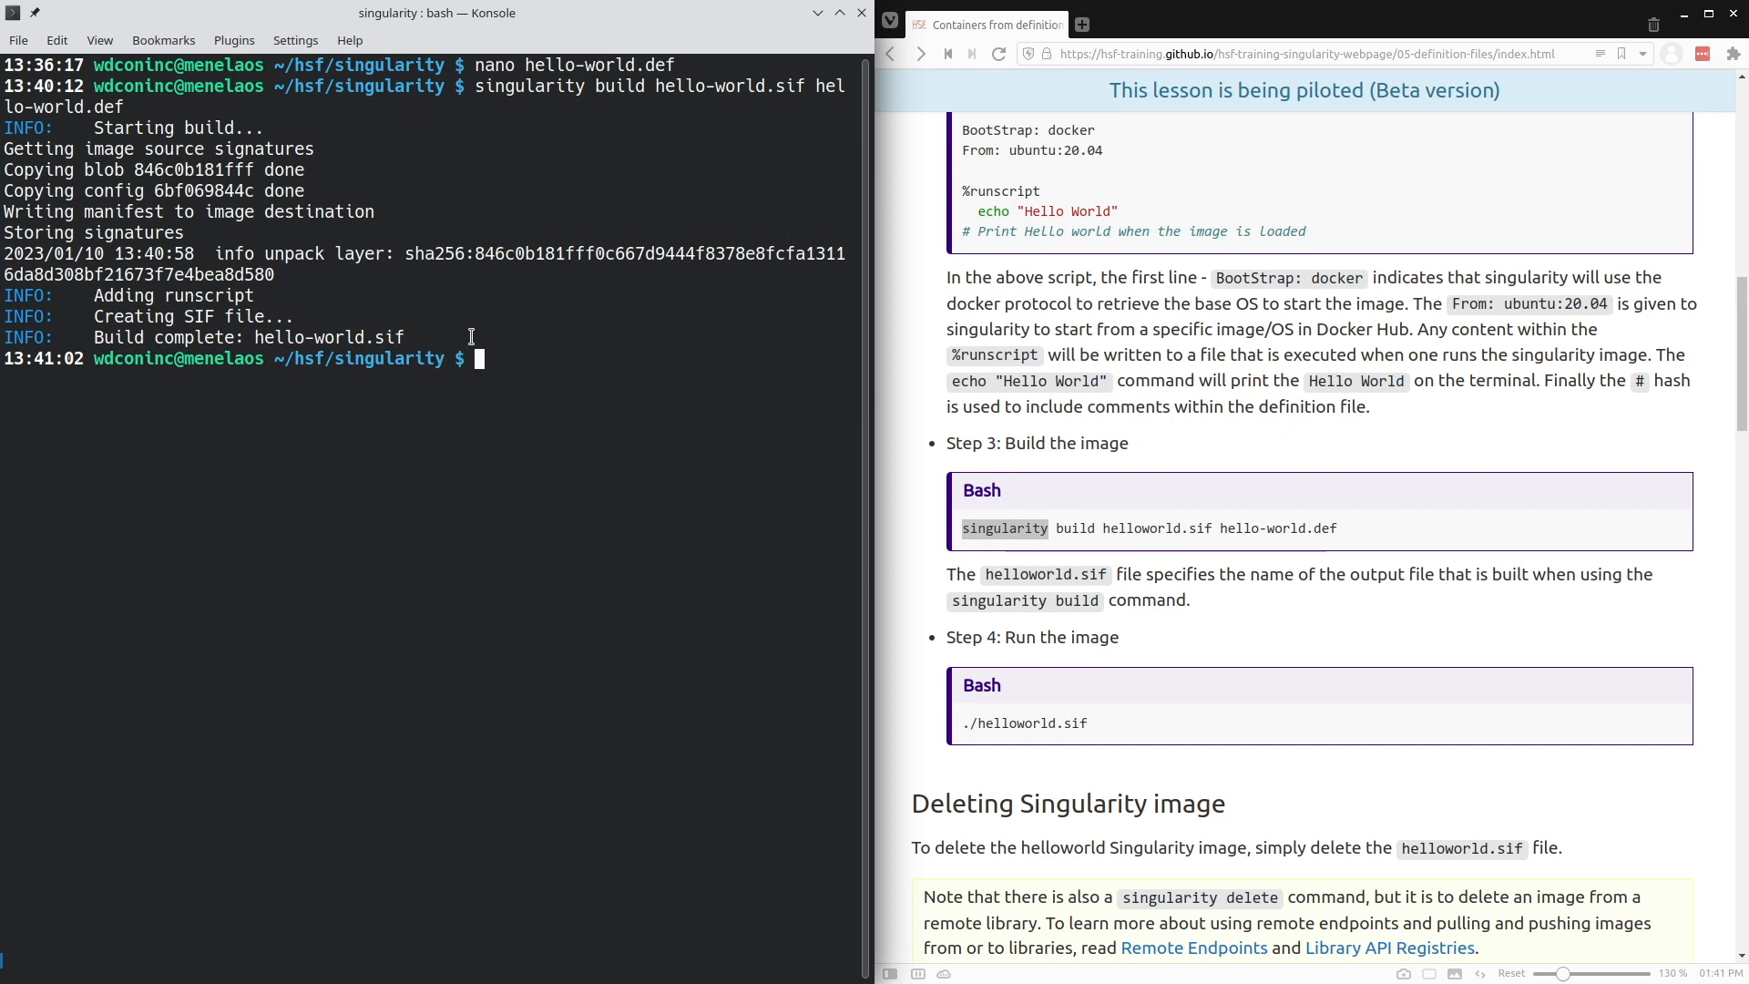
- List the folder with ls -al showing hello-world.sif at 27746304 bytes, then enter ./hello-world.sif
{"action": "type", "text": "ls"}
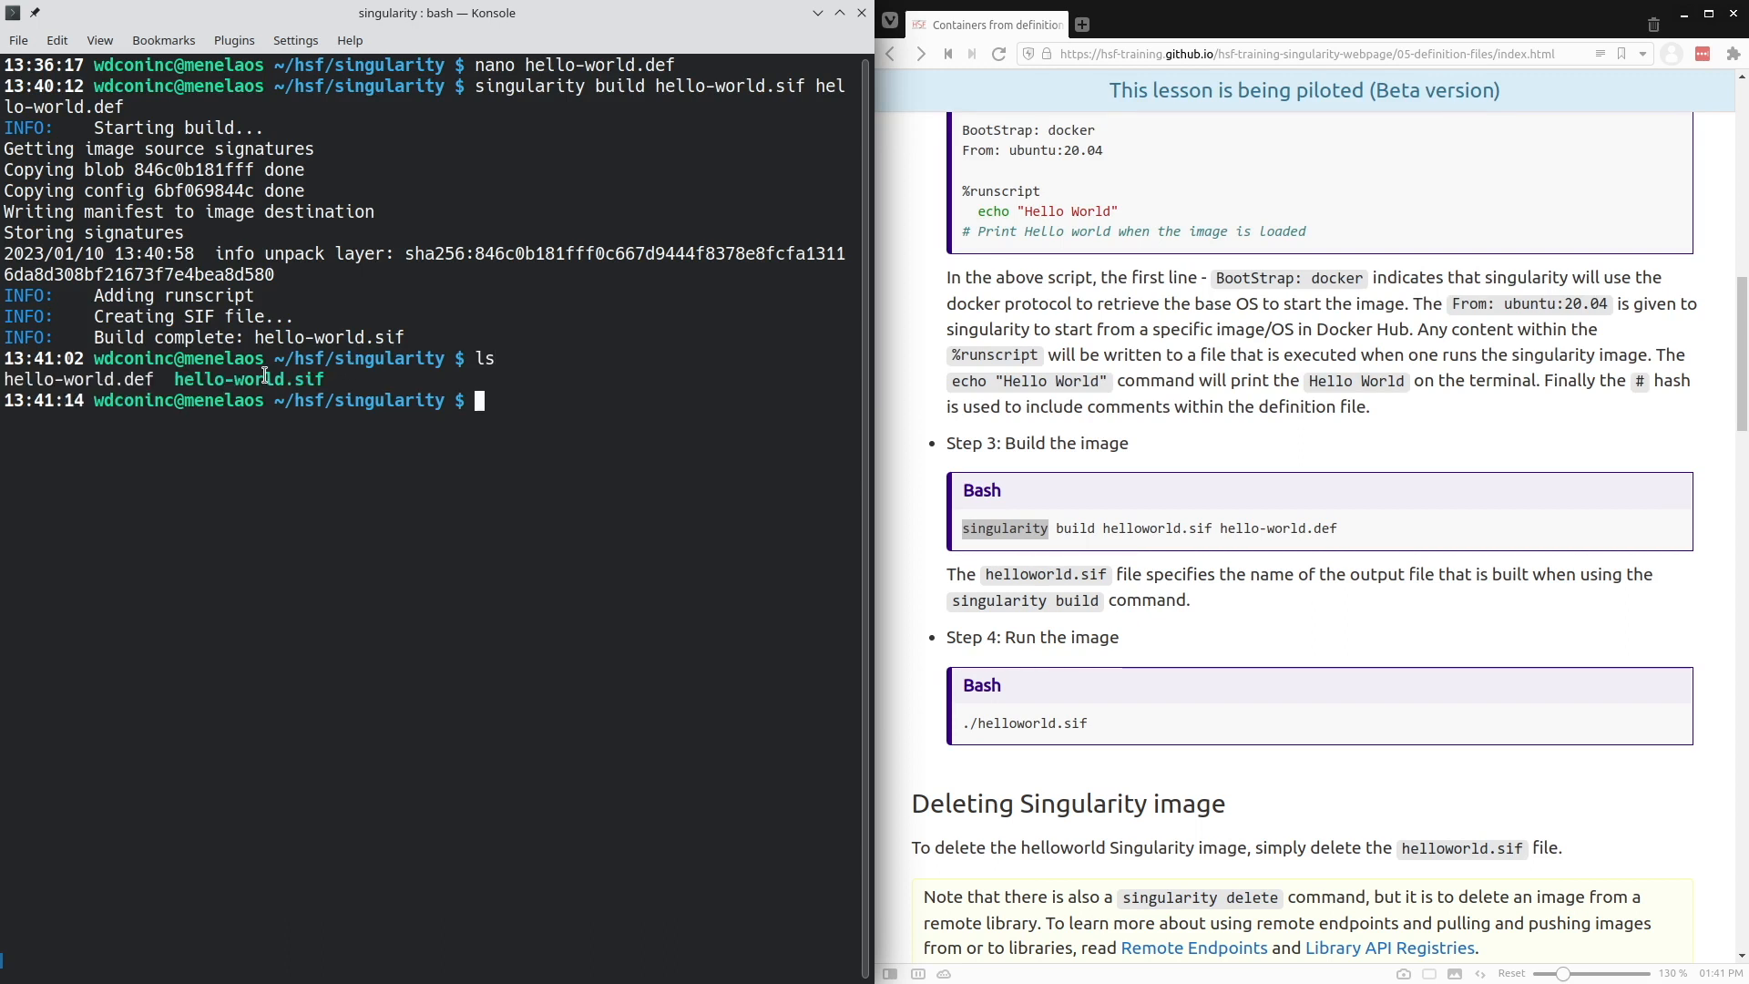
{"action": "mouse_move", "coordinate": [381, 384]}
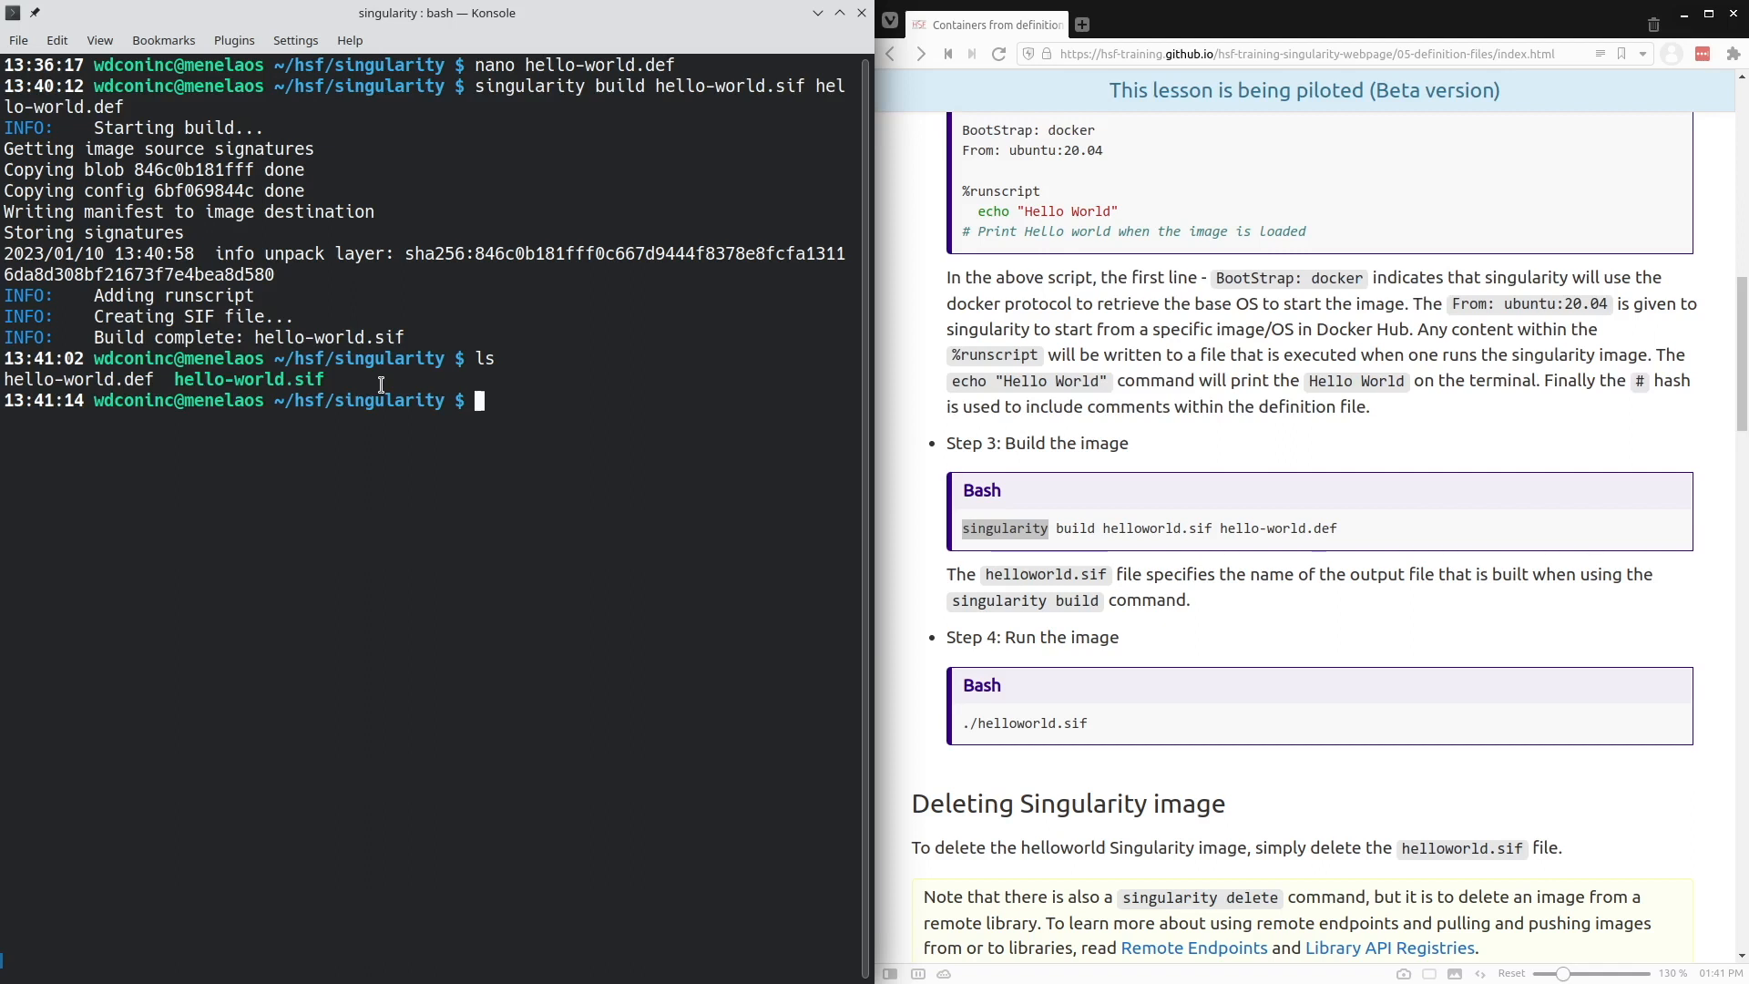
{"action": "type", "text": "ls -al"}
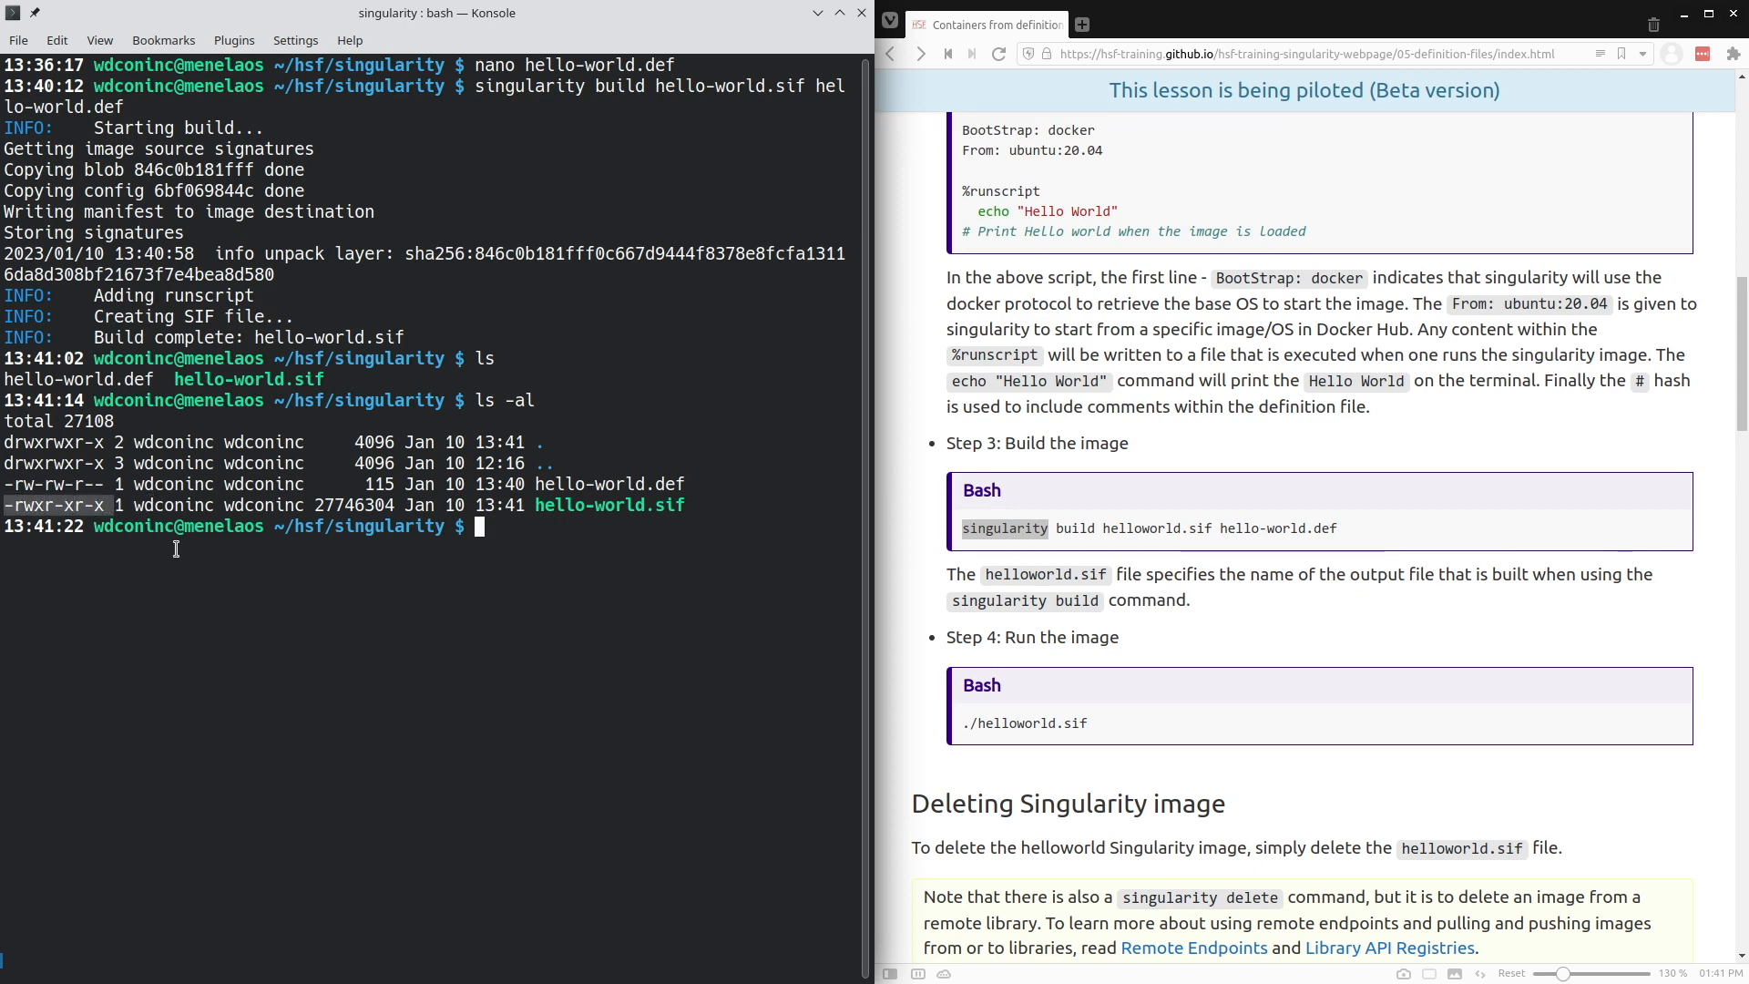
{"action": "mouse_move", "coordinate": [254, 546]}
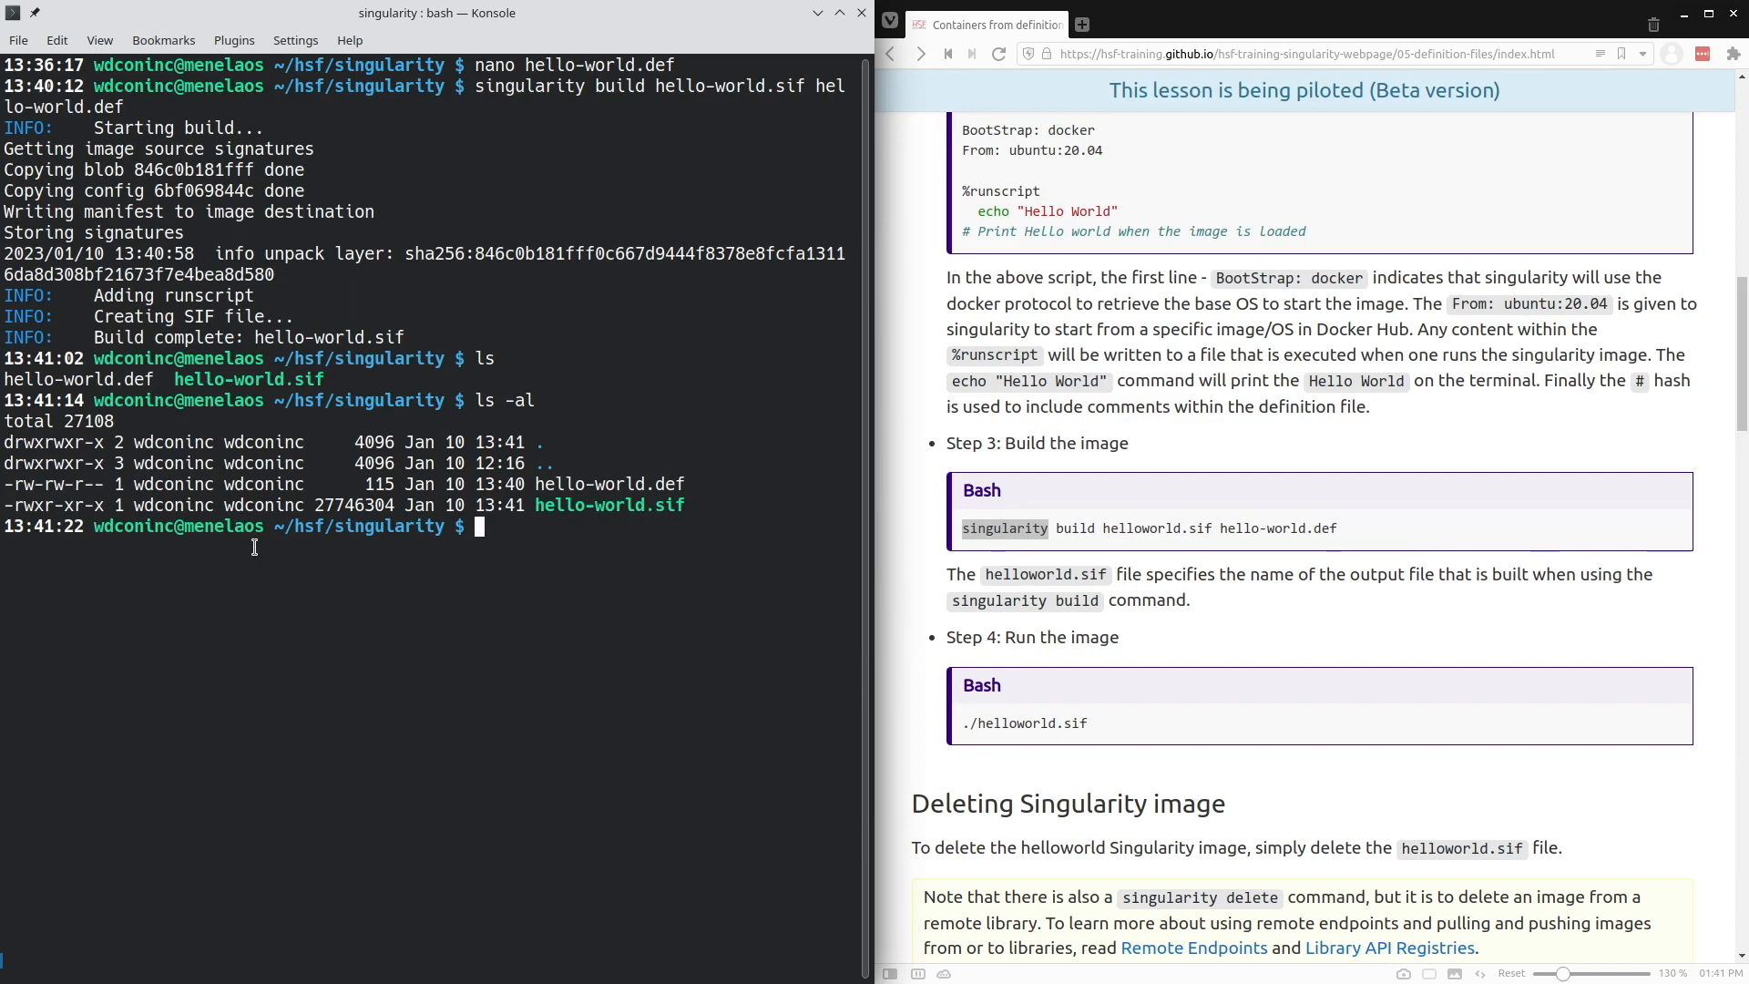
{"action": "type", "text": "./hello-world.sif"}
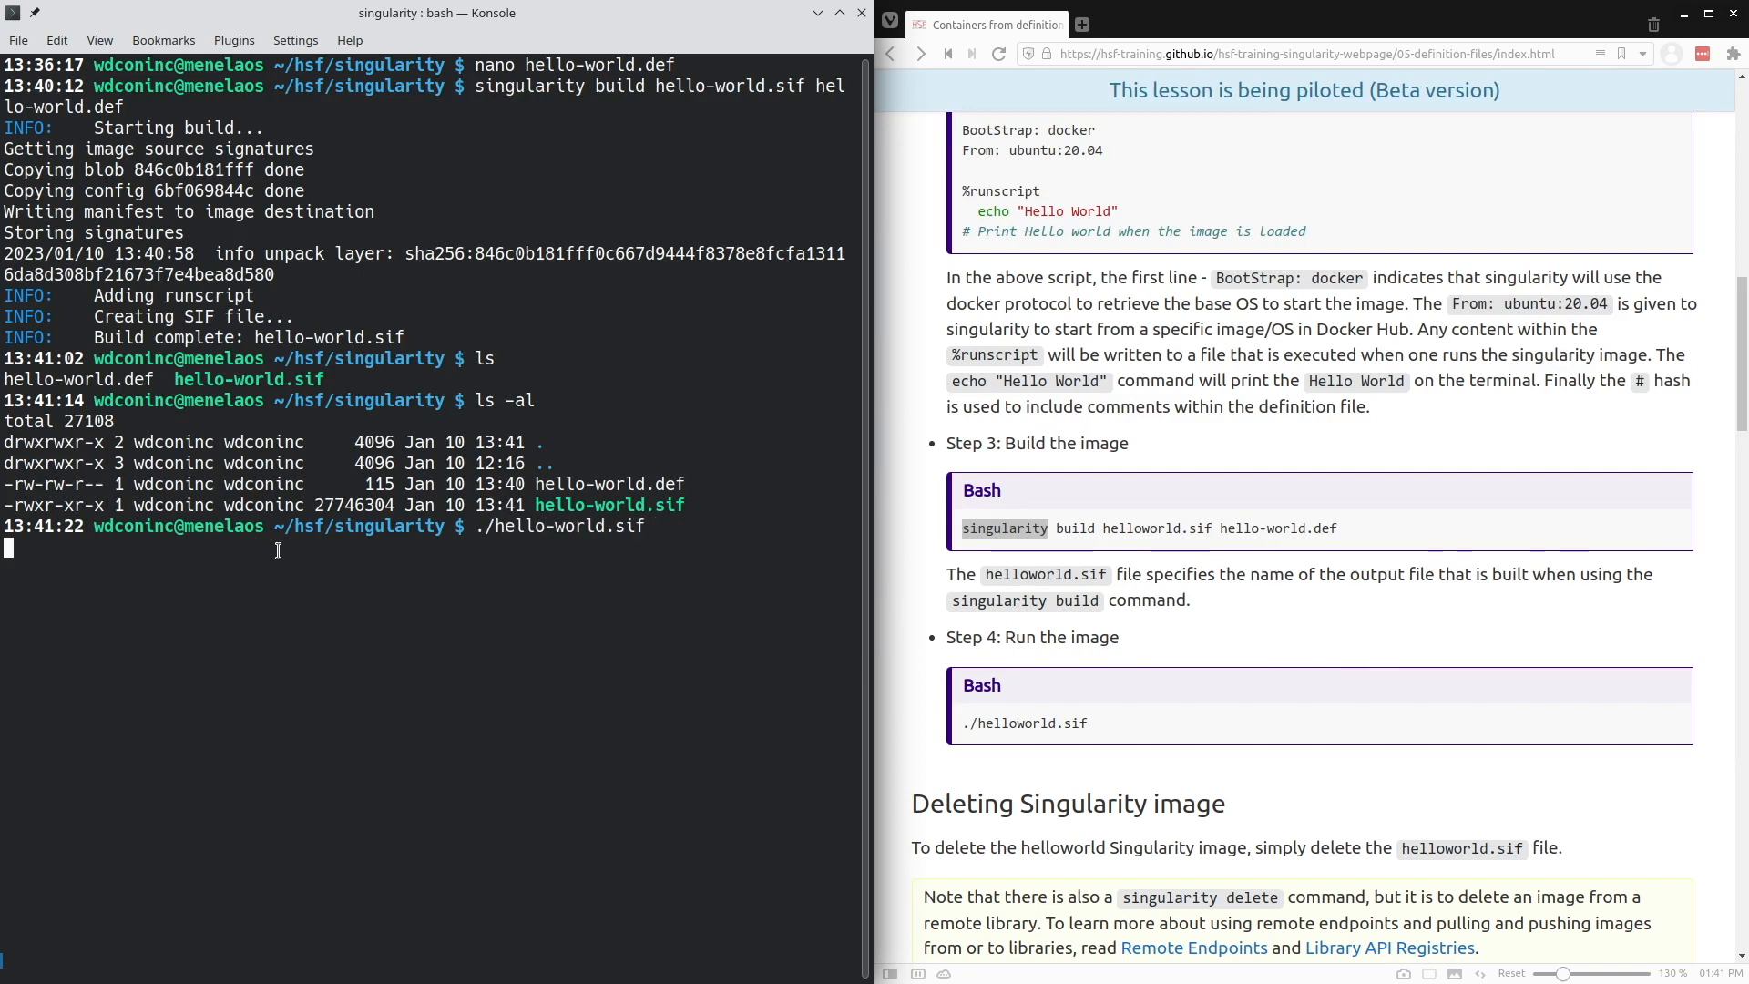
- Execute ./hello-world.sif so it prints Hello World
{"action": "key", "text": "Return"}
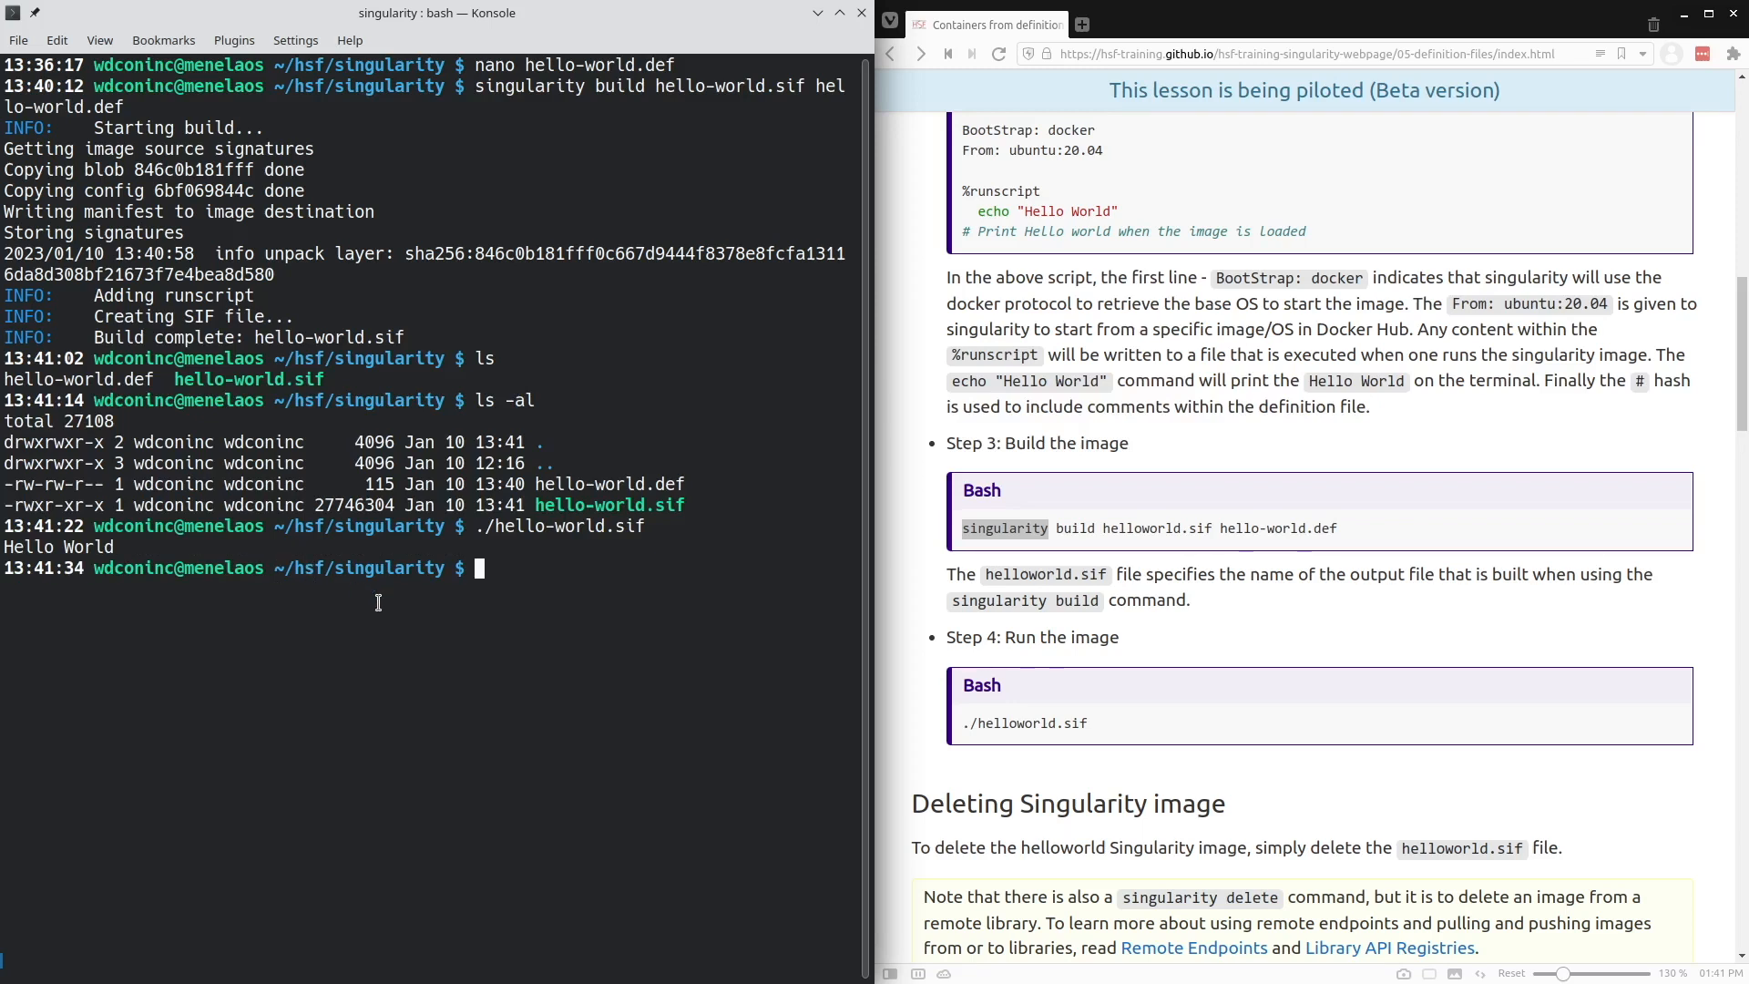
{"action": "mouse_move", "coordinate": [510, 573]}
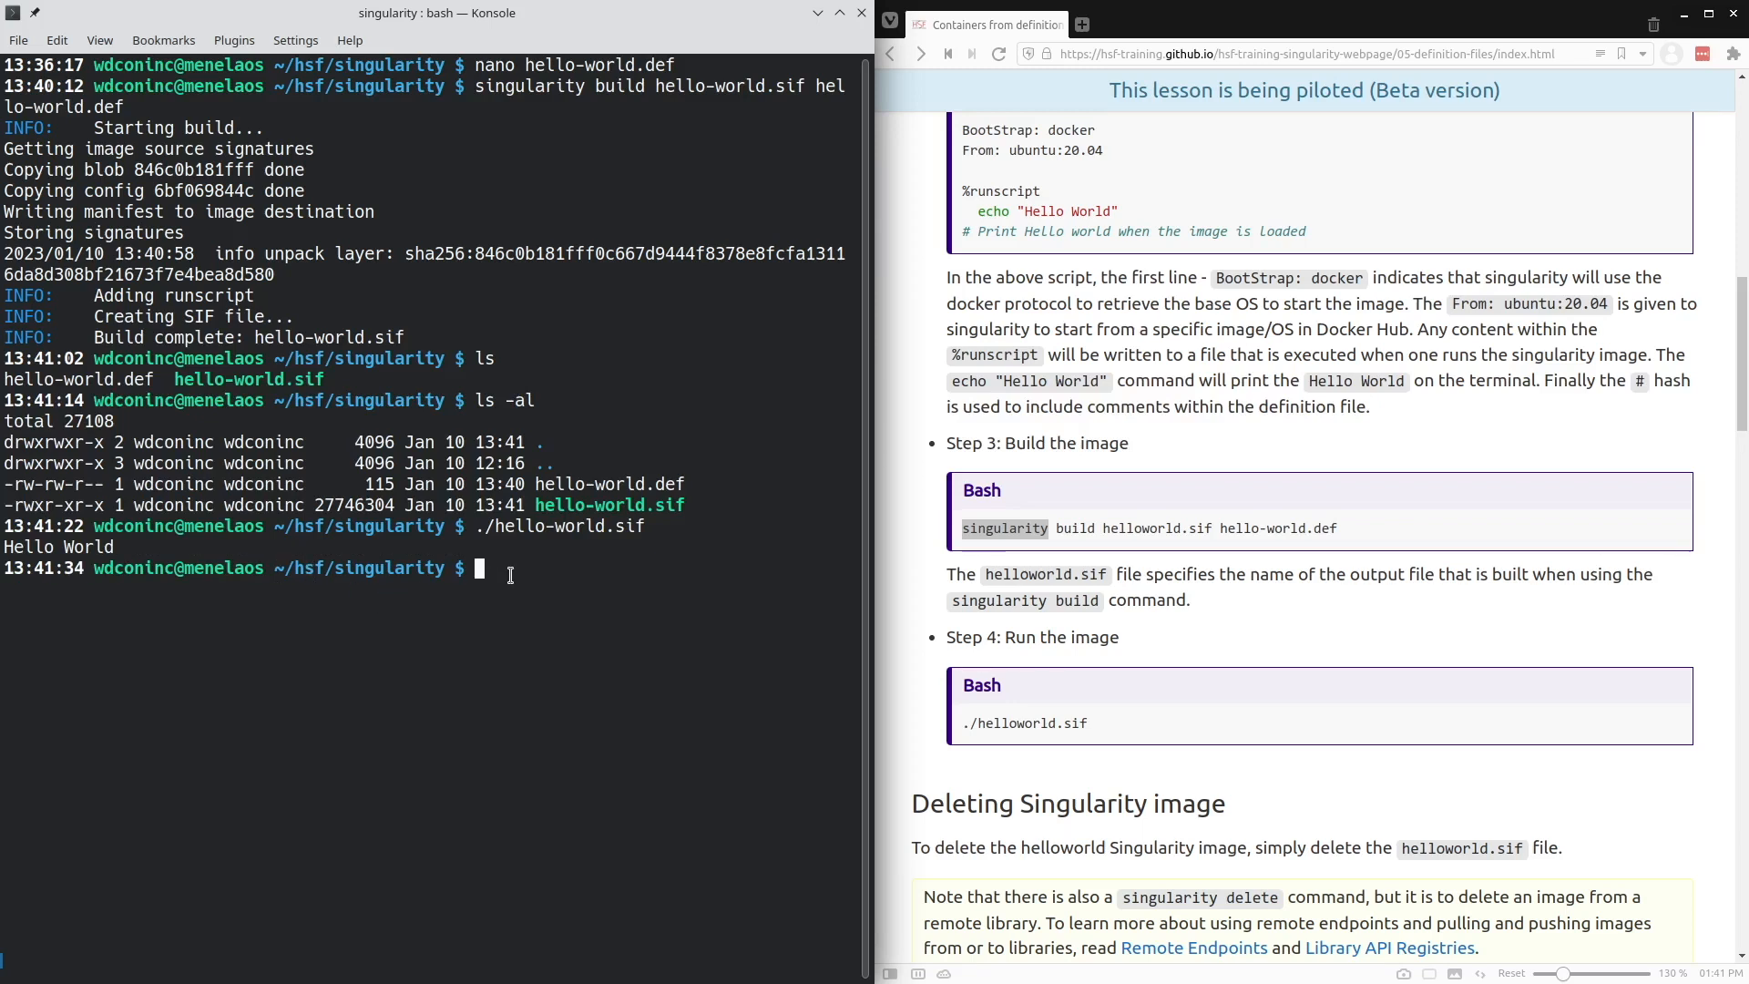
{"action": "mouse_move", "coordinate": [636, 590]}
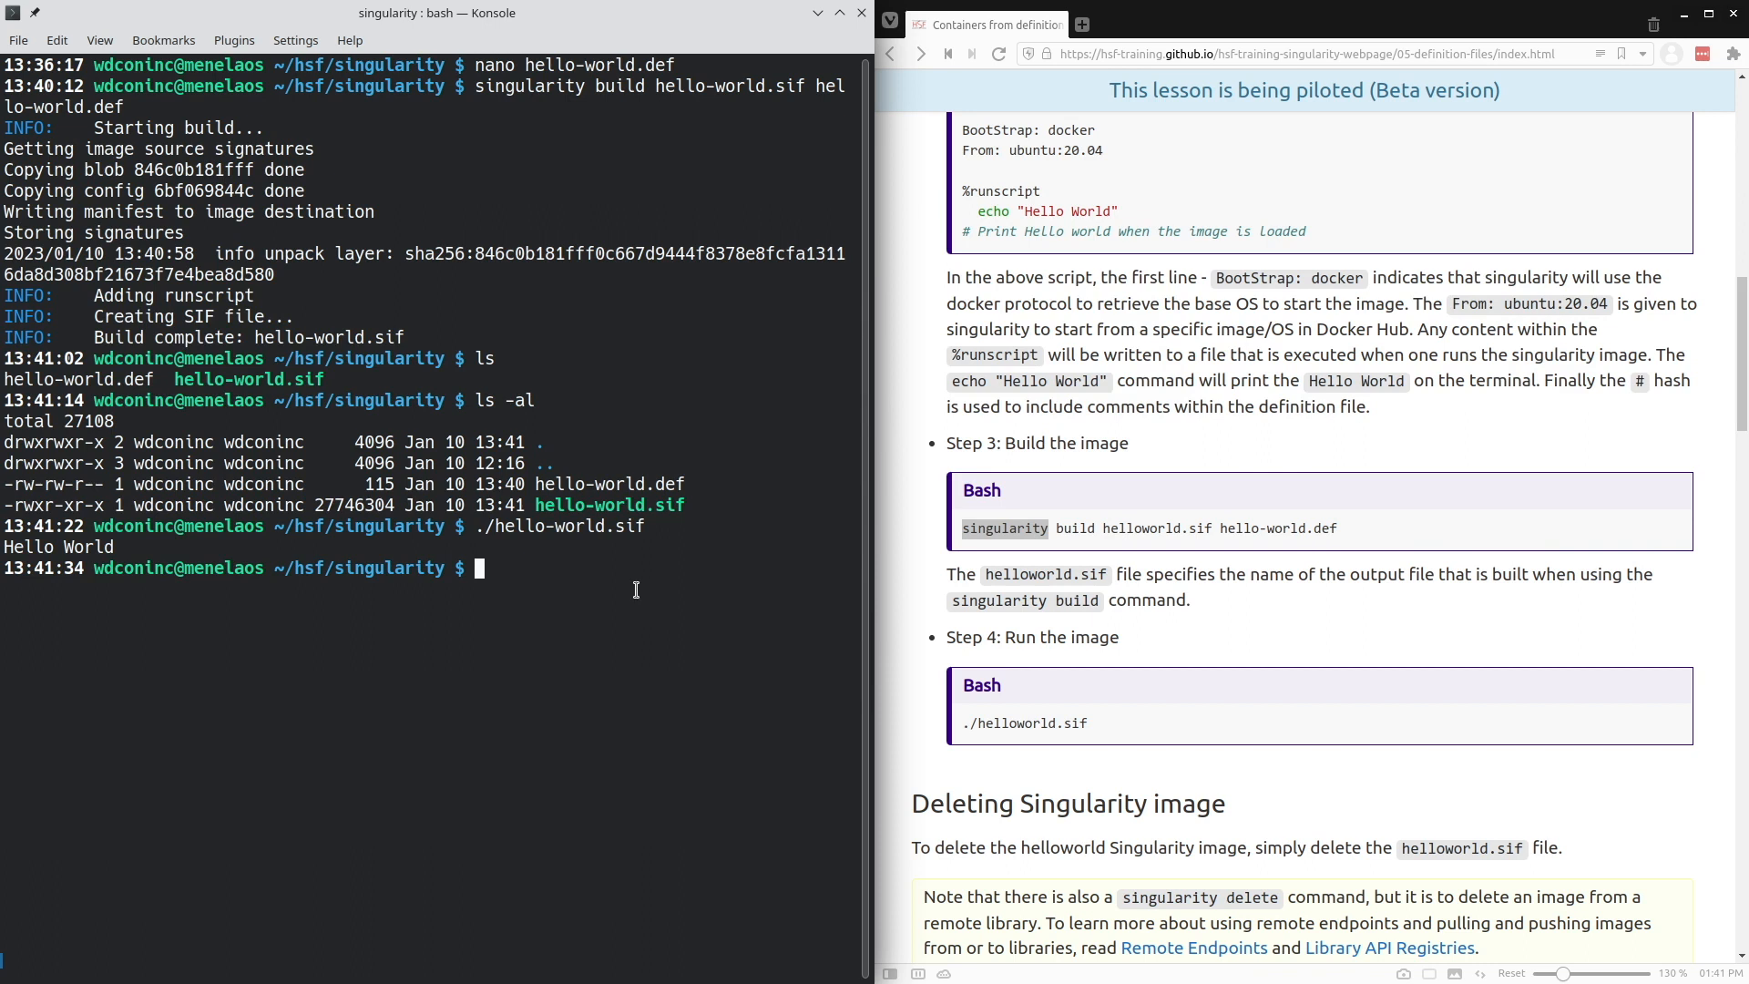
{"action": "mouse_move", "coordinate": [632, 583]}
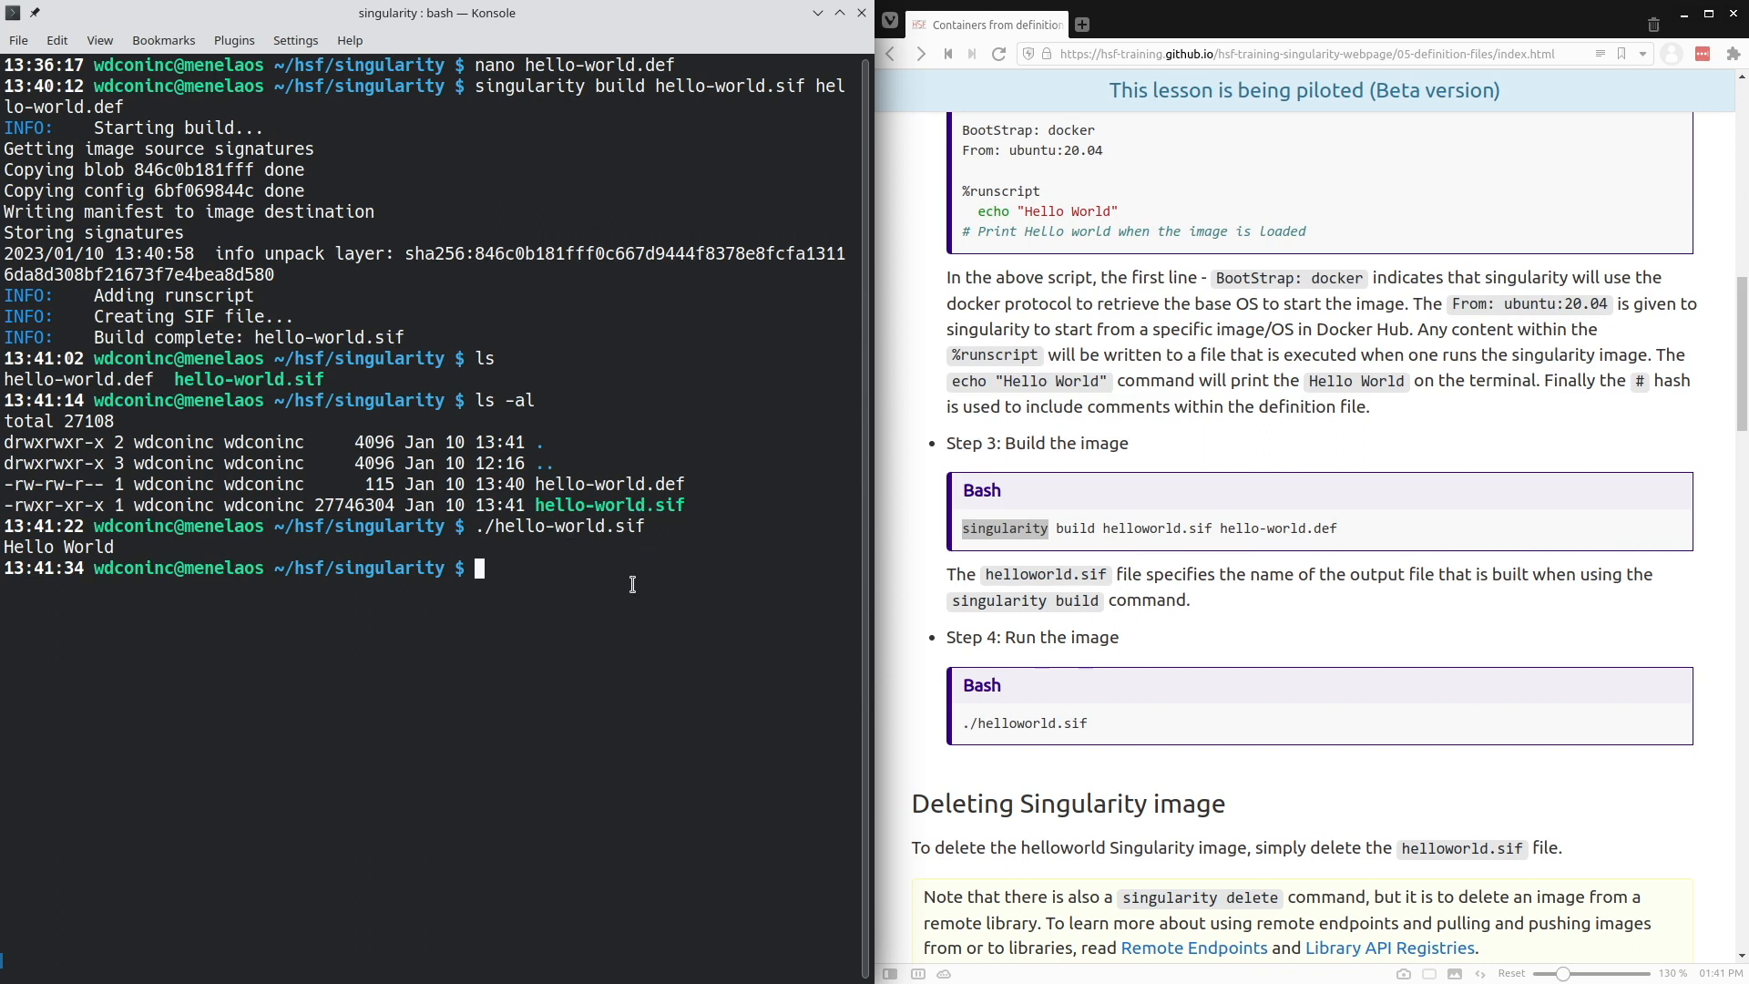
- Remove hello-world.sif with rm hello-world.sif
{"action": "type", "text": "rm hello-w"}
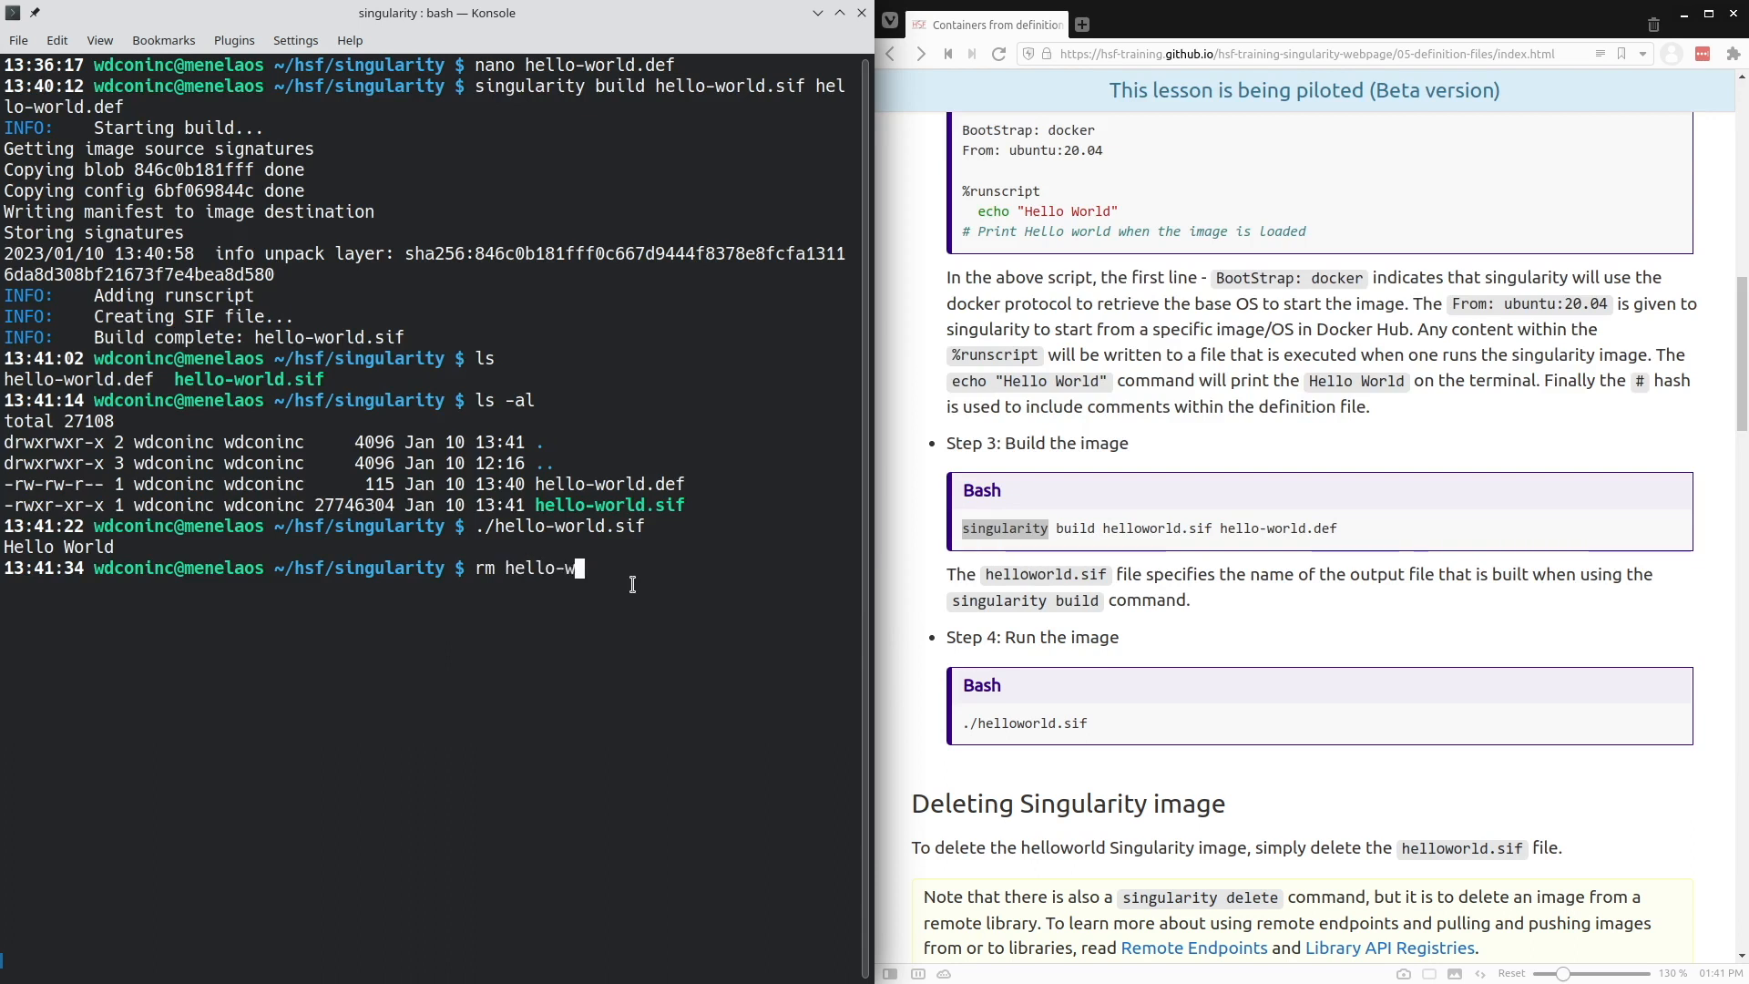
{"action": "type", "text": "orld.sif"}
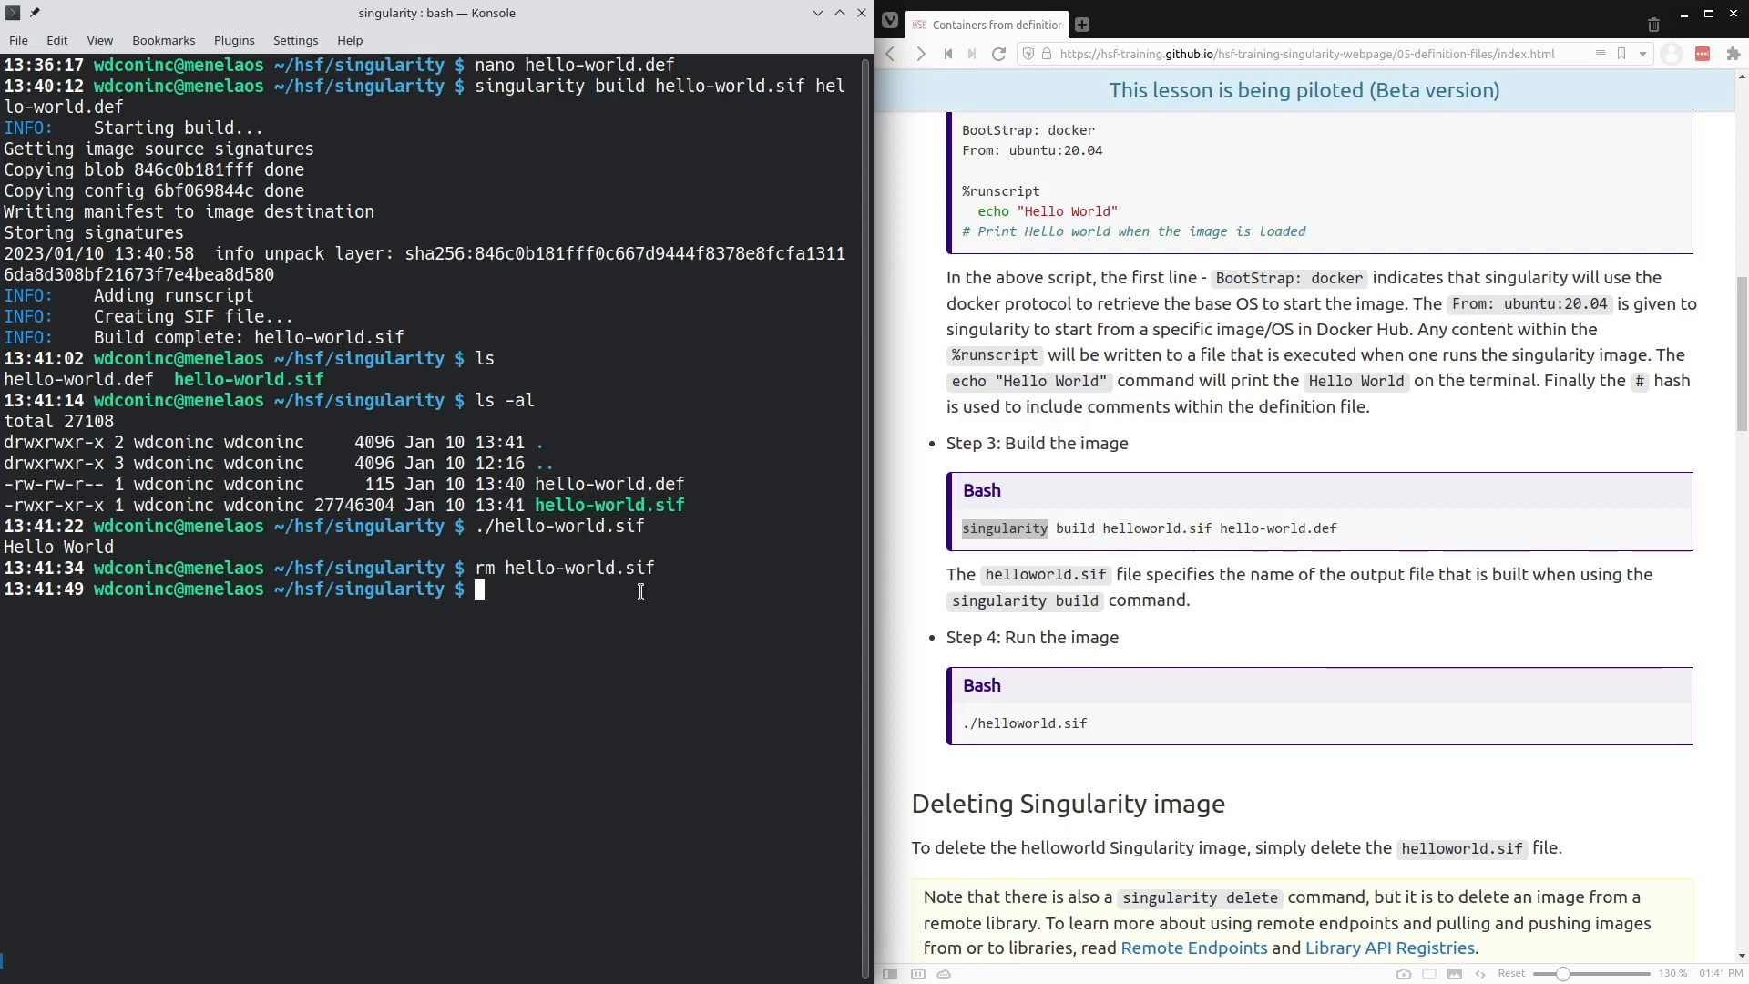
- Rebuild hello-world.sif from hello-world.def with singularity build
{"action": "type", "text": "s"}
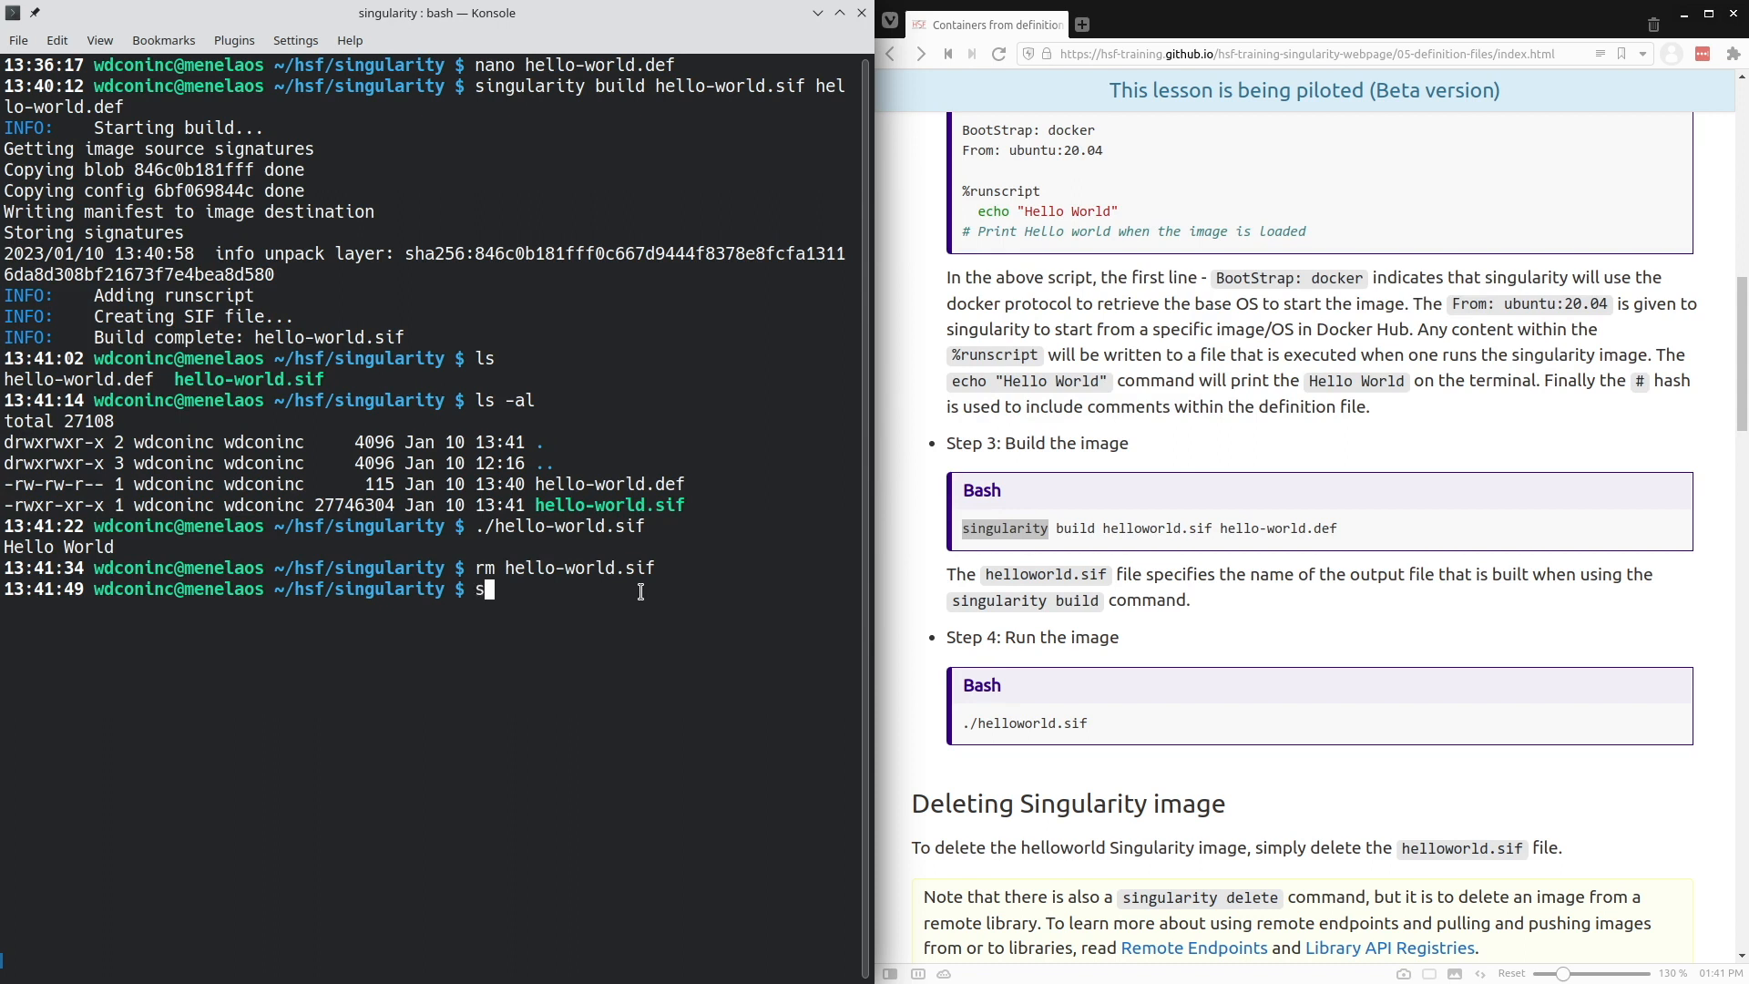
{"action": "type", "text": "ingu"}
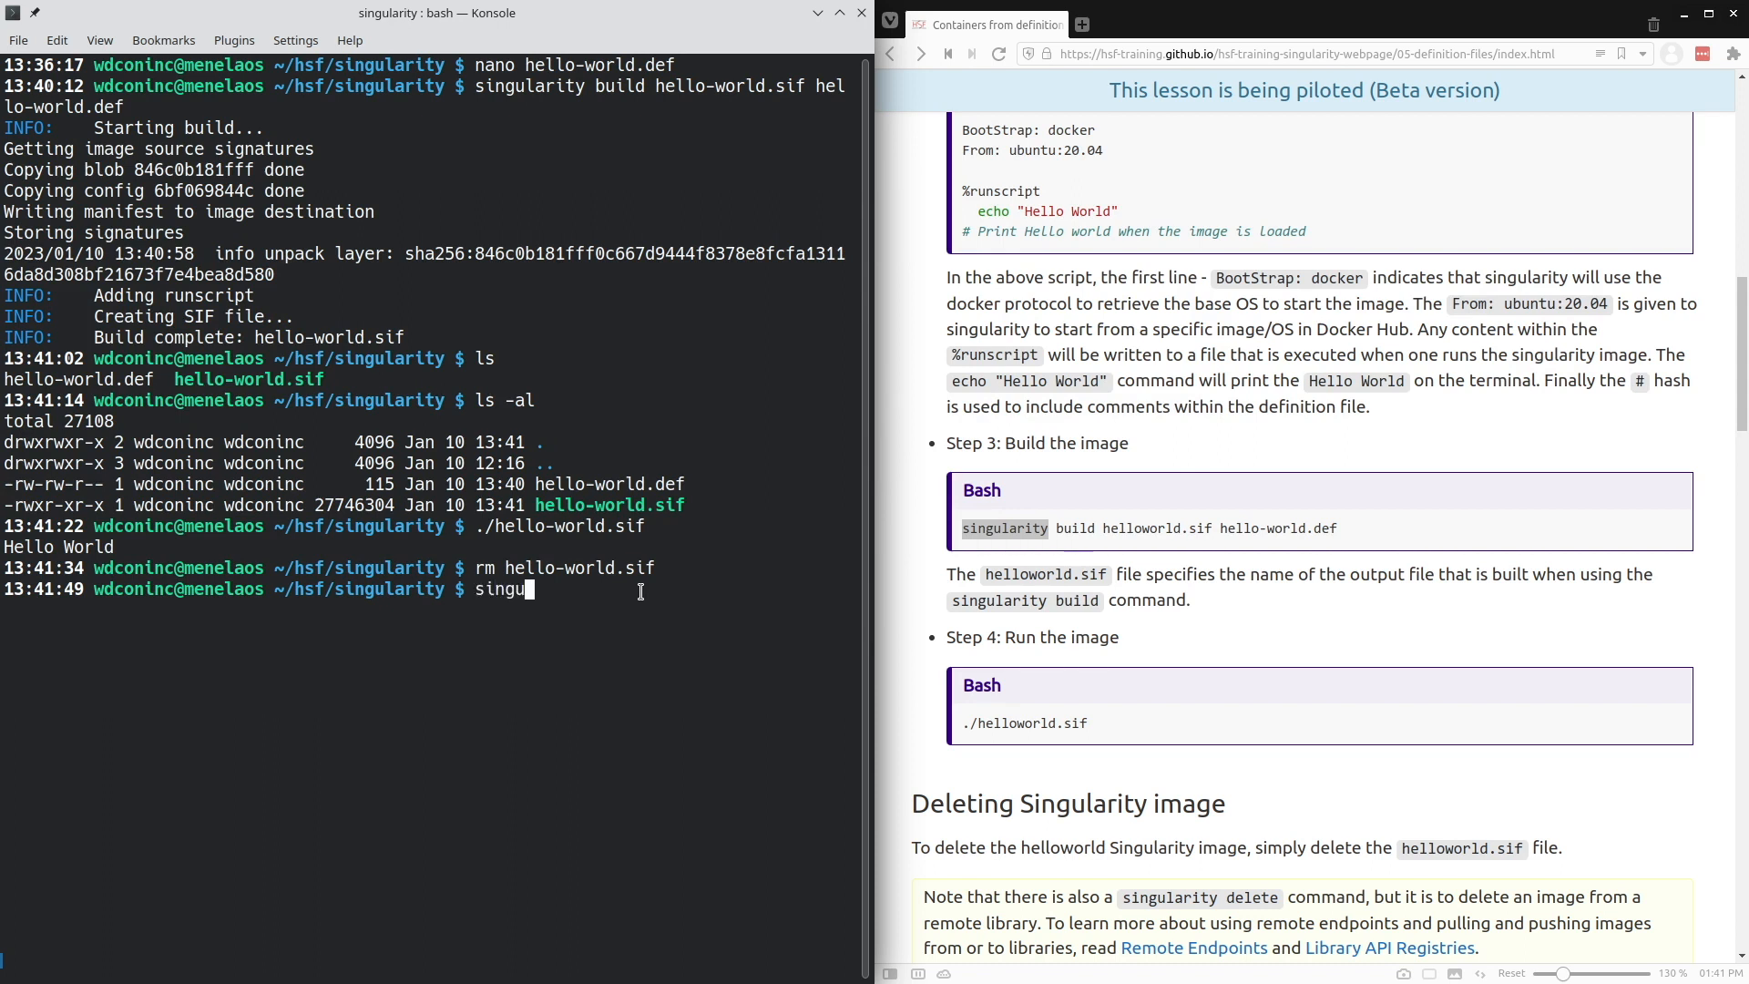
{"action": "type", "text": "larlity build he"}
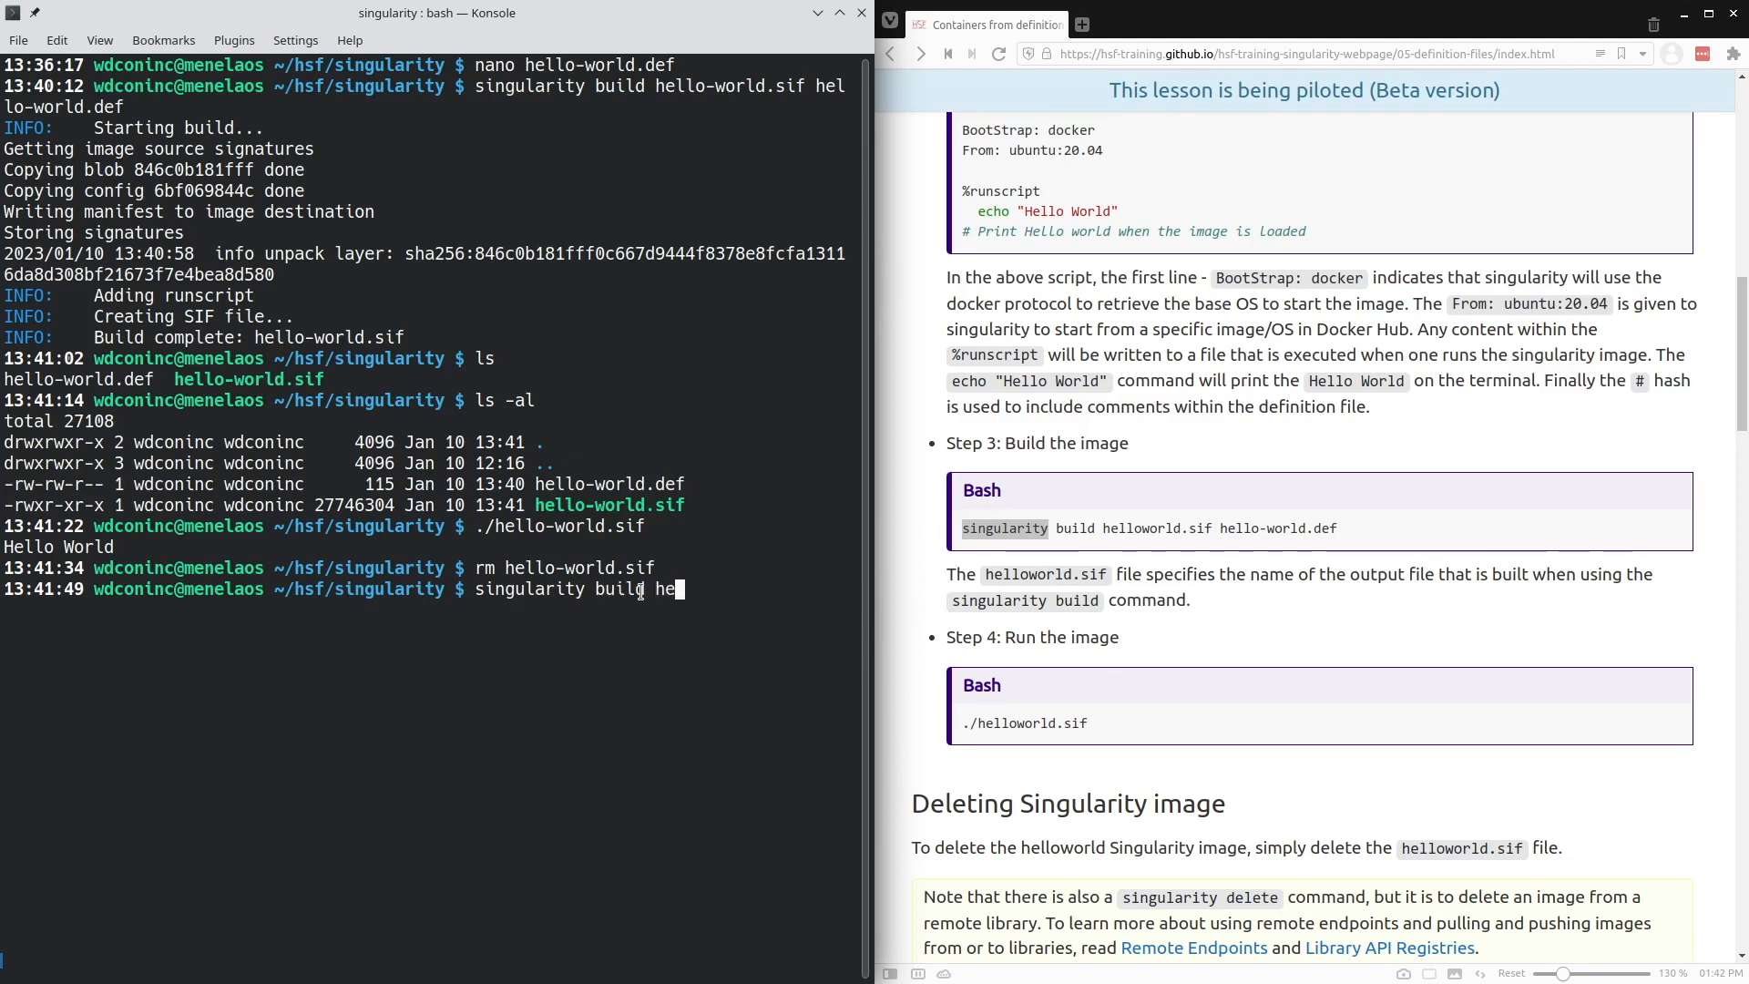
{"action": "type", "text": "llo-world.sif hello-world.def"}
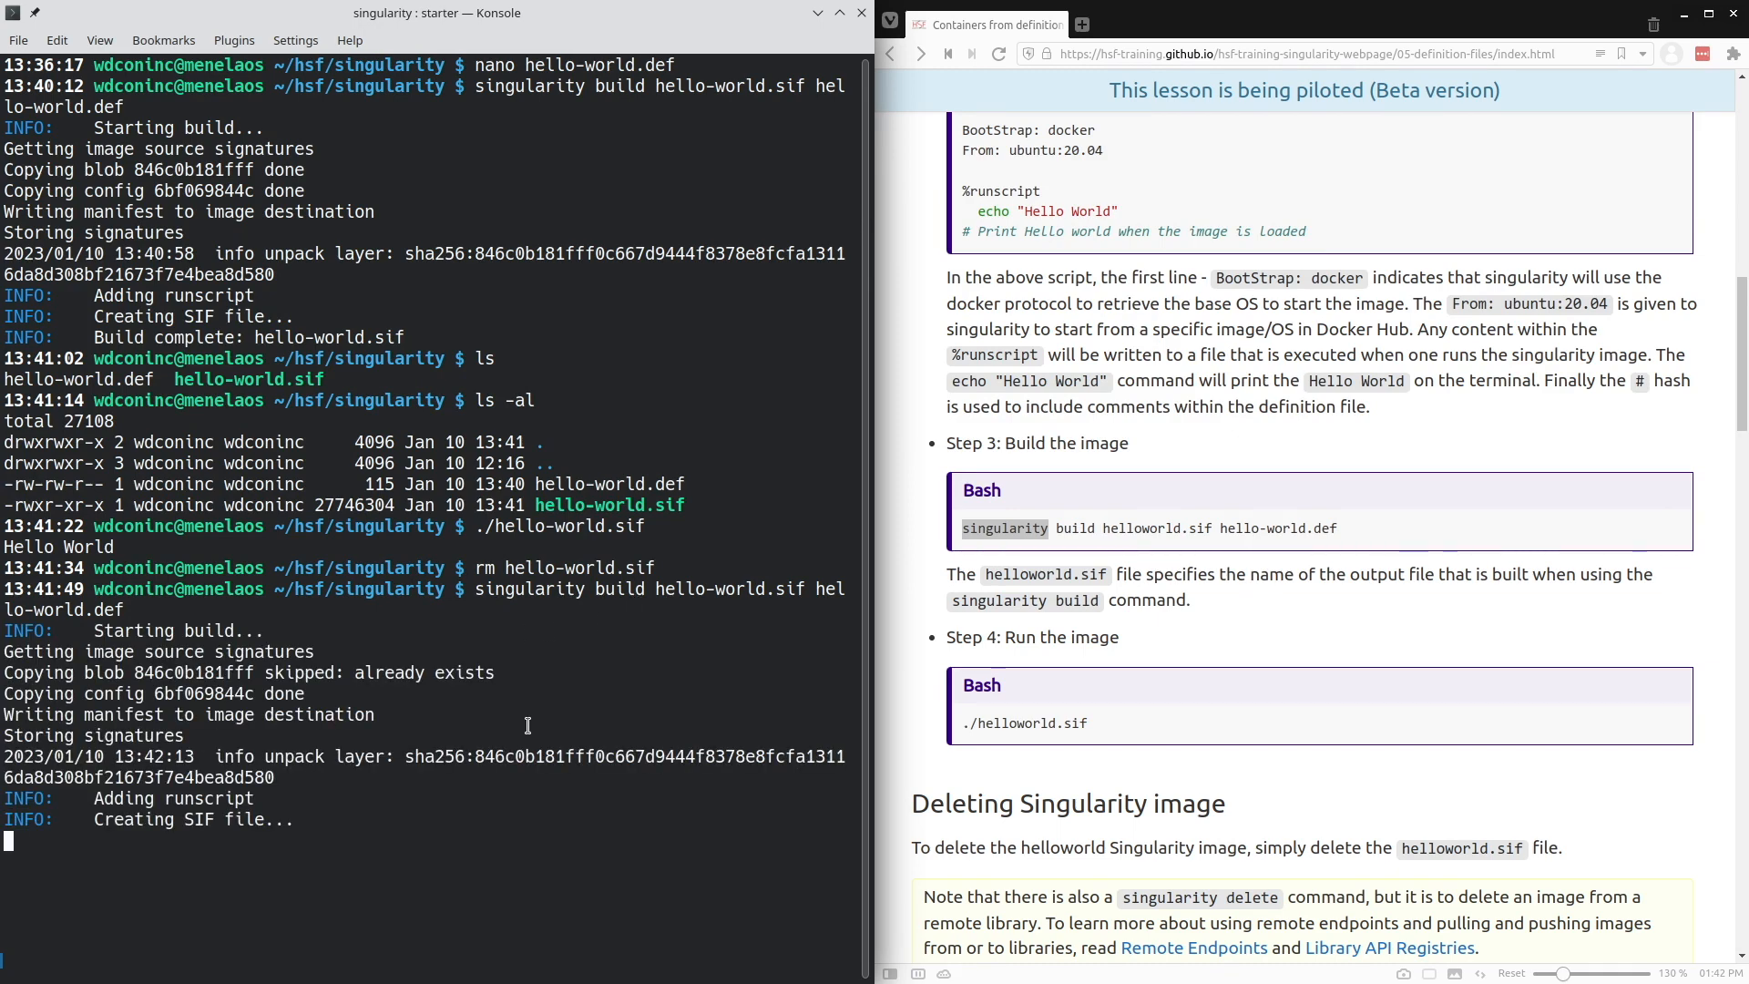
- Run ./hello-world.sif again, printing Hello World
{"action": "type", "text": "./"}
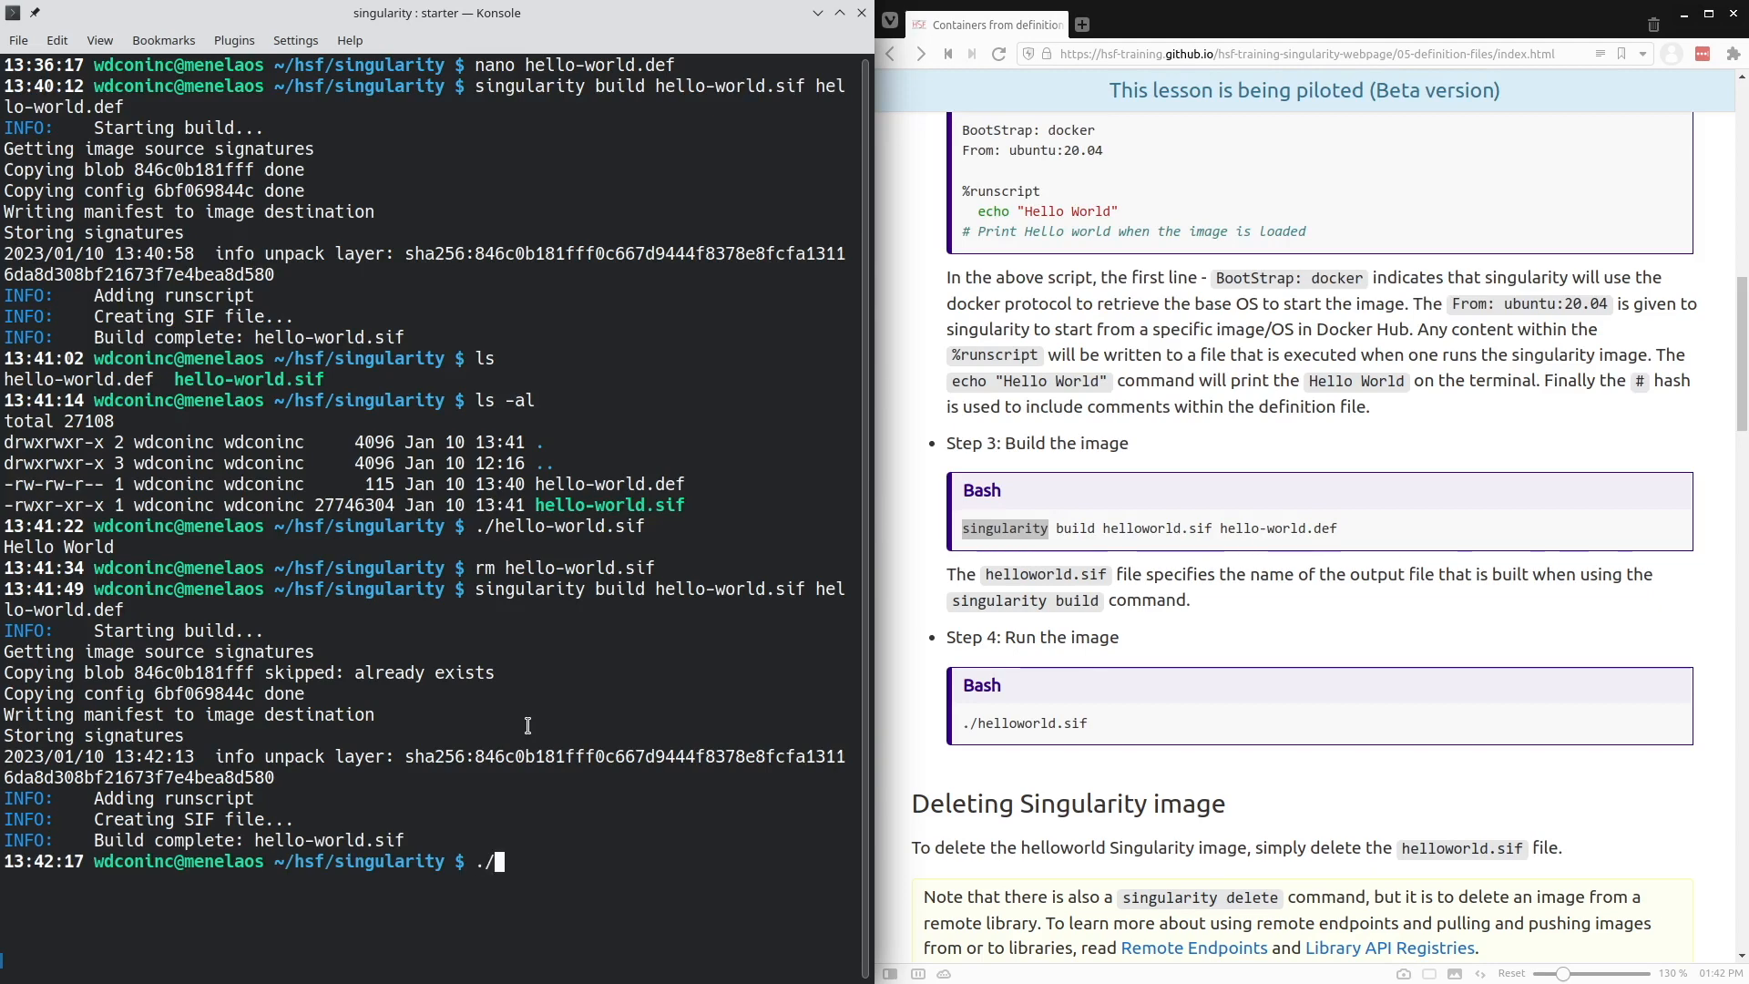
{"action": "type", "text": "hello-world.sif"}
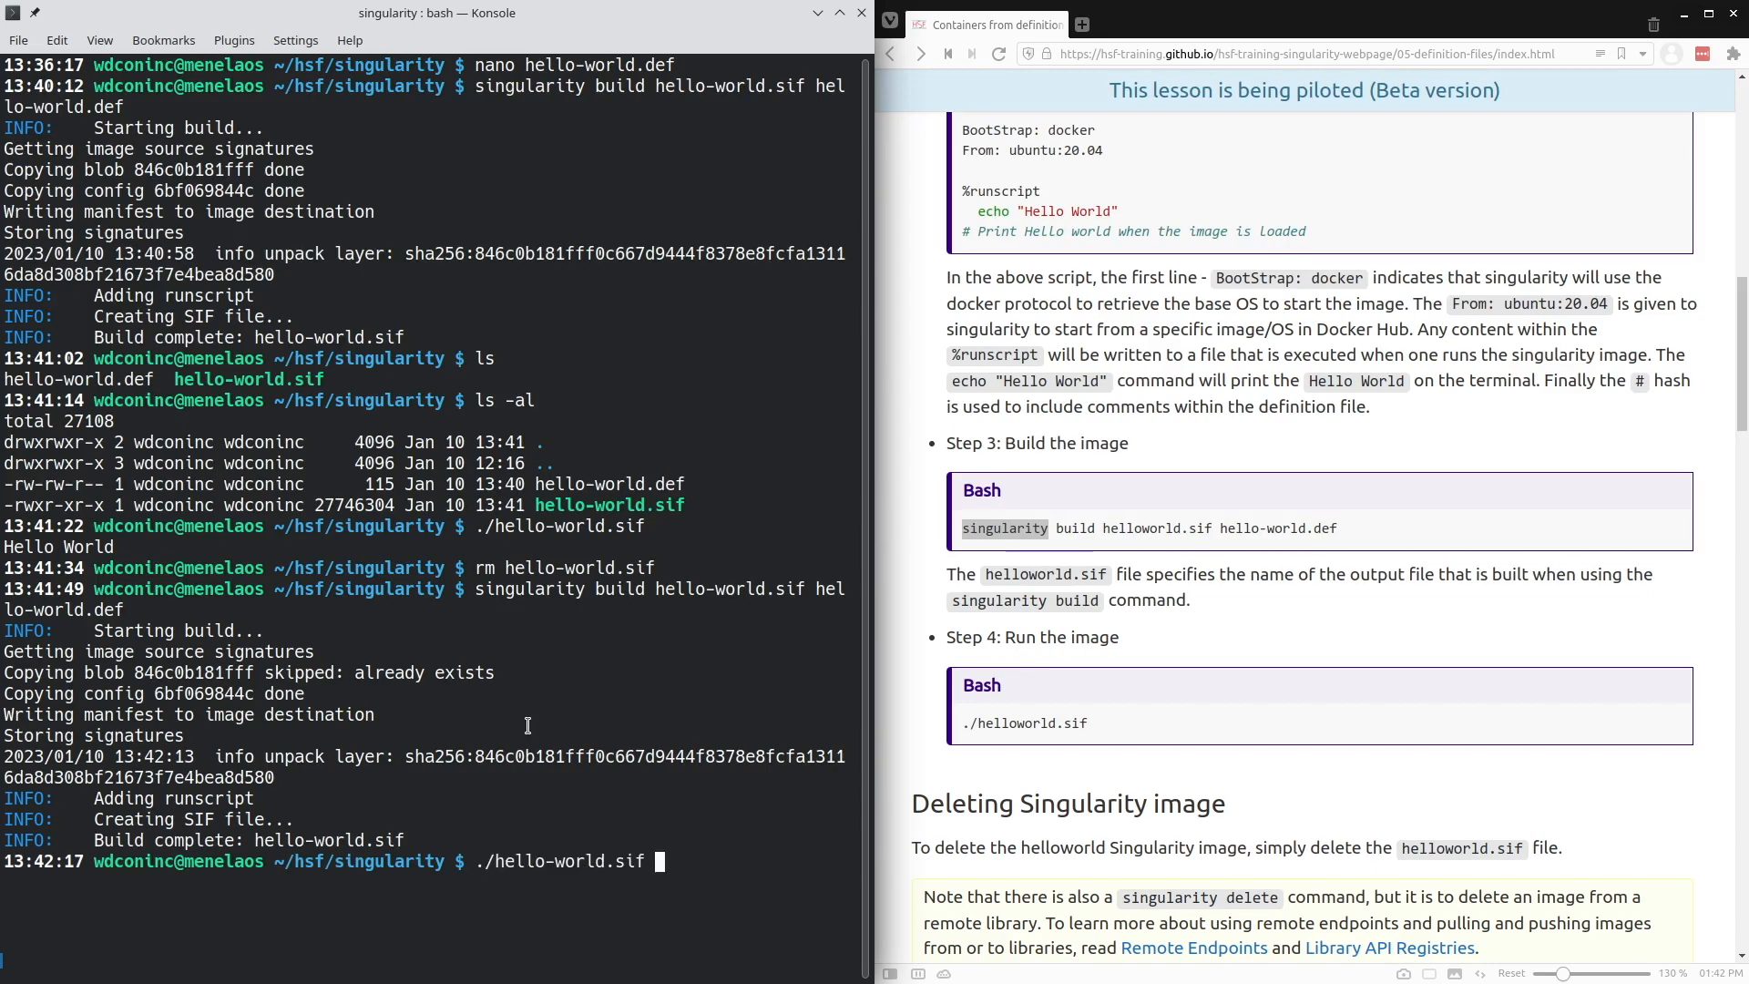
{"action": "key", "text": "Return"}
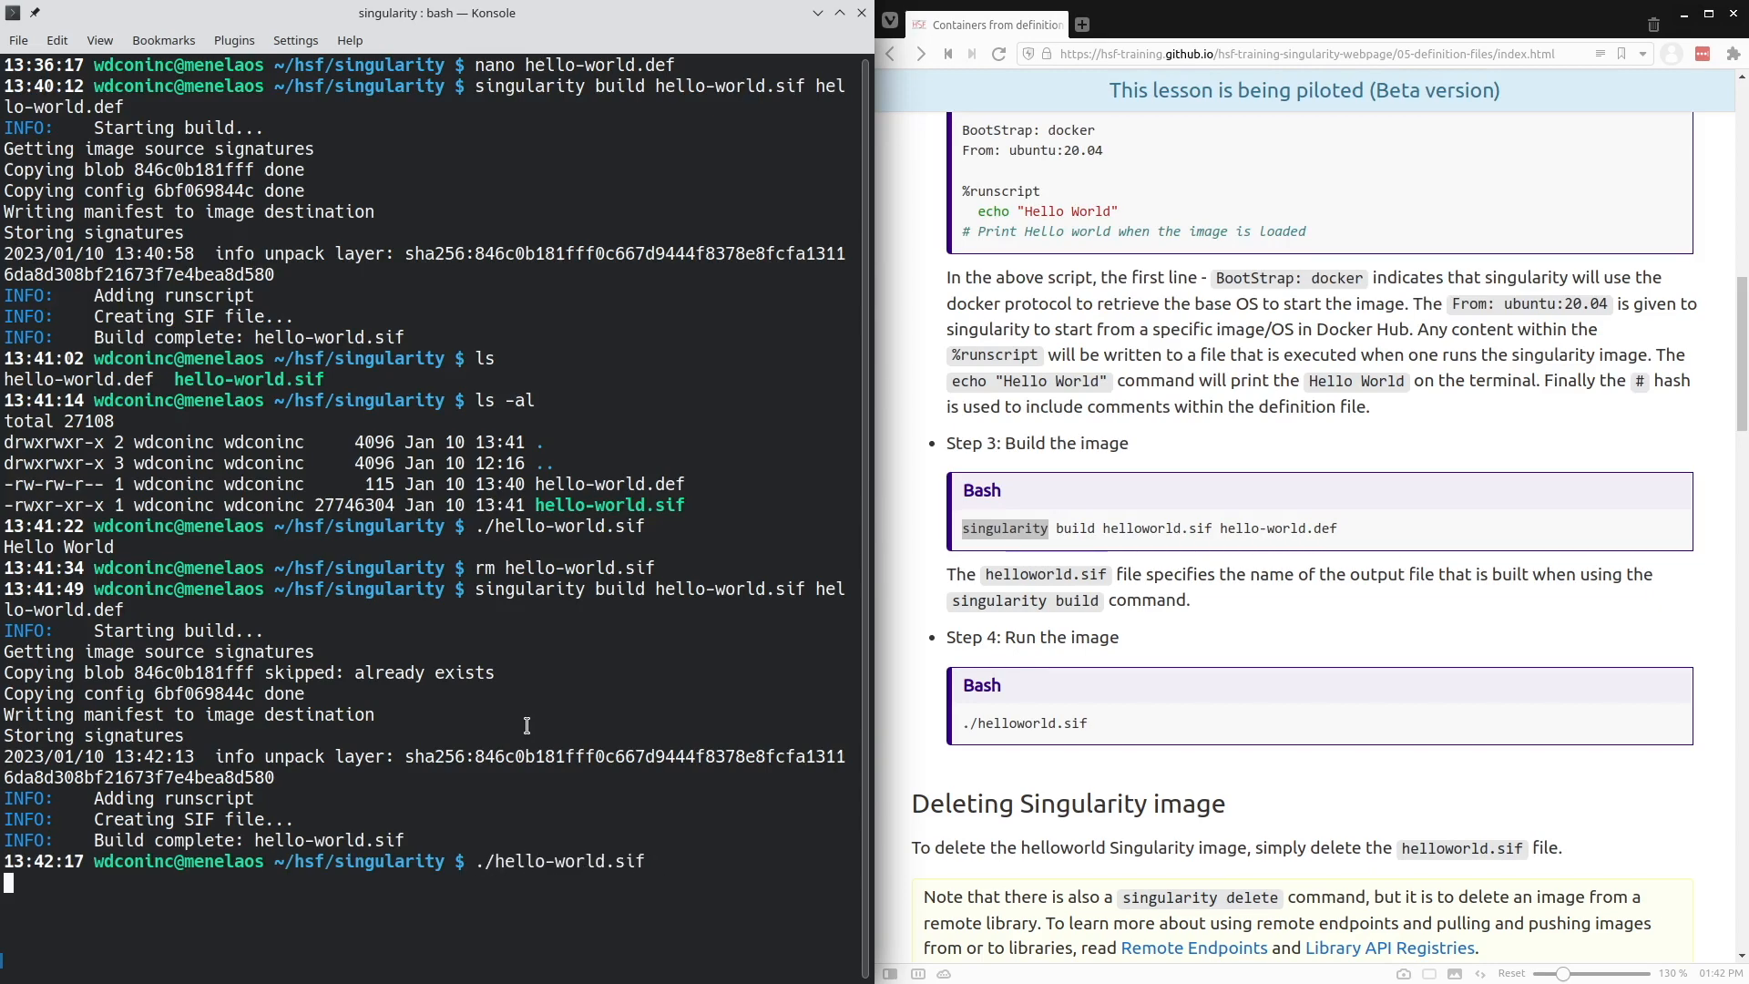
{"action": "key", "text": "Return"}
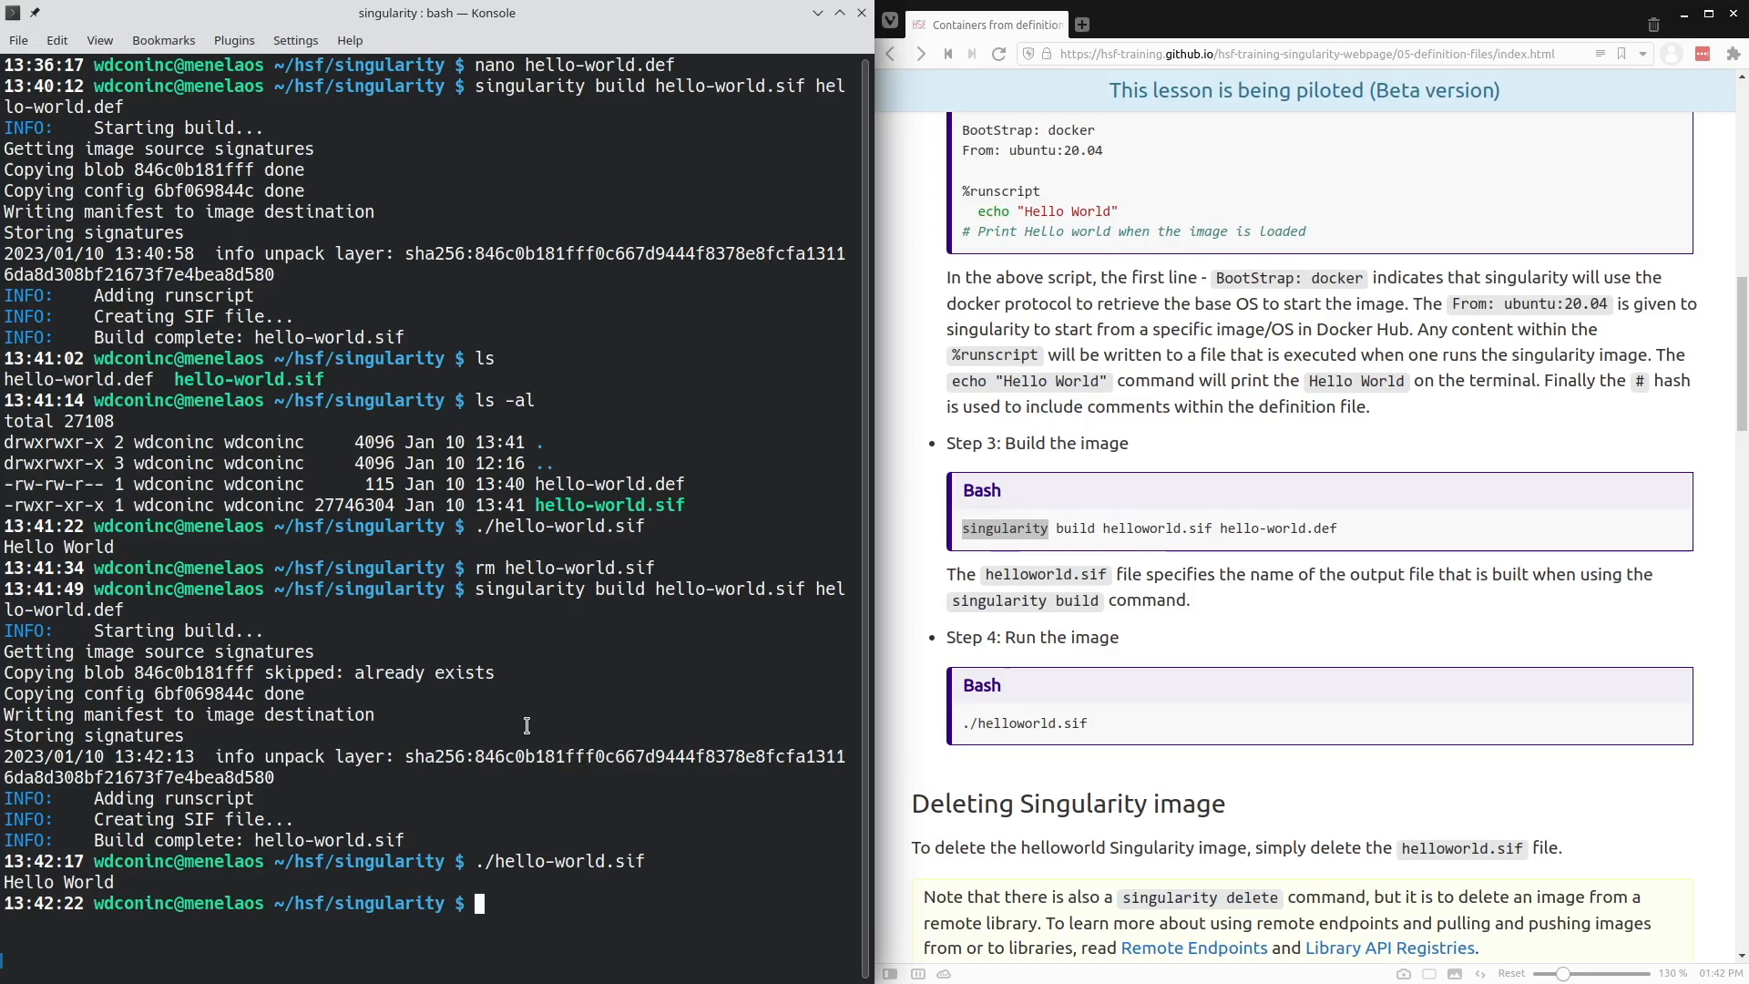
{"action": "mouse_move", "coordinate": [685, 717]}
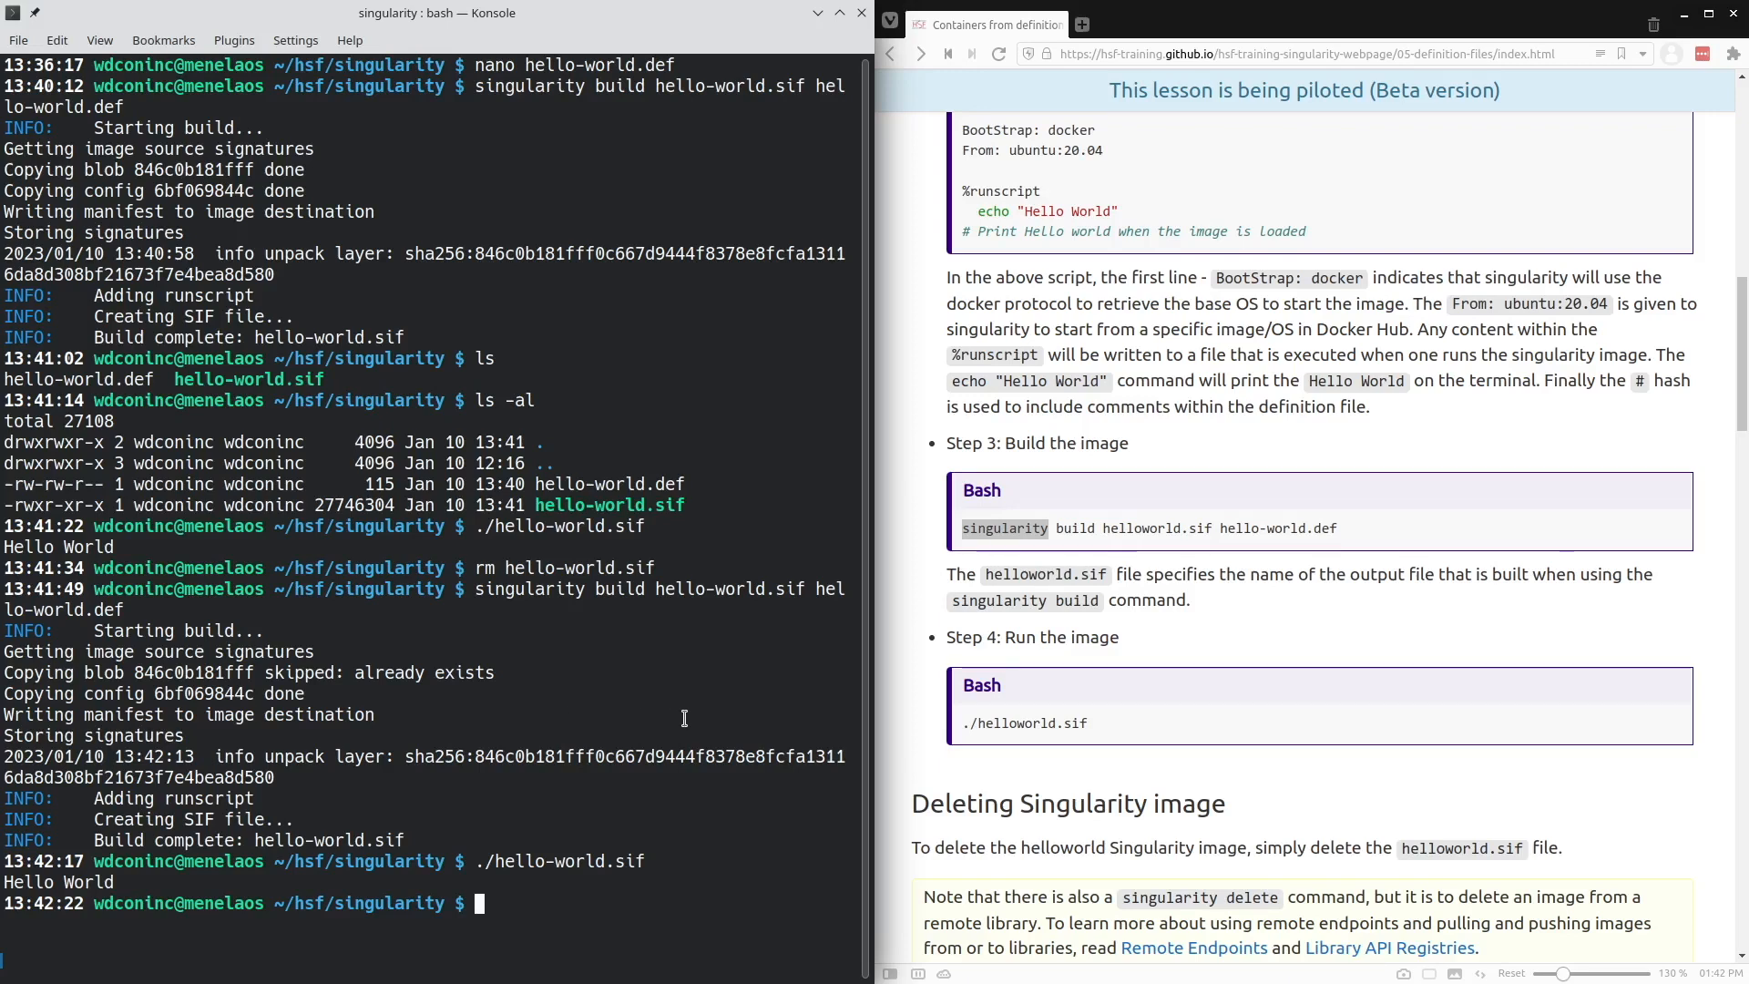
{"action": "mouse_move", "coordinate": [623, 714]}
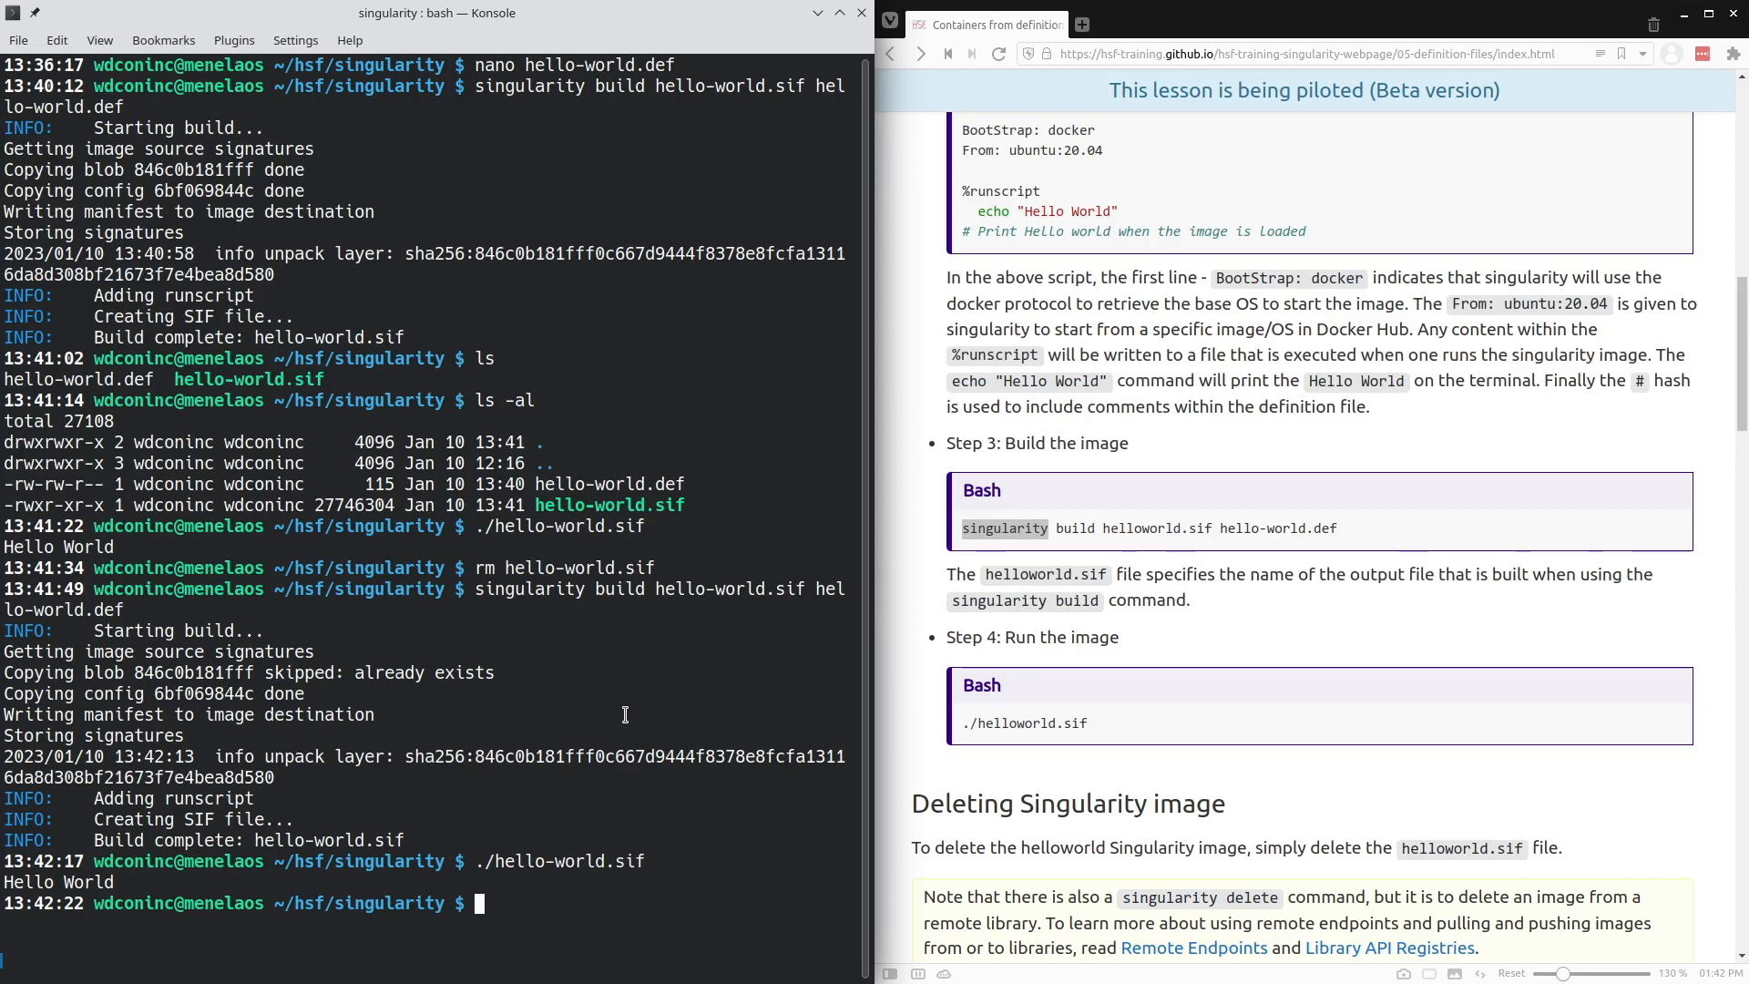
{"action": "double_click", "coordinate": [1006, 528]}
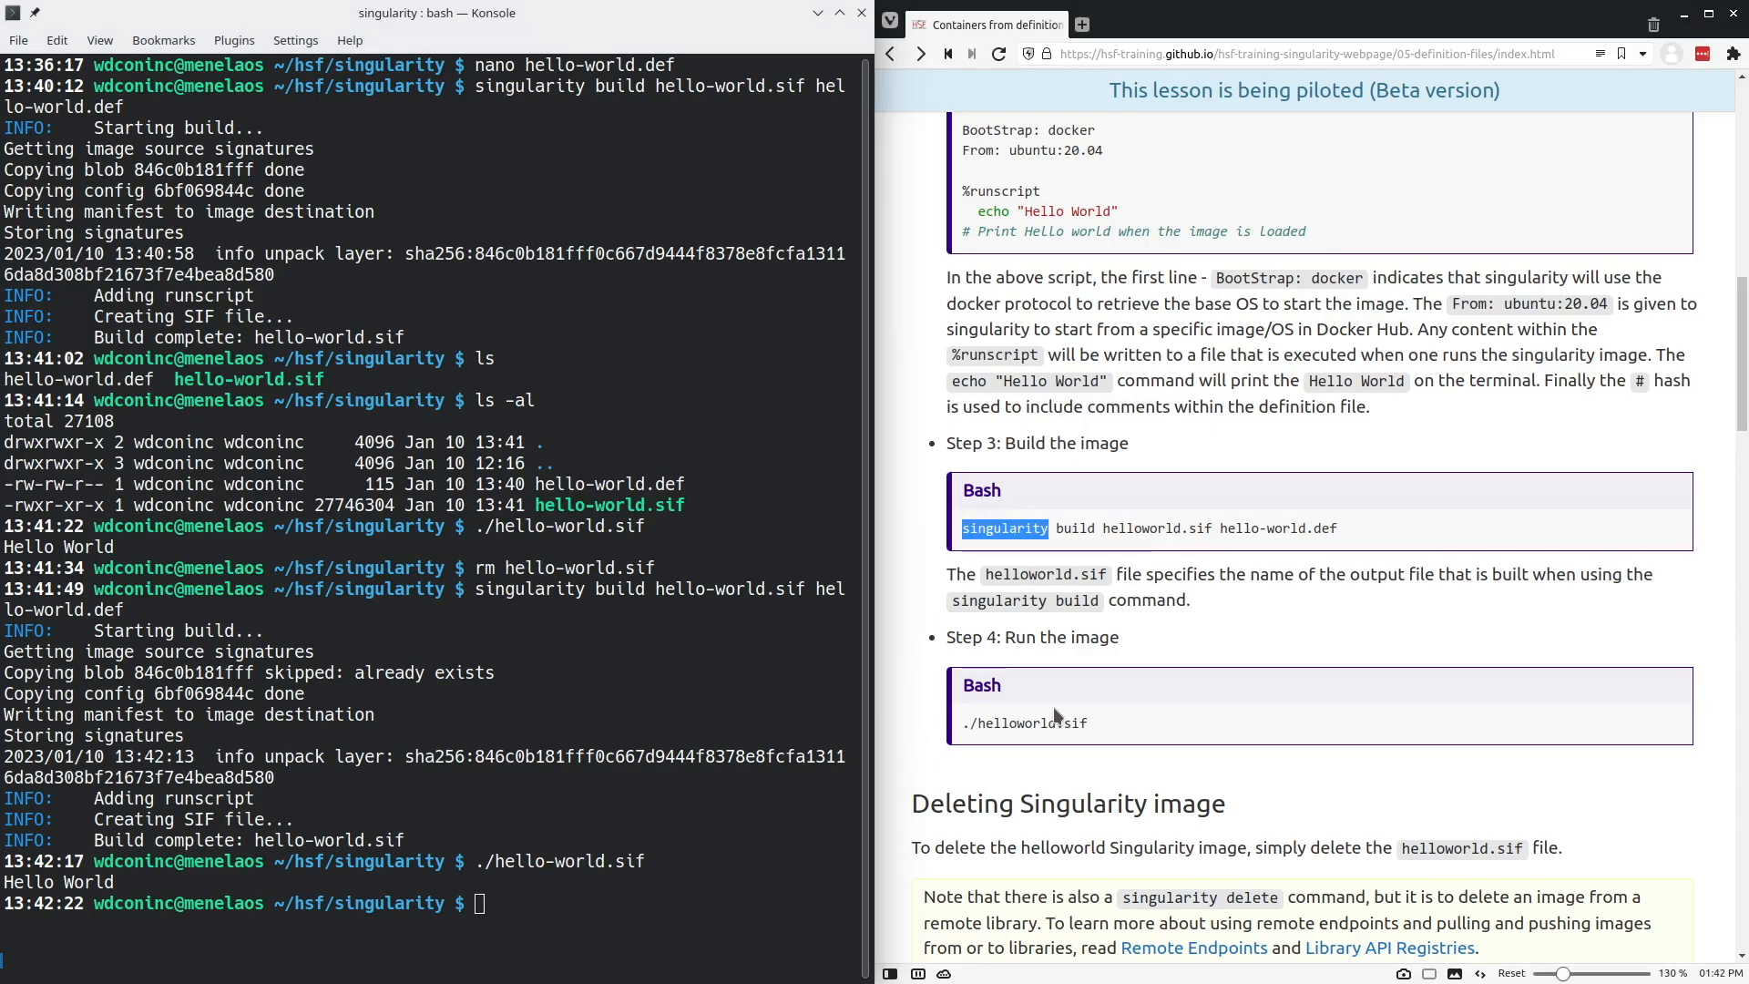
{"action": "scroll", "scroll_direction": "down", "scroll_amount": 3}
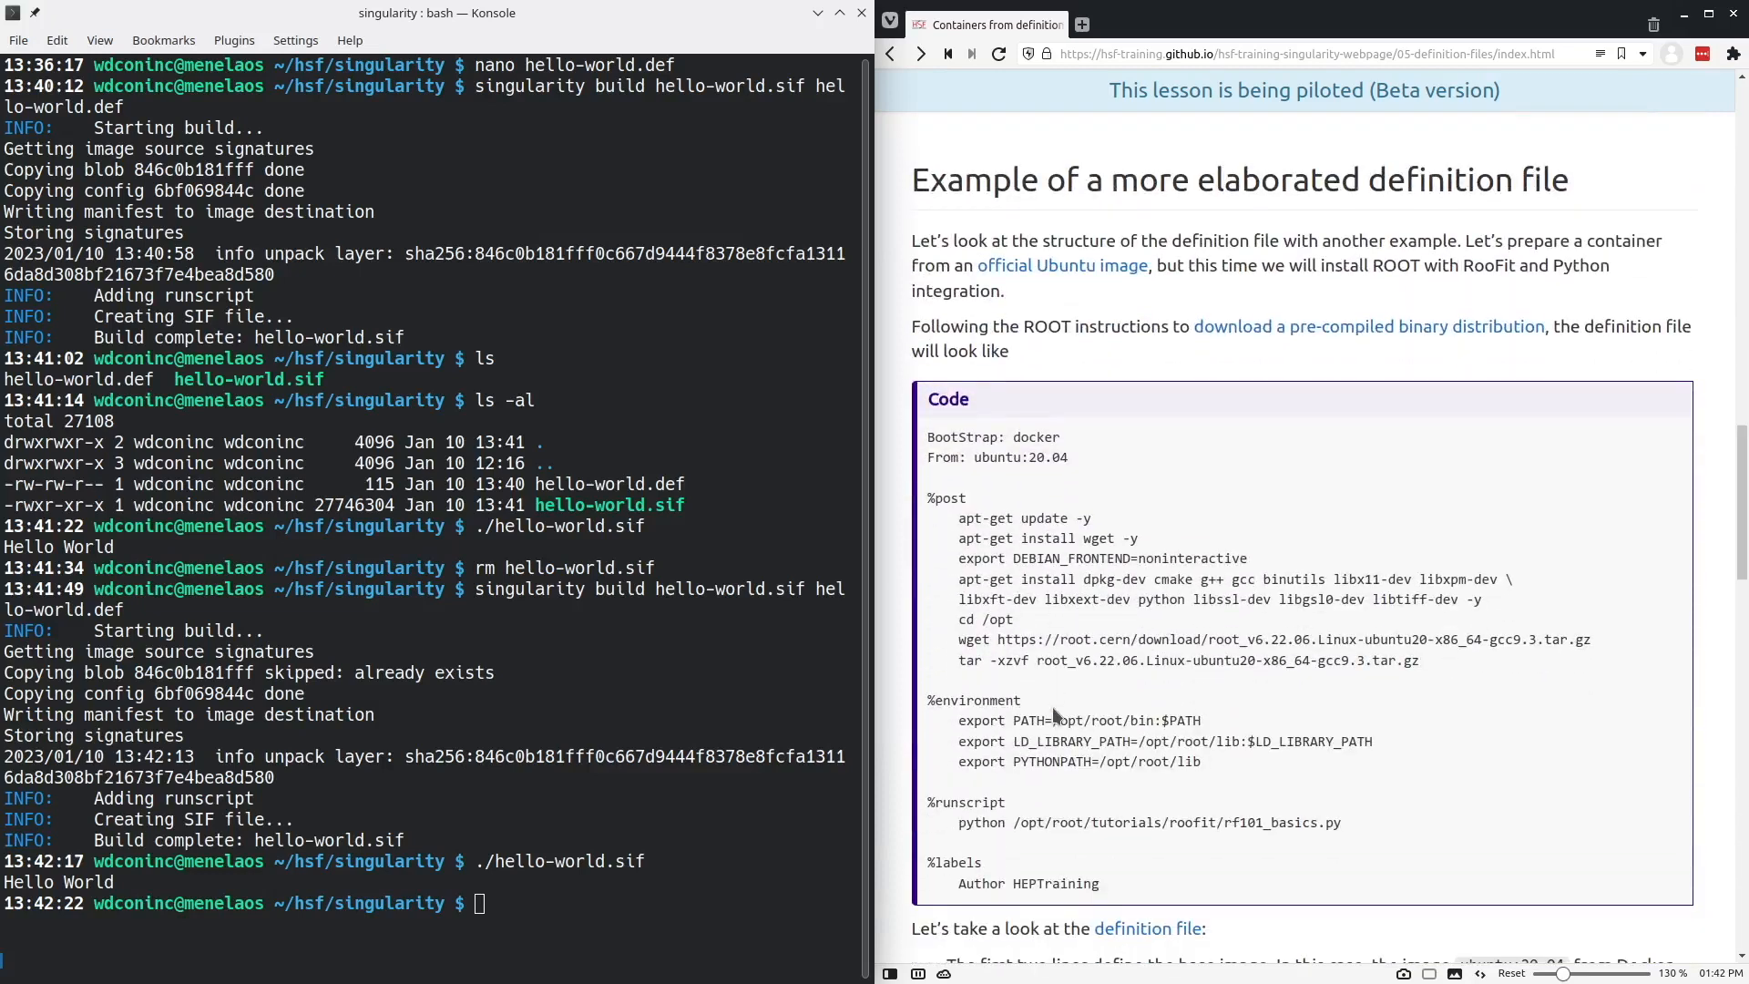
{"action": "mouse_move", "coordinate": [1013, 559]}
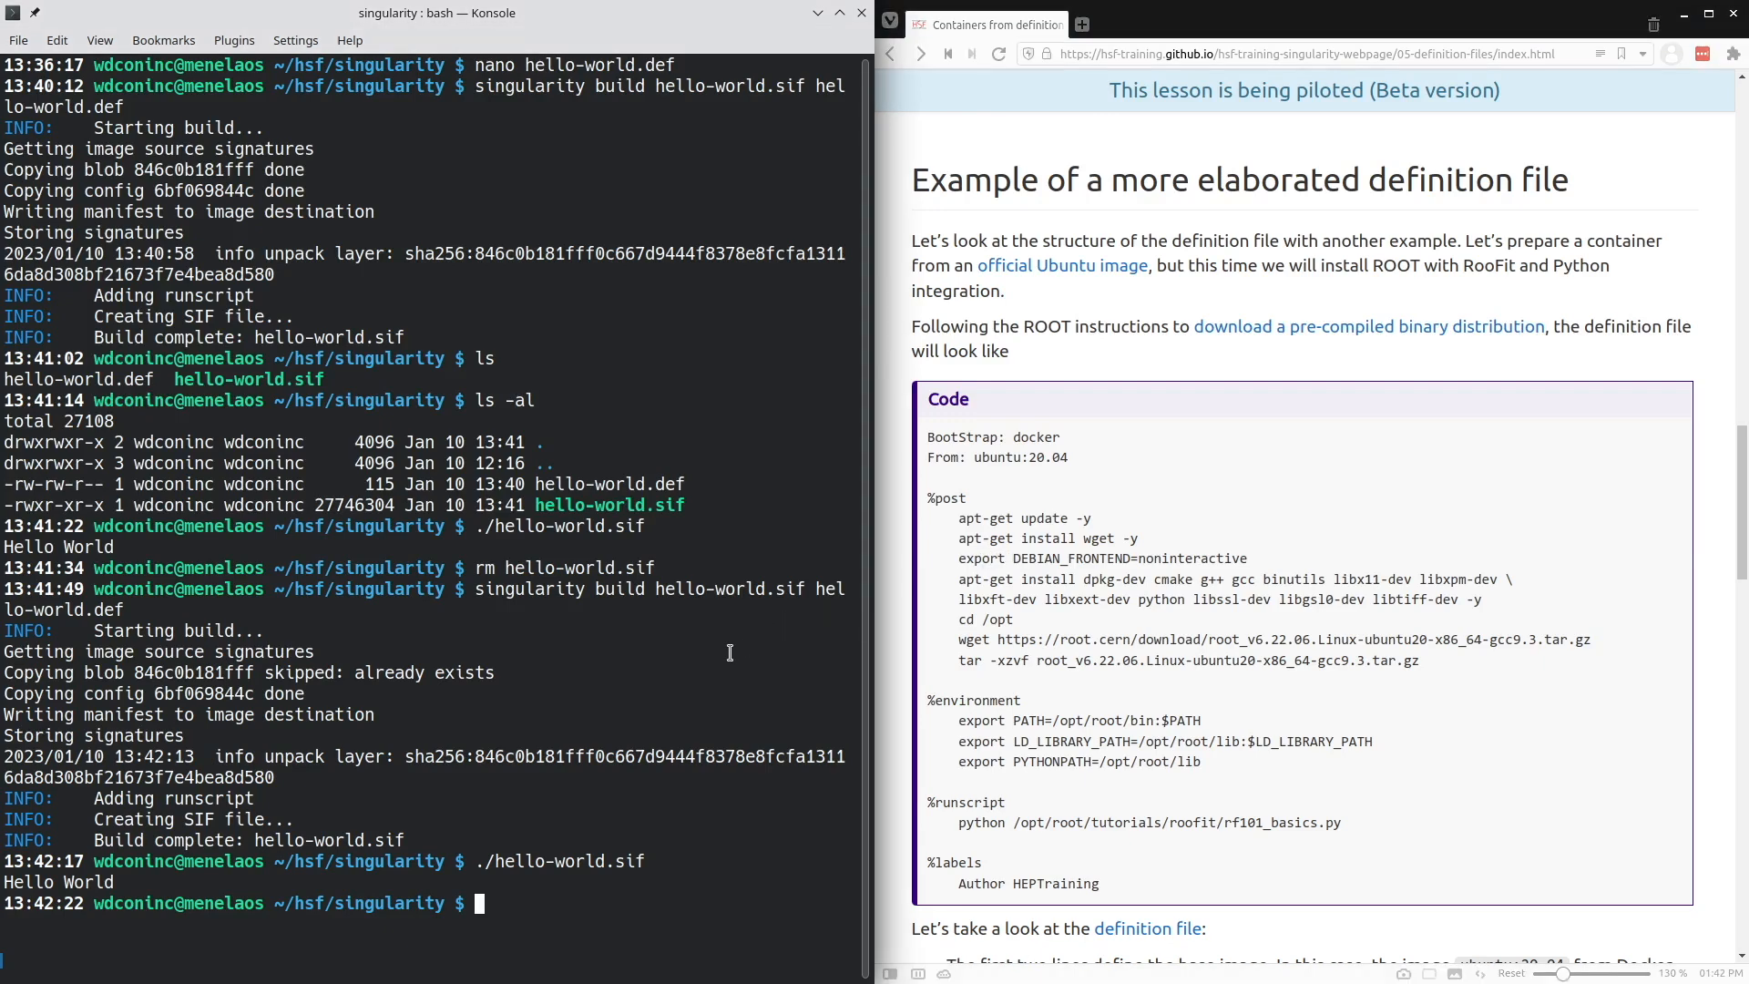
{"action": "mouse_move", "coordinate": [828, 648]}
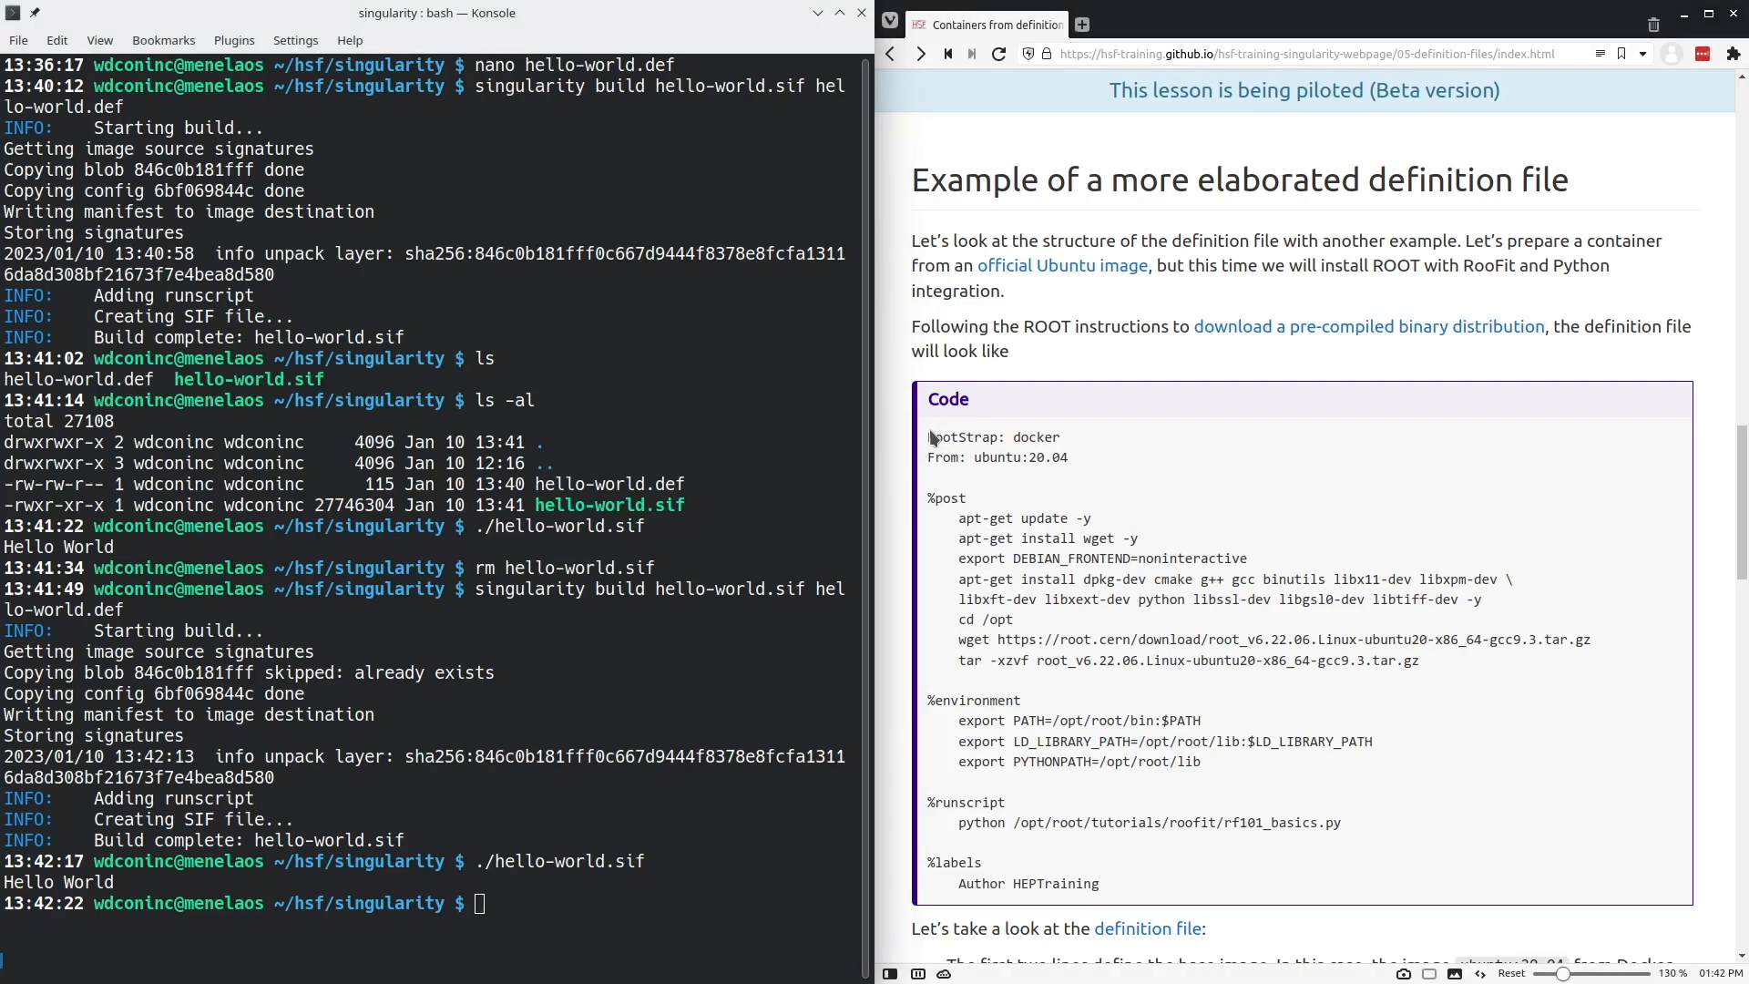
{"action": "left_click_drag", "start_coordinate": [931, 435], "coordinate": [1334, 707]}
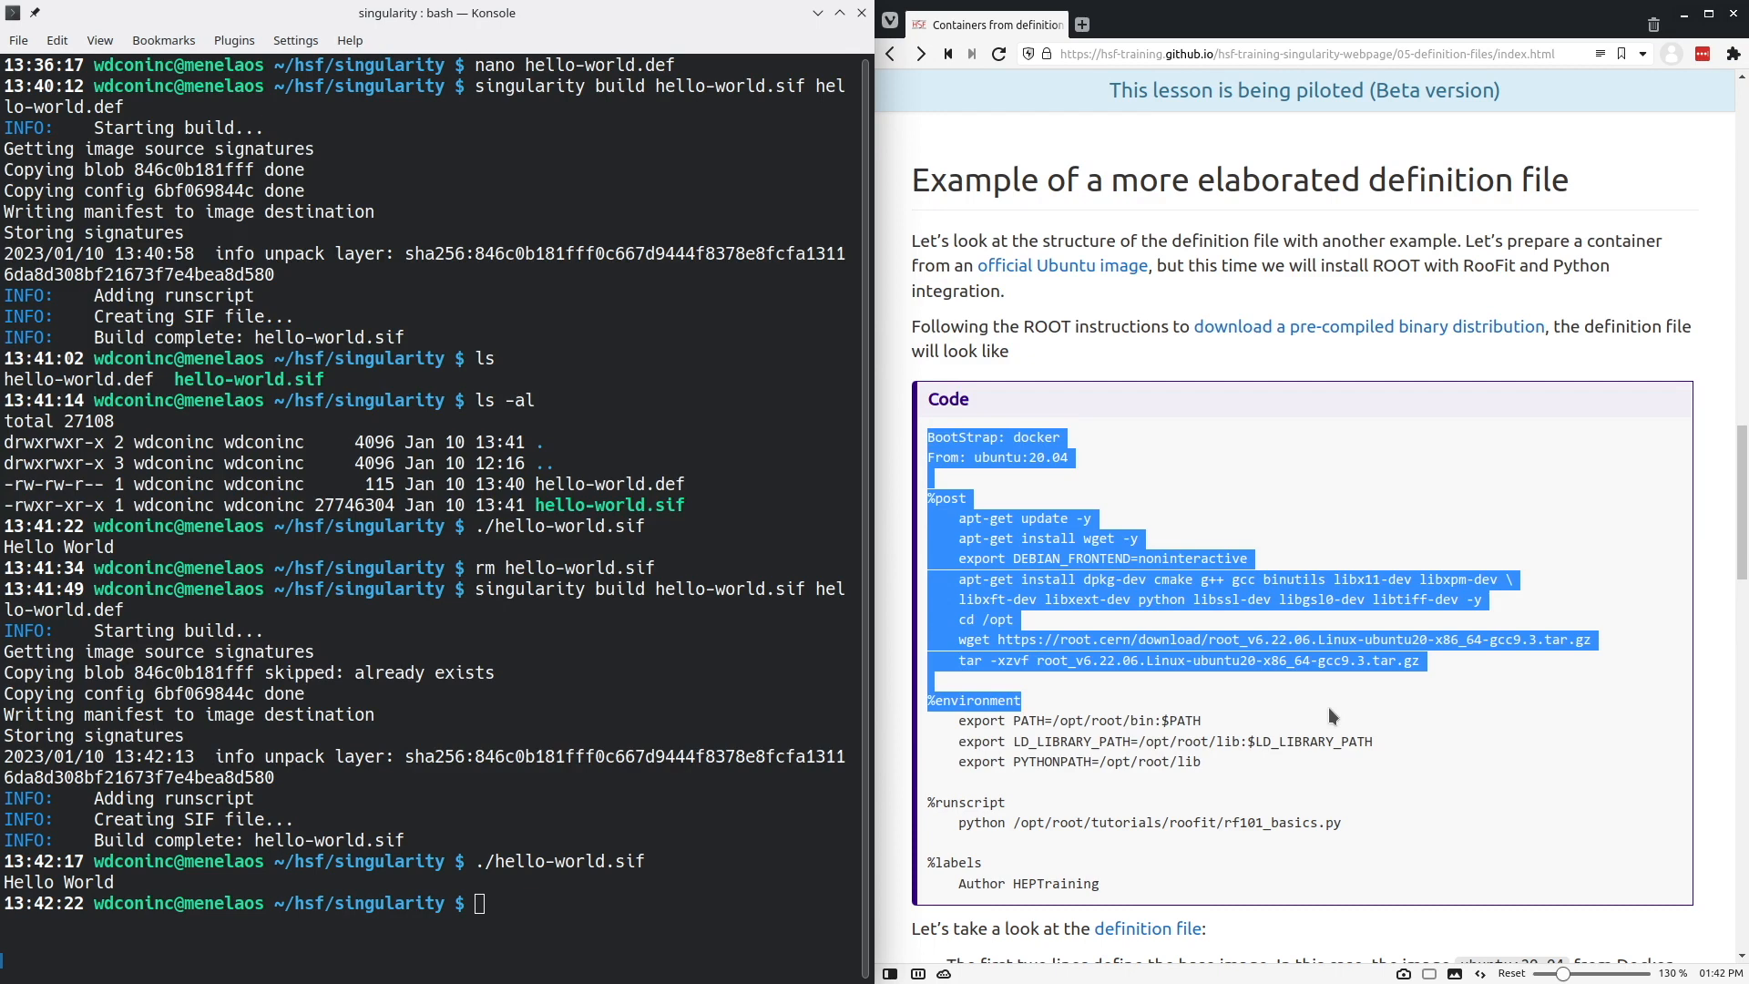
{"action": "double_click", "coordinate": [1035, 438]}
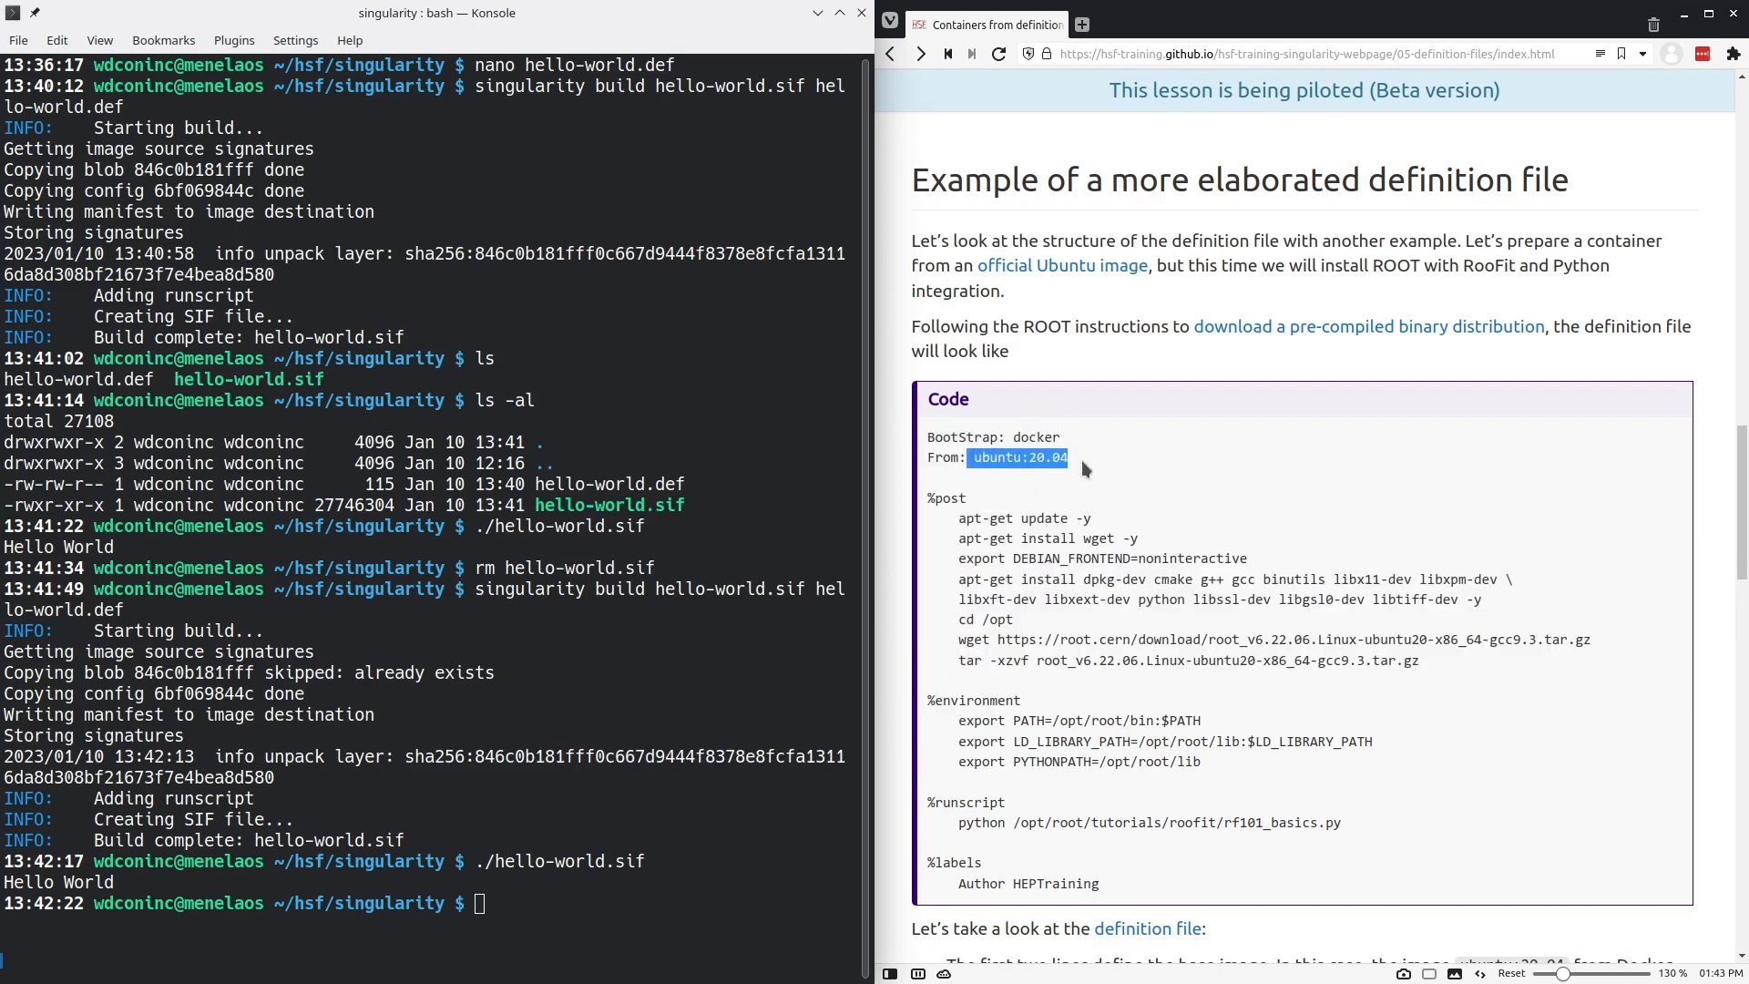
{"action": "left_click", "coordinate": [1080, 469]}
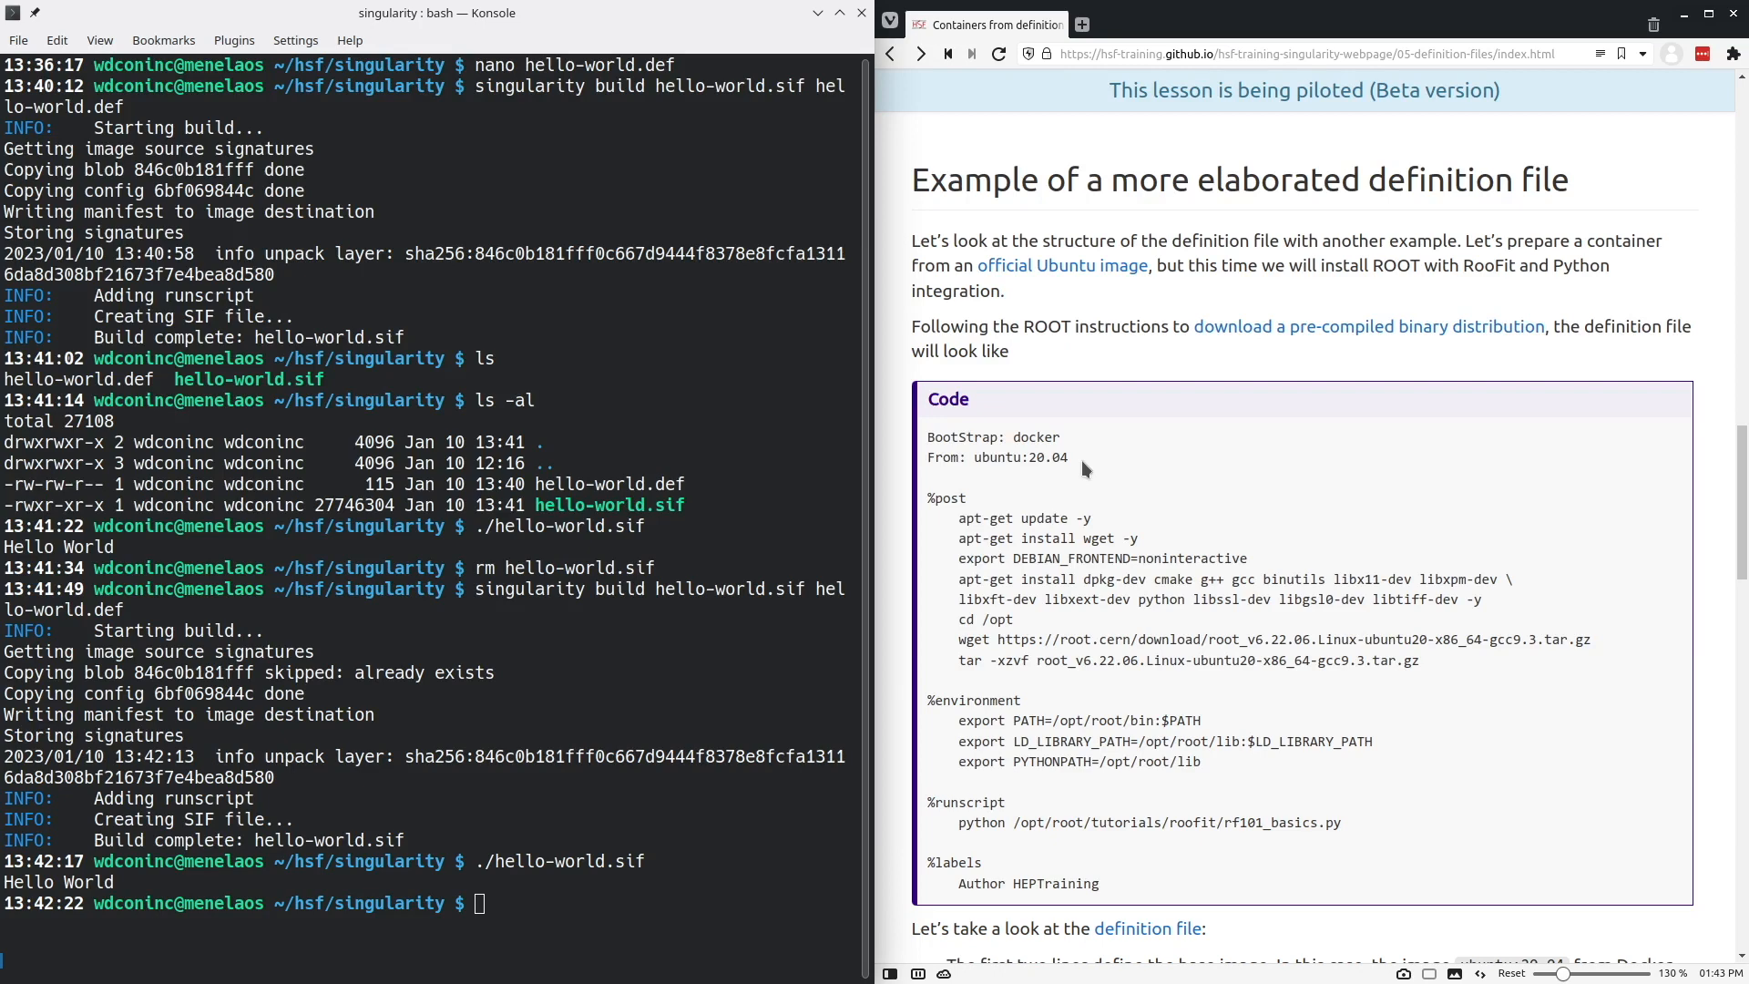
{"action": "double_click", "coordinate": [948, 498]}
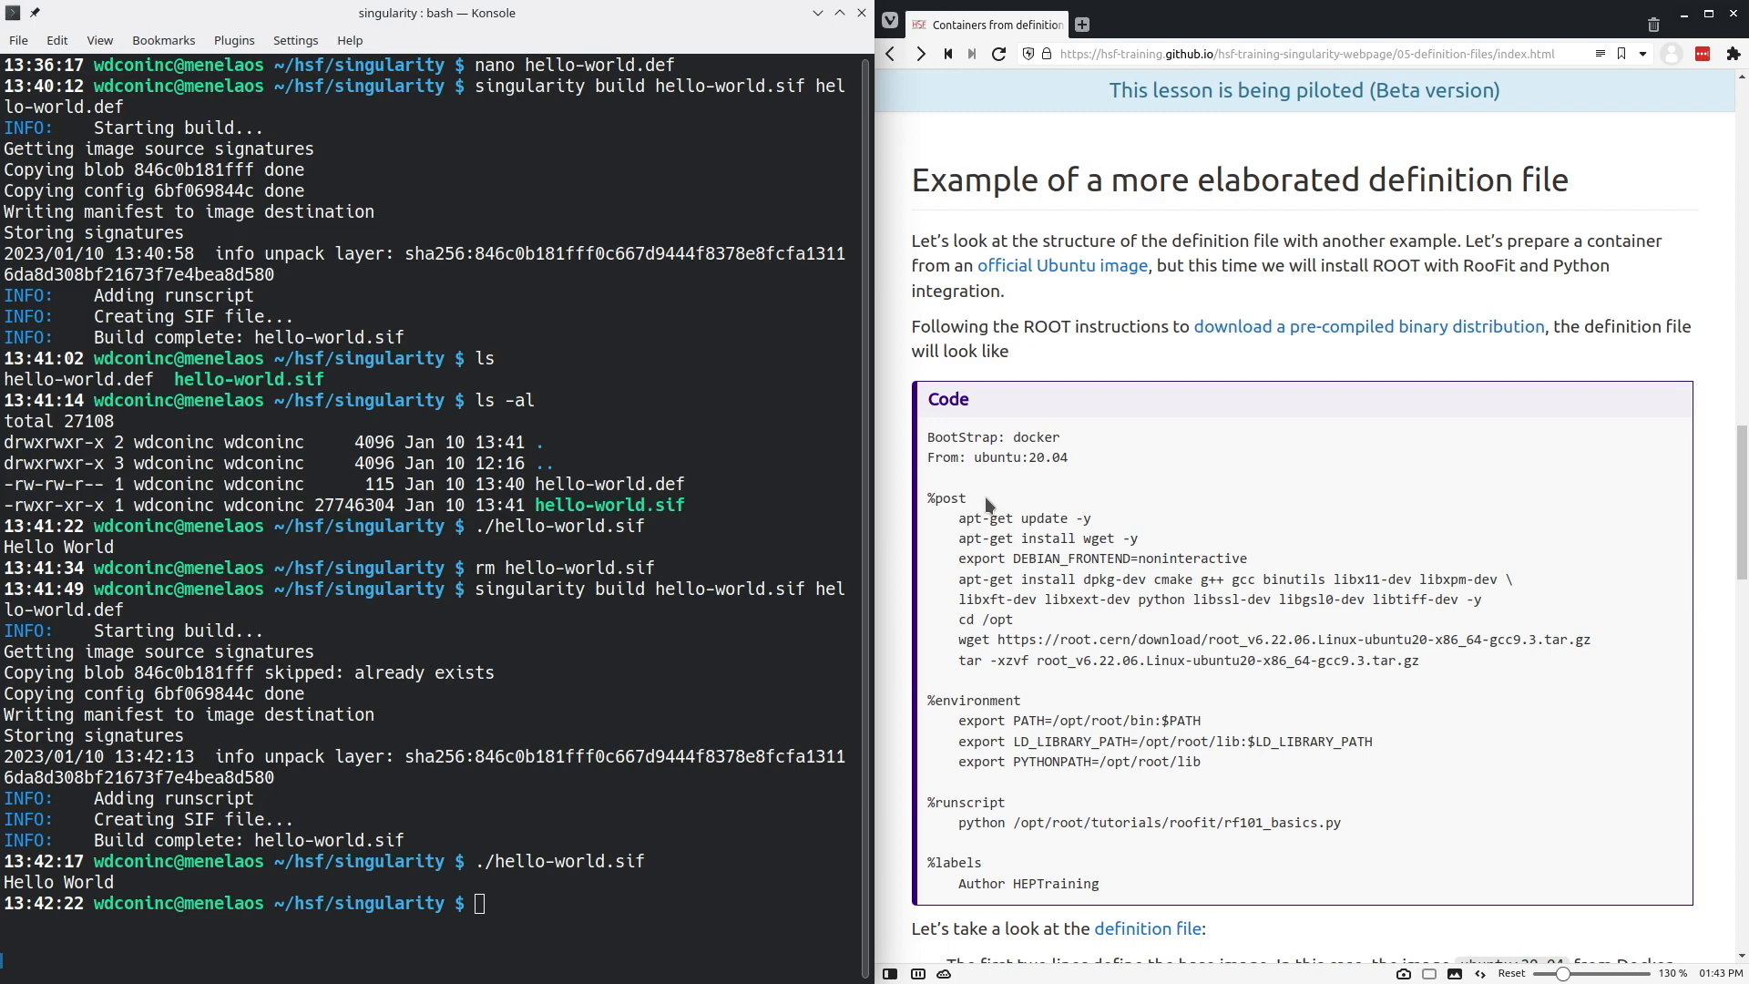
{"action": "mouse_move", "coordinate": [1107, 513]}
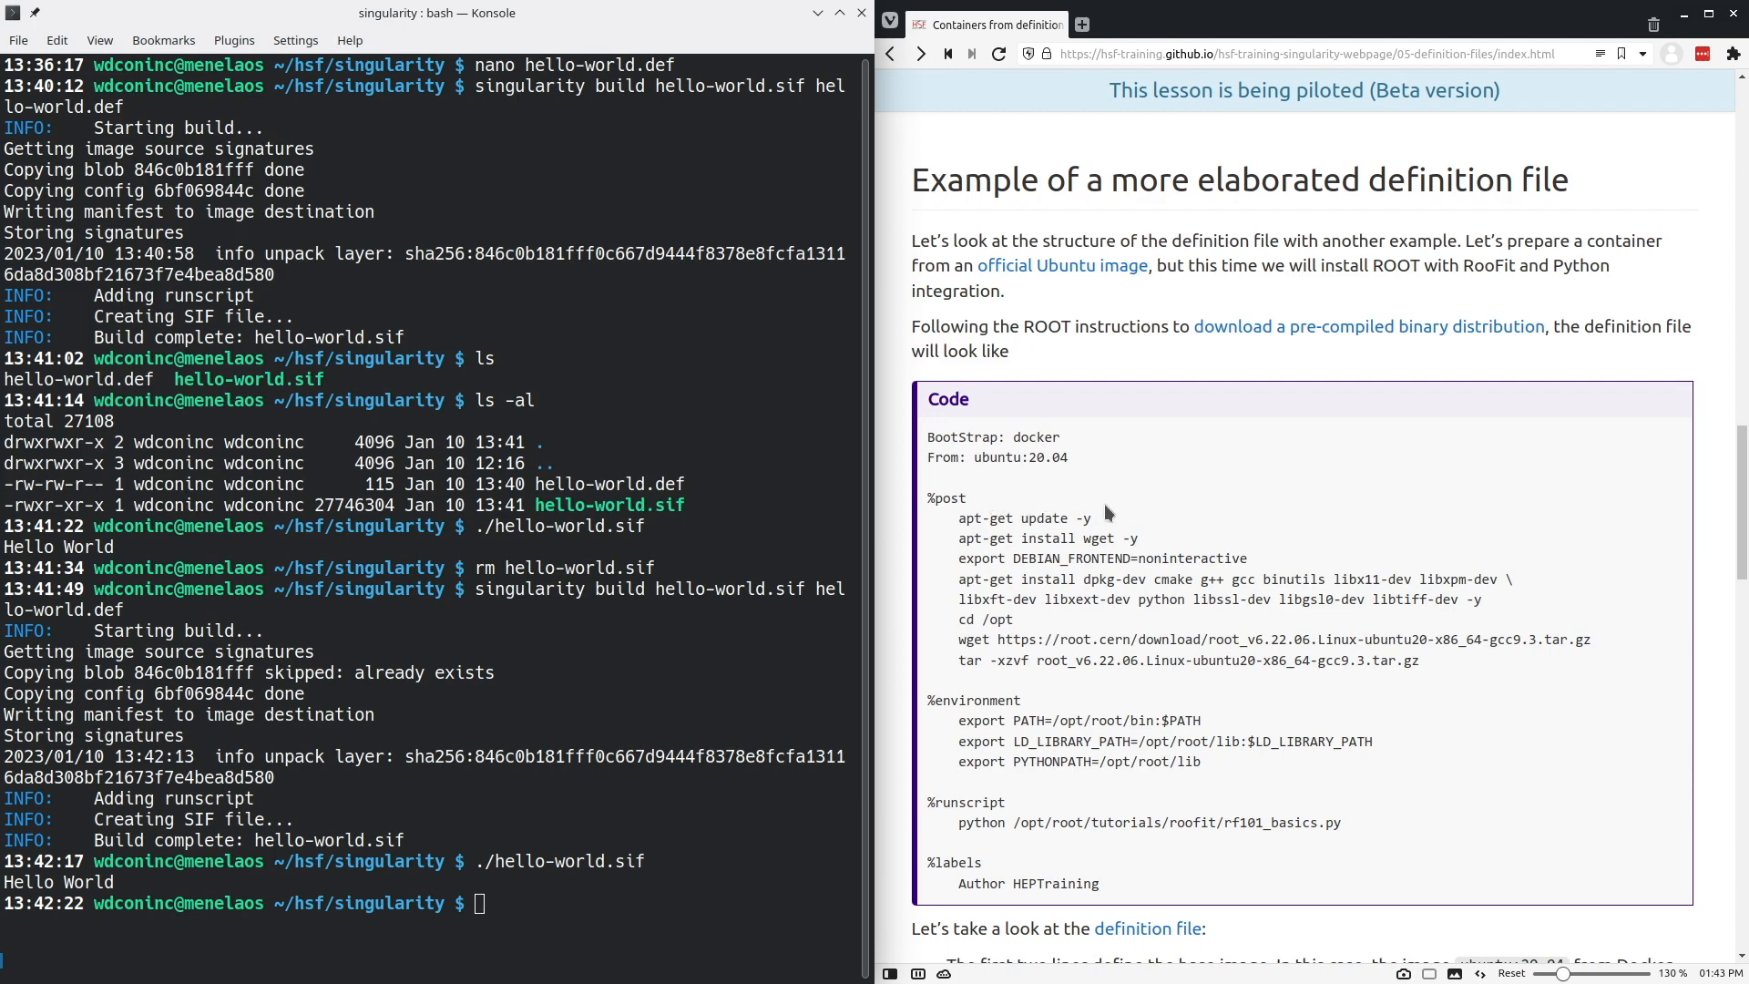
{"action": "double_click", "coordinate": [976, 518]}
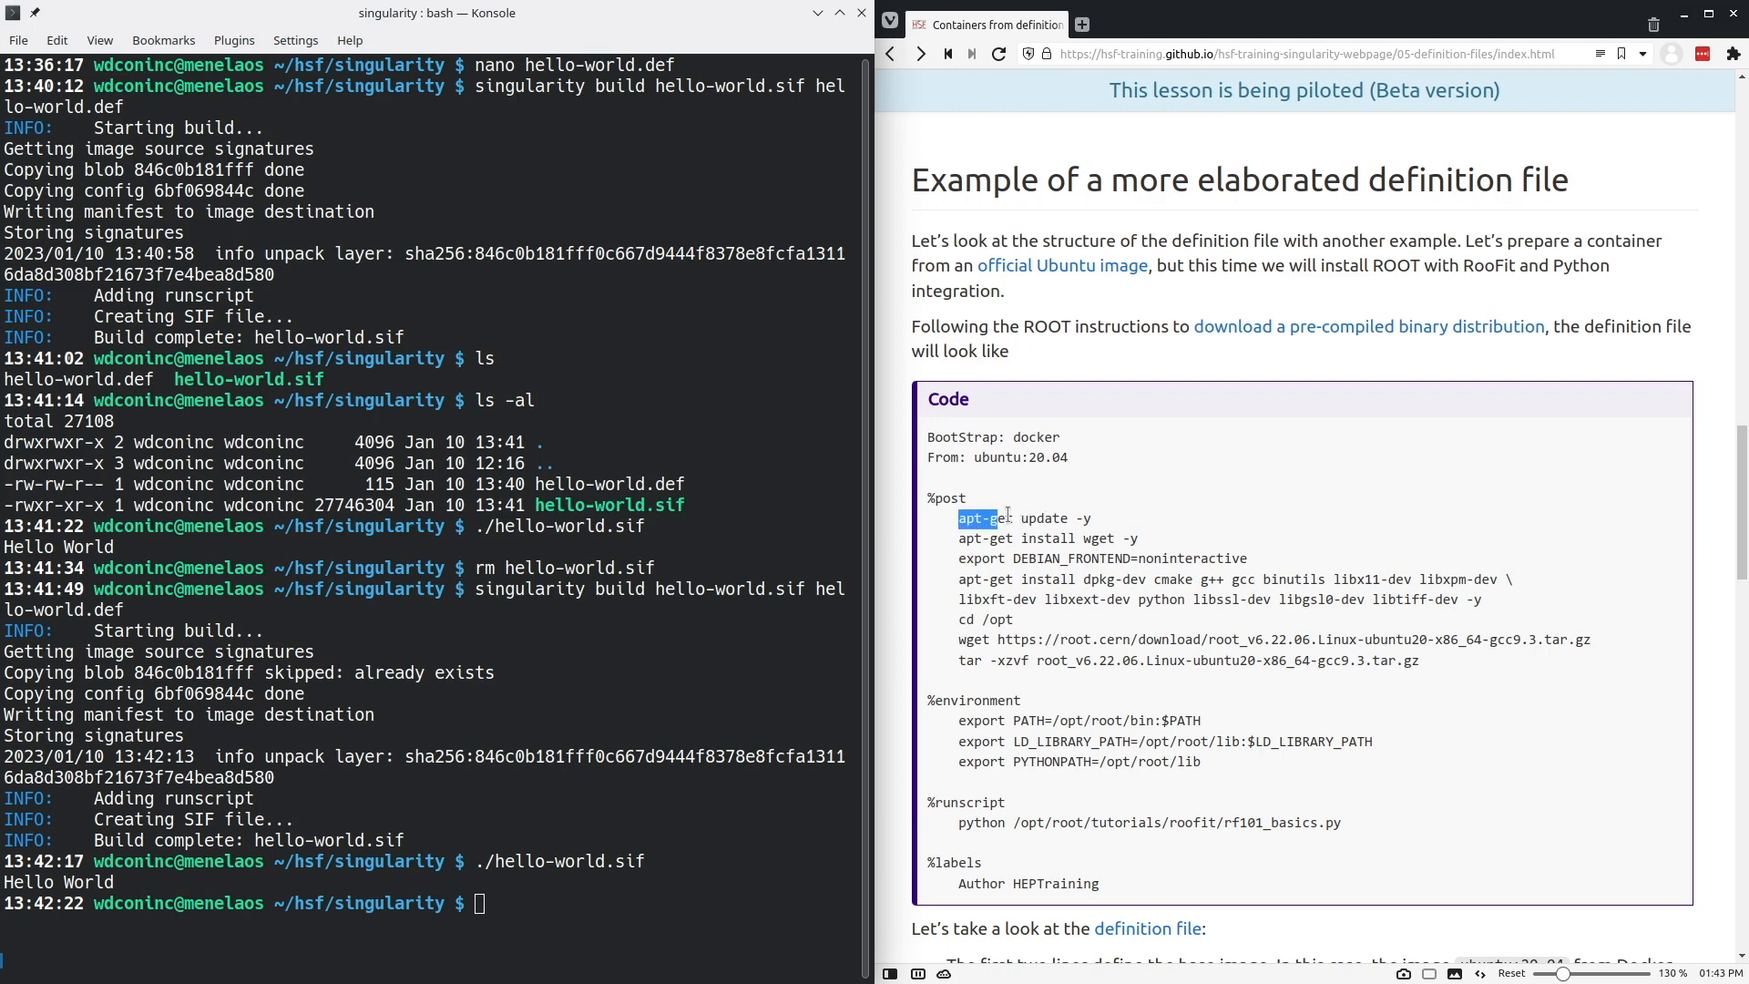
{"action": "left_click_drag", "start_coordinate": [960, 517], "coordinate": [1091, 517]}
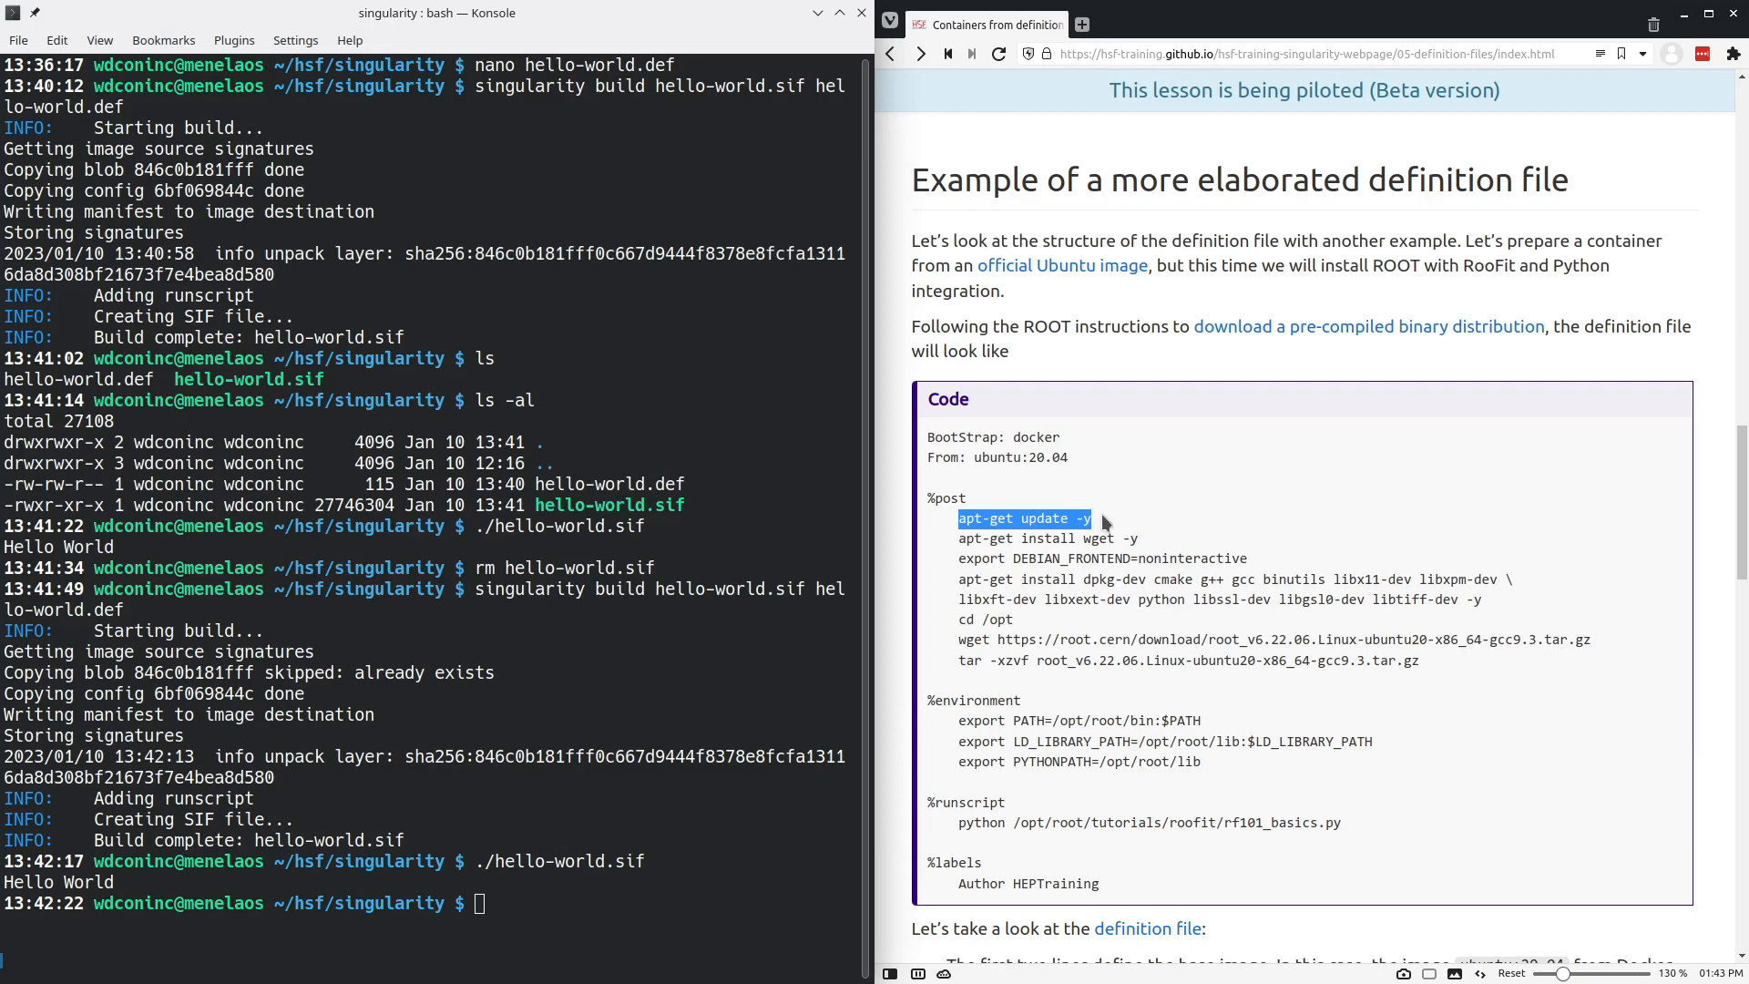
{"action": "double_click", "coordinate": [1097, 537]}
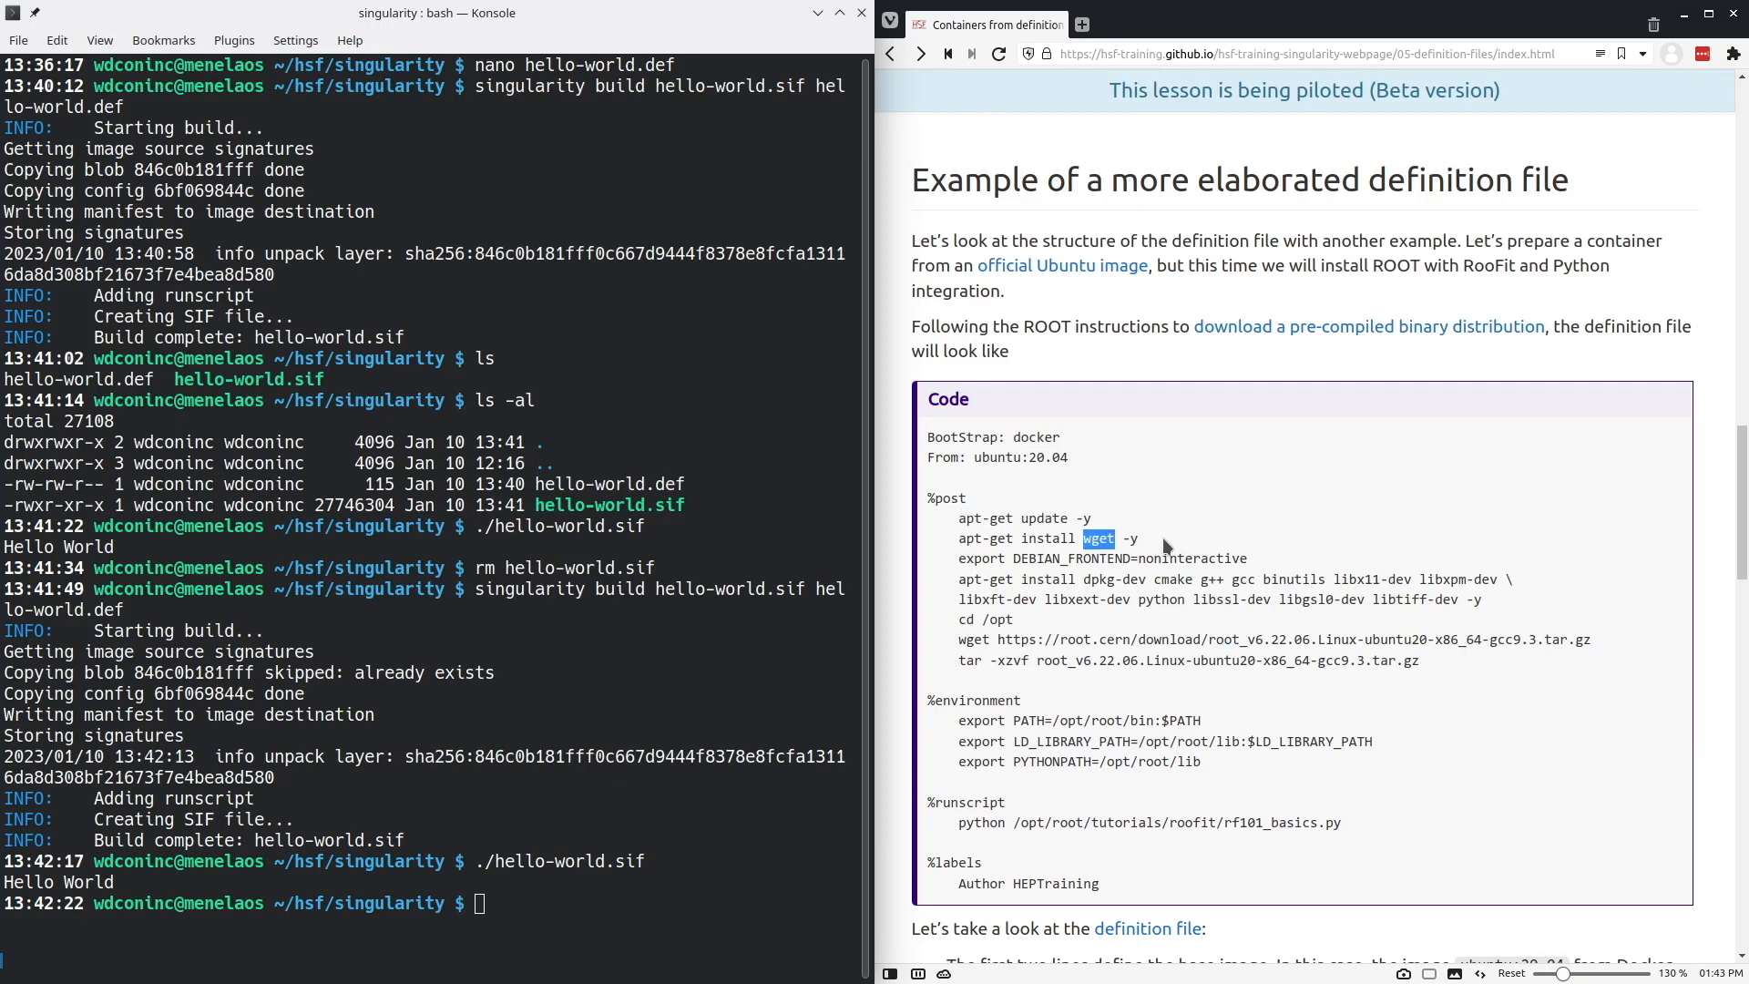
{"action": "mouse_move", "coordinate": [1100, 573]}
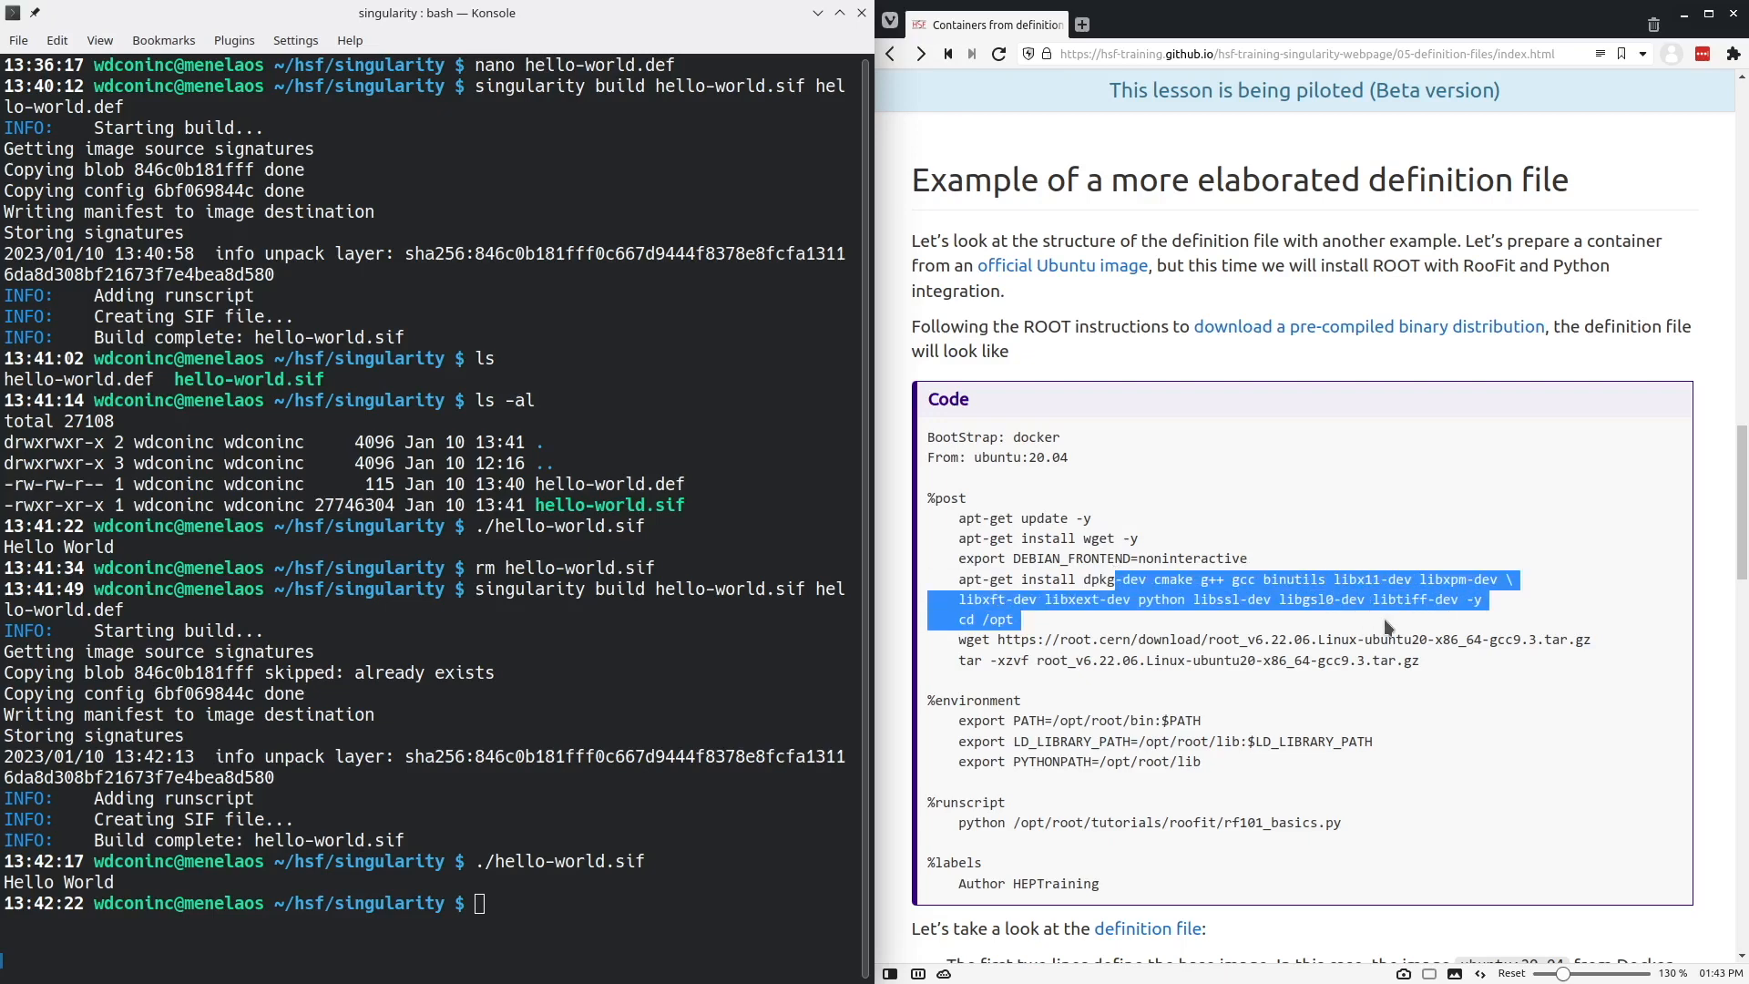
{"action": "mouse_move", "coordinate": [982, 640]}
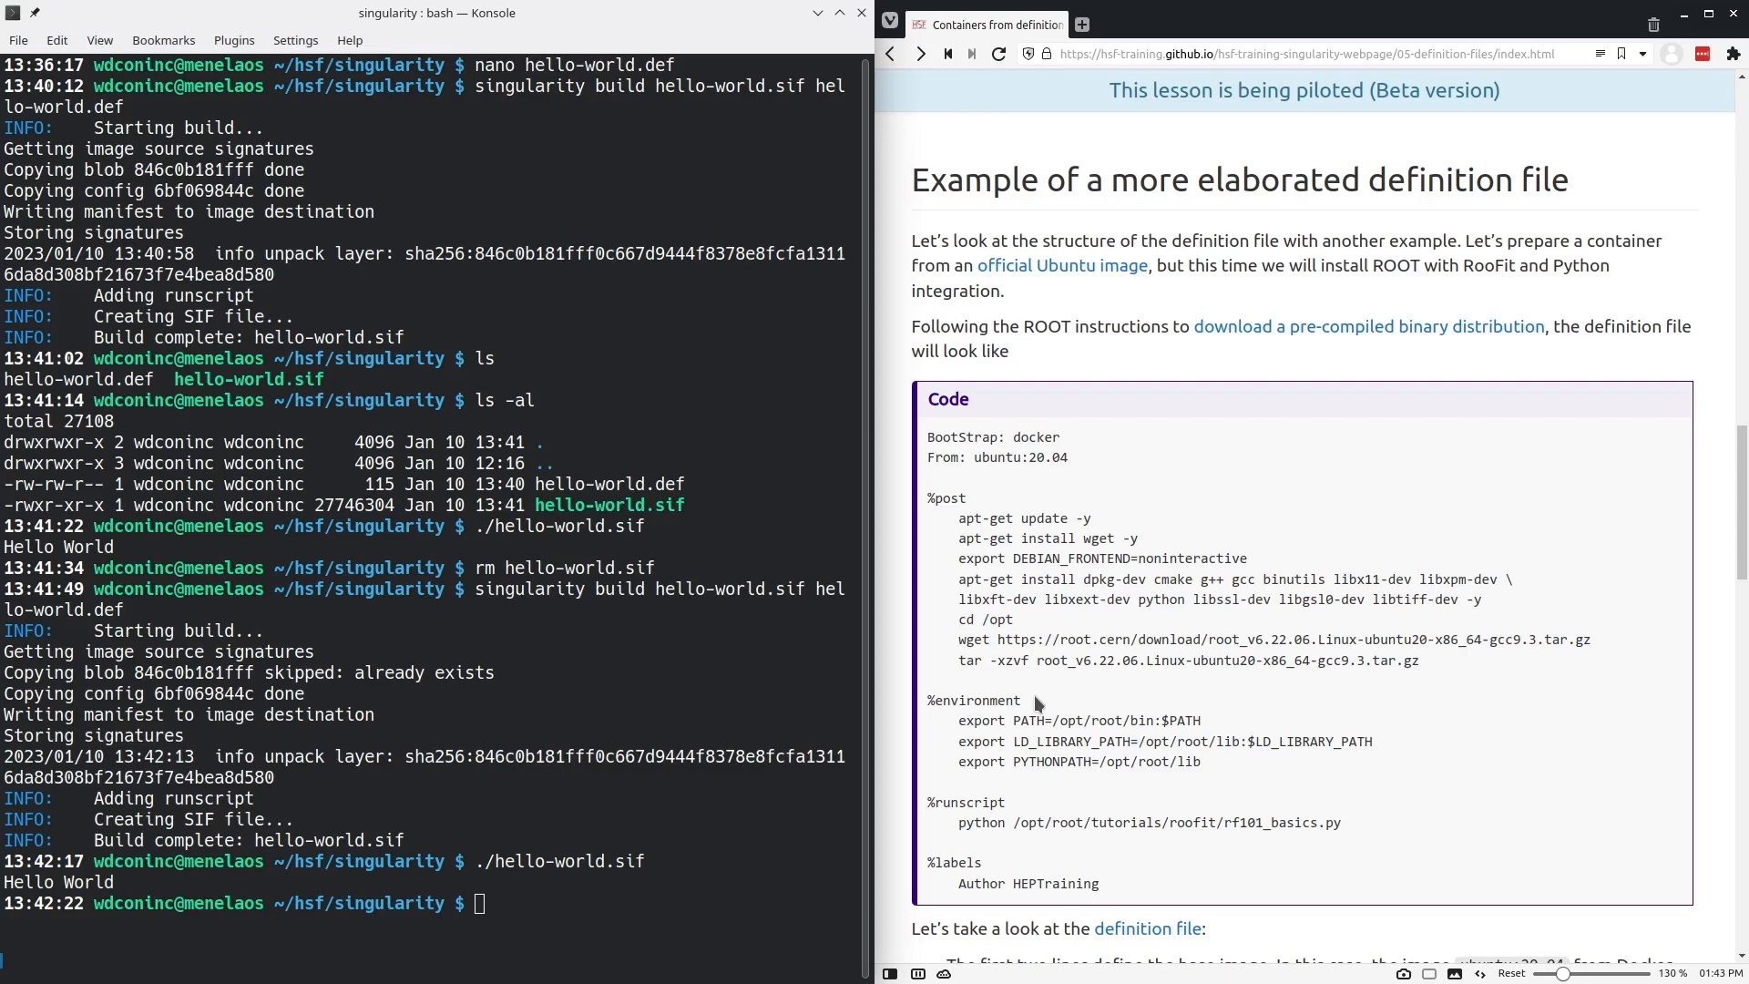
{"action": "mouse_move", "coordinate": [1020, 717]}
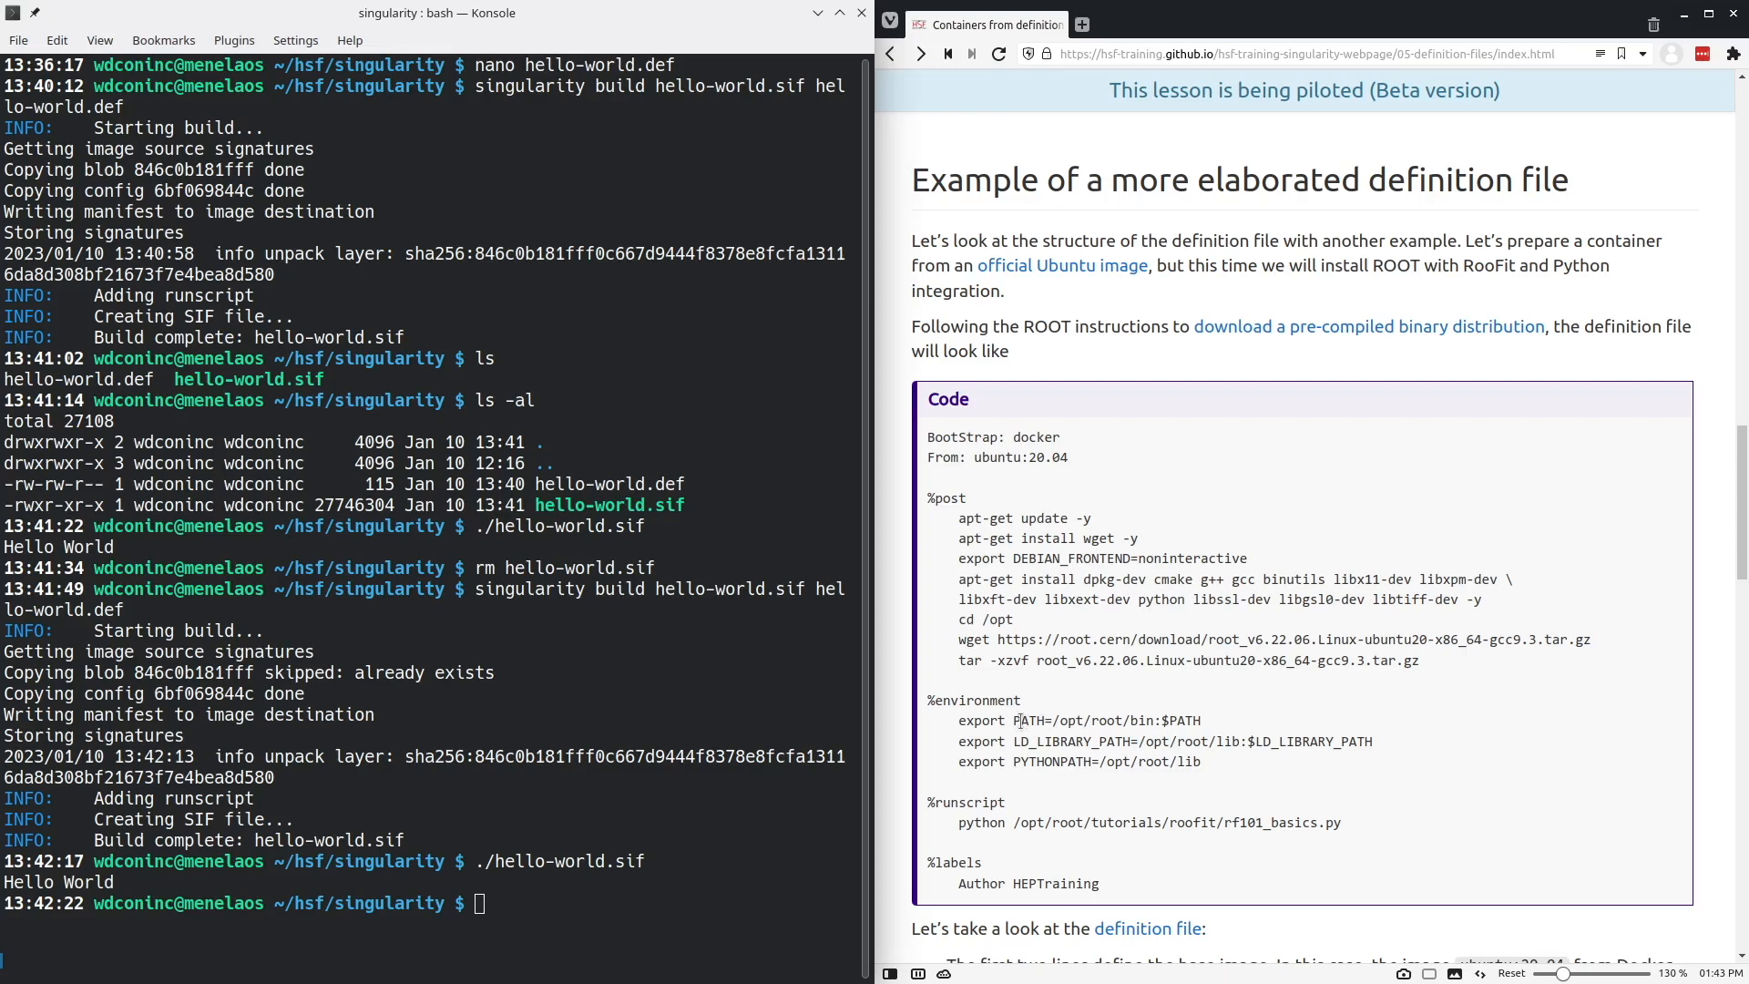
{"action": "double_click", "coordinate": [1027, 721]}
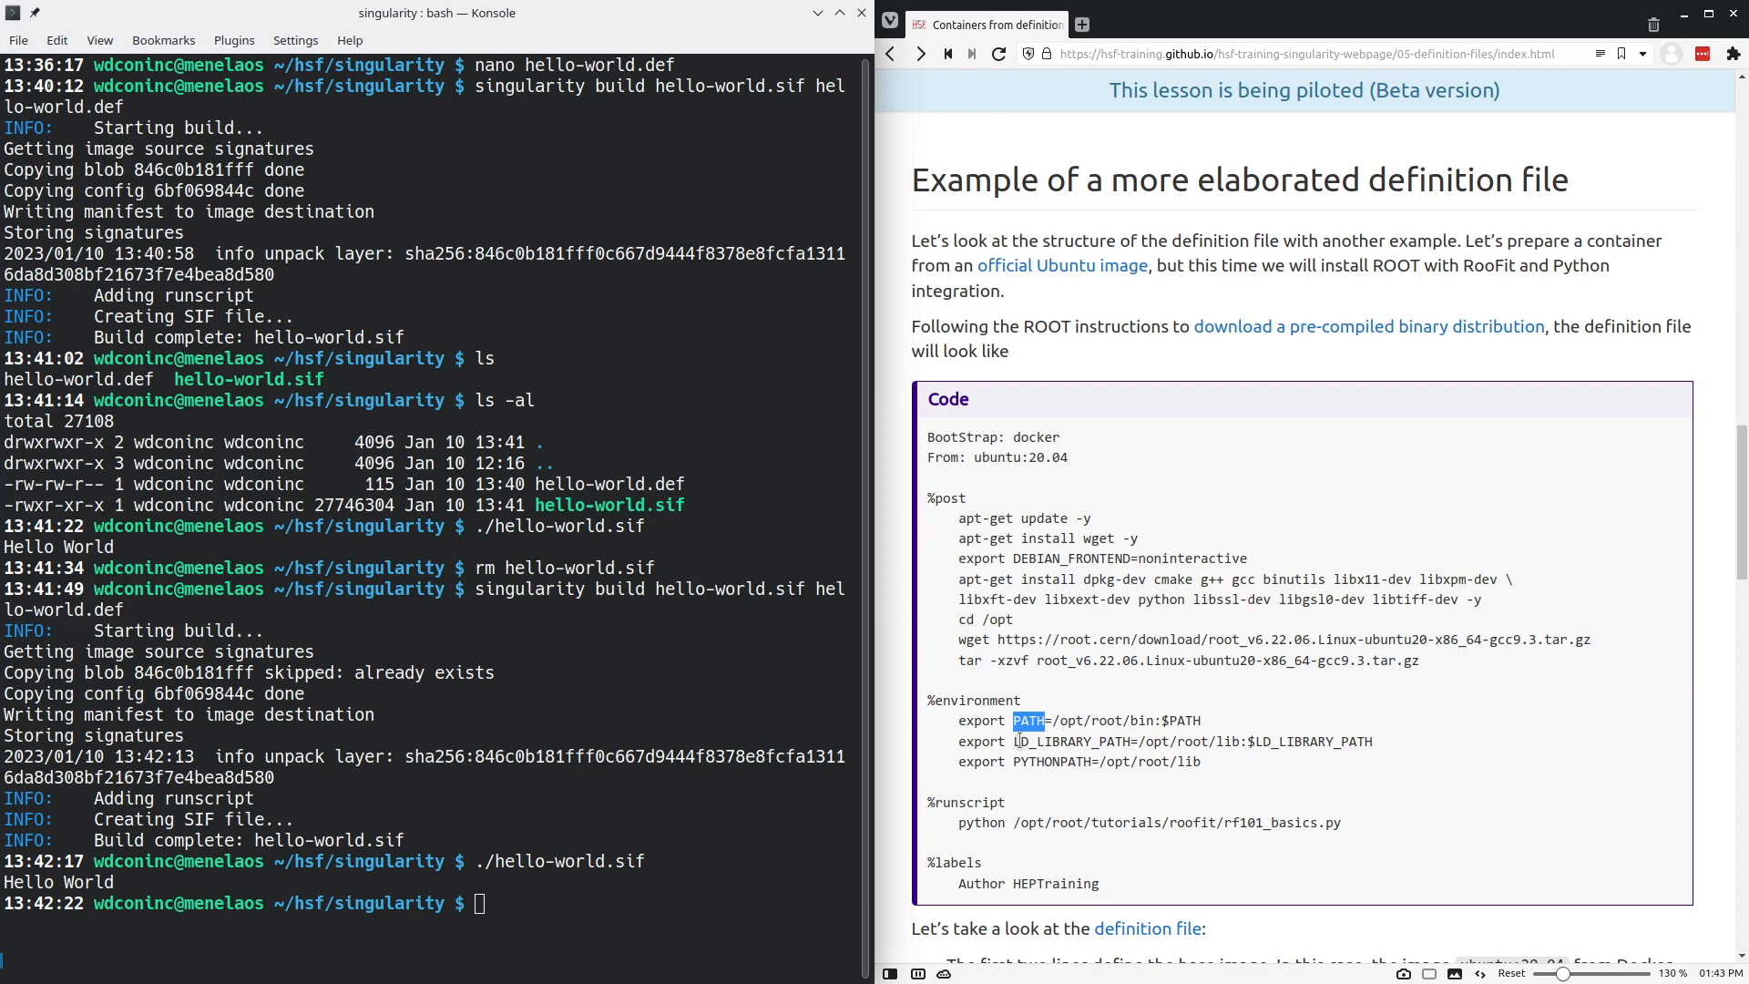
{"action": "double_click", "coordinate": [1068, 740]}
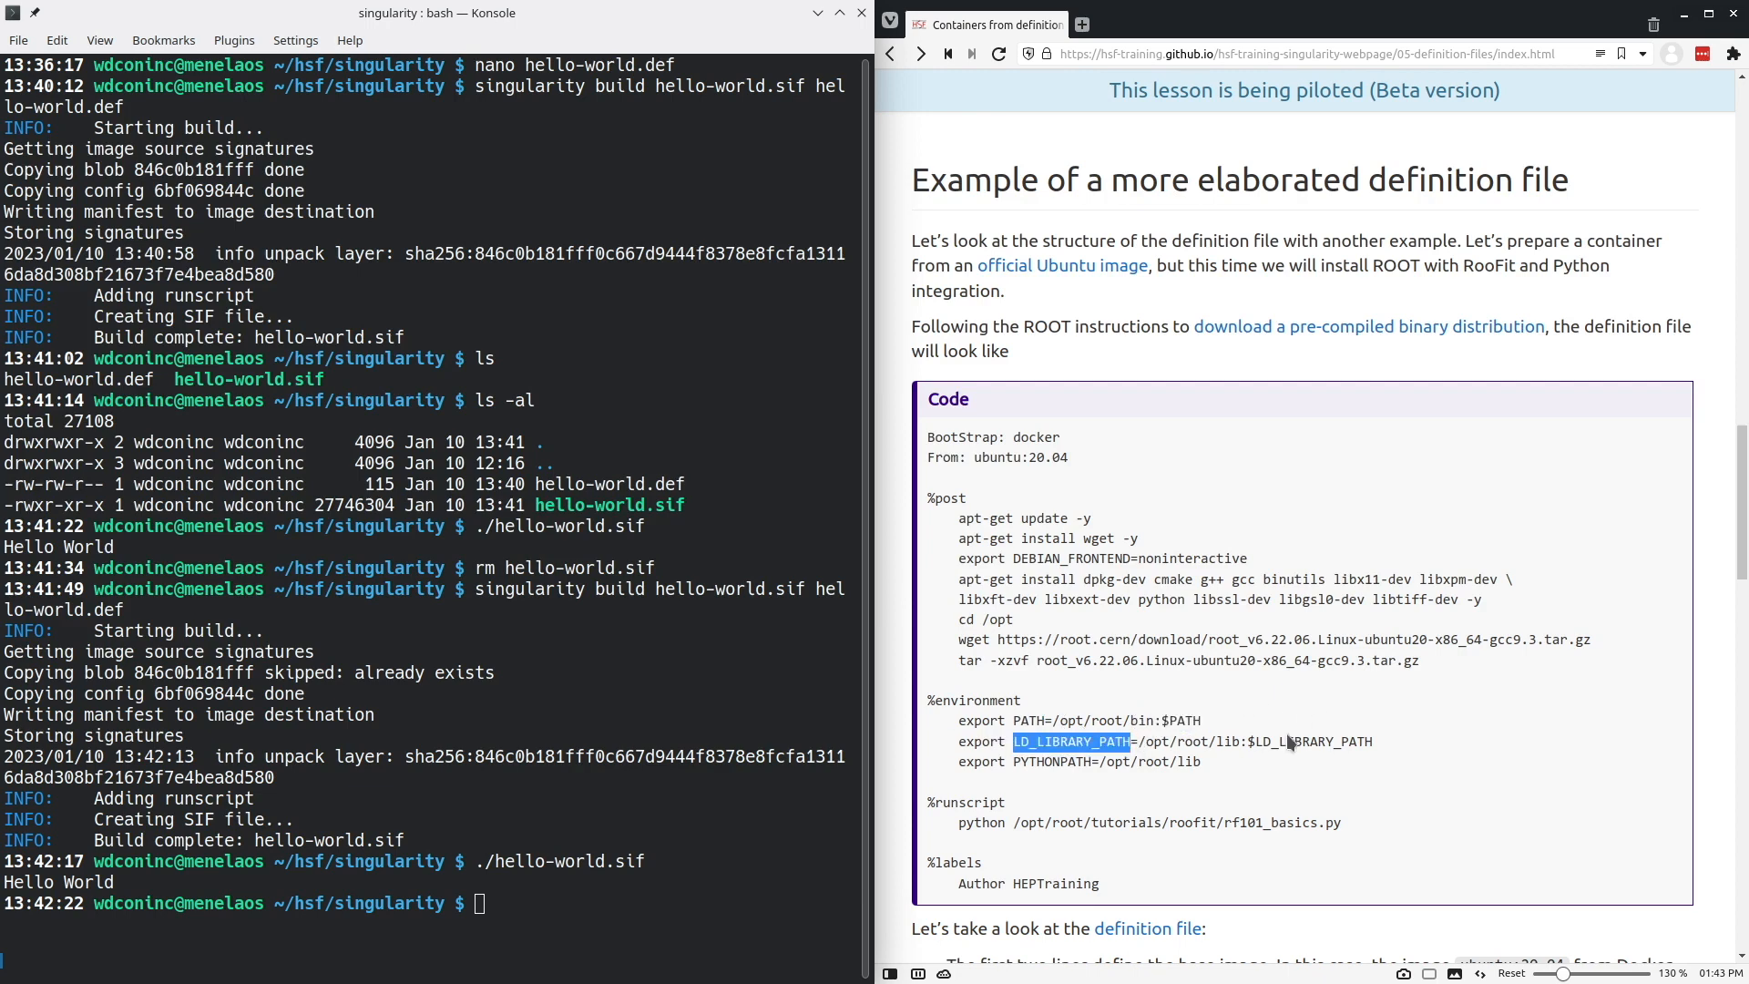
{"action": "mouse_move", "coordinate": [1018, 780]}
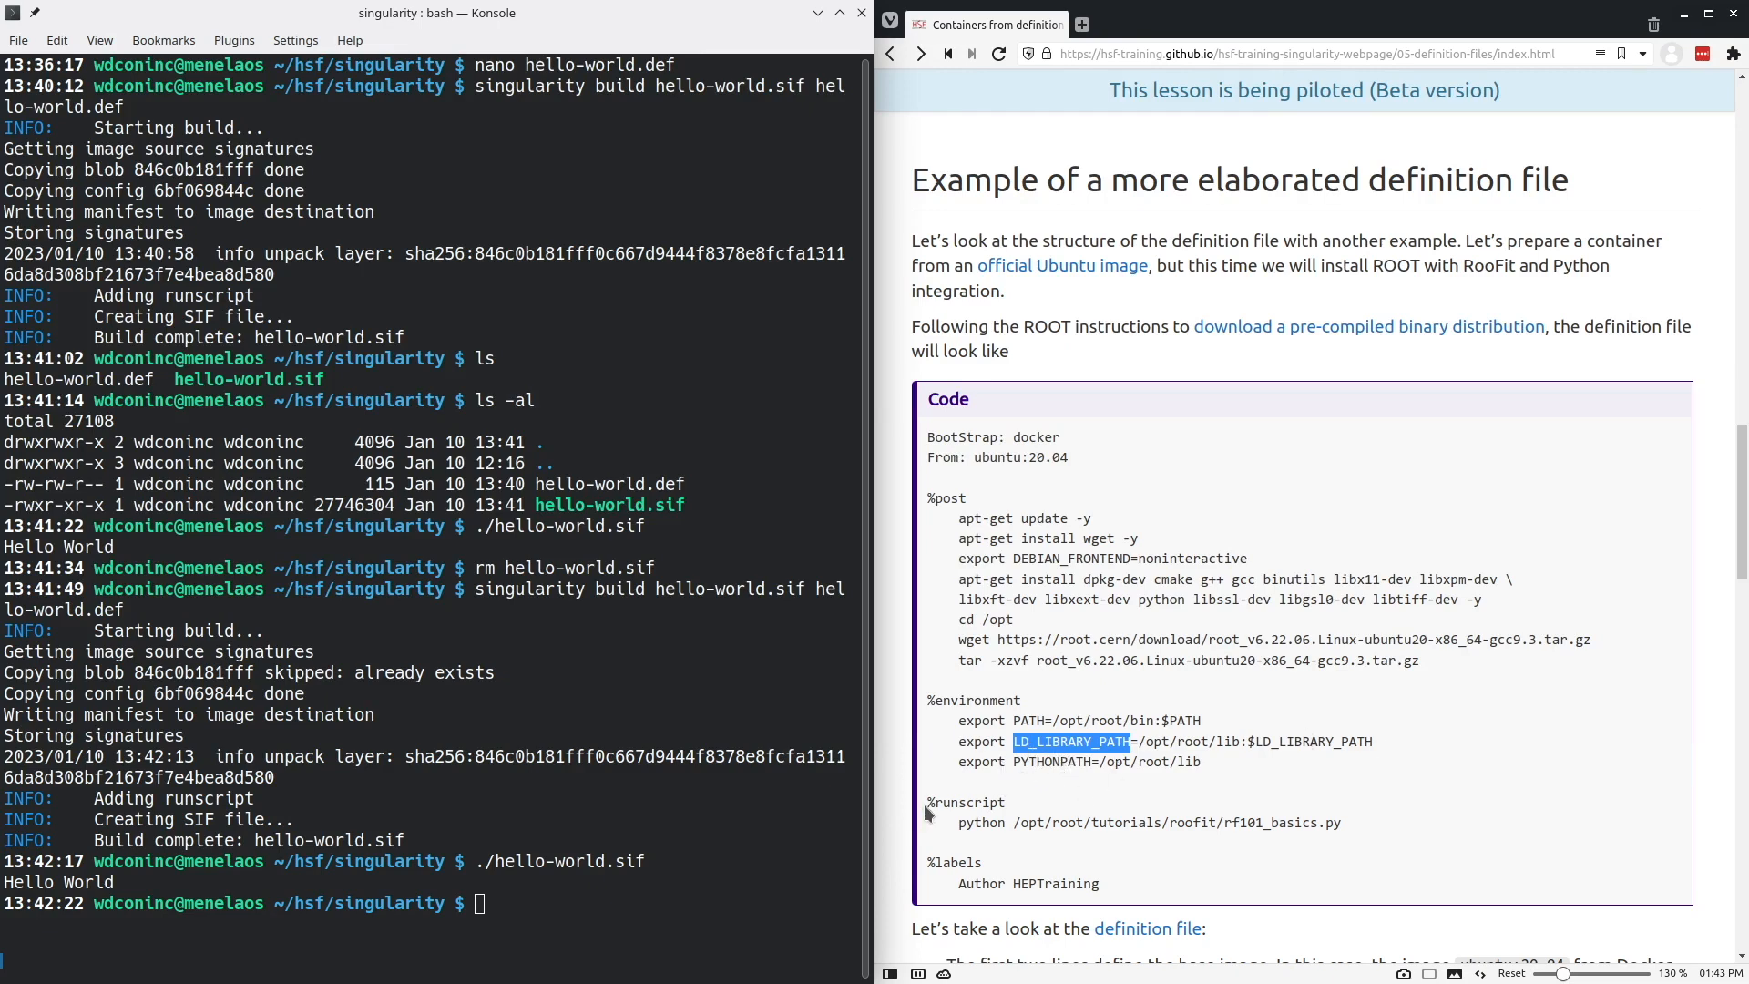
{"action": "double_click", "coordinate": [966, 801]}
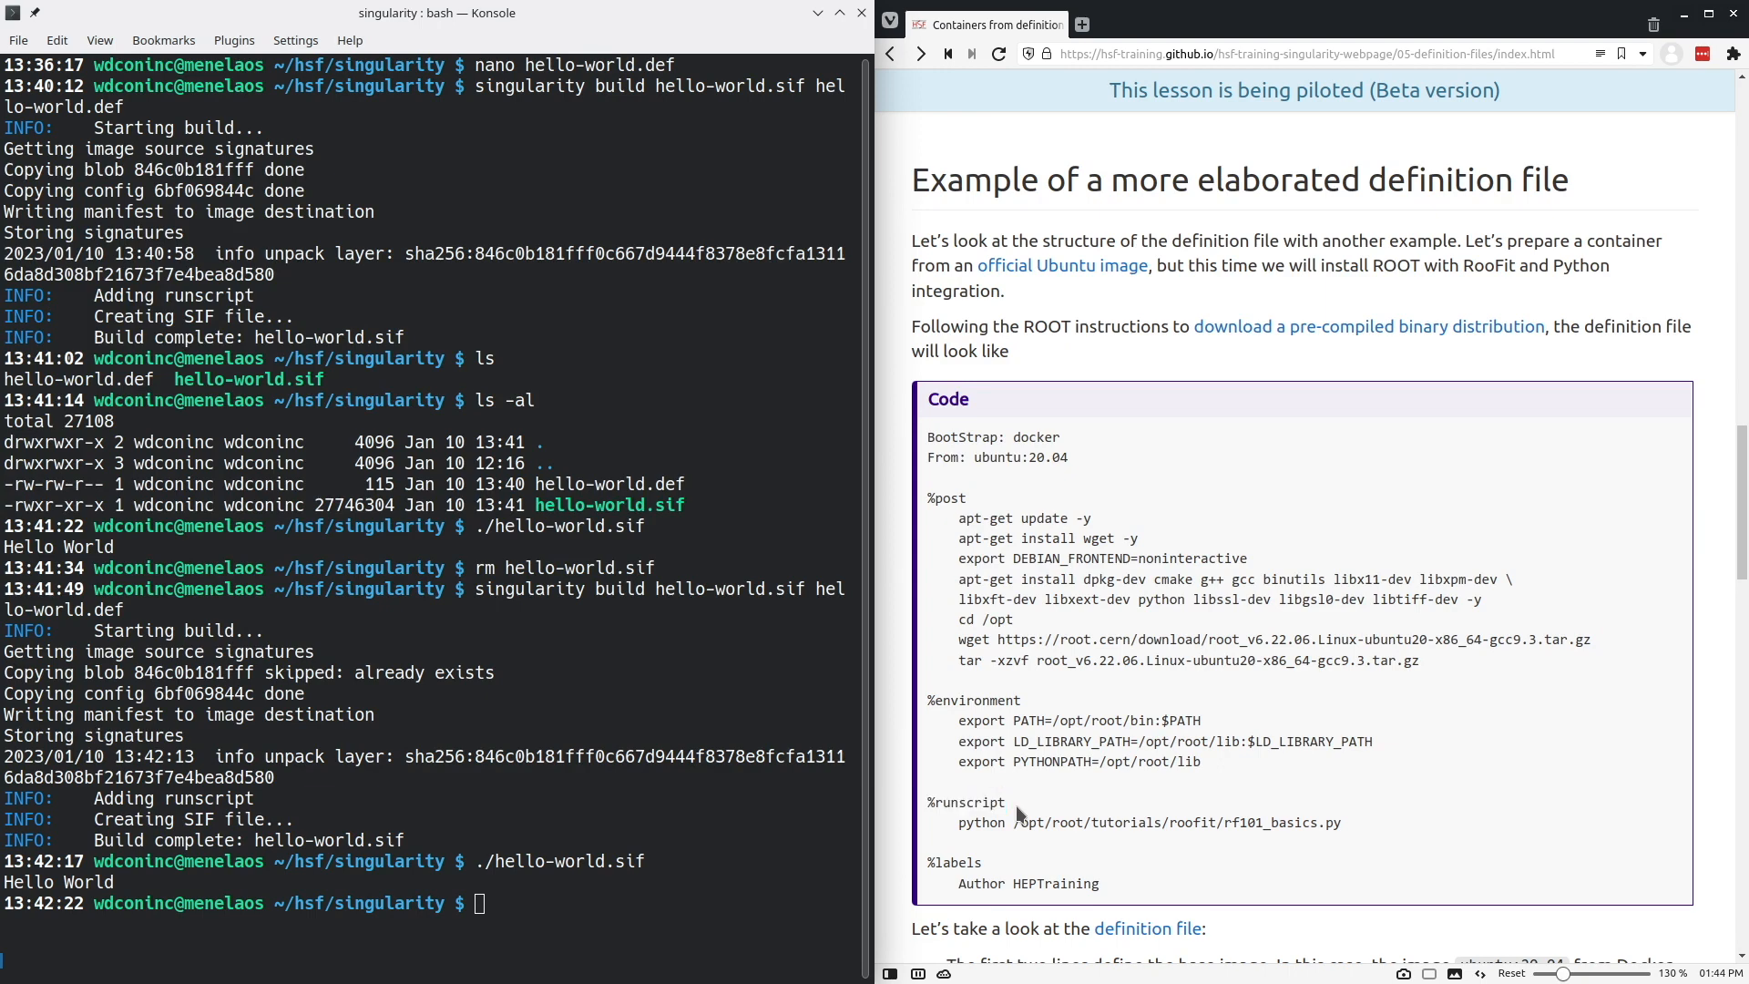
{"action": "double_click", "coordinate": [948, 862]}
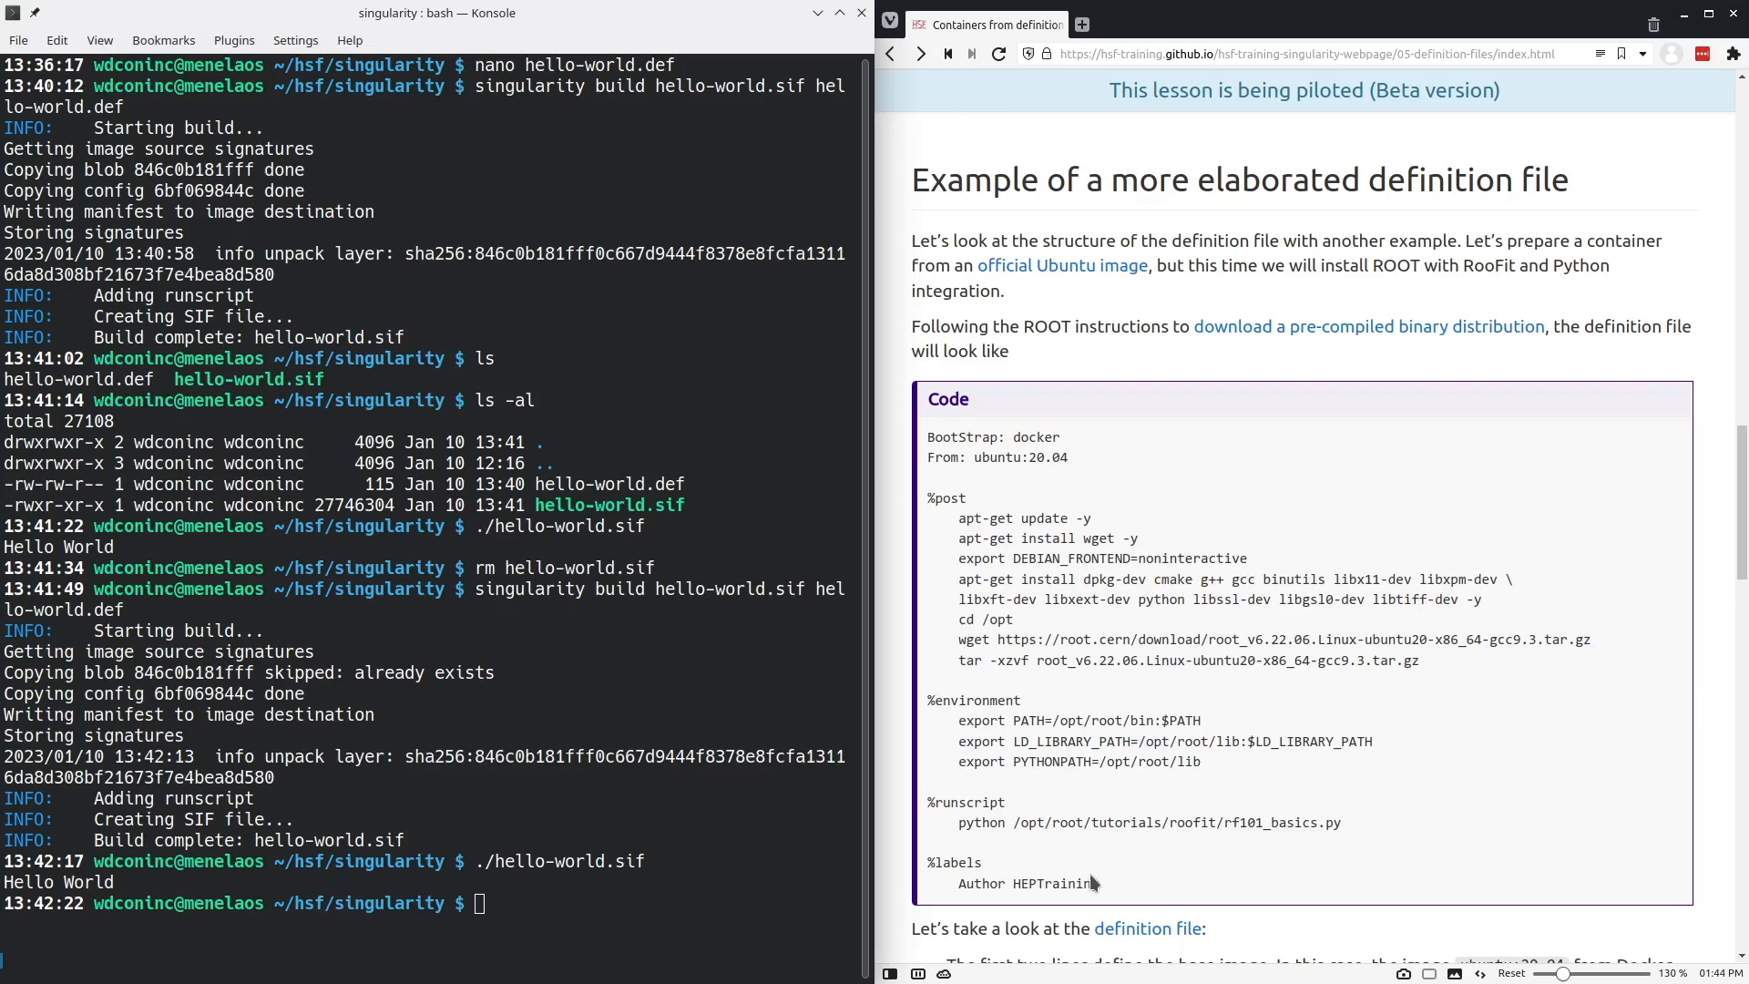
{"action": "mouse_move", "coordinate": [1122, 881]}
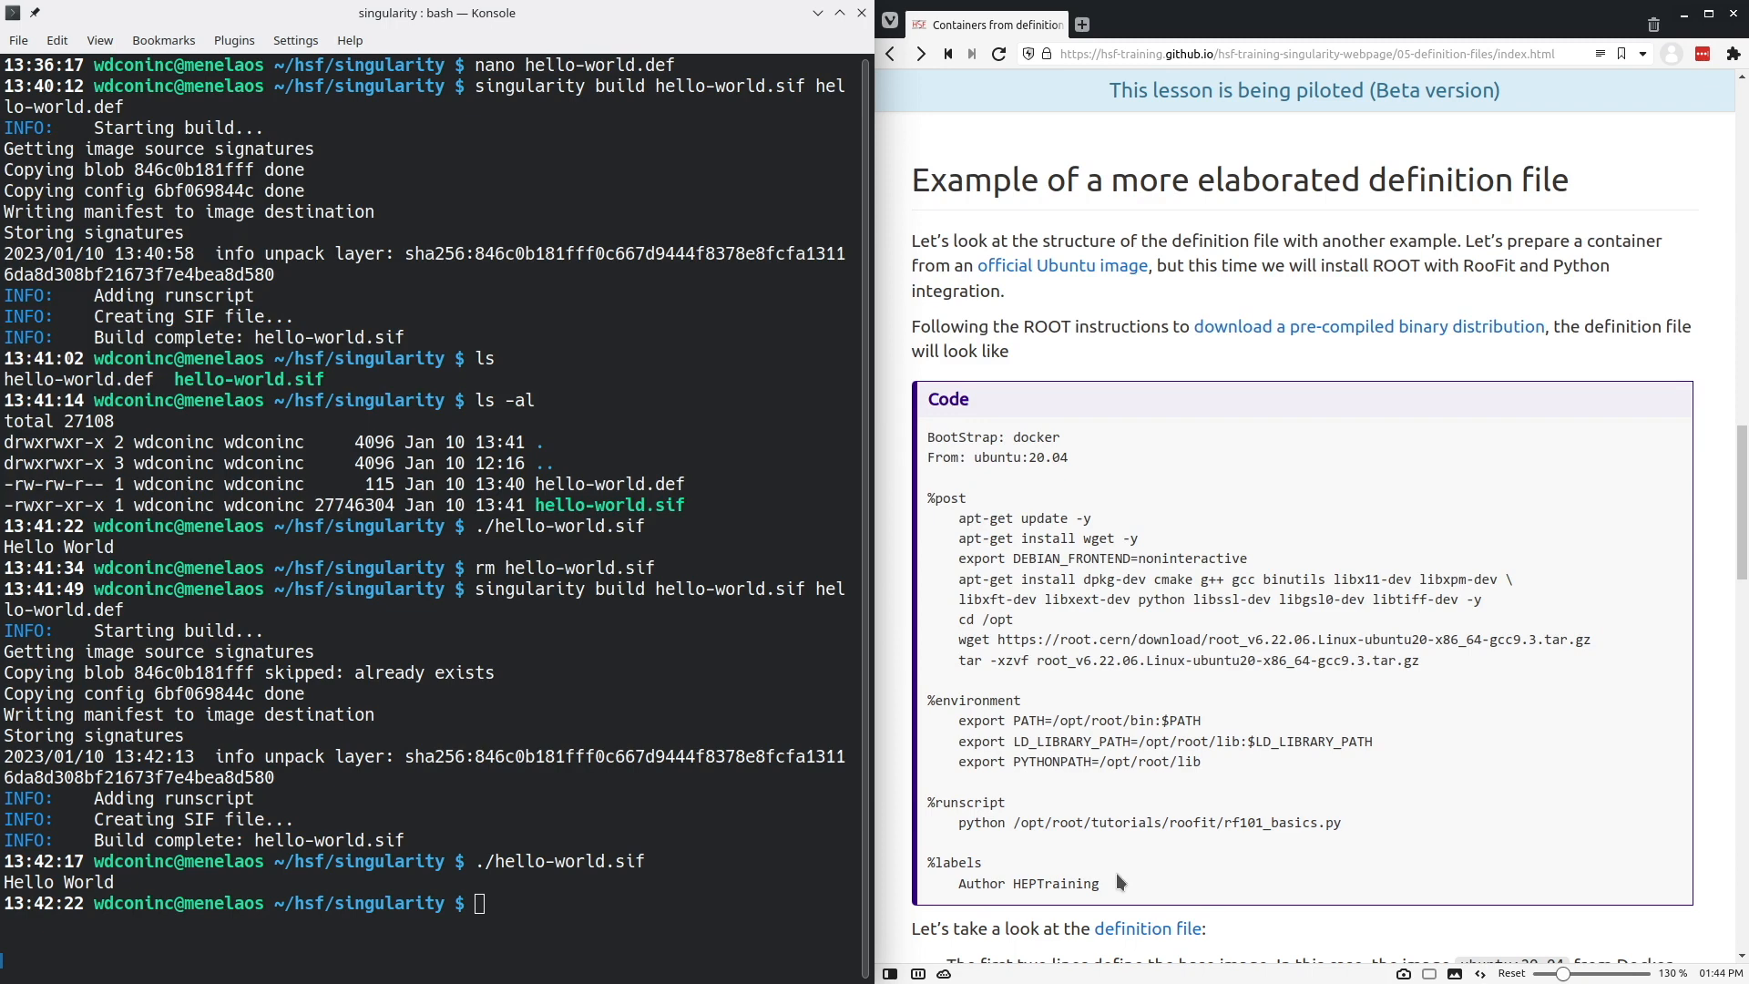
{"action": "mouse_move", "coordinate": [1130, 893]}
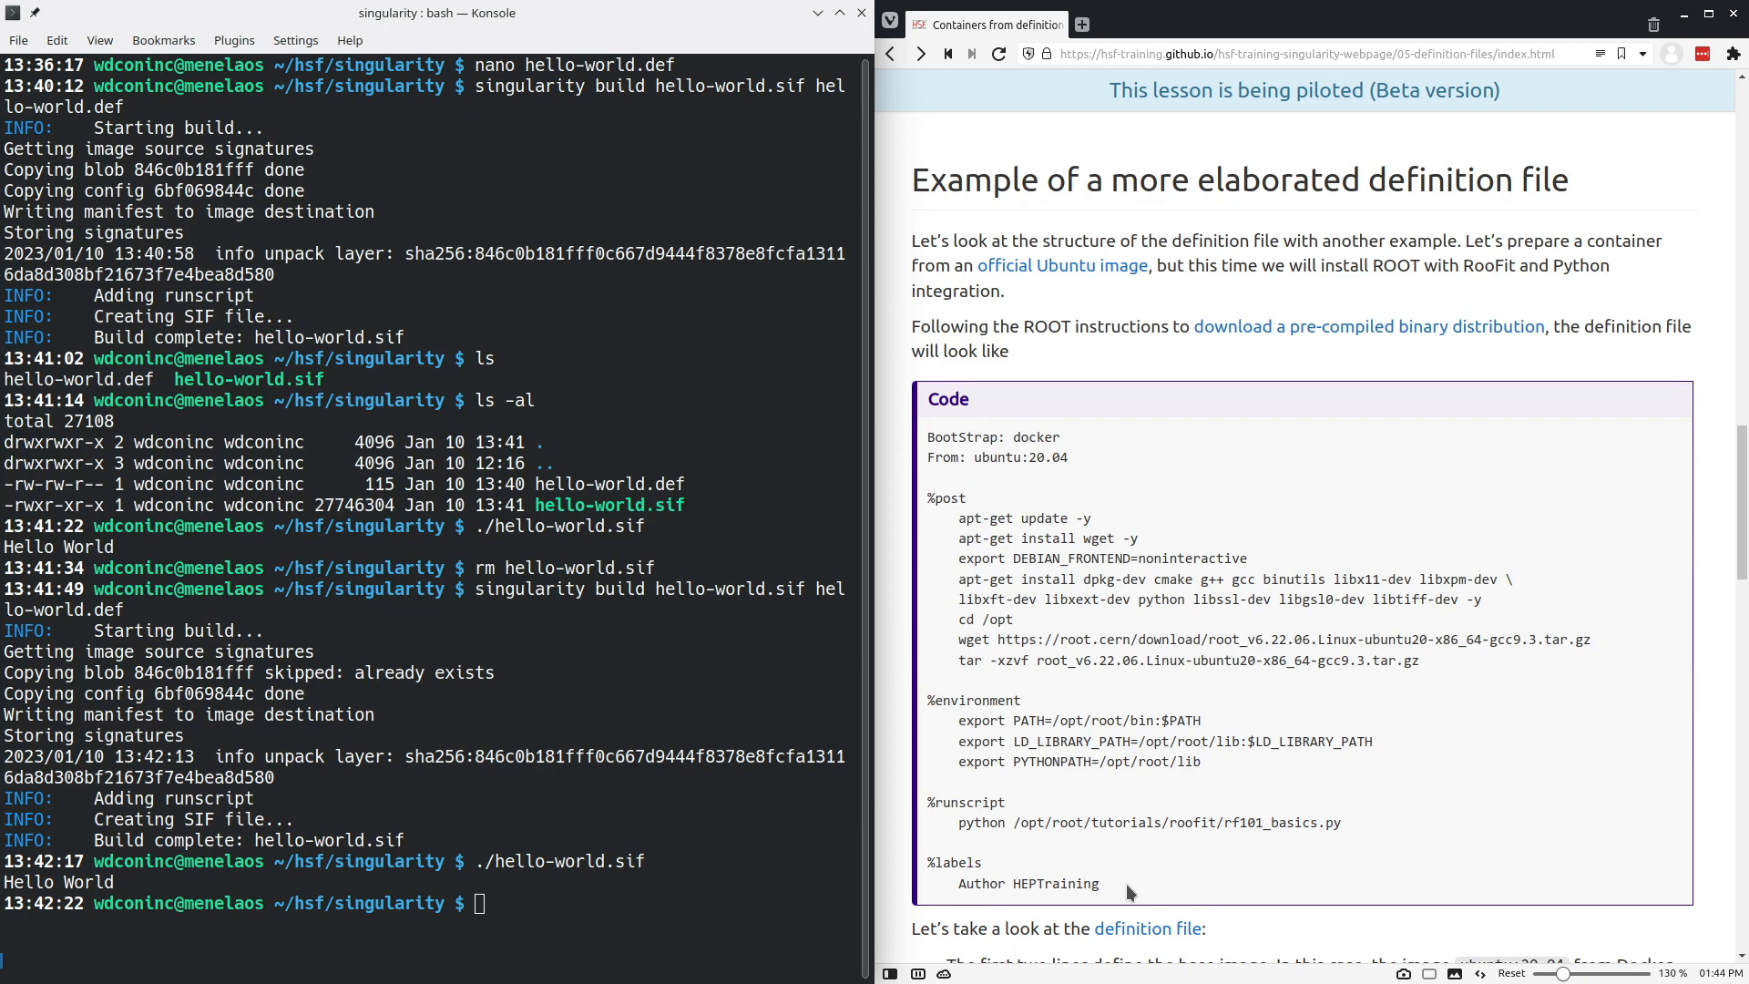
{"action": "mouse_move", "coordinate": [1122, 896]}
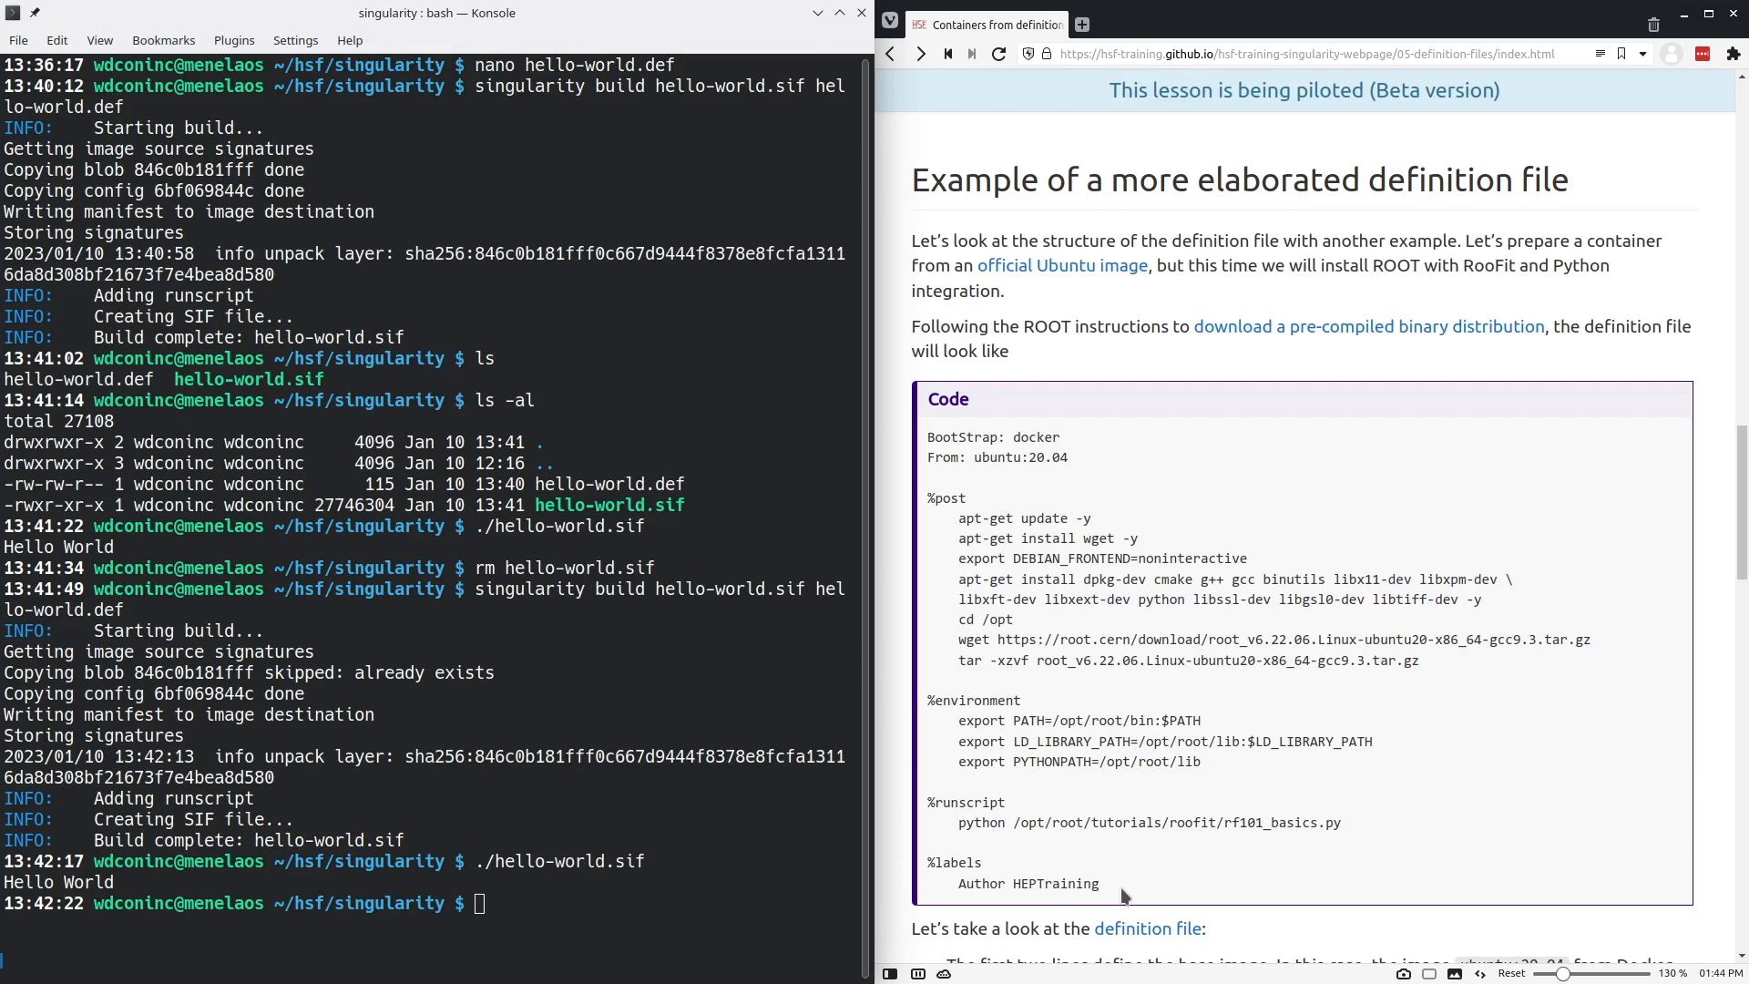
{"action": "mouse_move", "coordinate": [1144, 863]}
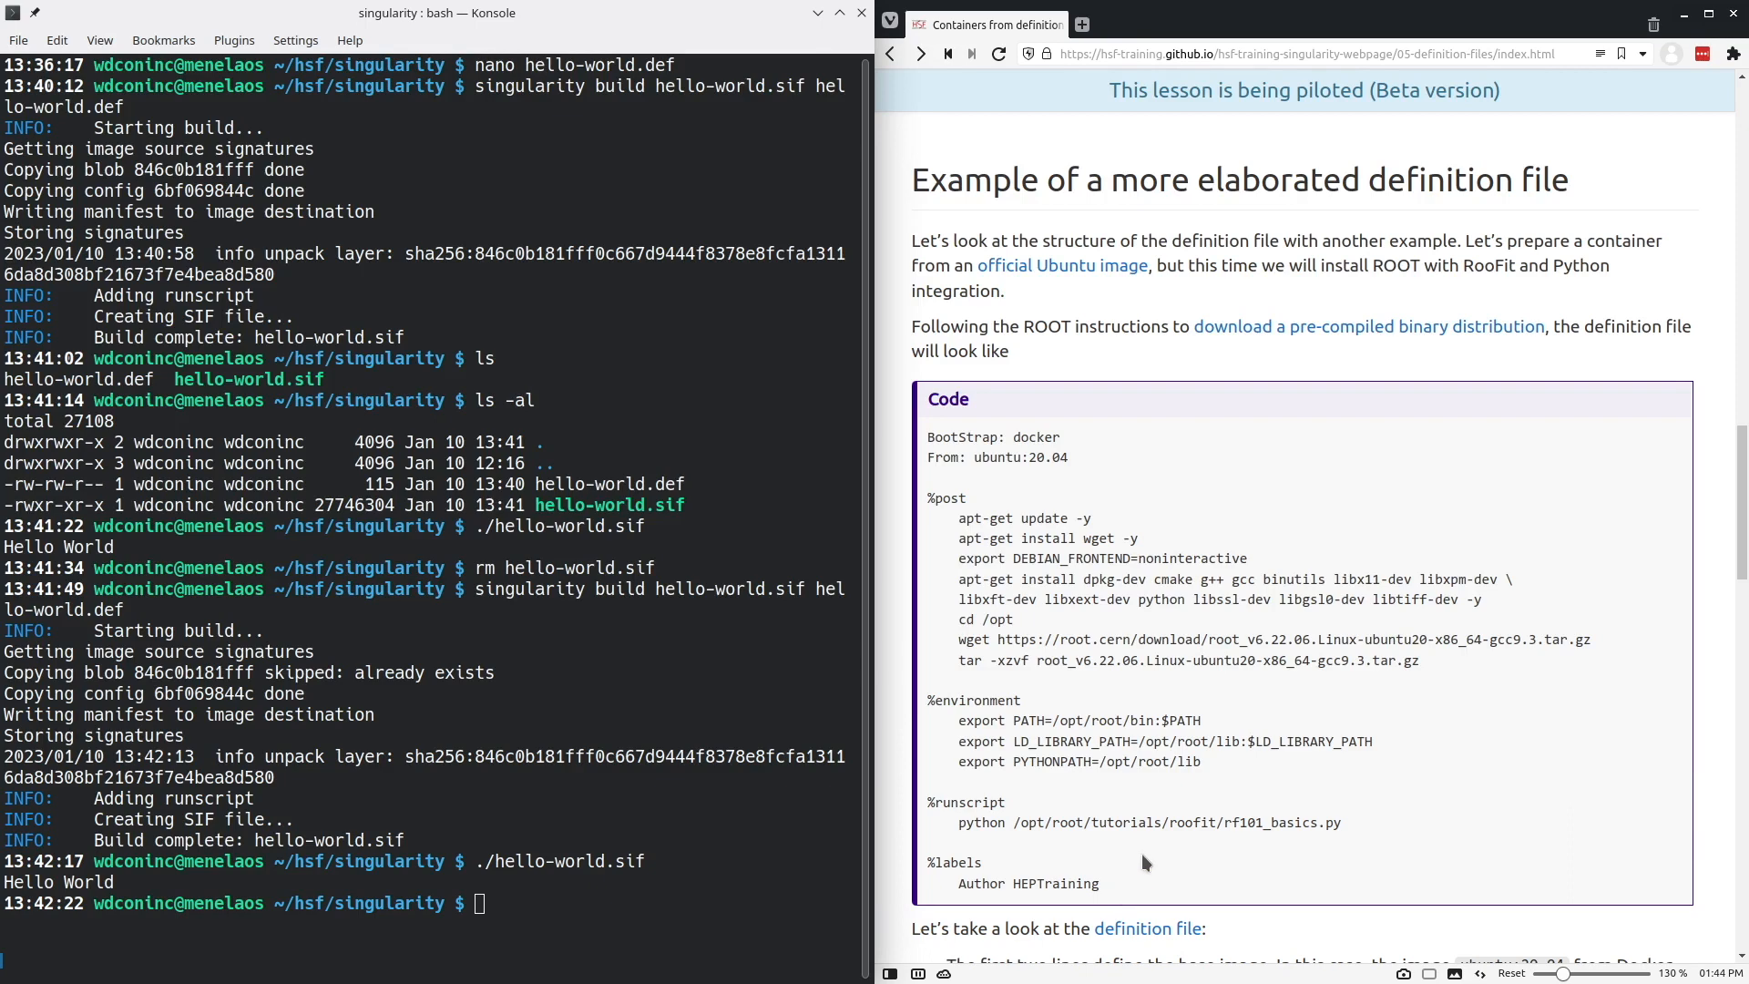
- Write the lesson's Ubuntu ROOT/RooFit/Python definition into rootInUbuntu.def via nano and save it
{"action": "left_click", "coordinate": [644, 805]}
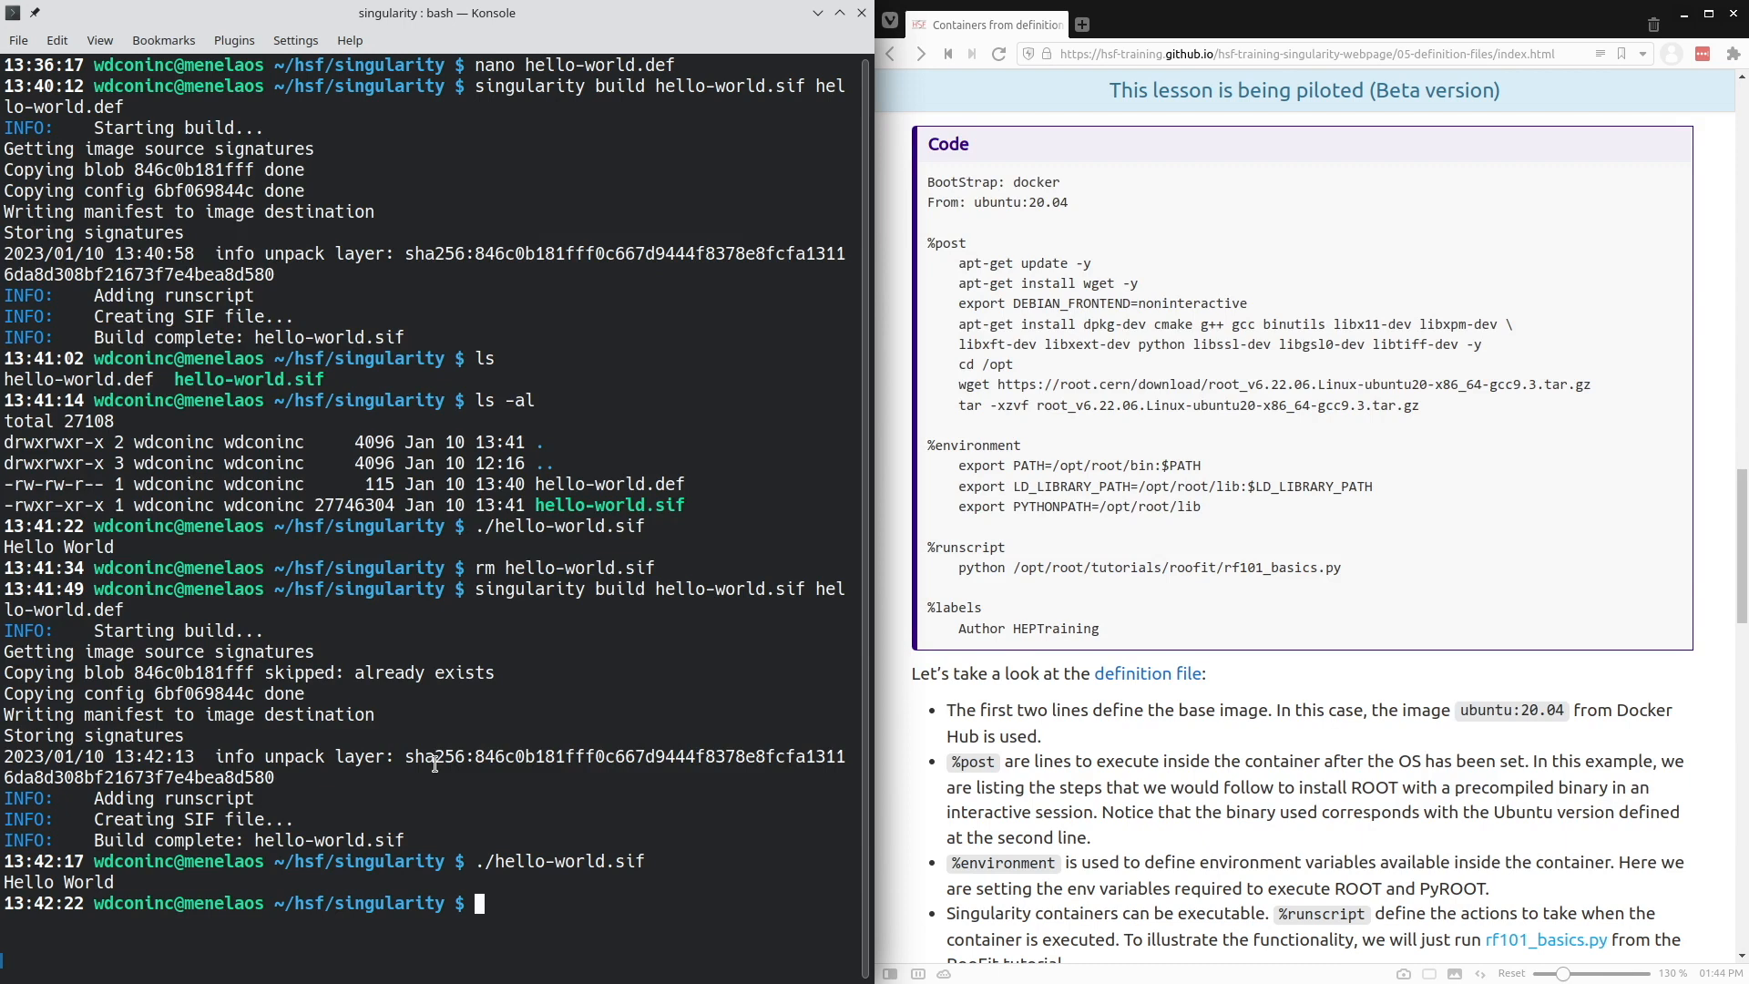
{"action": "type", "text": "nano rootI"}
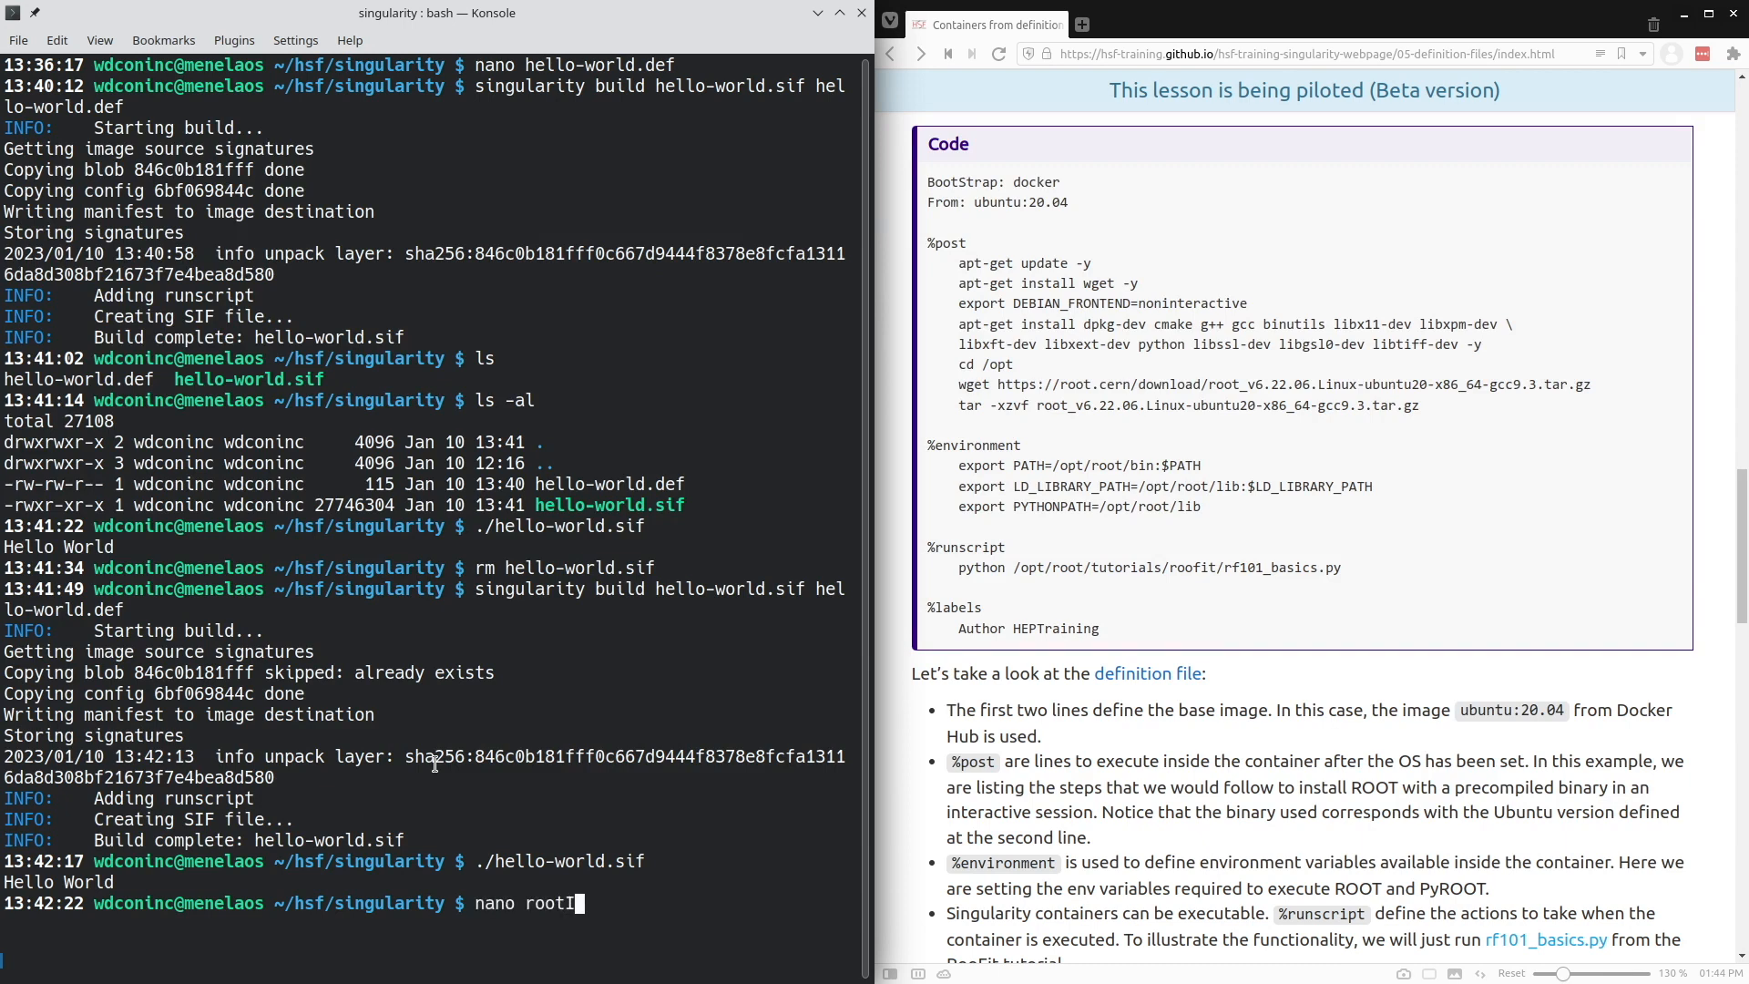
{"action": "type", "text": "nUbuntu."}
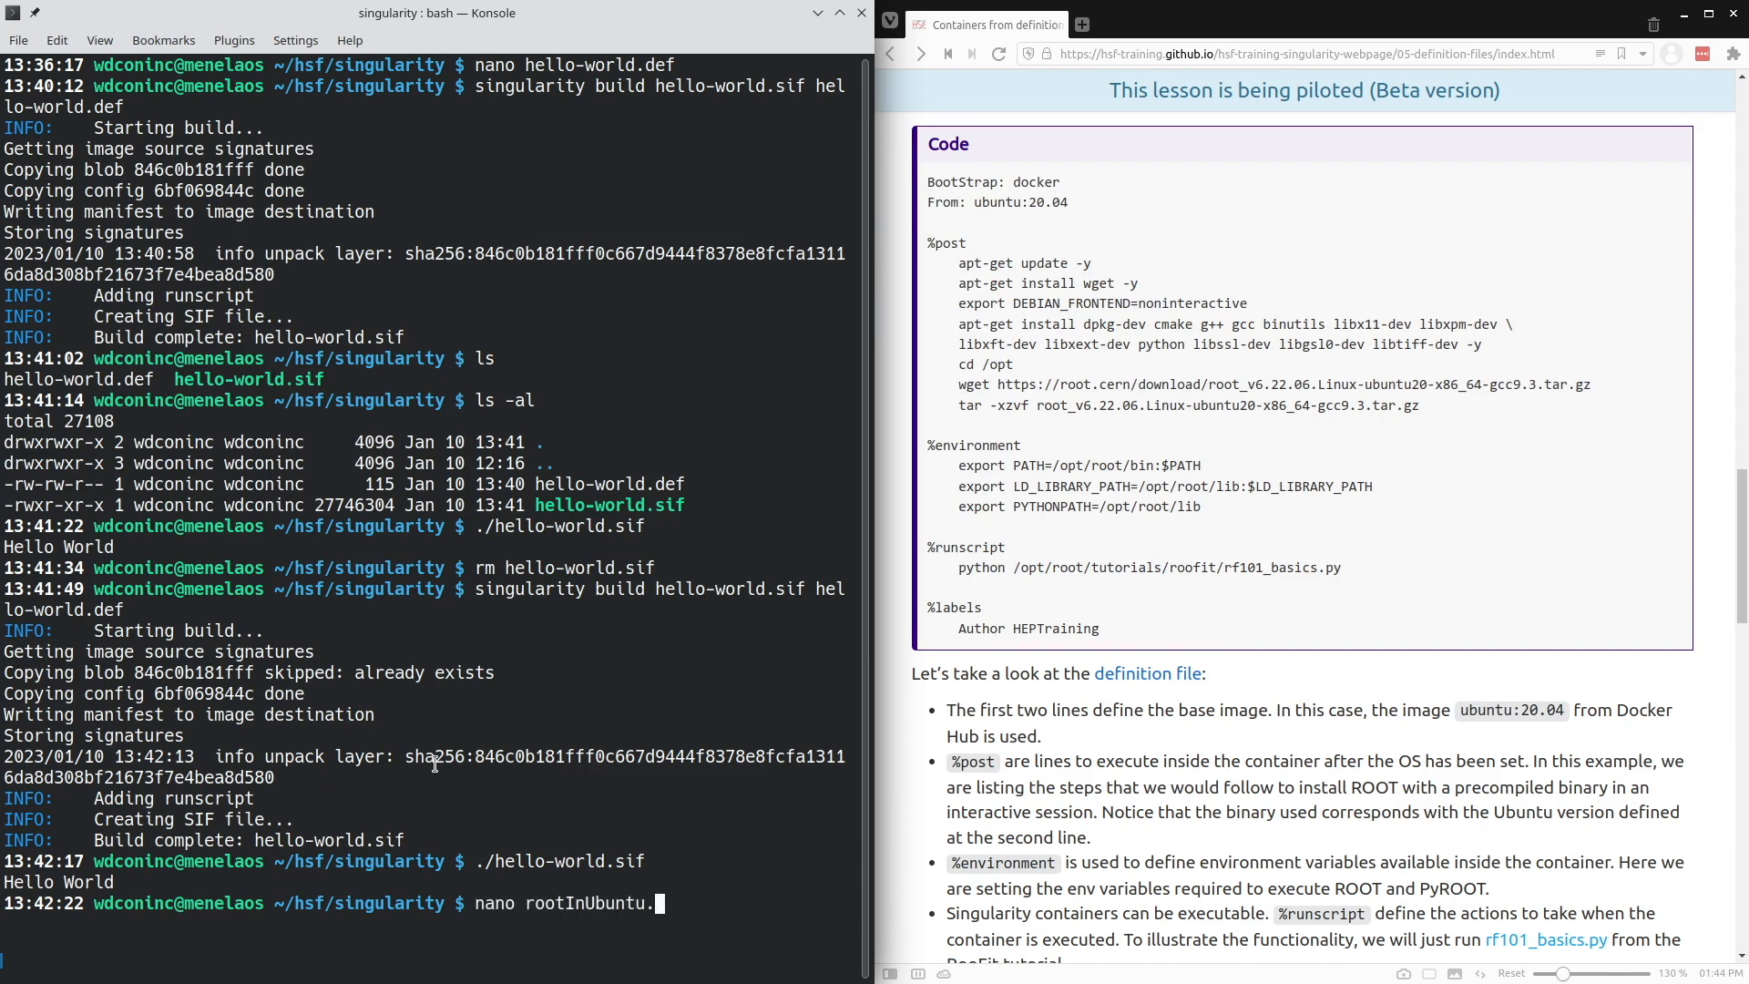
{"action": "type", "text": "def"}
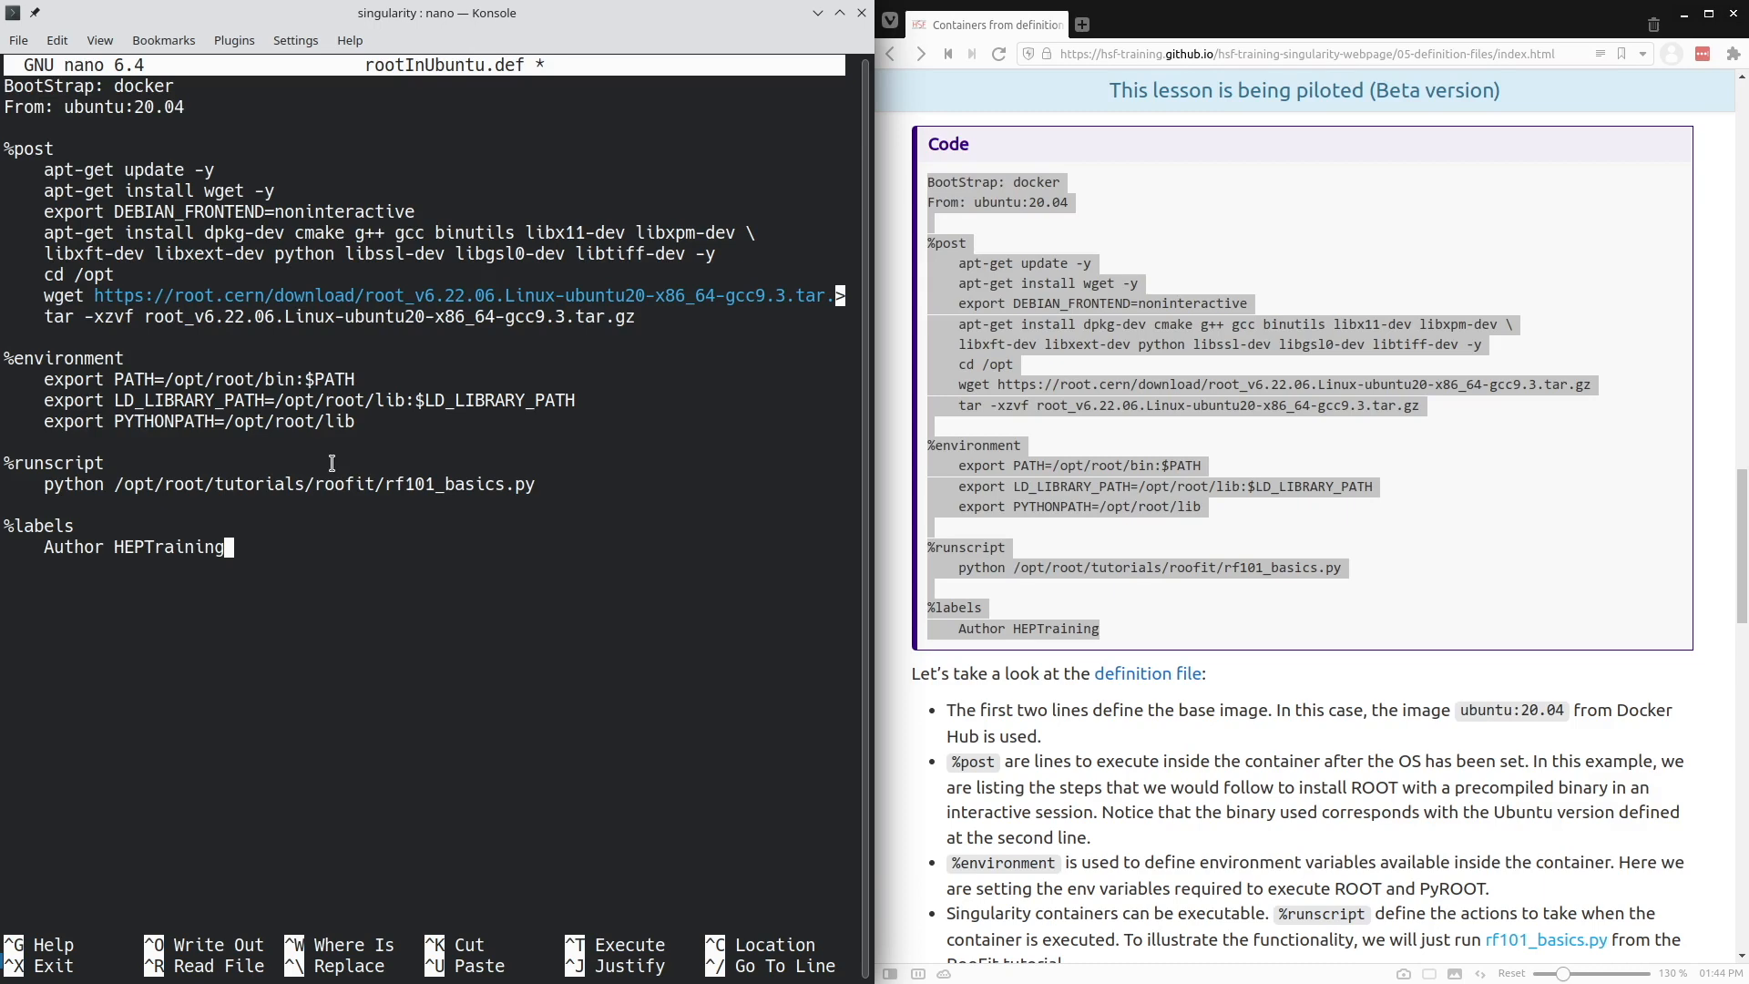
{"action": "key", "text": "Ctrl+x"}
{"action": "type", "text": "si"}
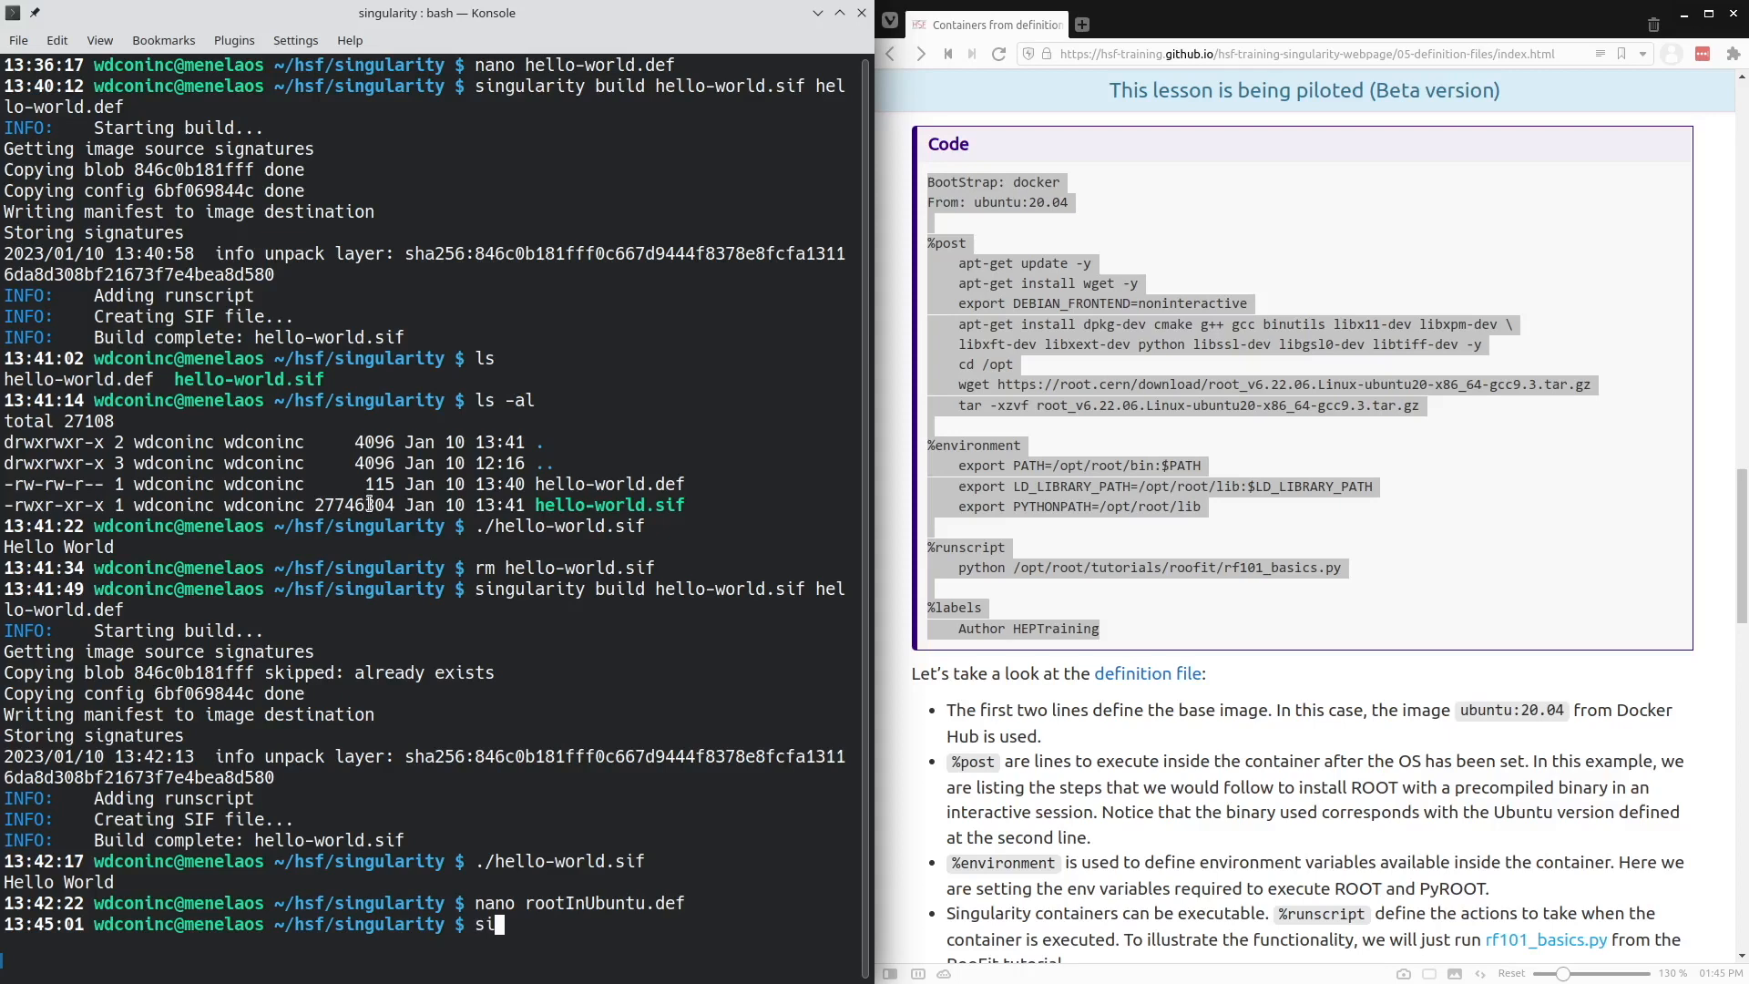
- Run singularity build rootInUbuntu.sif rootInUbuntu.def until Build complete
{"action": "type", "text": "ngularity"}
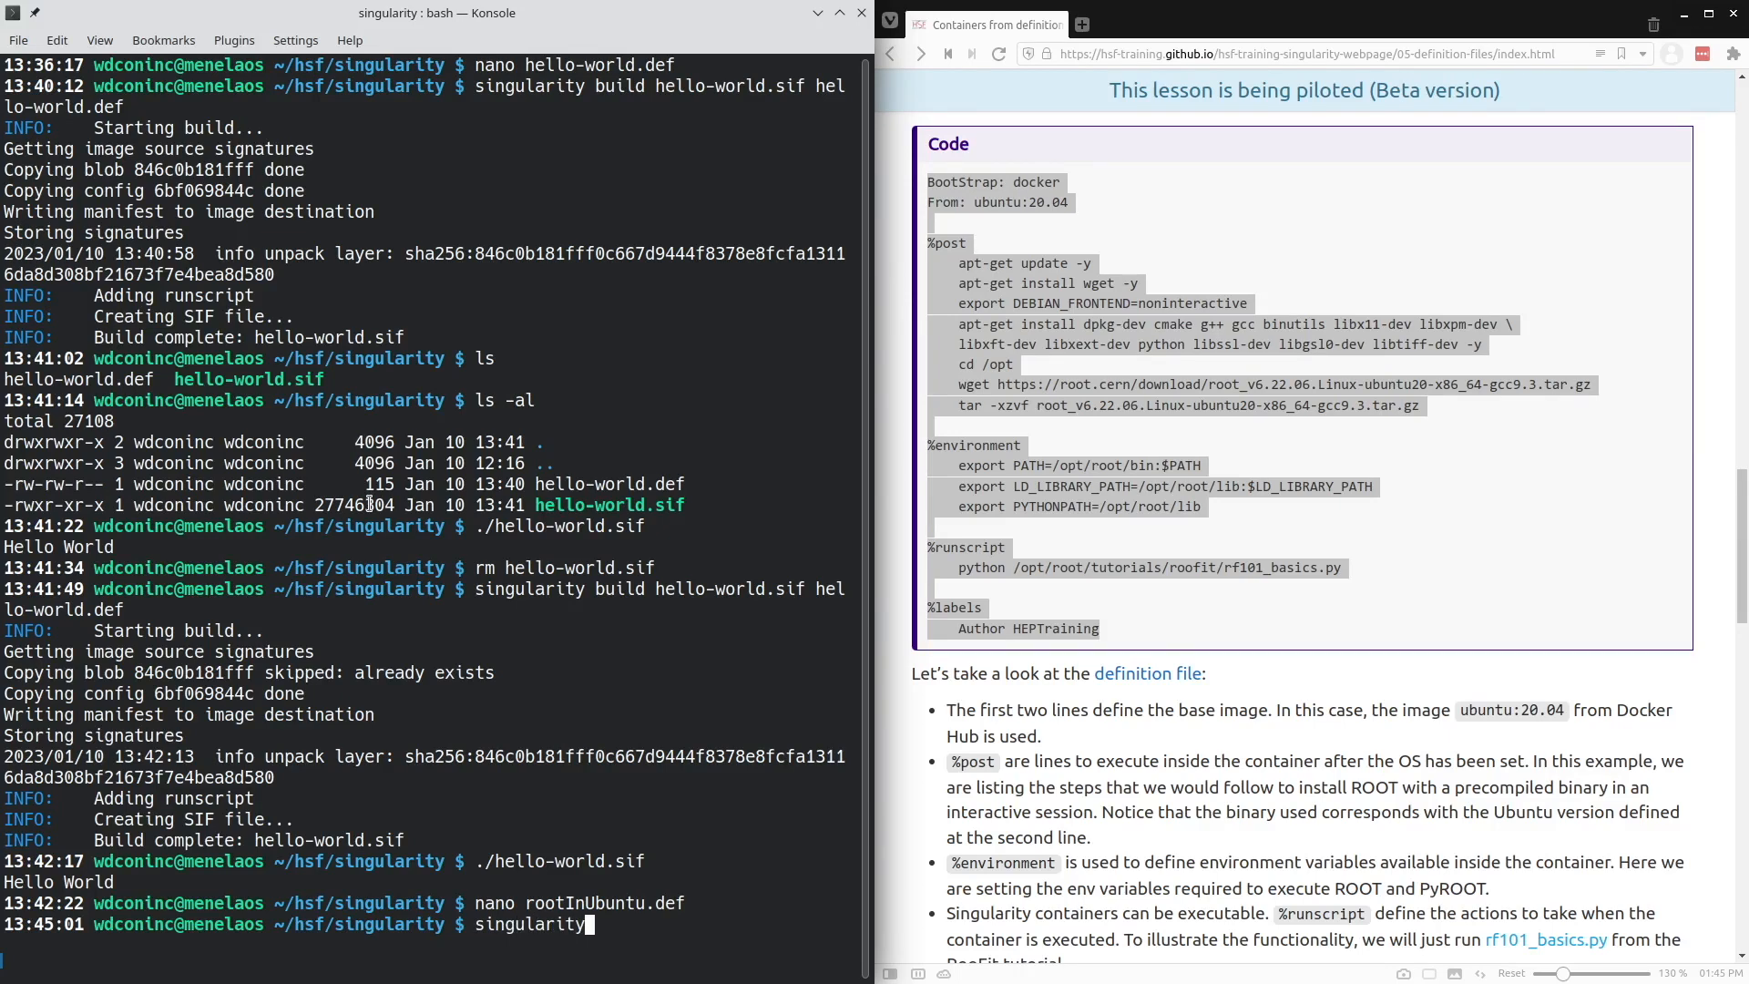
{"action": "type", "text": "build root"}
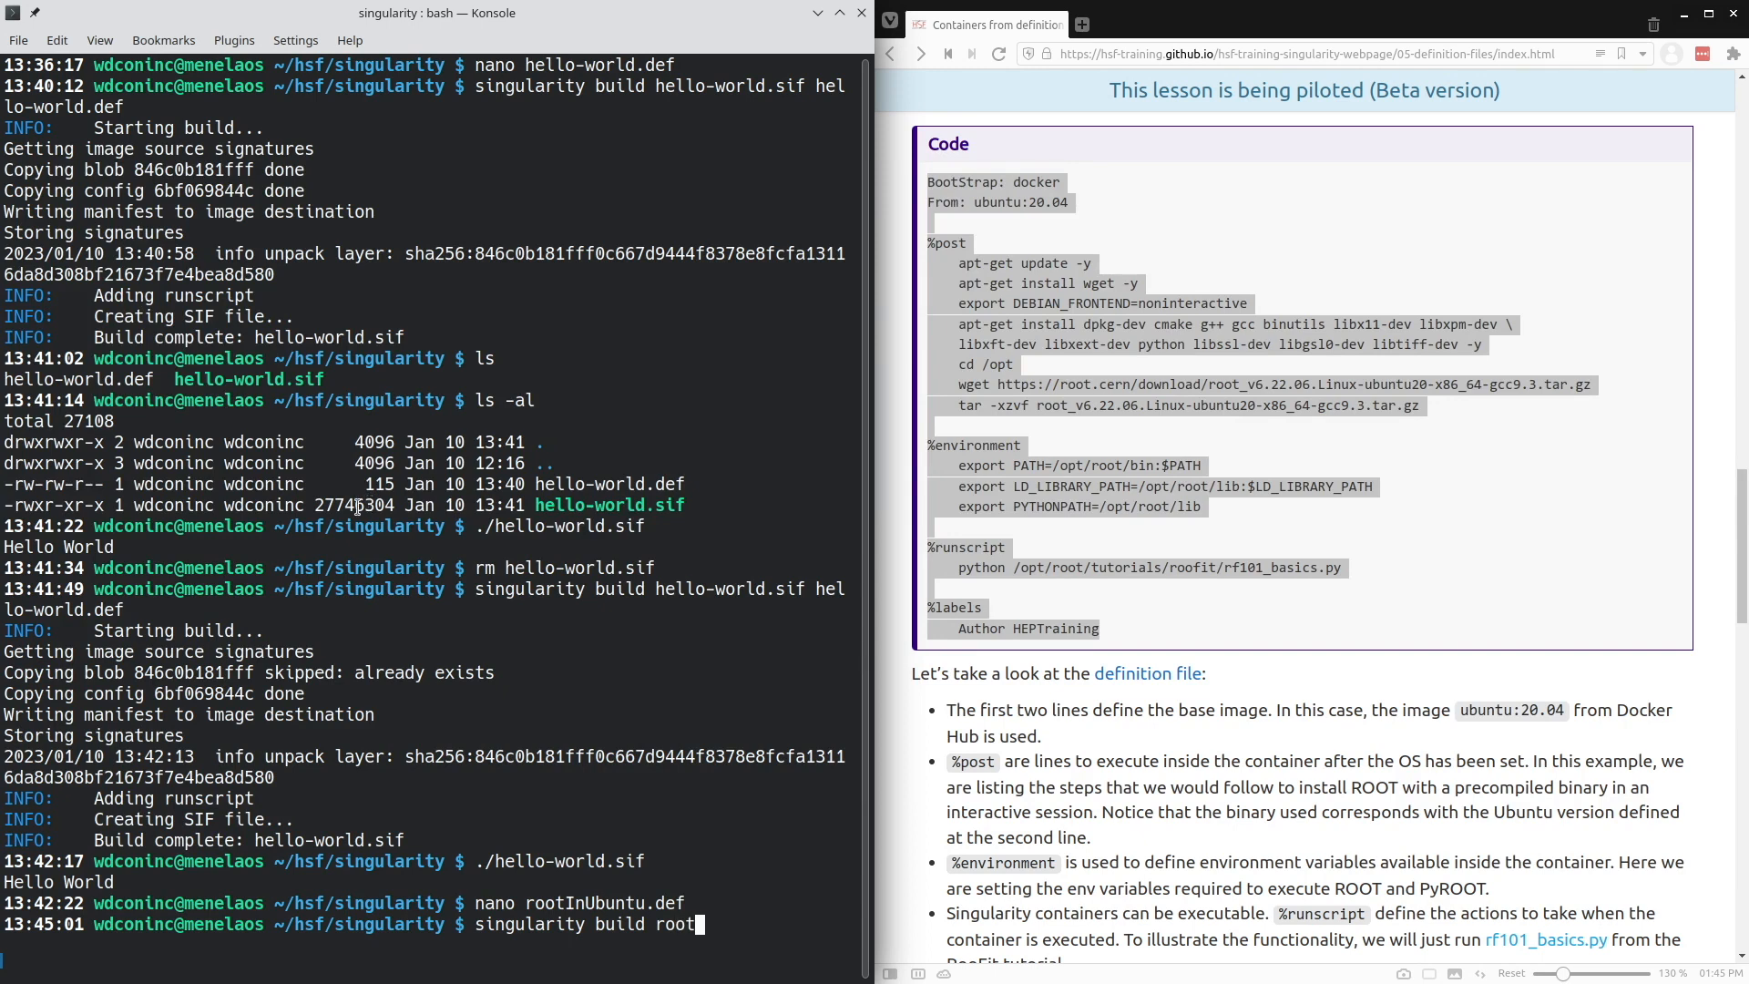
{"action": "type", "text": "In"}
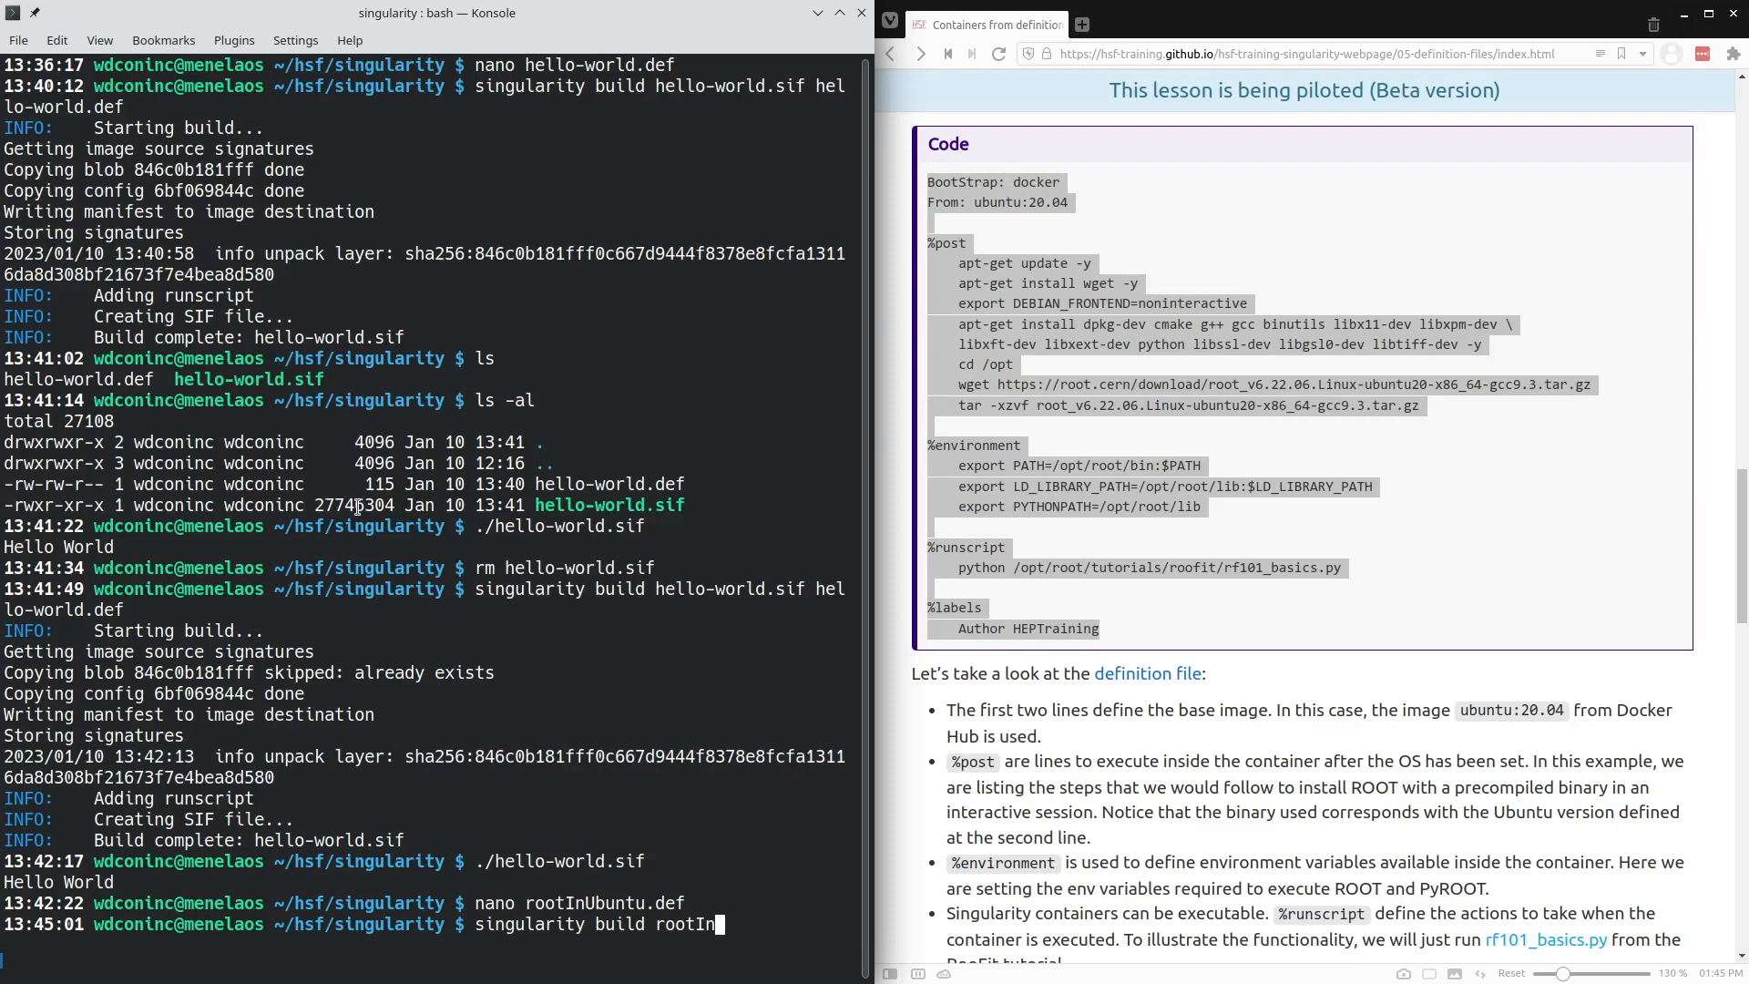
{"action": "type", "text": "Ubuntu.sif rootInUbuntu.def"}
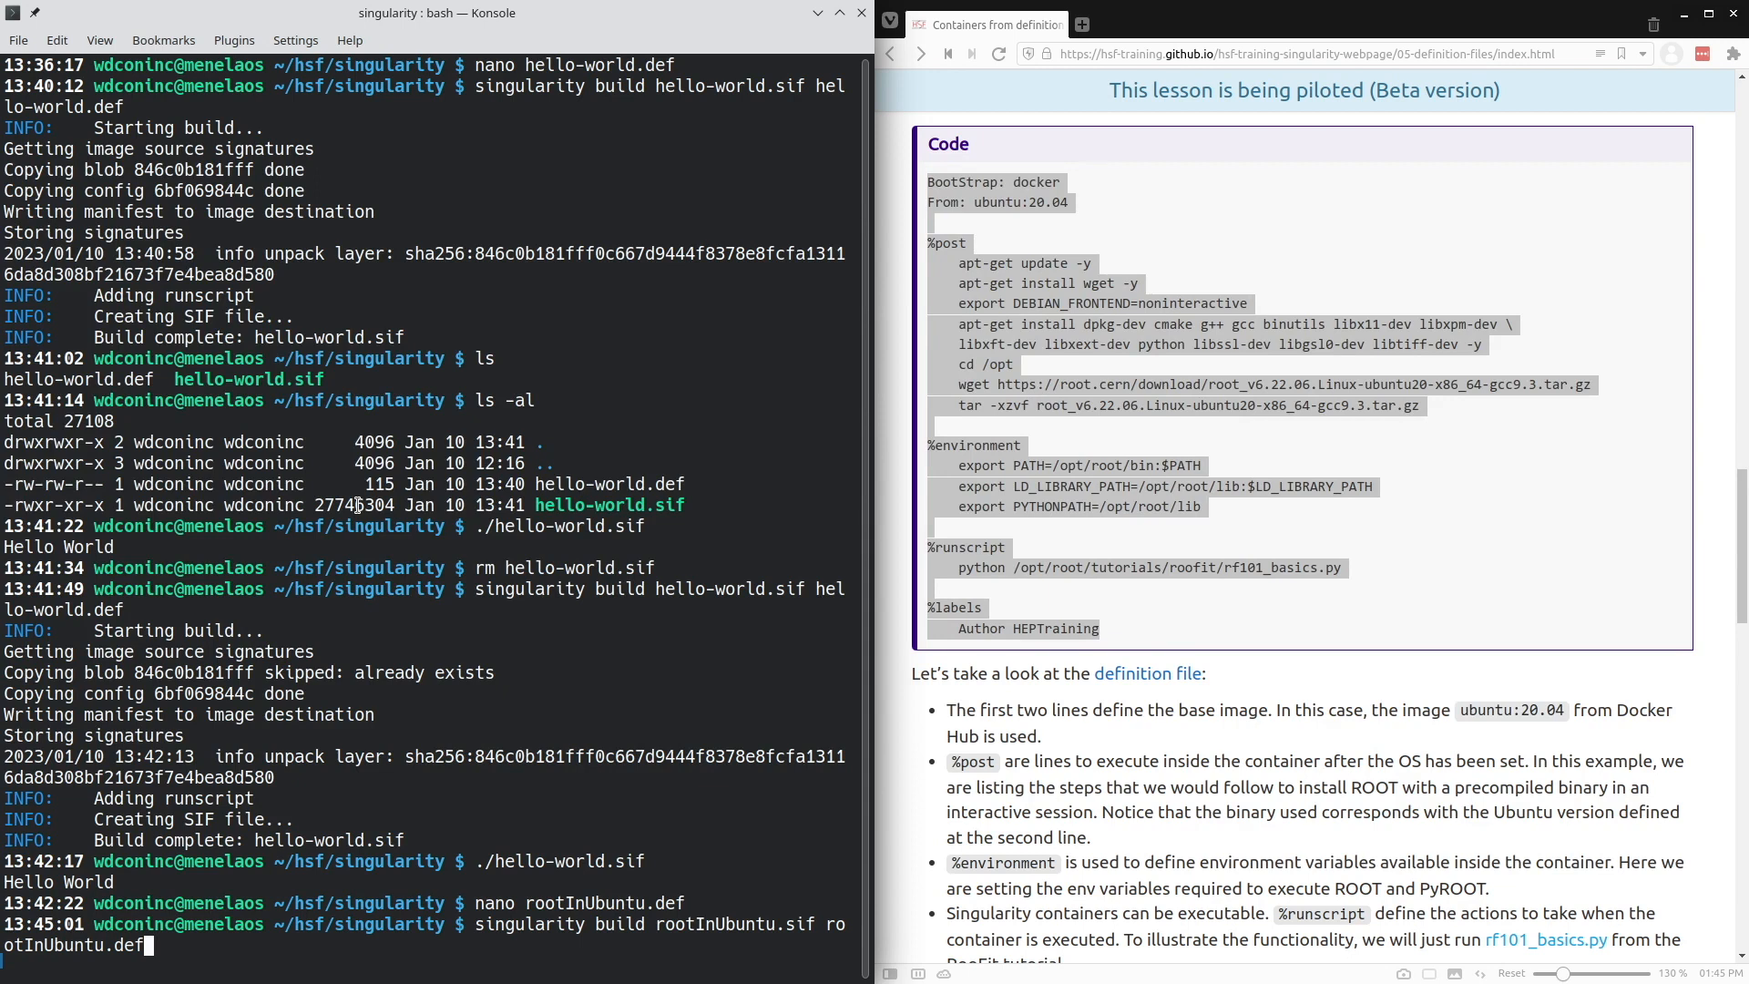
{"action": "key", "text": "Return"}
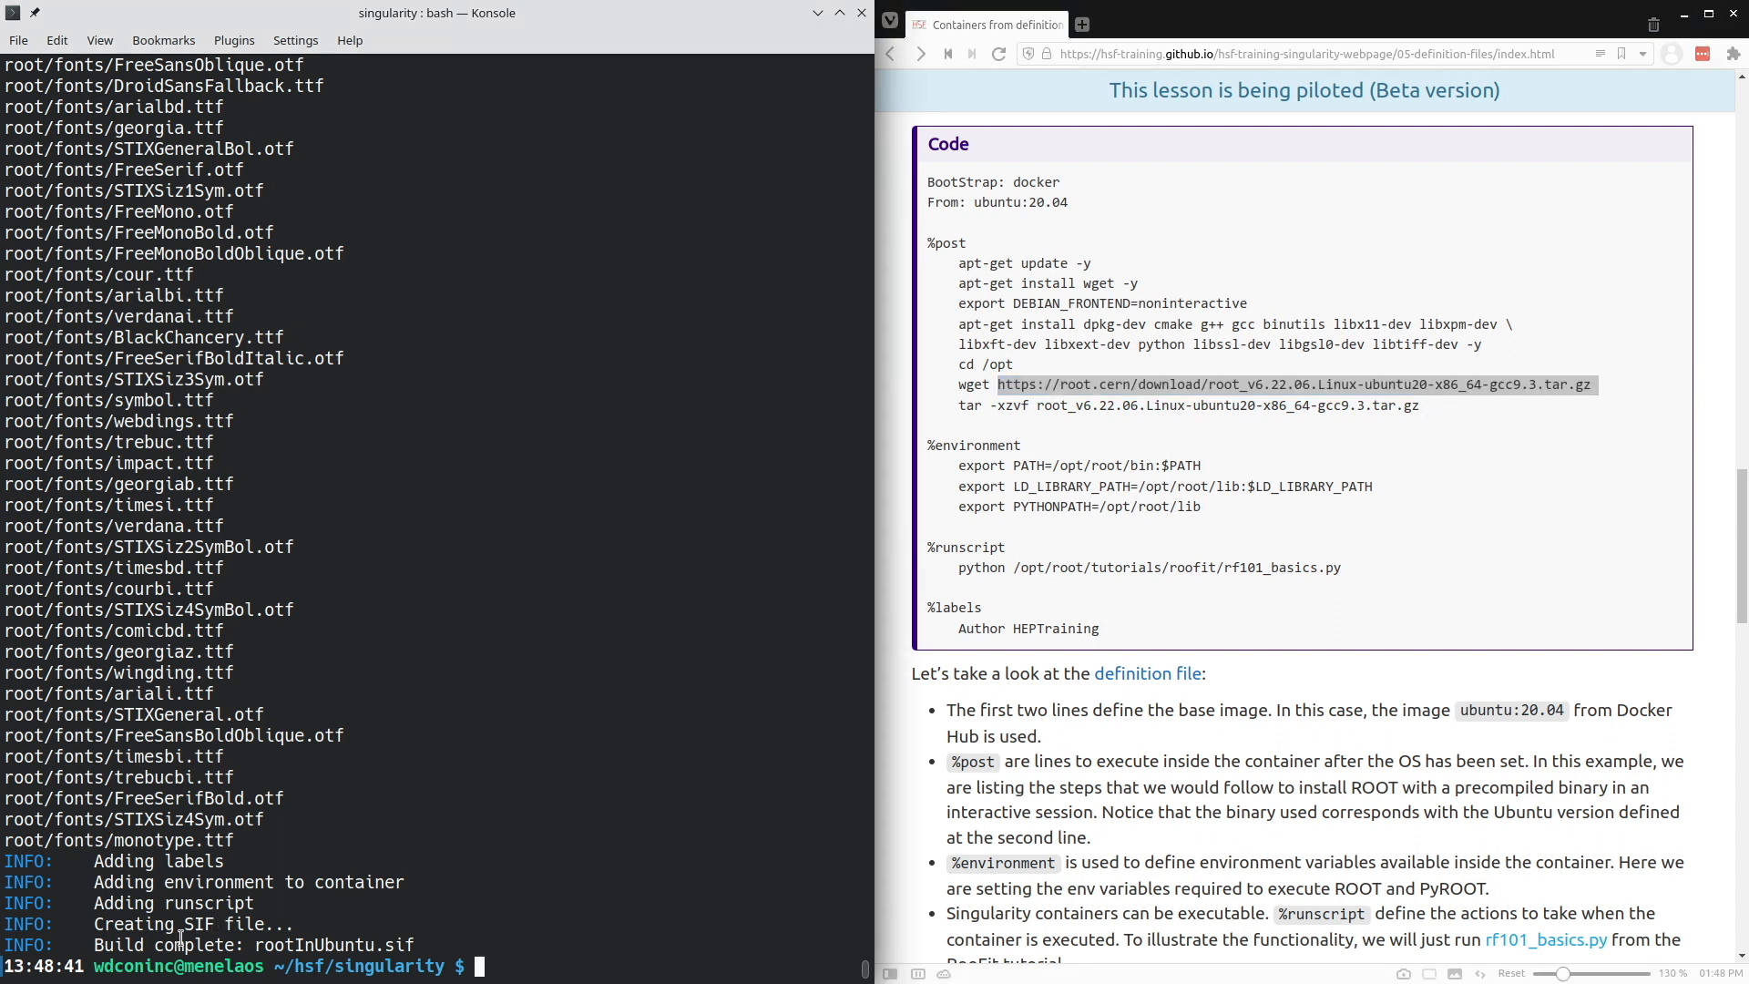
{"action": "mouse_move", "coordinate": [324, 923]}
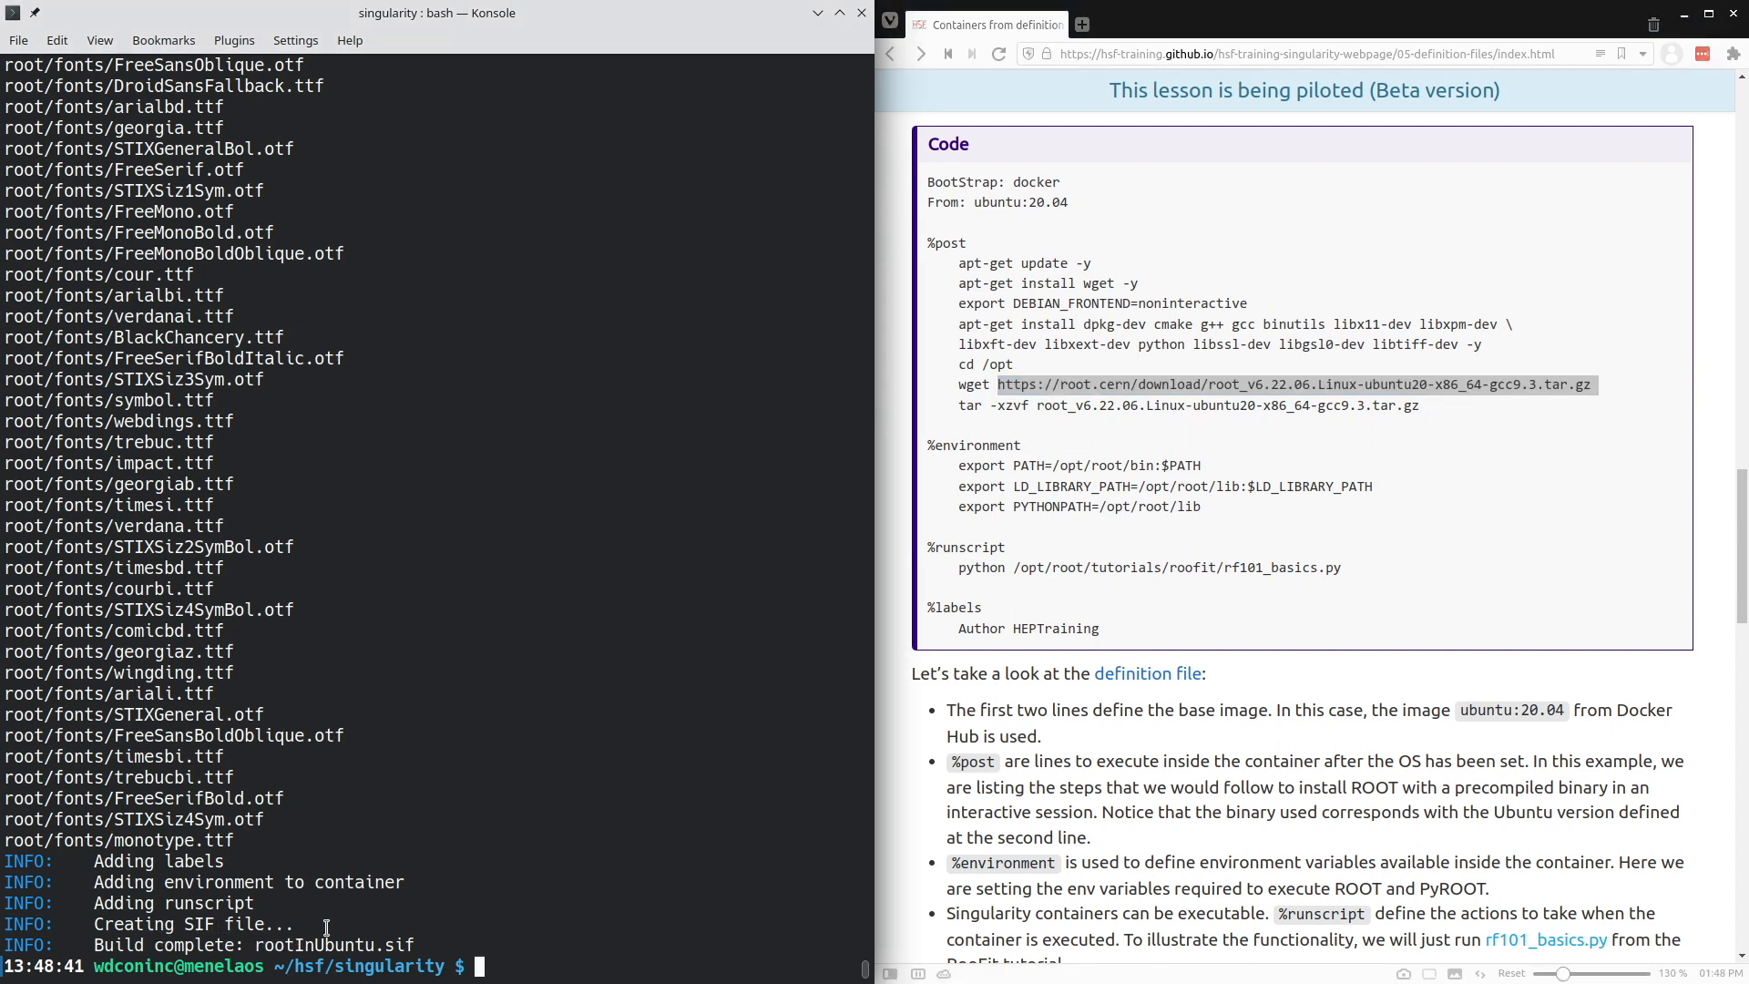
{"action": "mouse_move", "coordinate": [423, 894]}
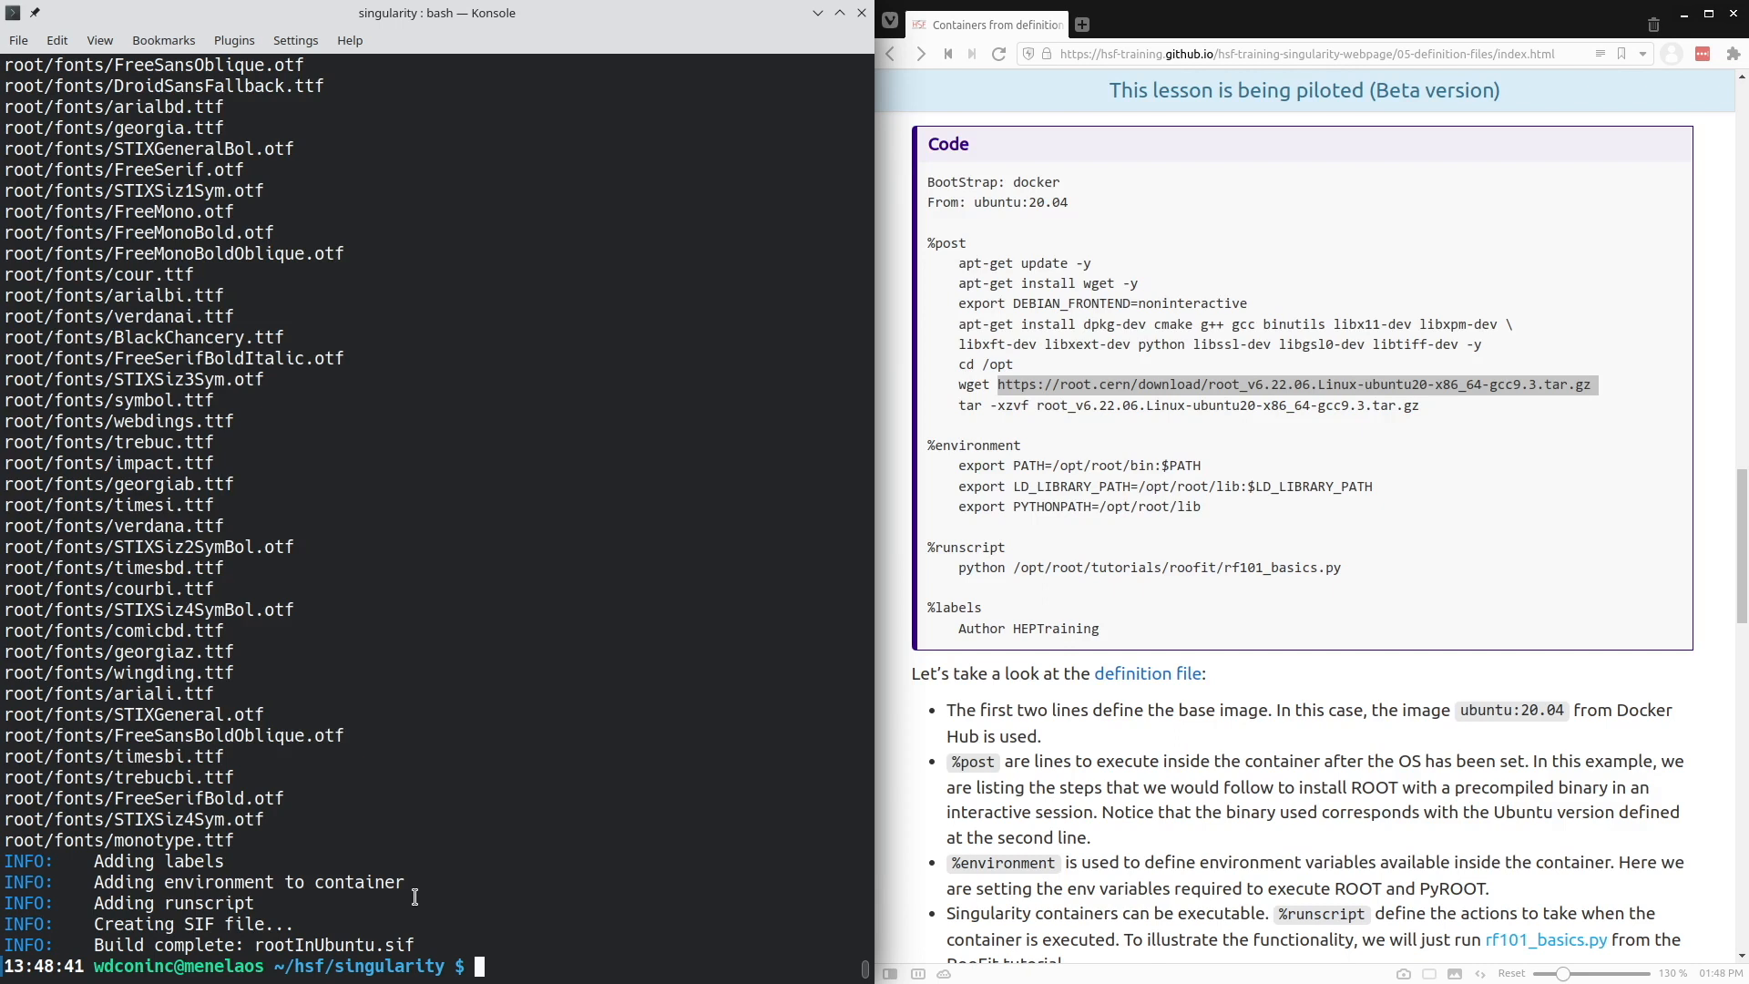
- List the folder with ls, then ls -al to show rootInUbuntu.sif at 654348288 bytes
{"action": "type", "text": "ls"}
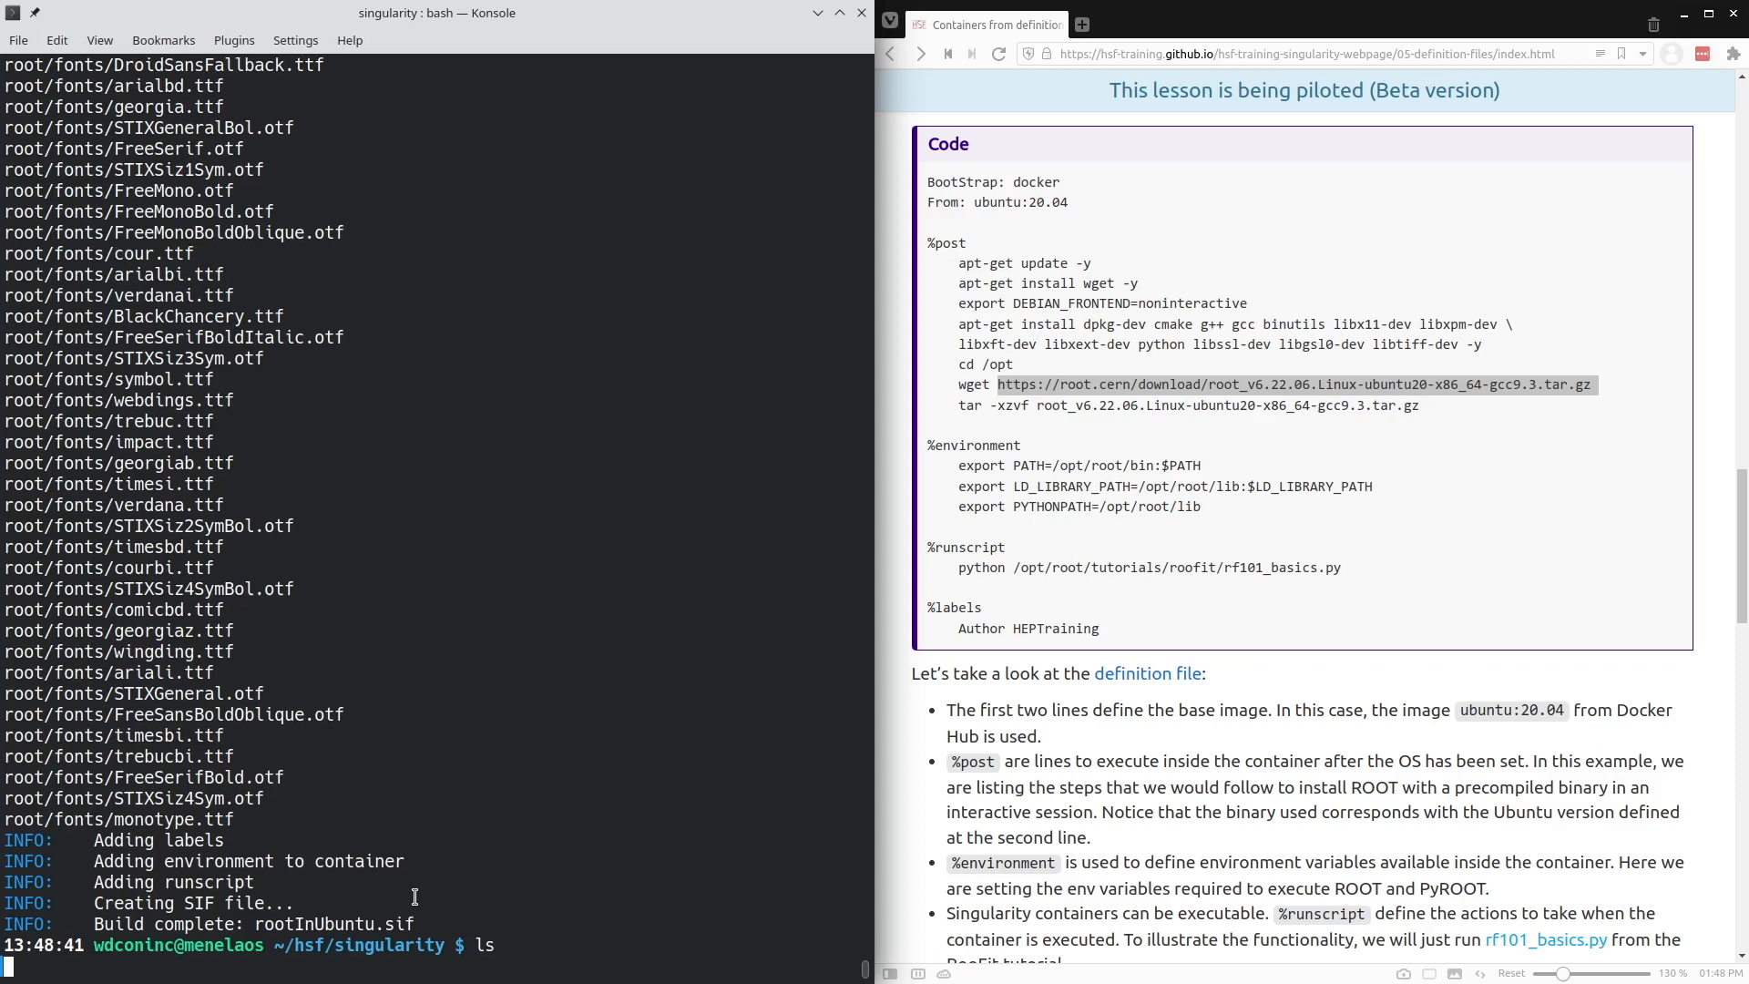
{"action": "key", "text": "Return"}
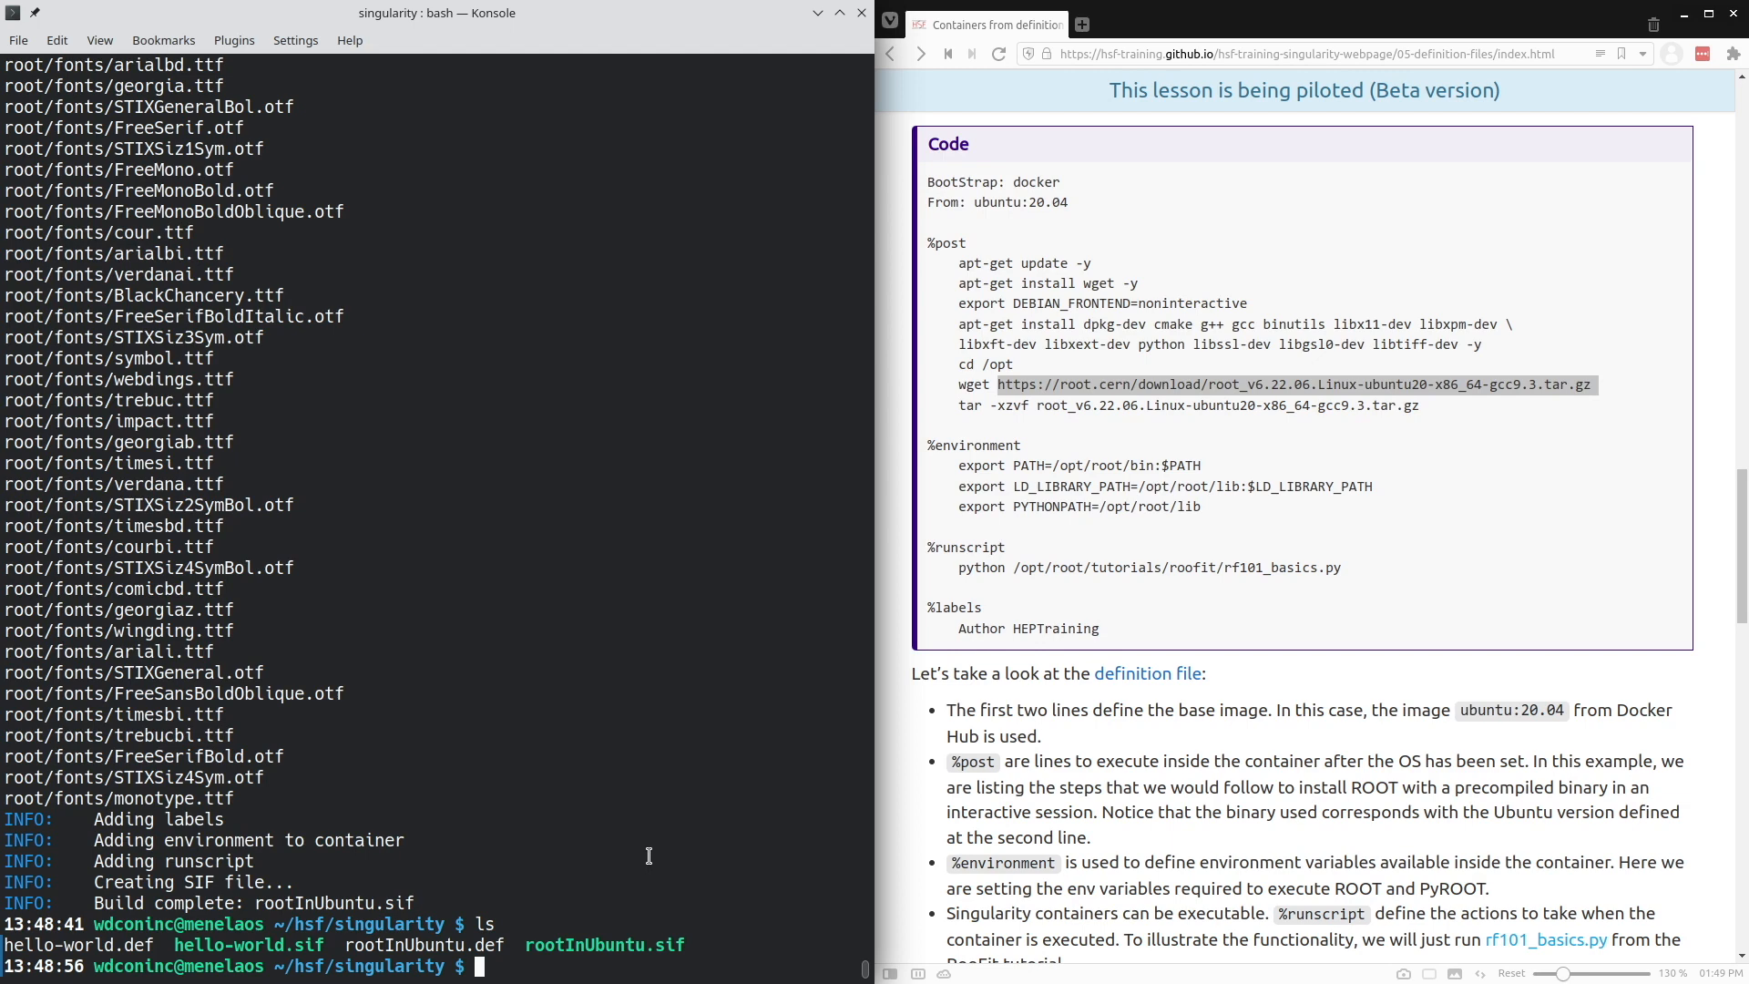
{"action": "type", "text": "ls -al"}
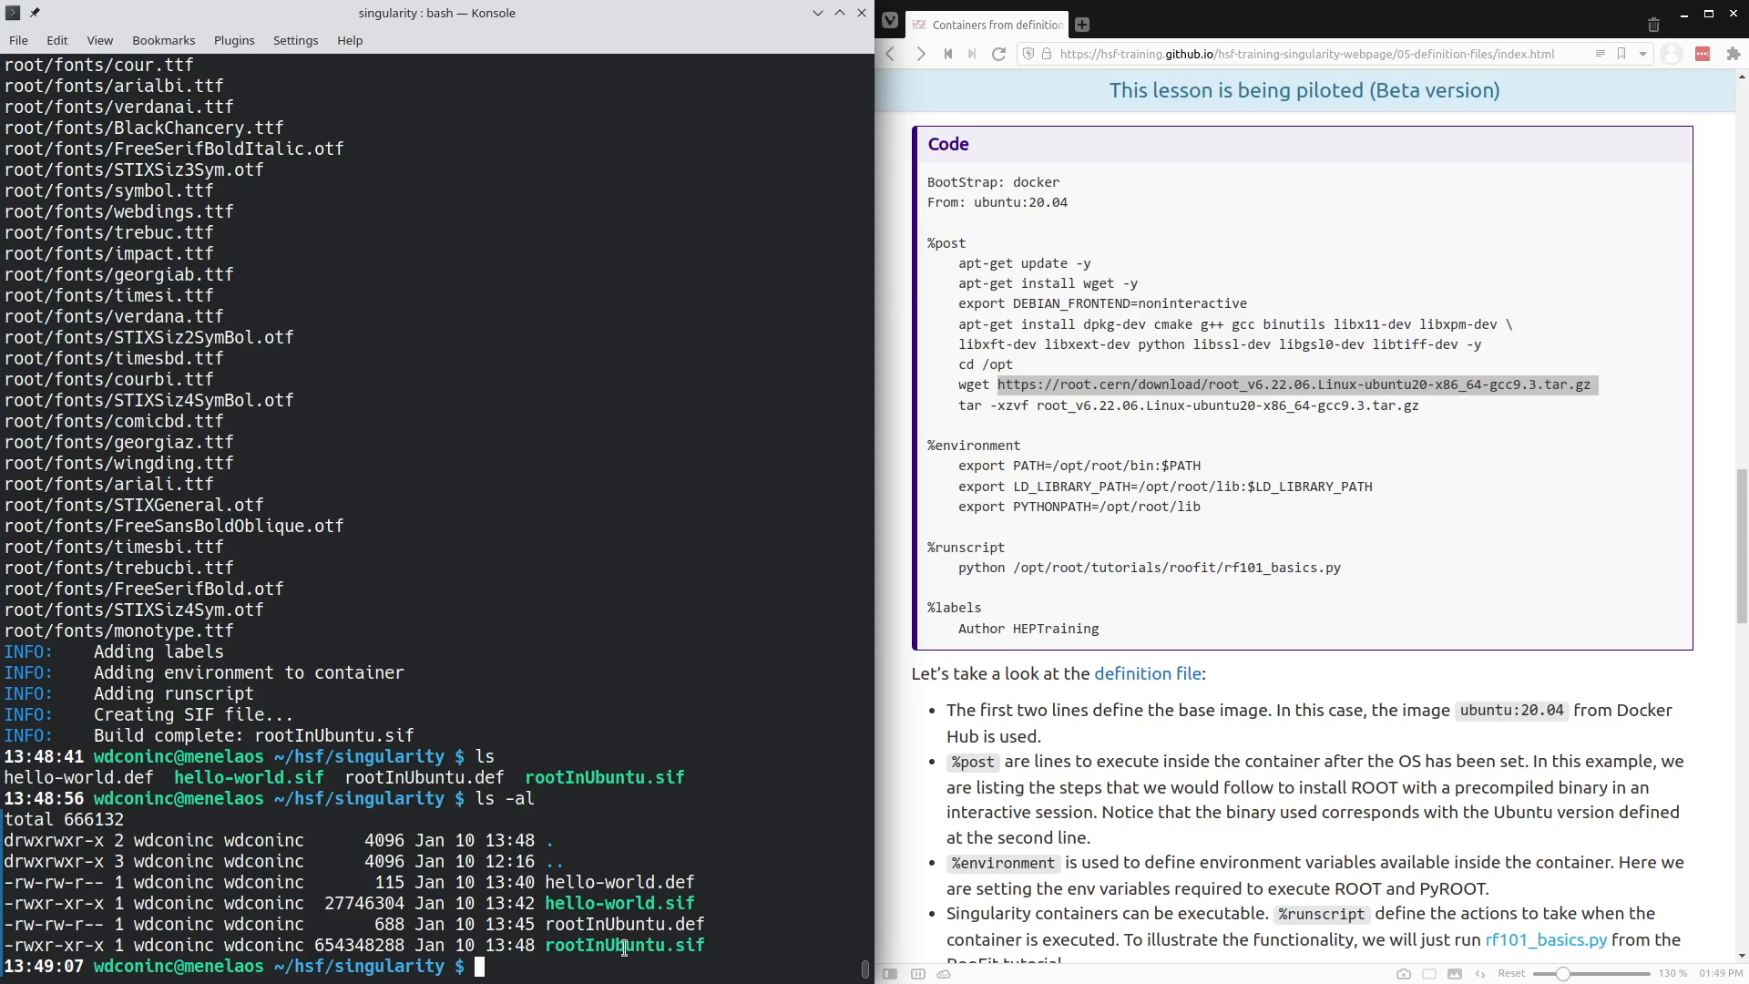
{"action": "mouse_move", "coordinate": [643, 946]}
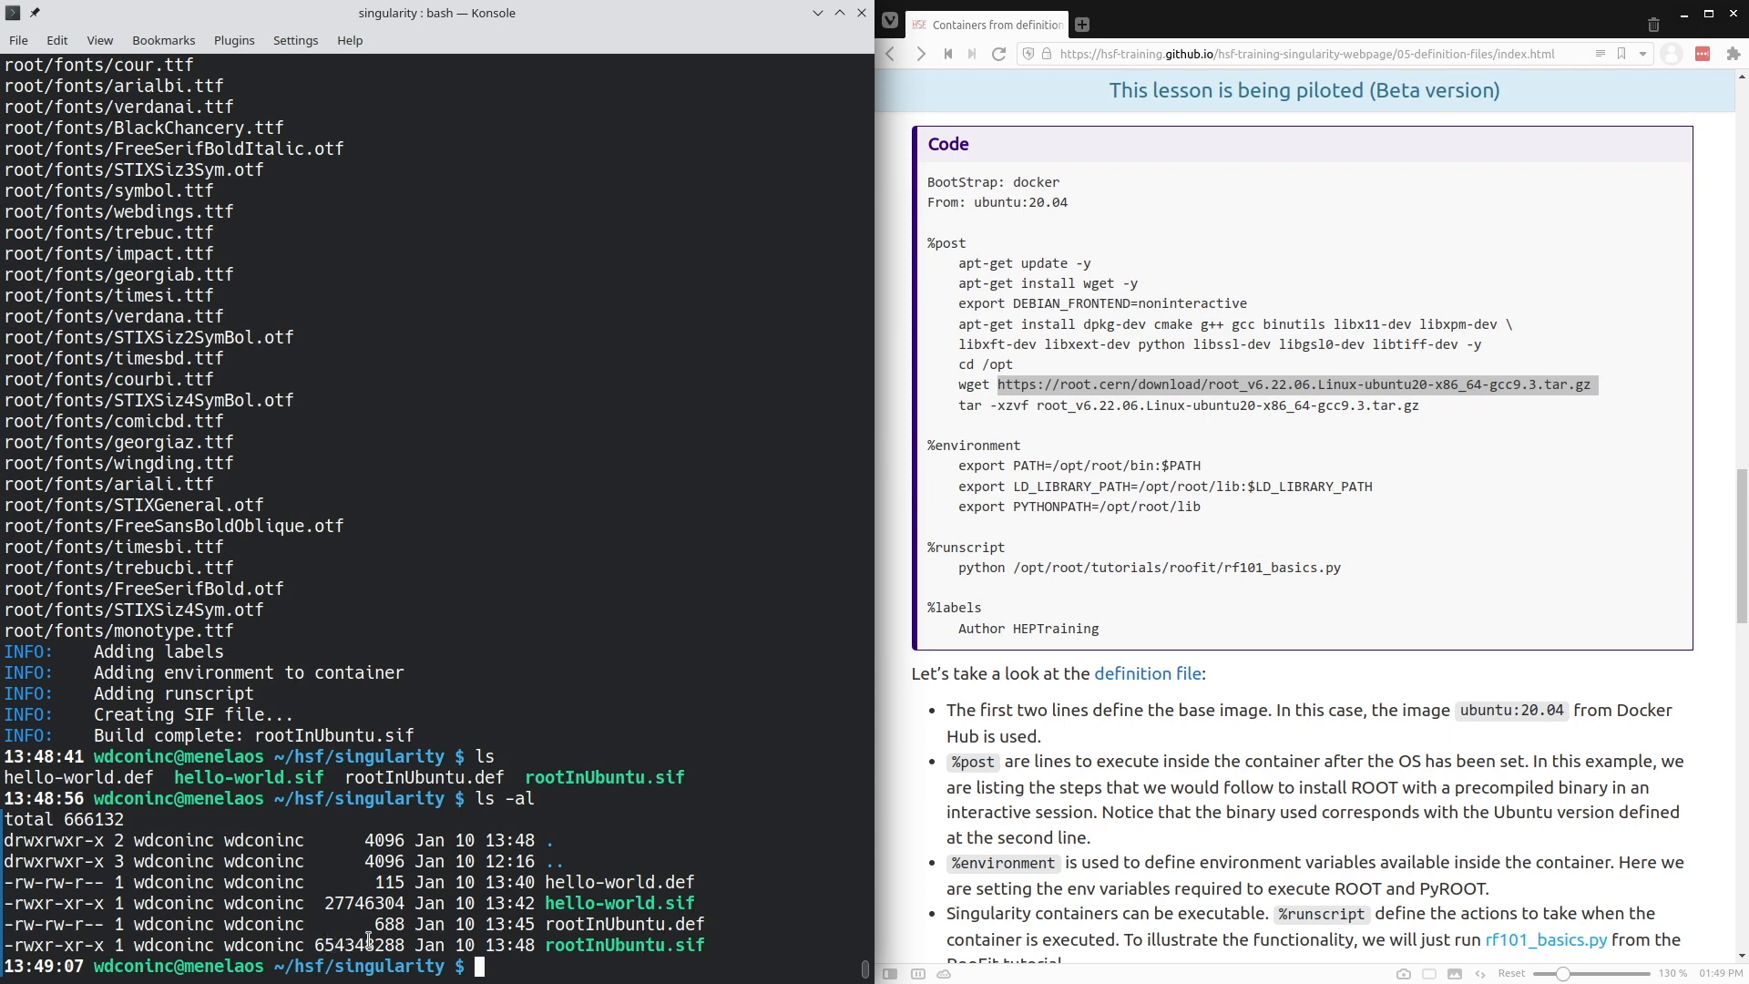
{"action": "mouse_move", "coordinate": [998, 767]}
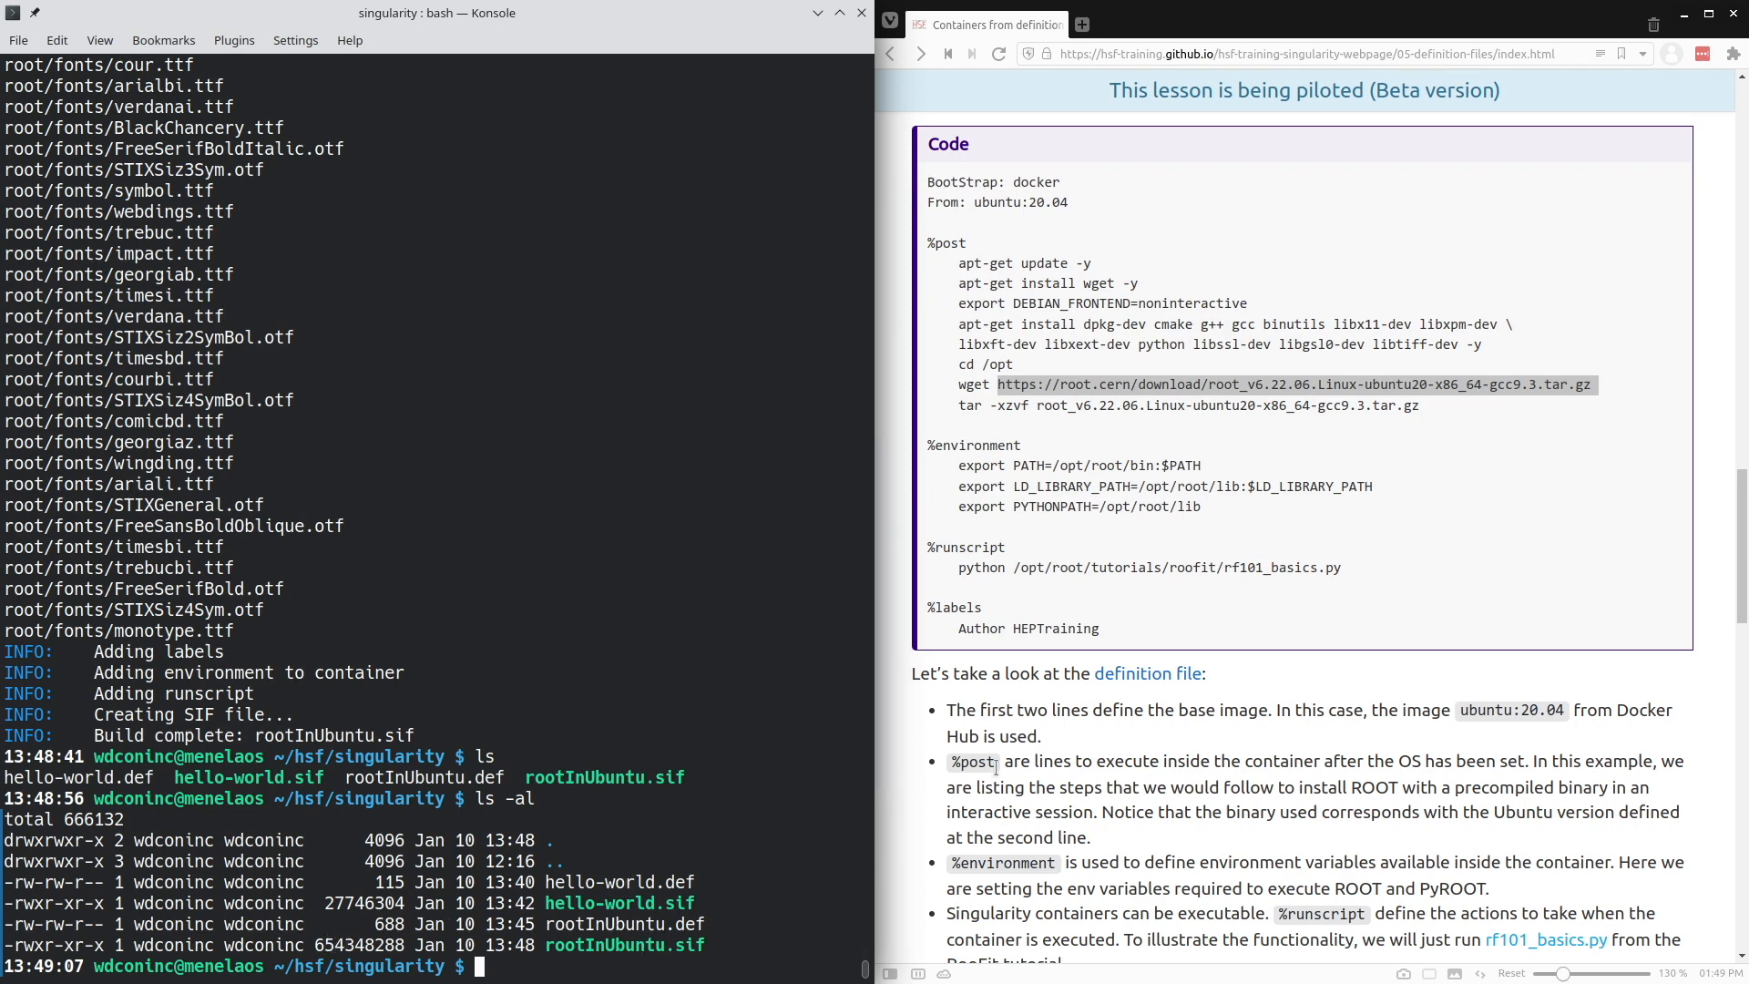
- Enter ./rootInUbuntu.sif at the bash prompt without executing it yet
{"action": "scroll", "scroll_direction": "down", "scroll_amount": 3}
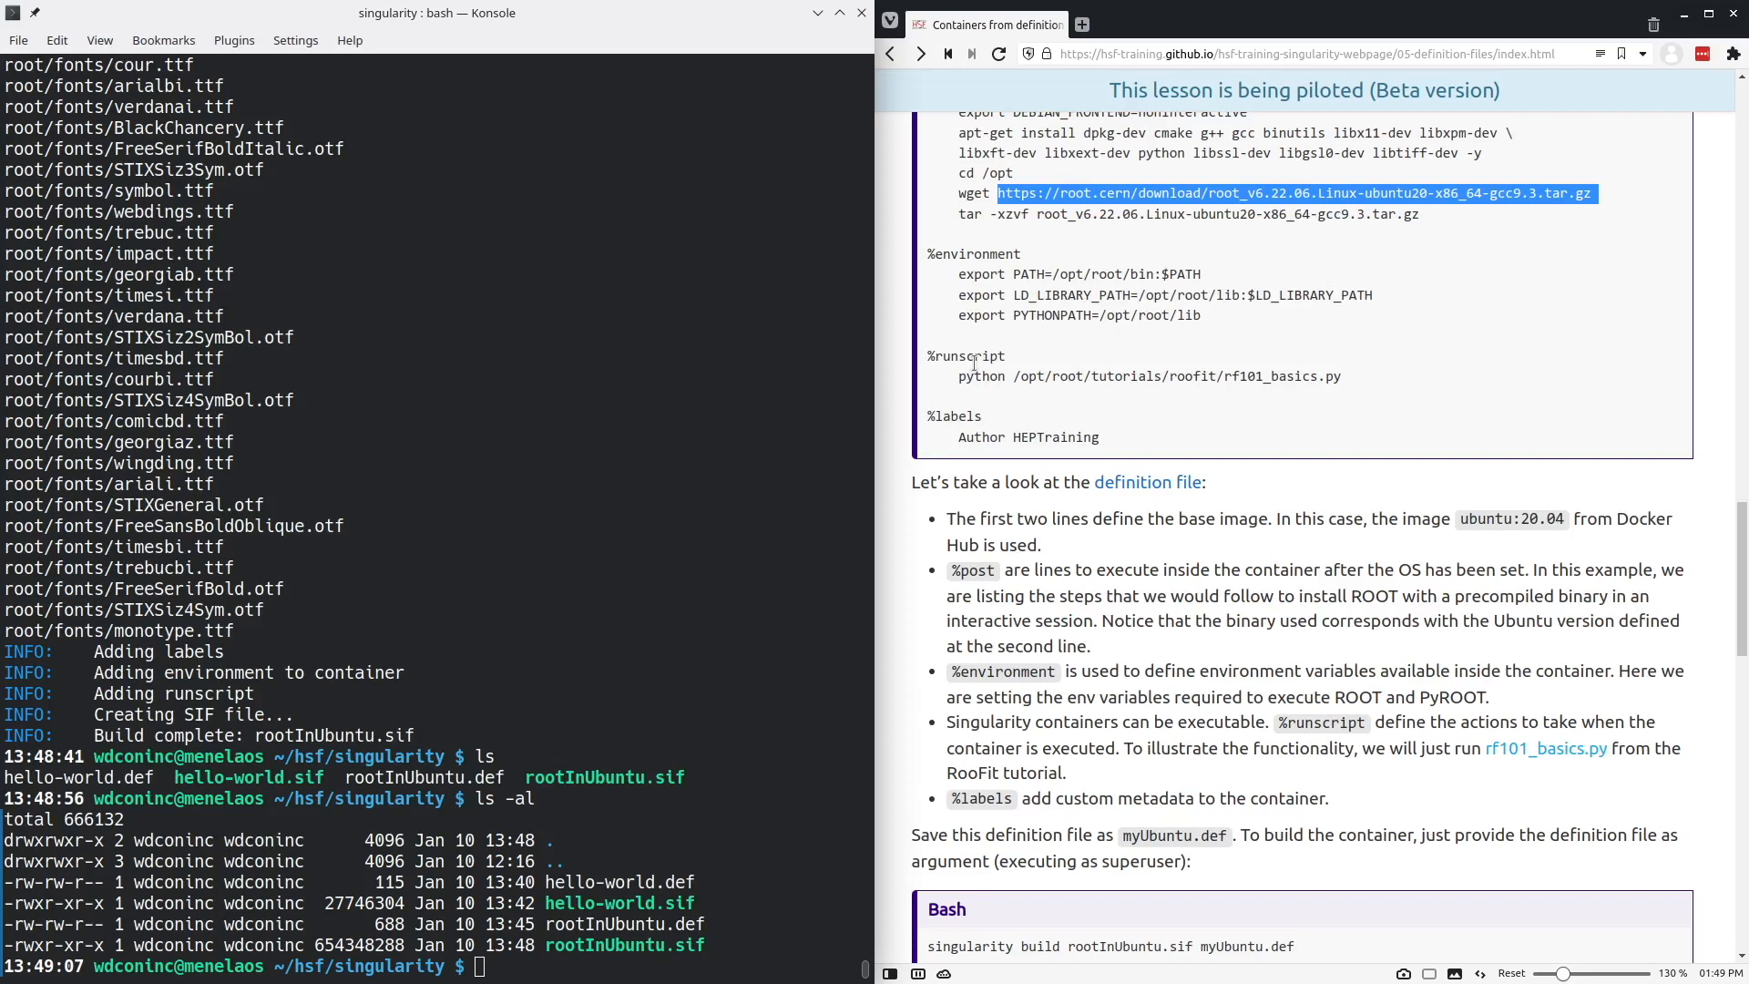
{"action": "scroll", "scroll_direction": "down", "scroll_amount": 3}
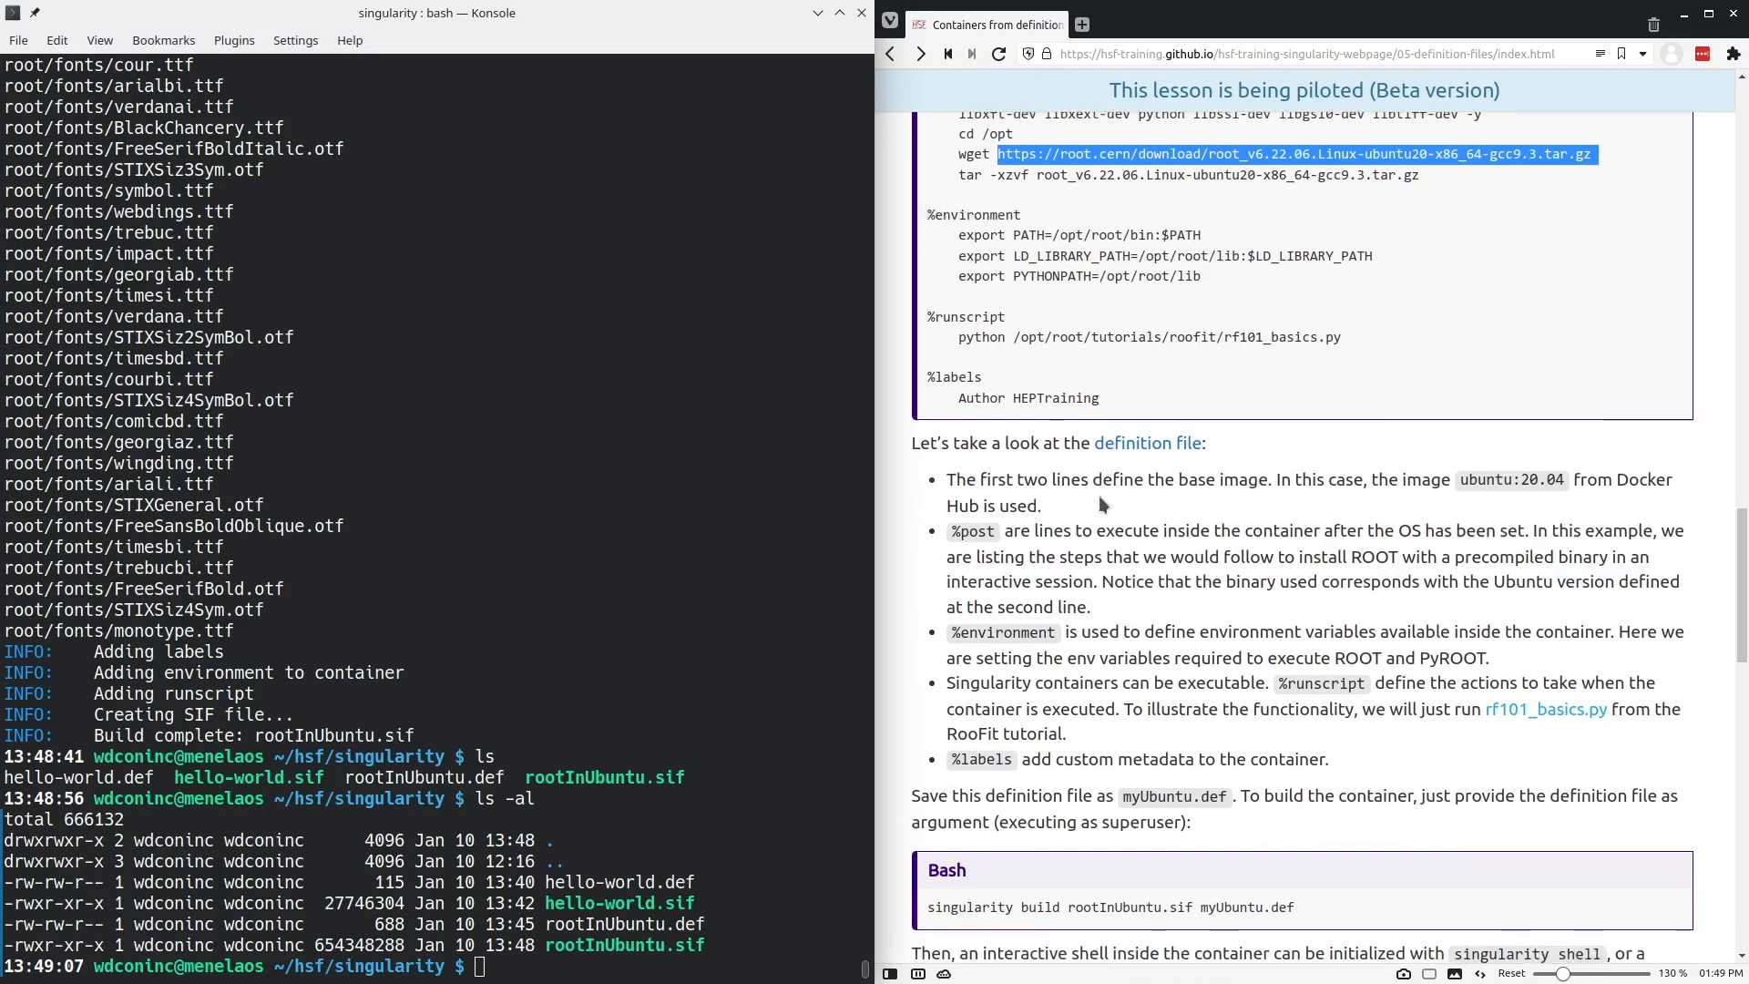
{"action": "scroll", "scroll_direction": "down", "scroll_amount": 3}
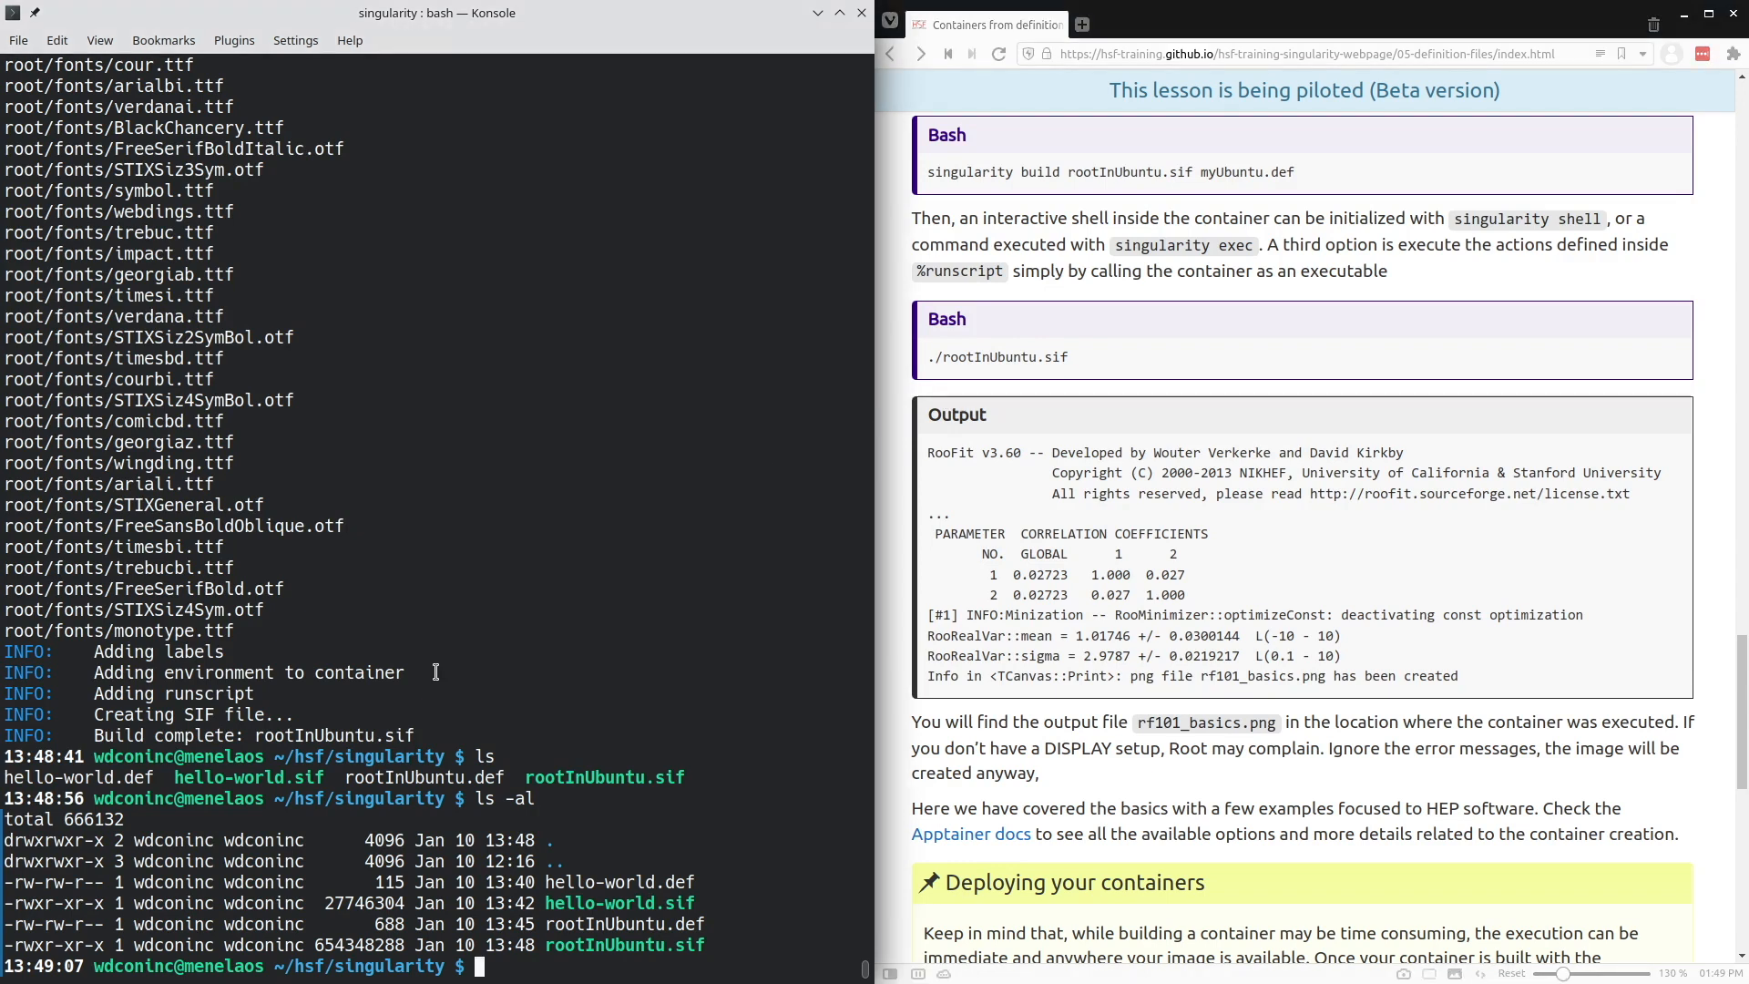
{"action": "type", "text": "./"}
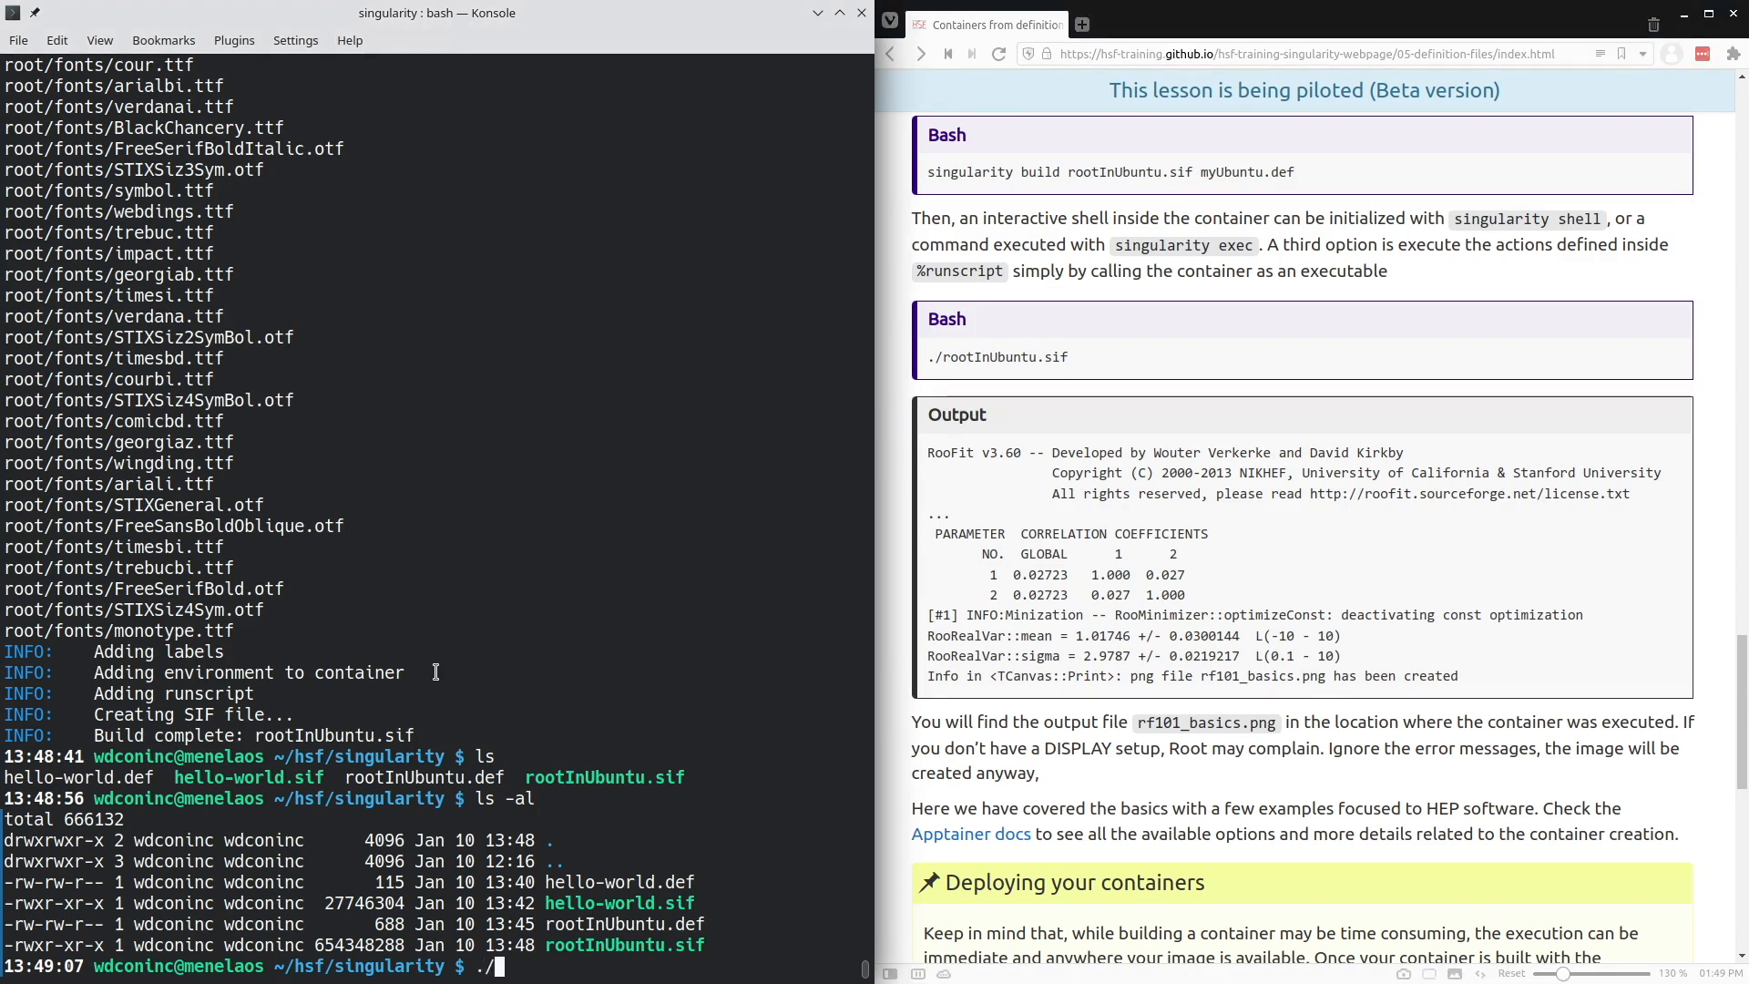
{"action": "type", "text": "root"}
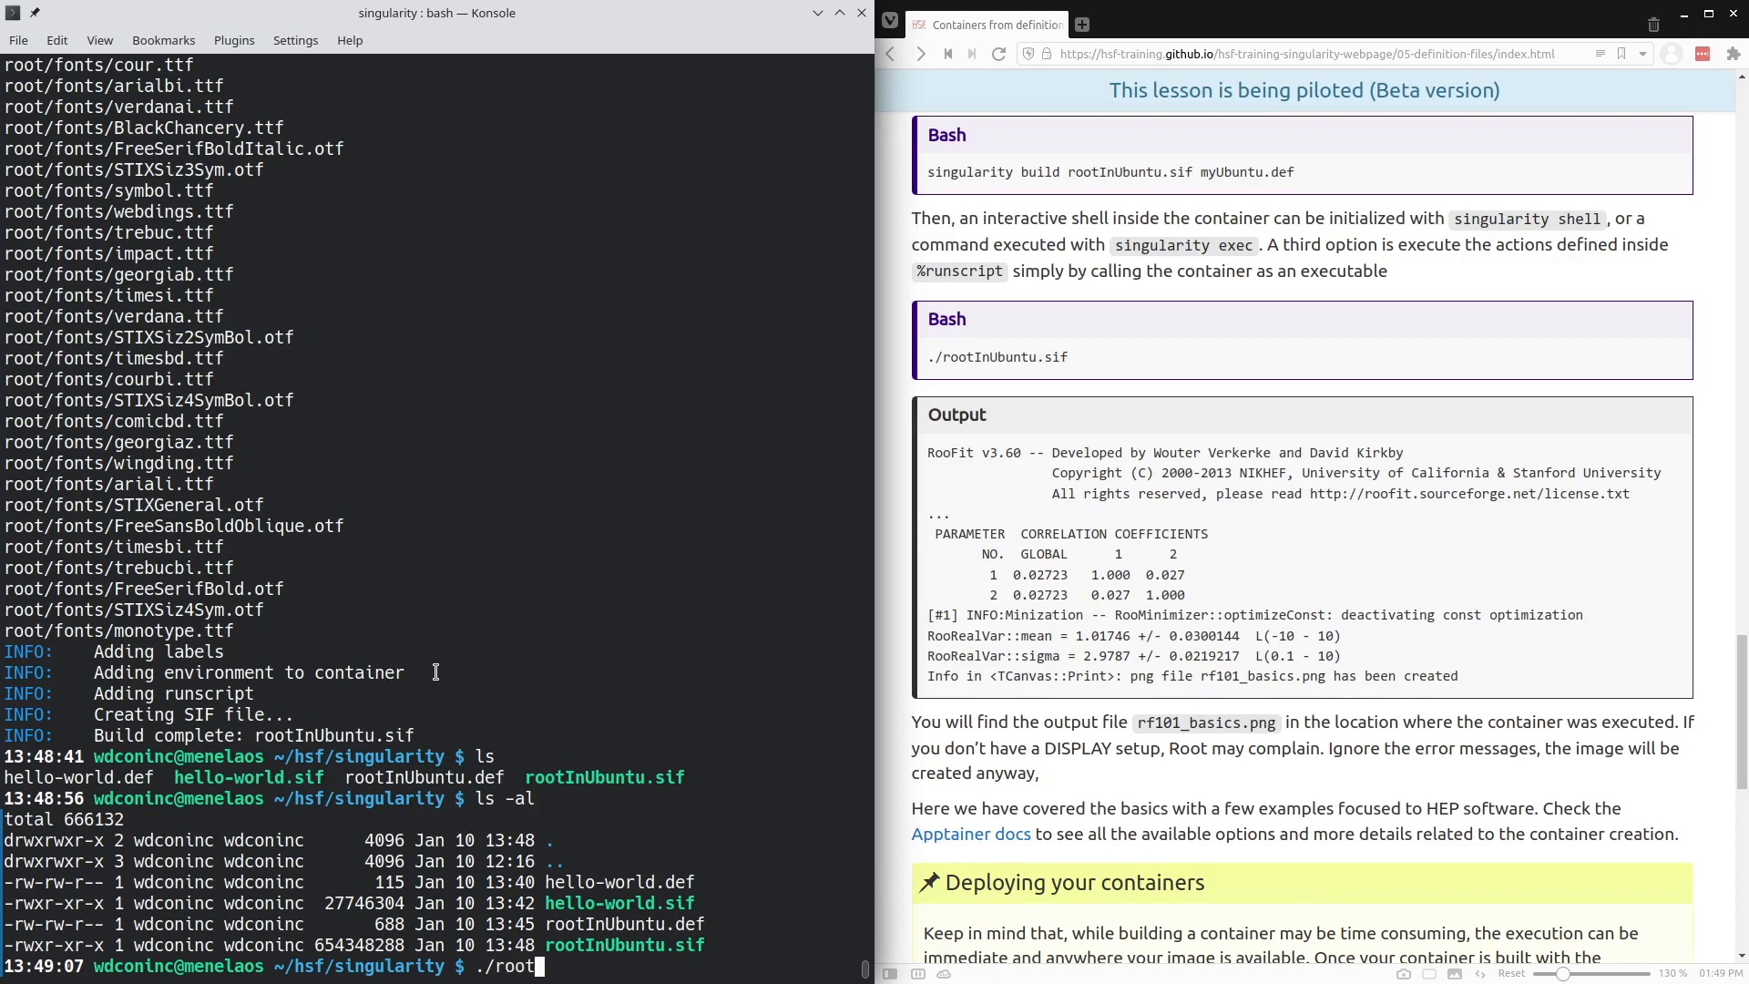
{"action": "type", "text": "InUbunt"}
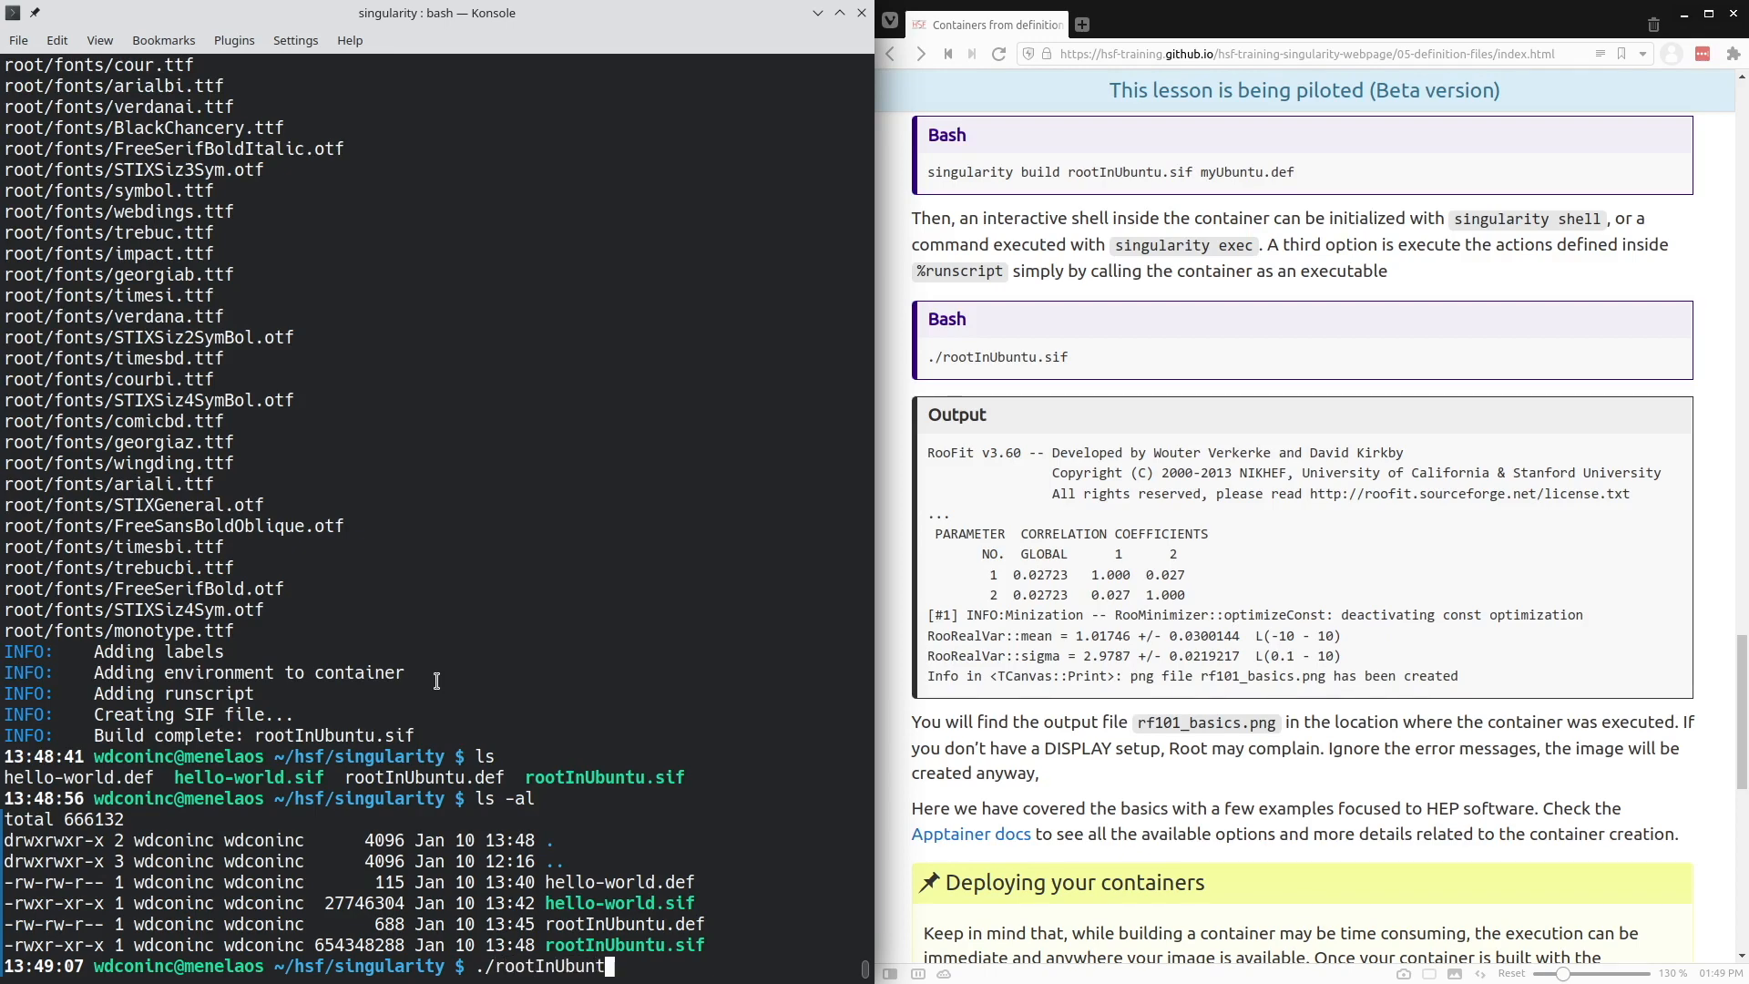
{"action": "type", "text": "u.sif"}
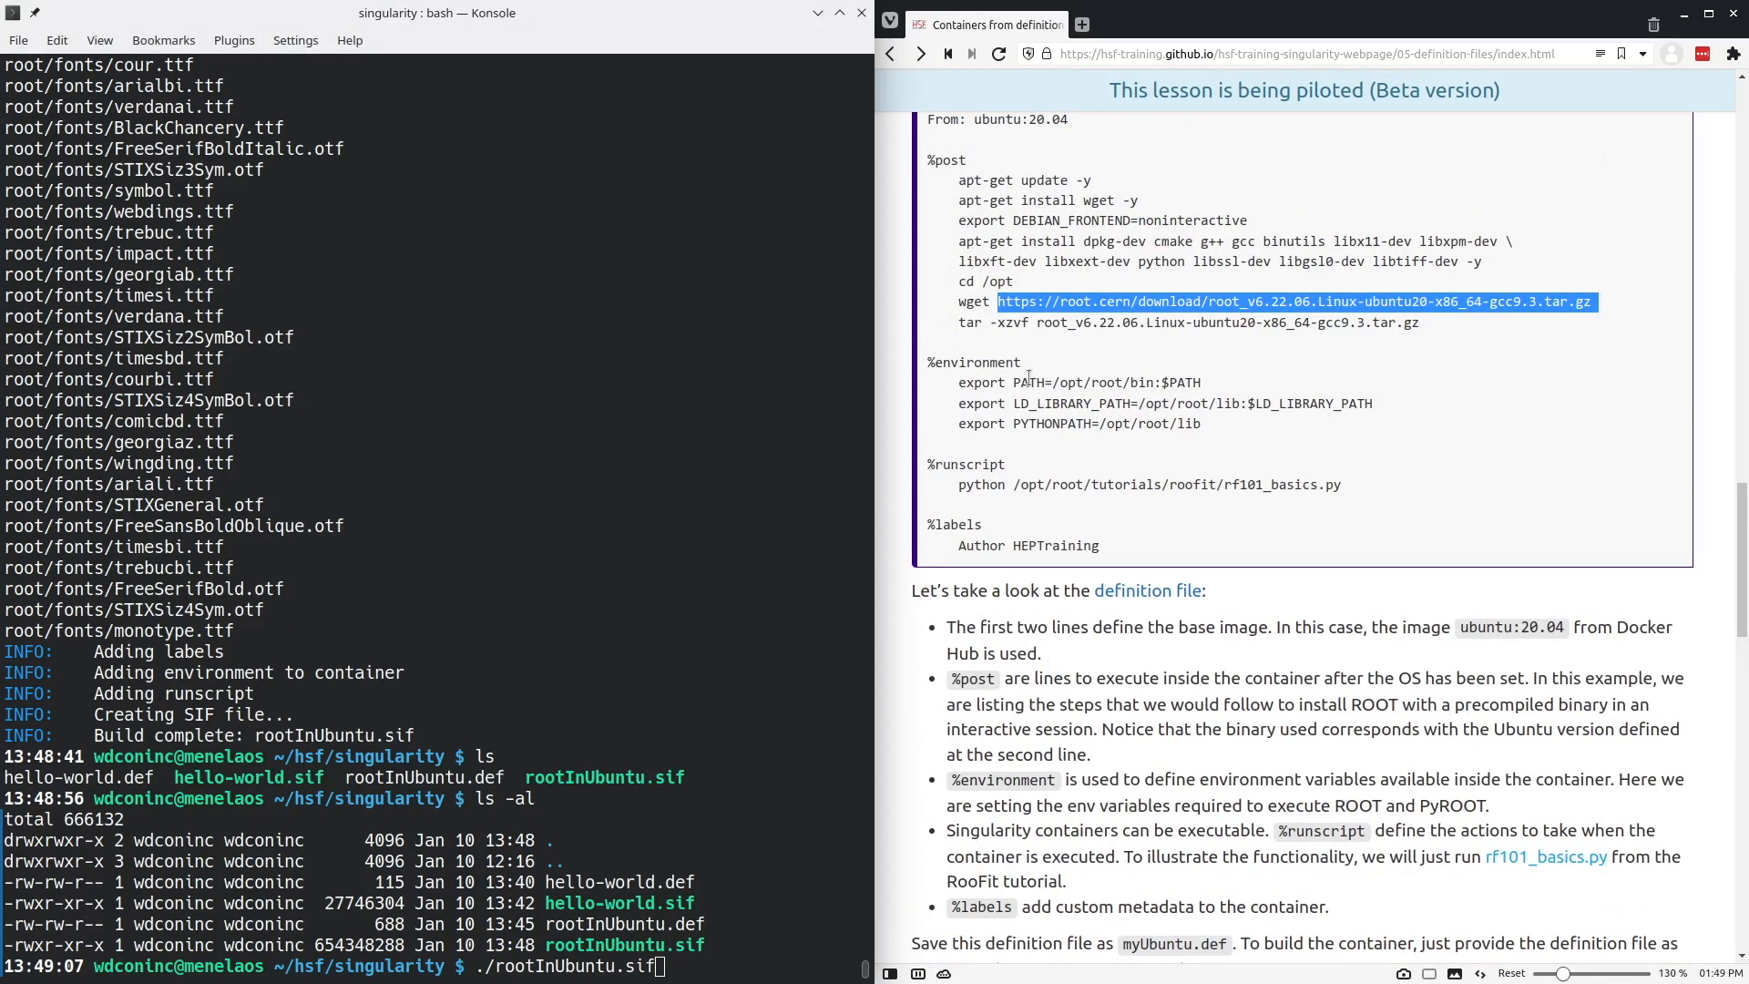
{"action": "mouse_move", "coordinate": [1020, 423]}
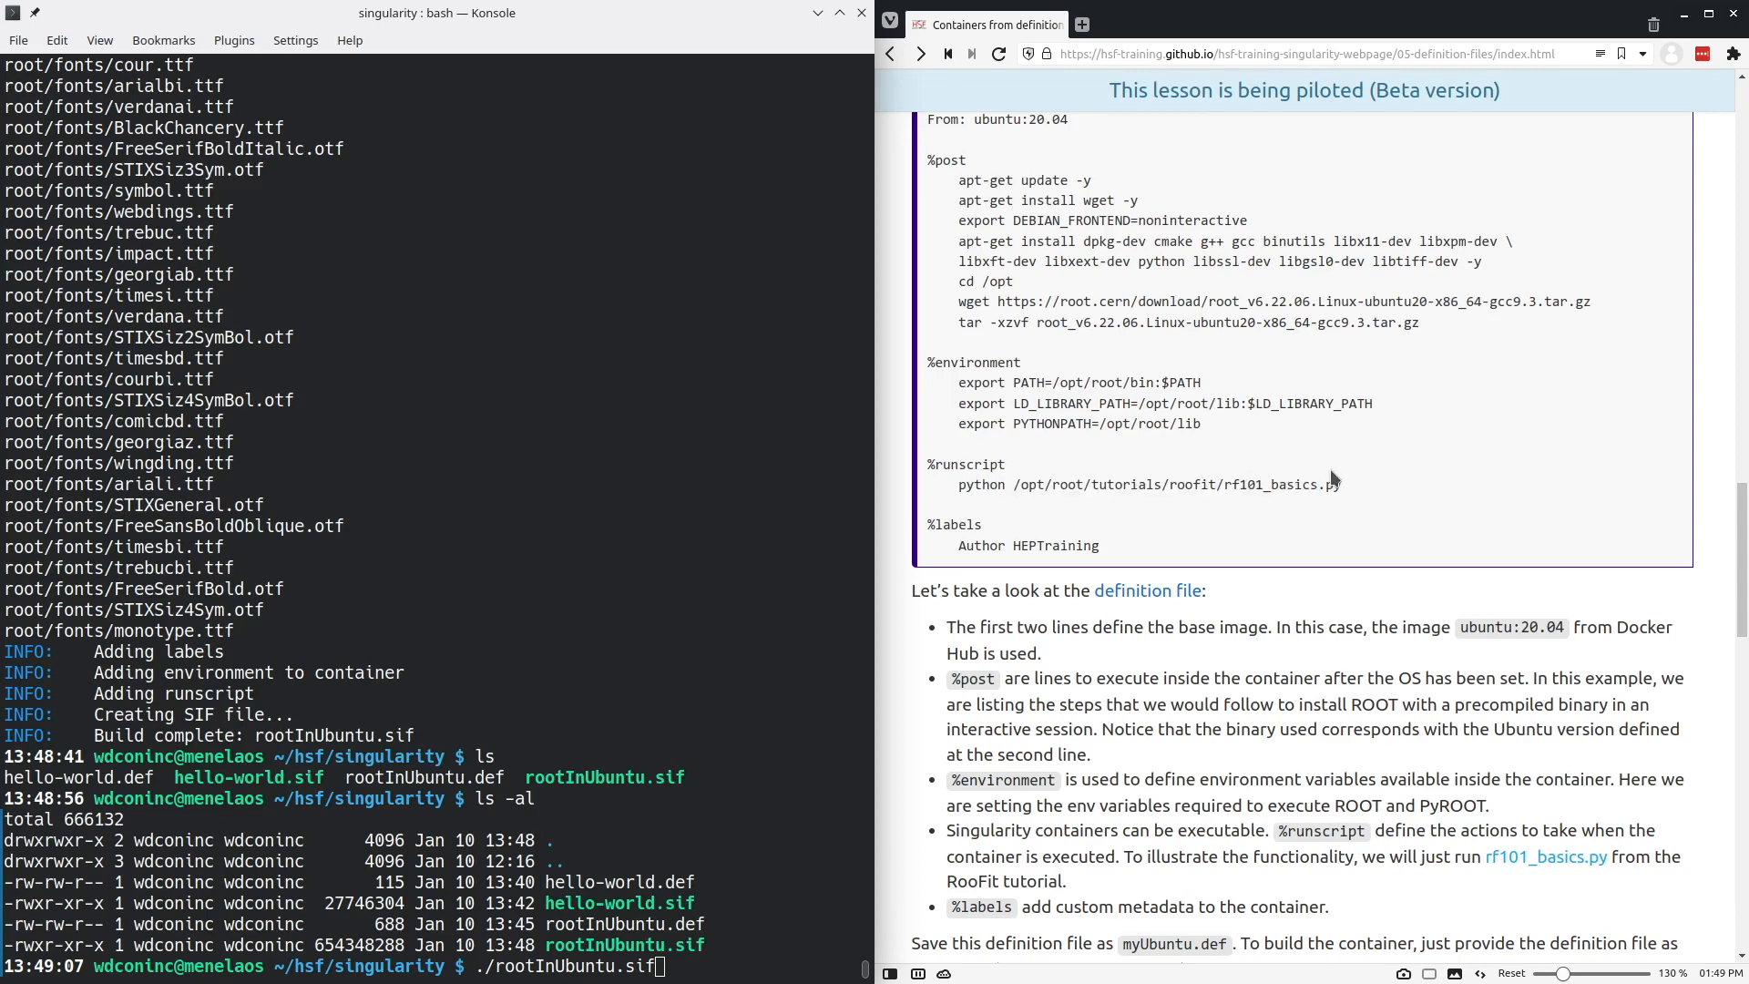
{"action": "scroll", "scroll_direction": "down", "scroll_amount": 3}
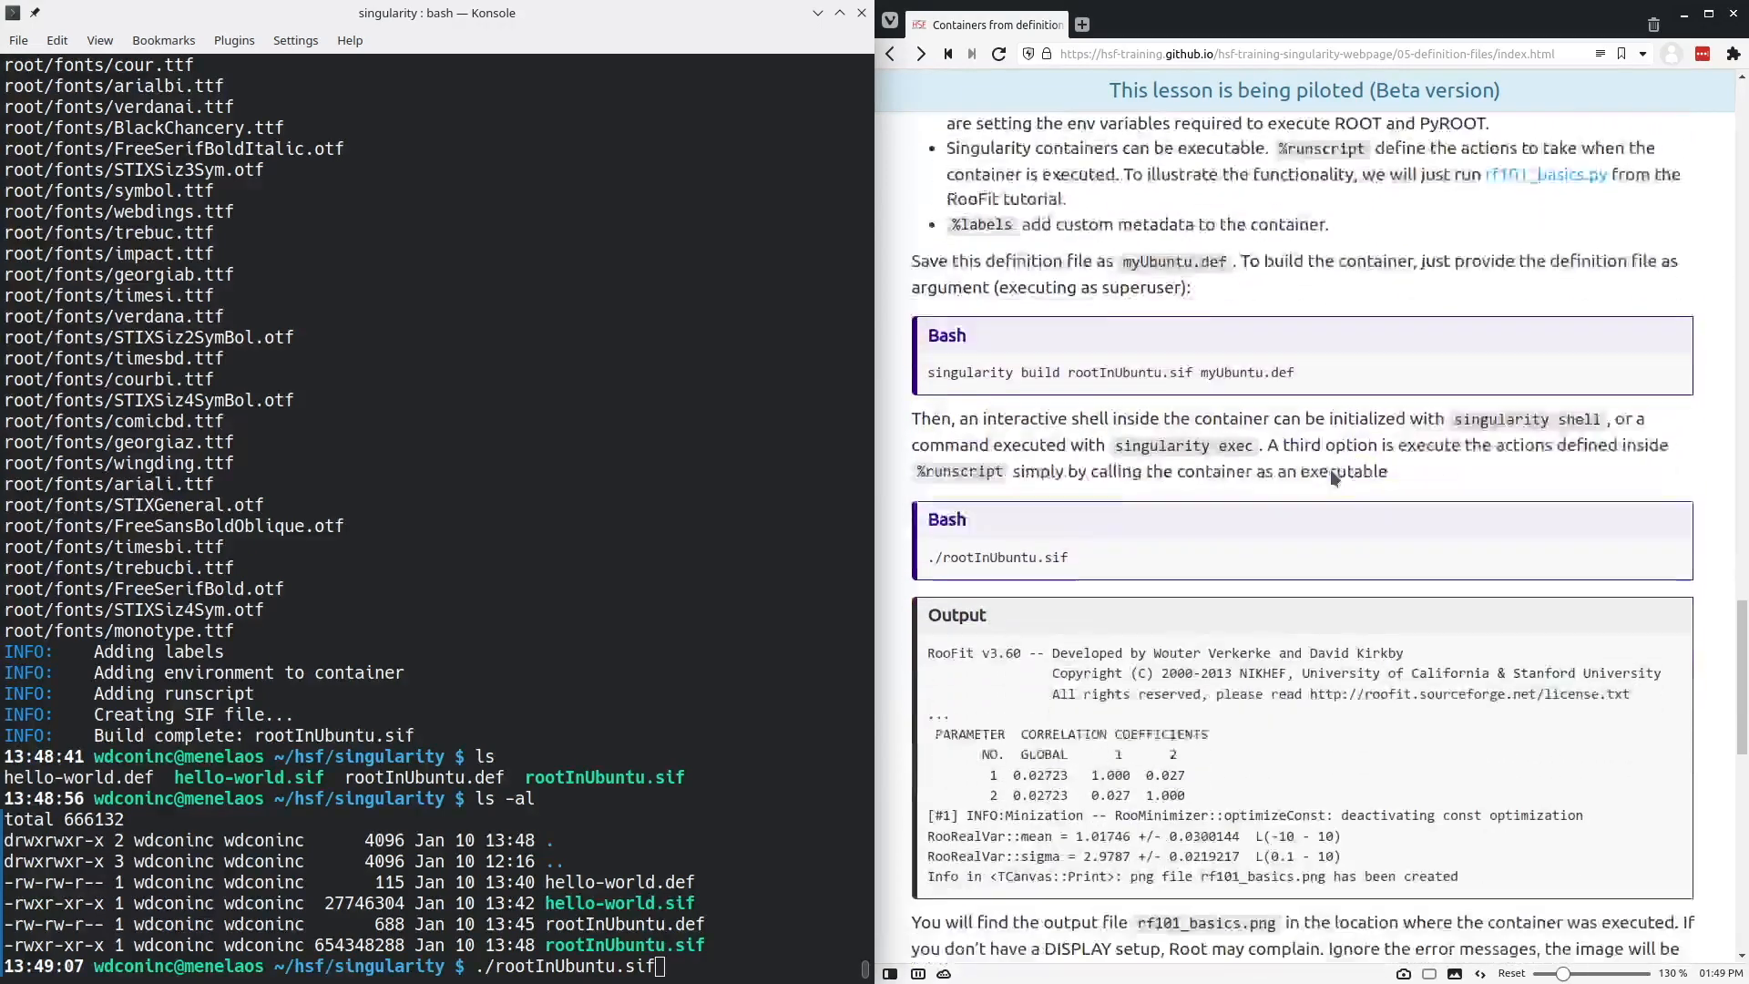
{"action": "scroll", "scroll_direction": "down", "scroll_amount": 3}
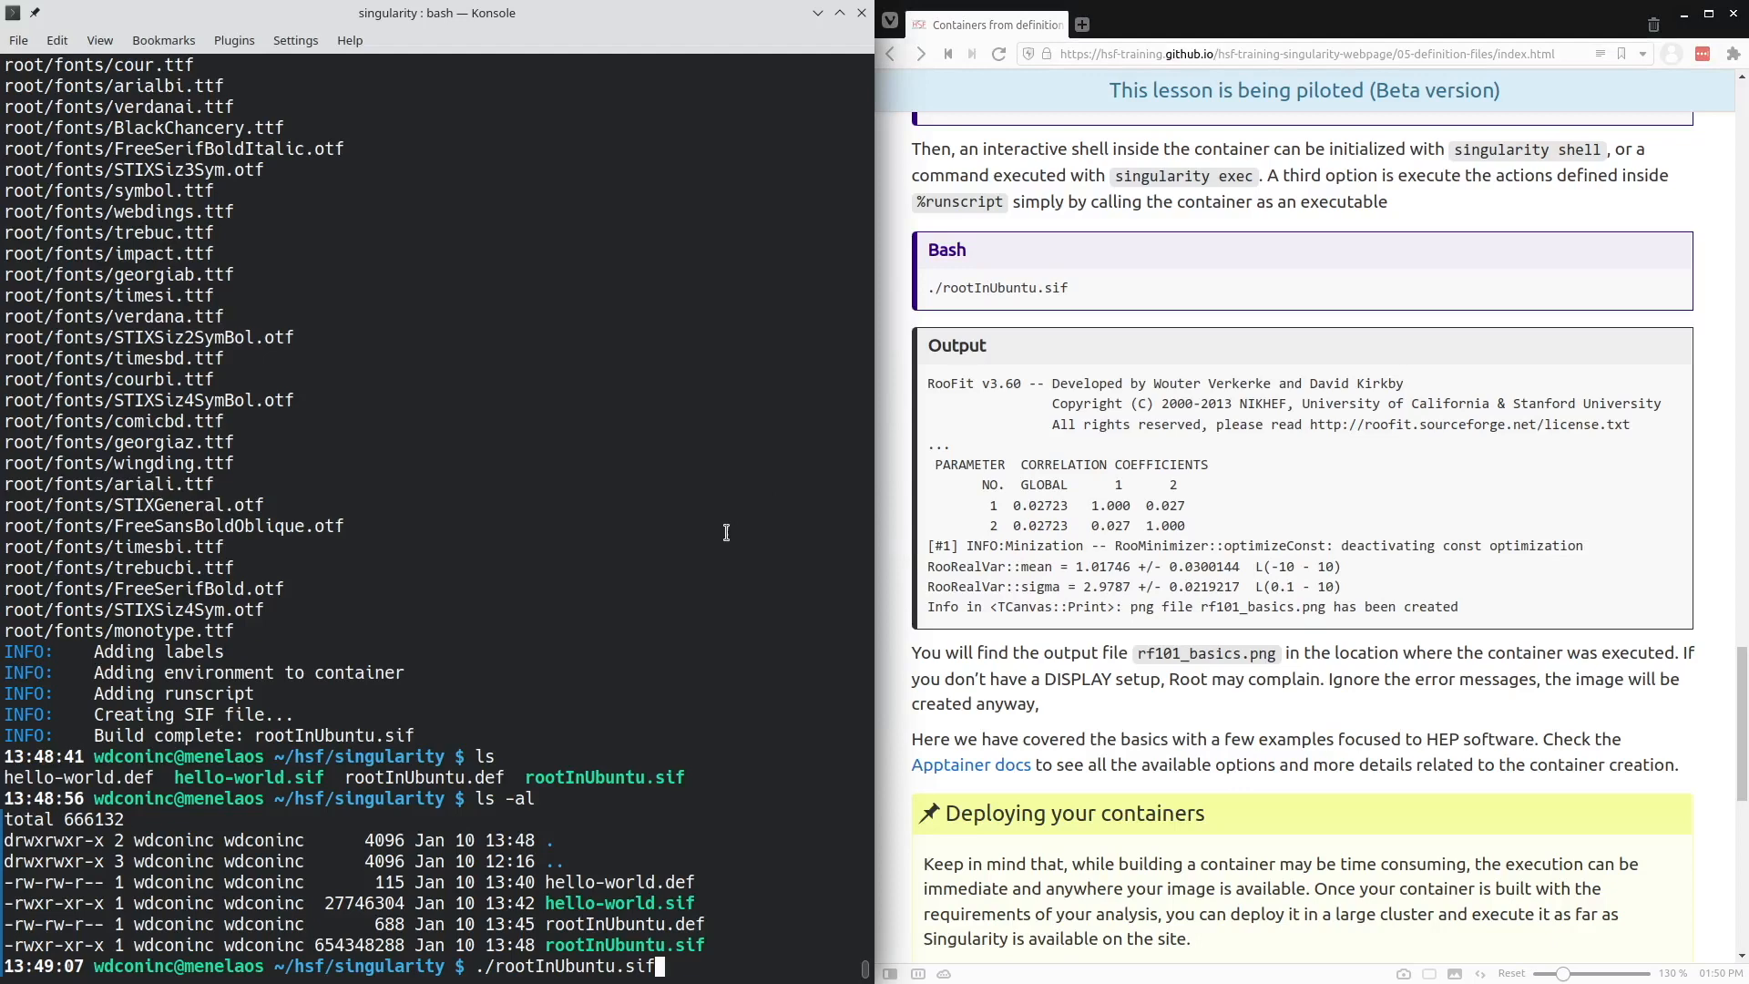
{"action": "mouse_move", "coordinate": [740, 620]}
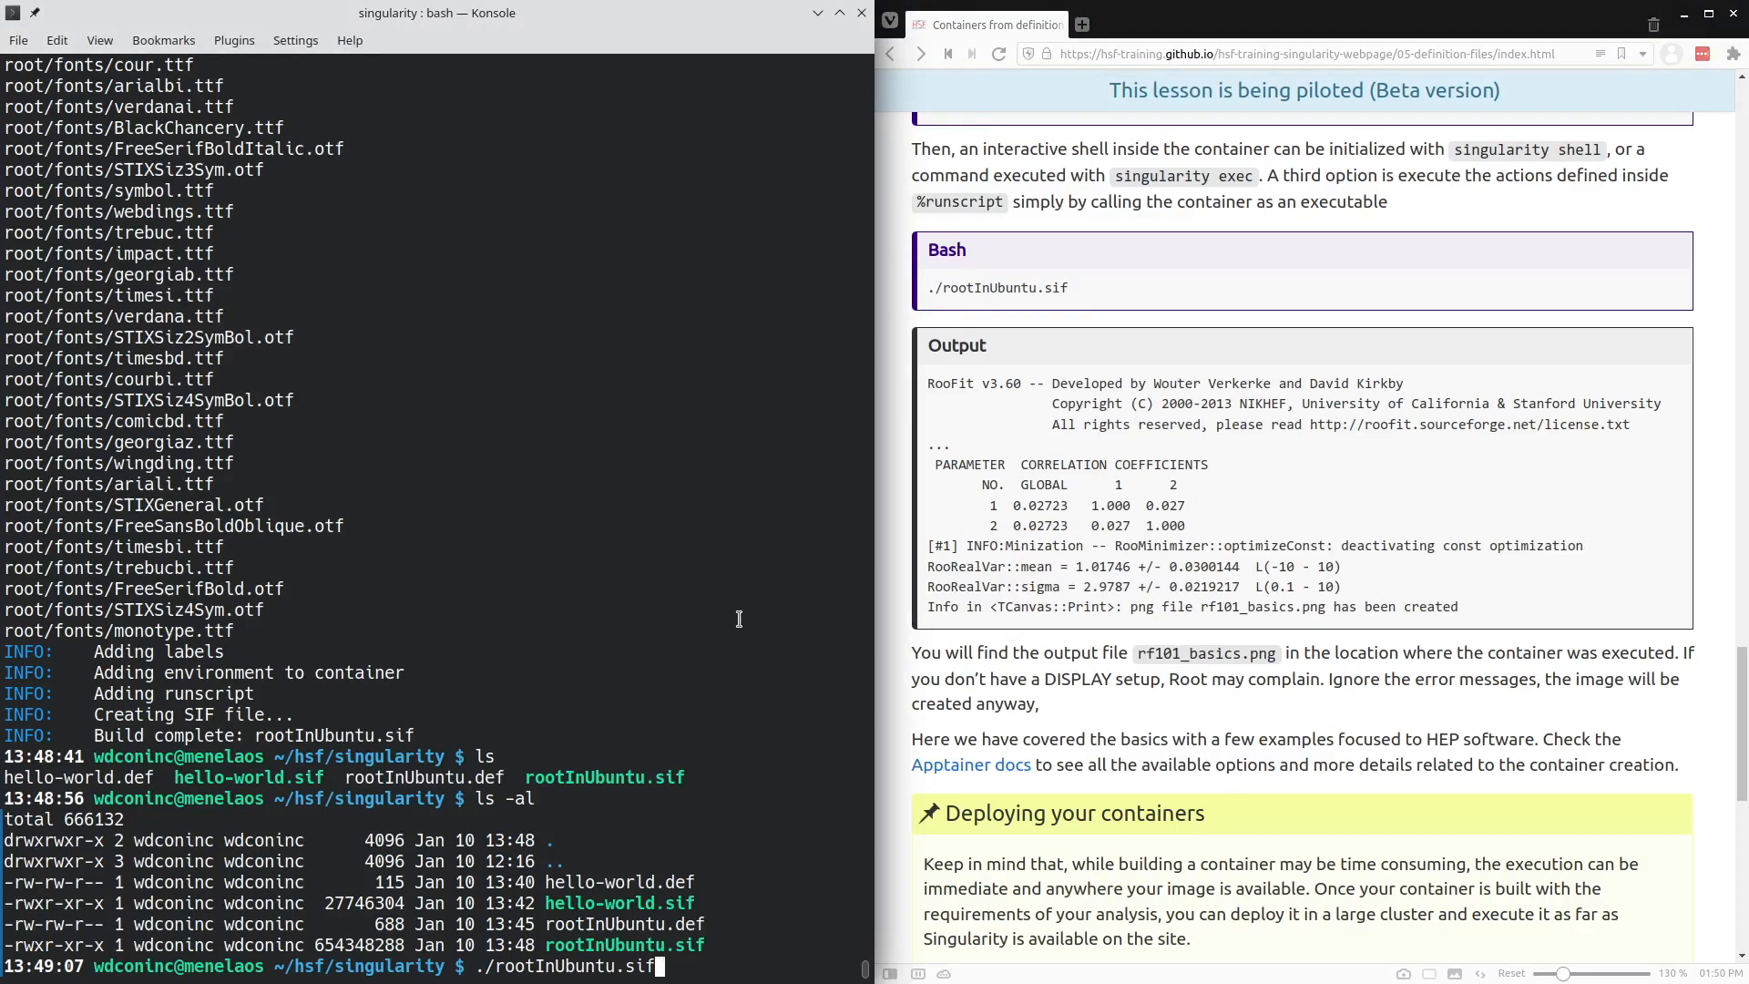
- Execute ./rootInUbuntu.sif, producing the RooFit fit results and rf101_basics.png
{"action": "key", "text": "Return"}
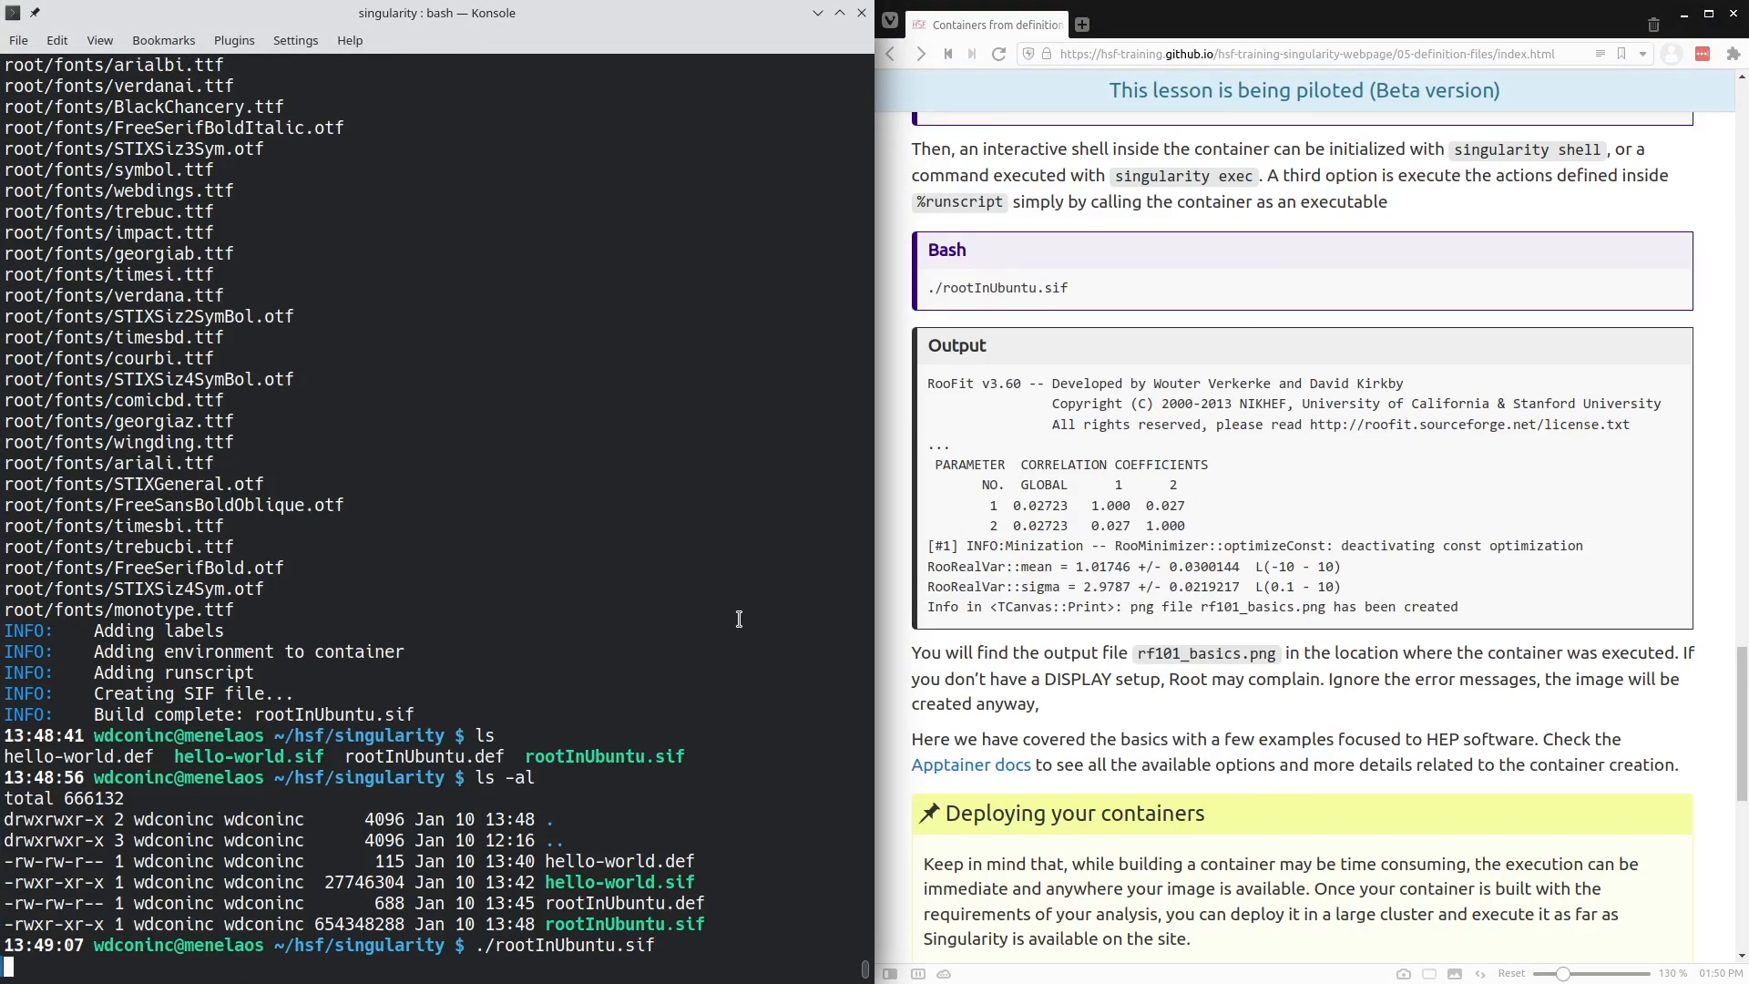
{"action": "key", "text": "Return"}
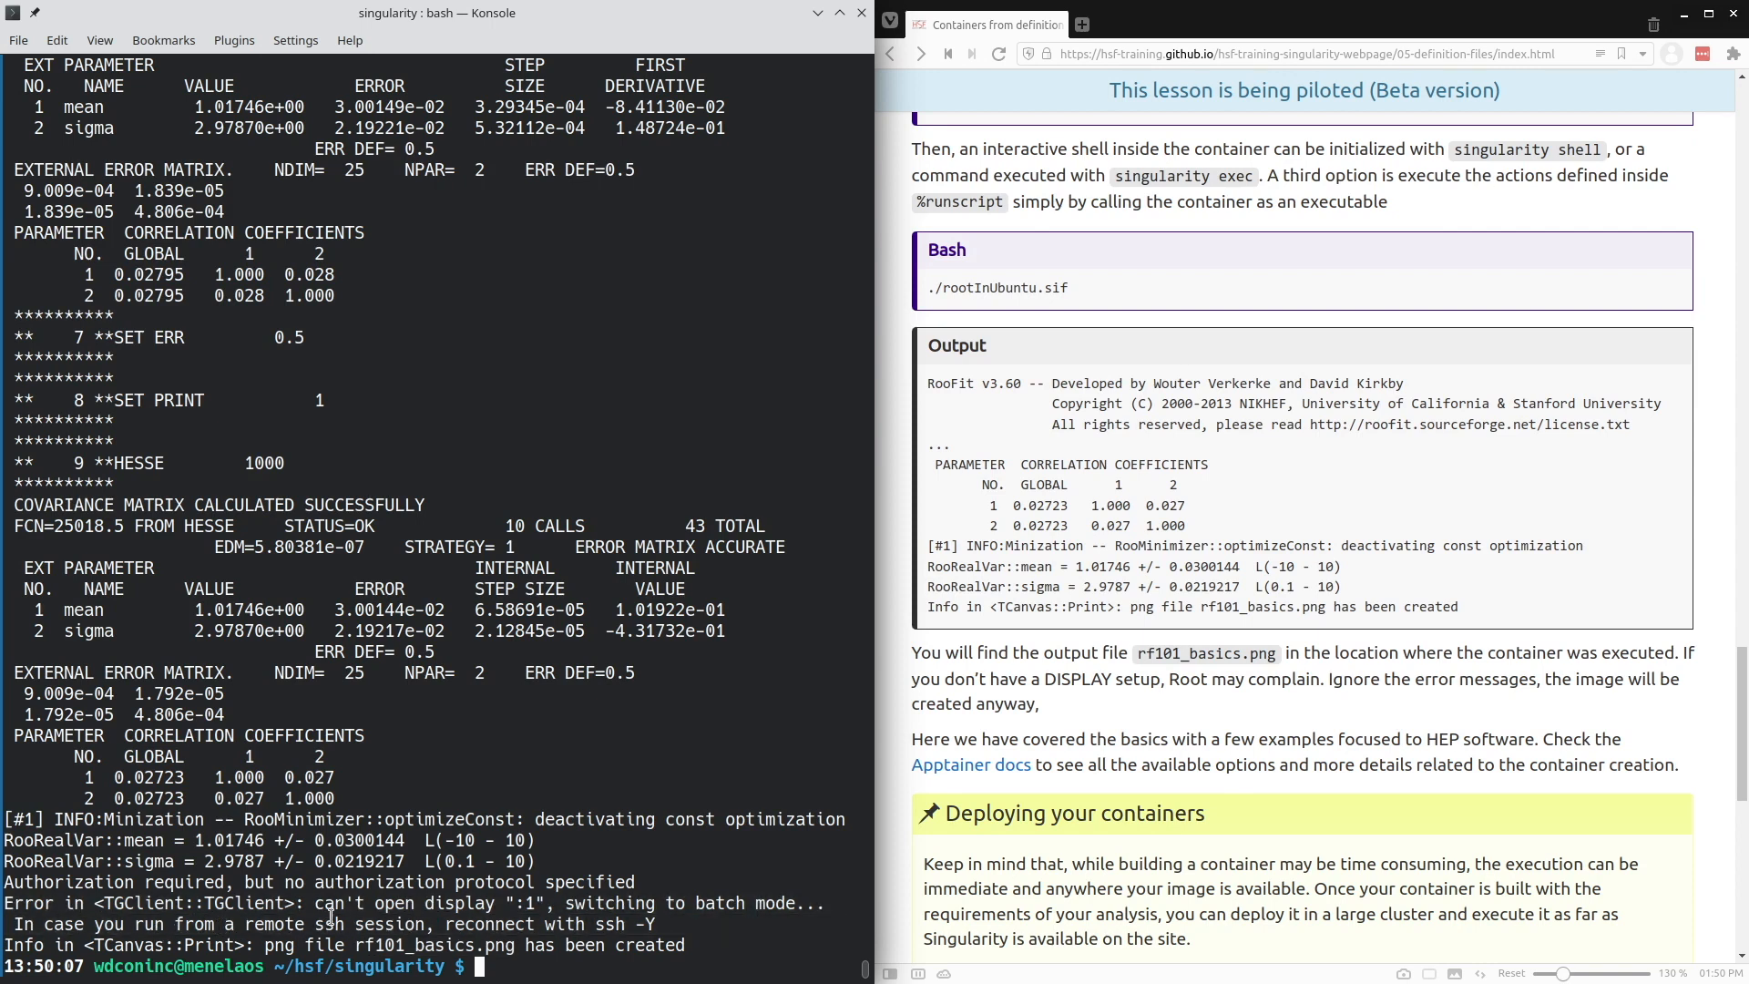
{"action": "mouse_move", "coordinate": [439, 944]}
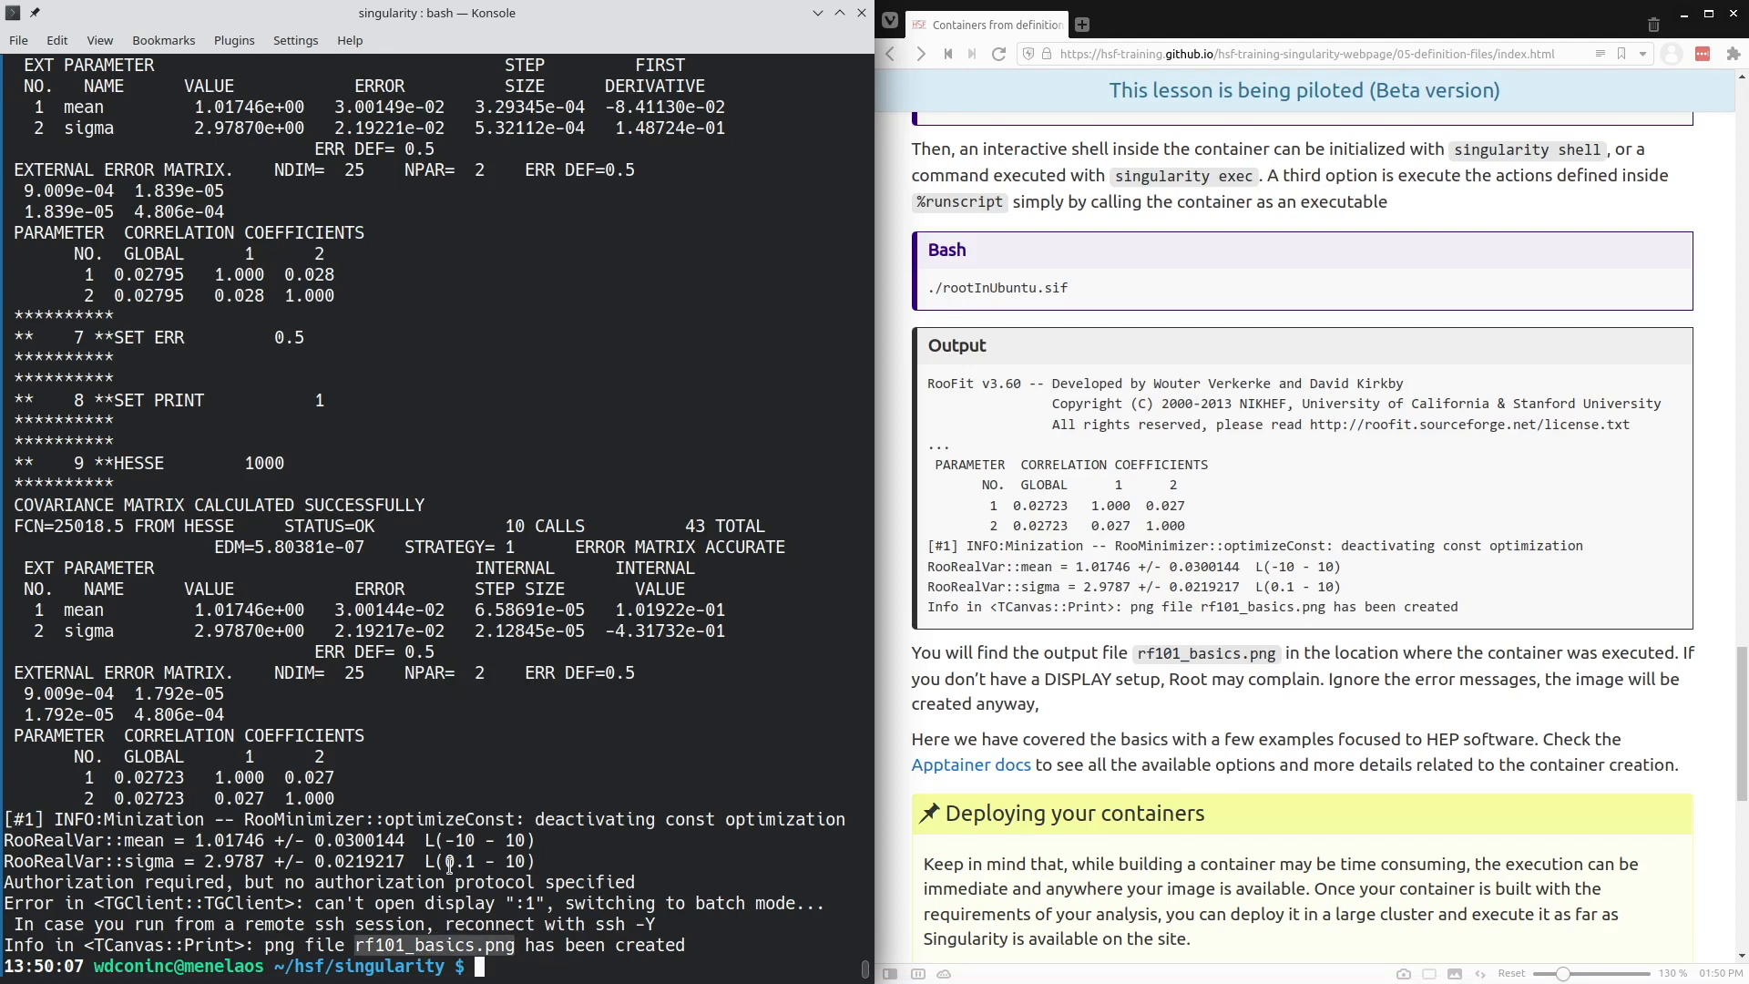
- Run display rf101_basics.png, which returns to the prompt without showing the image
{"action": "type", "text": "display rf101_basics.png"}
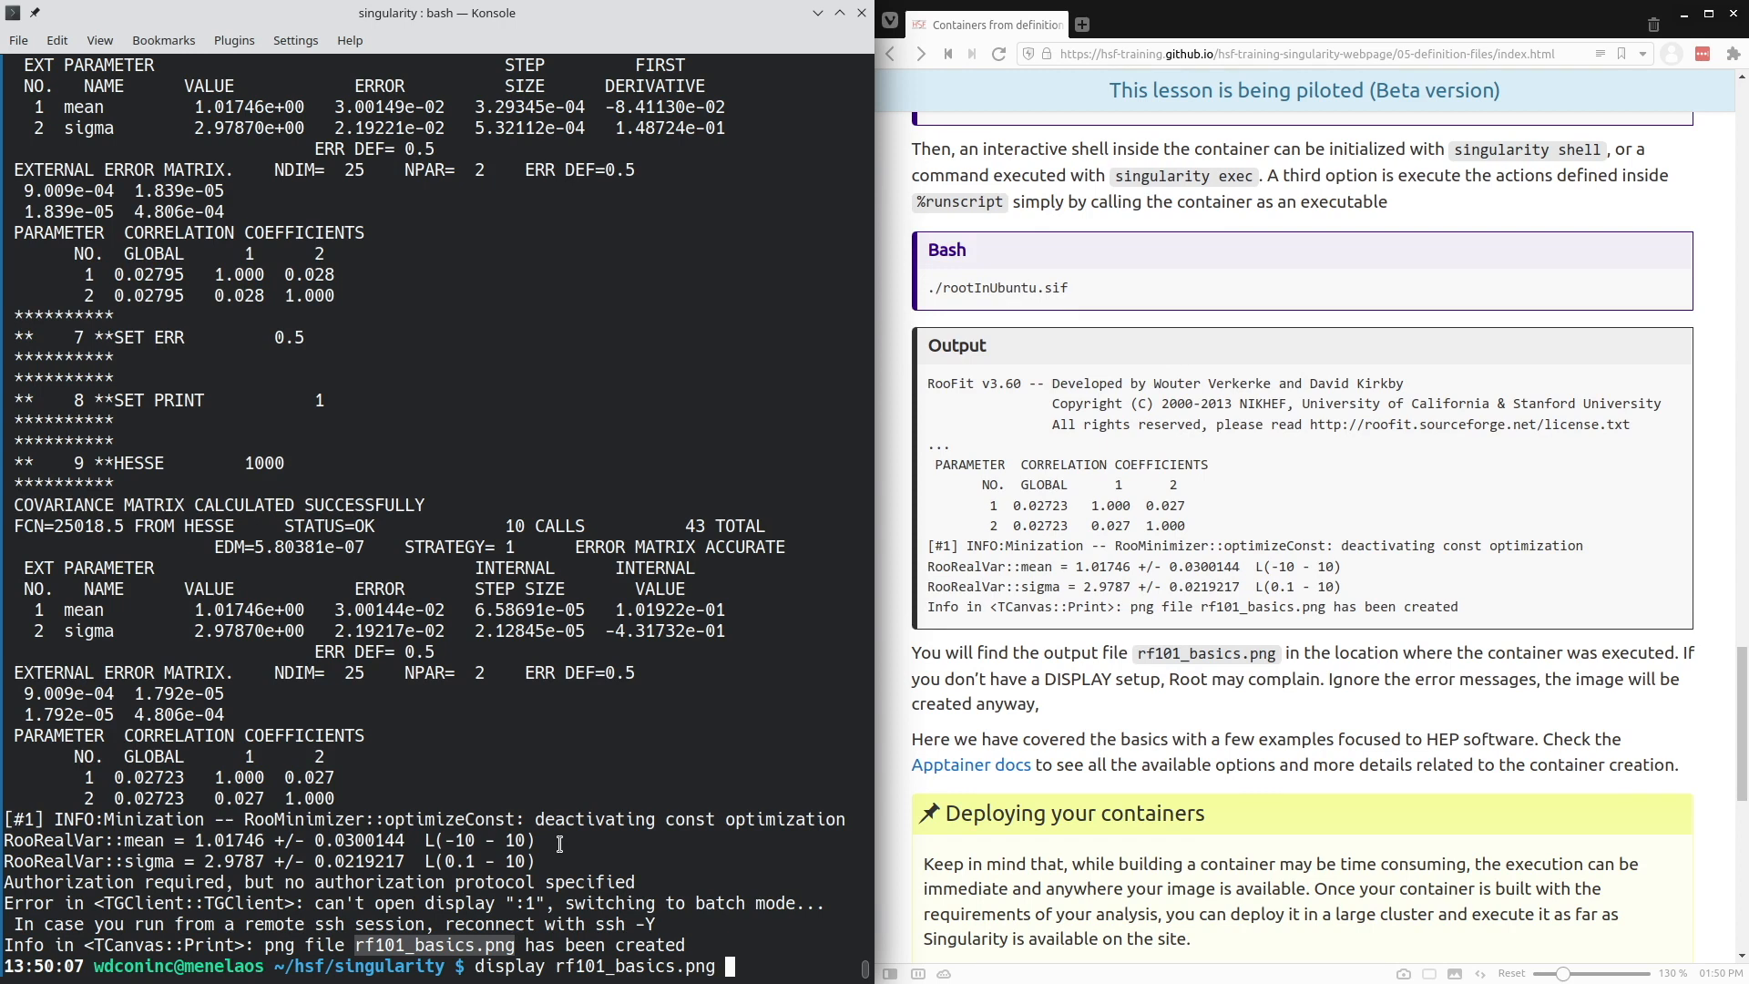
{"action": "key", "text": "Return"}
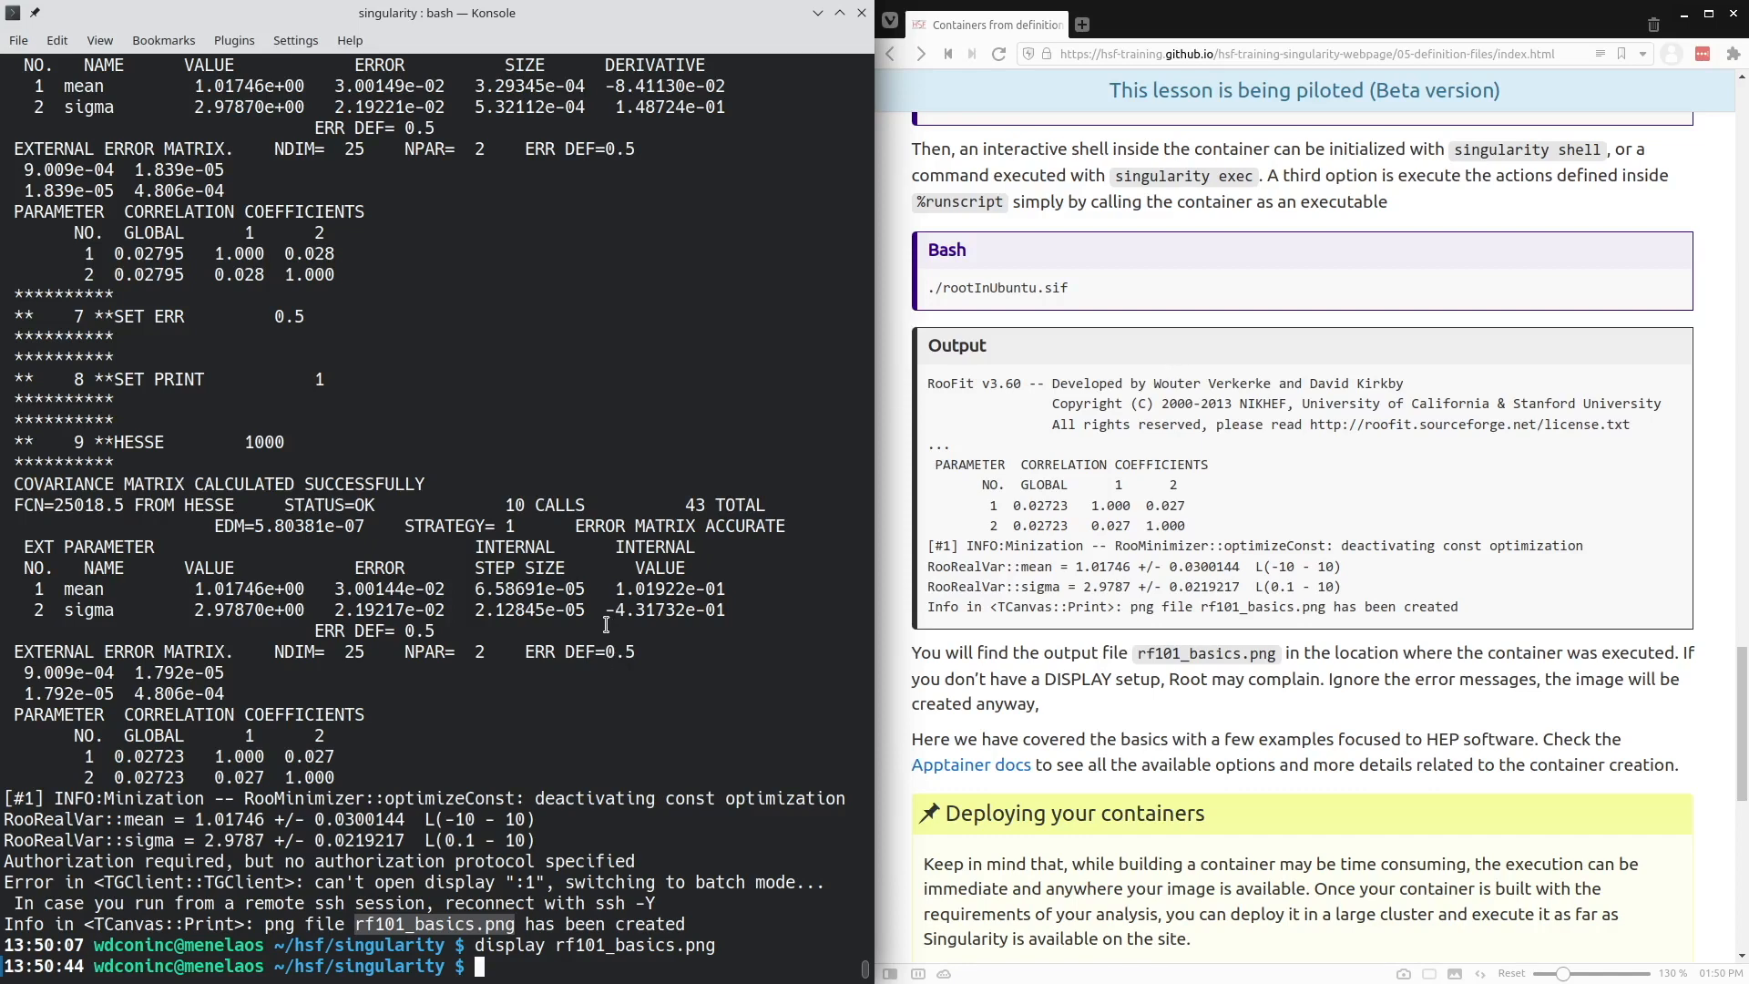
{"action": "mouse_move", "coordinate": [732, 687]}
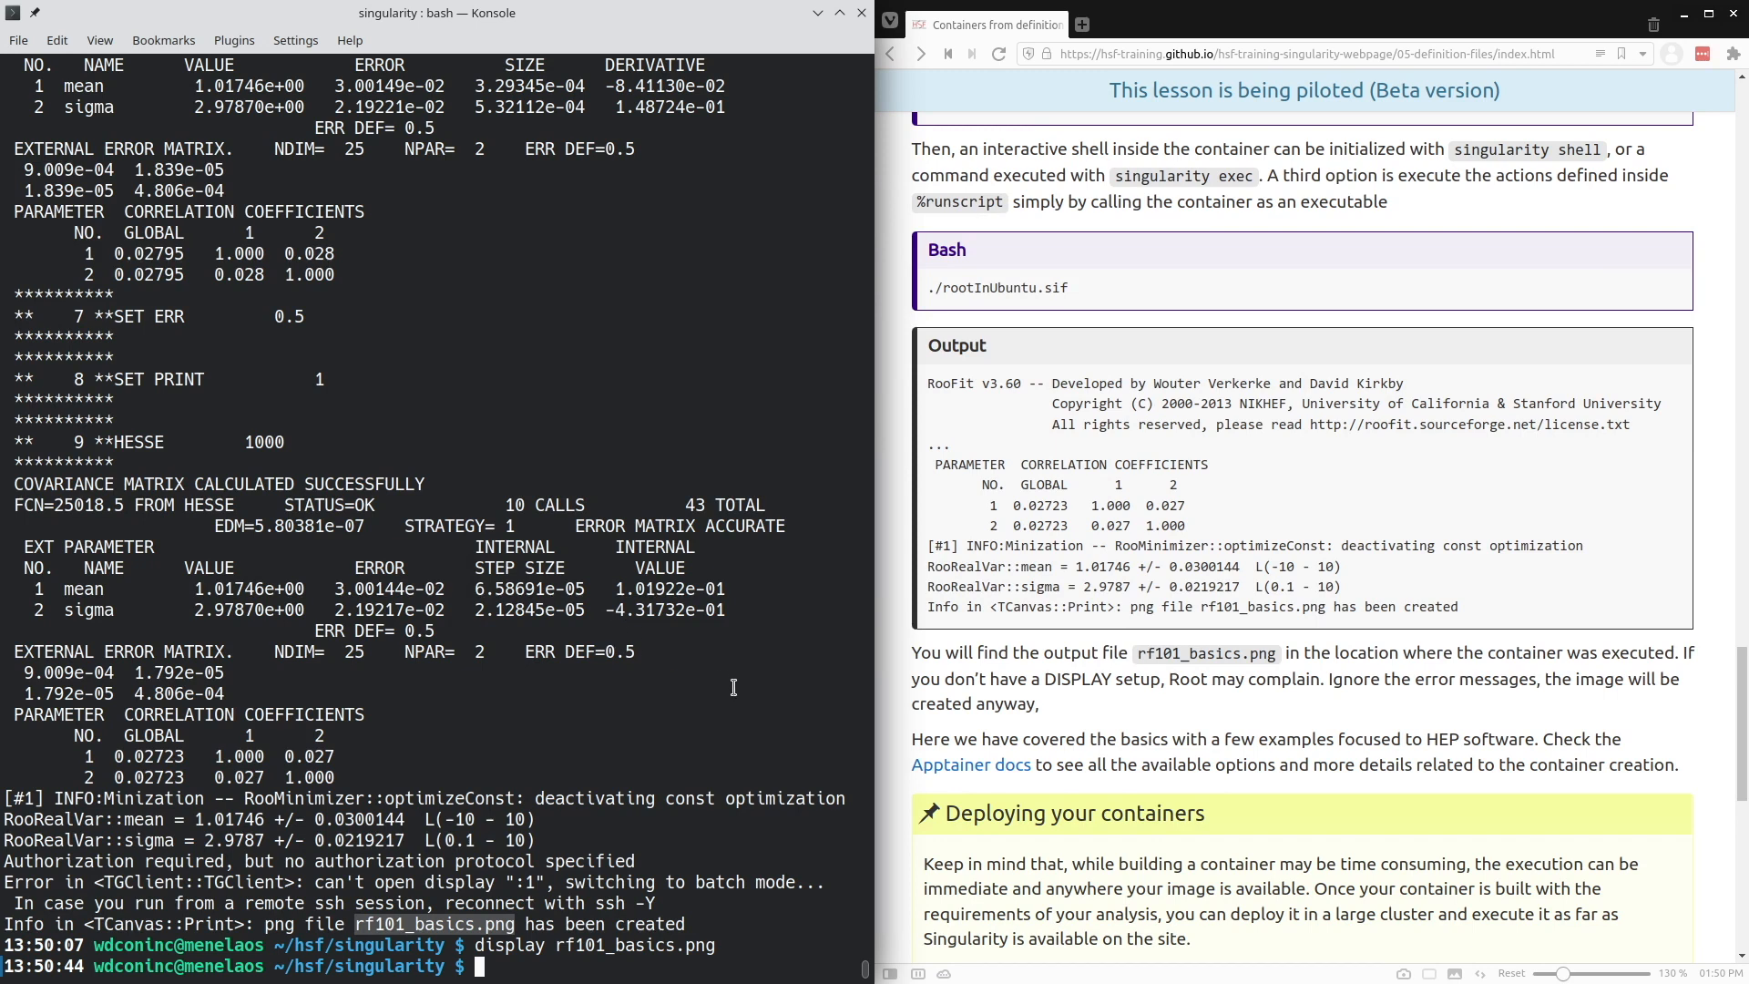
{"action": "mouse_move", "coordinate": [503, 787]}
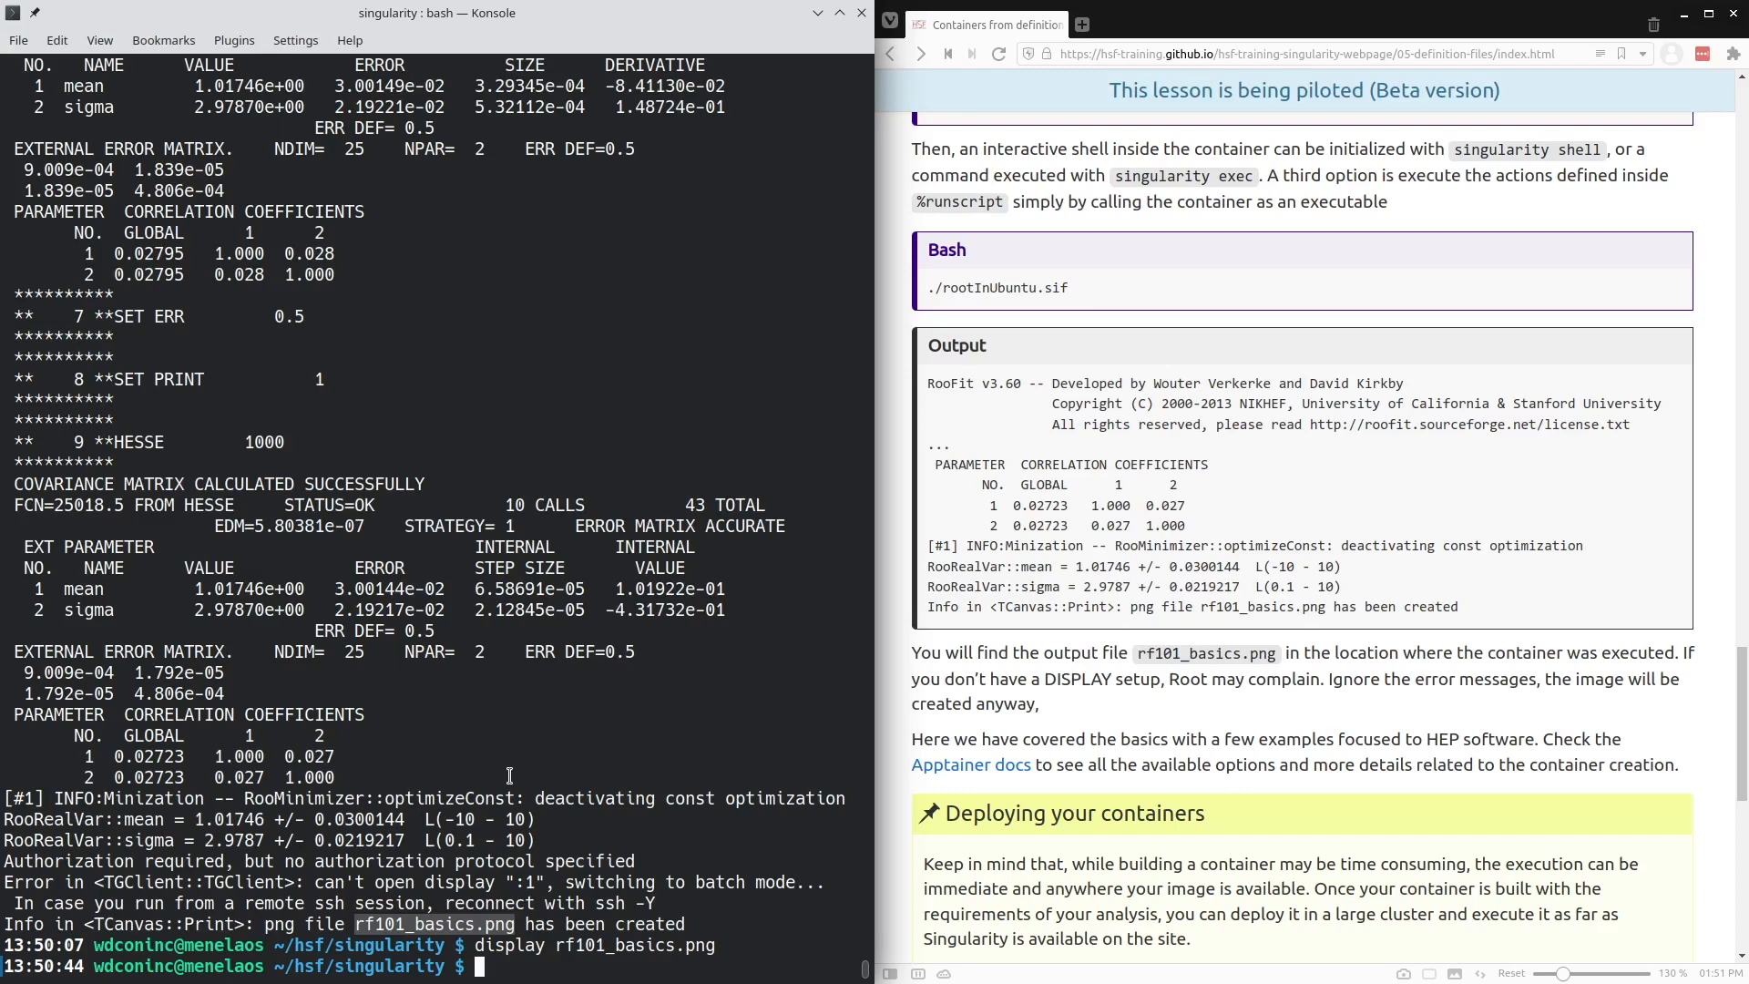
{"action": "mouse_move", "coordinate": [772, 688]}
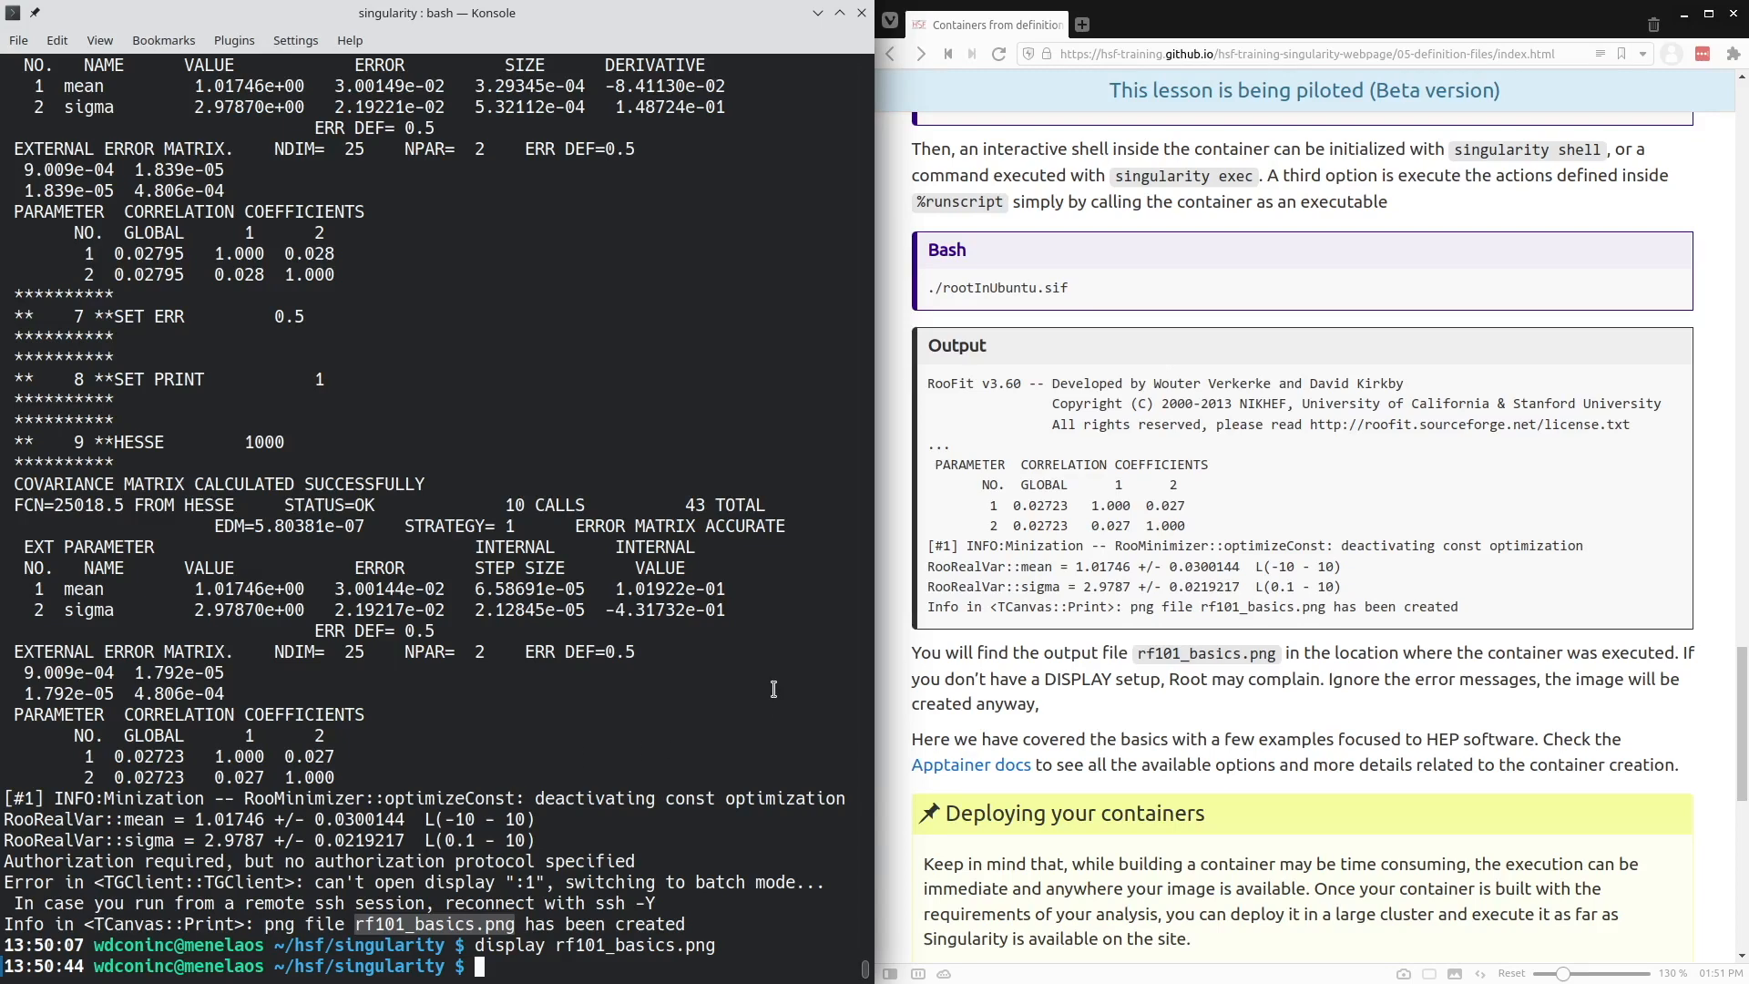
{"action": "mouse_move", "coordinate": [828, 694]}
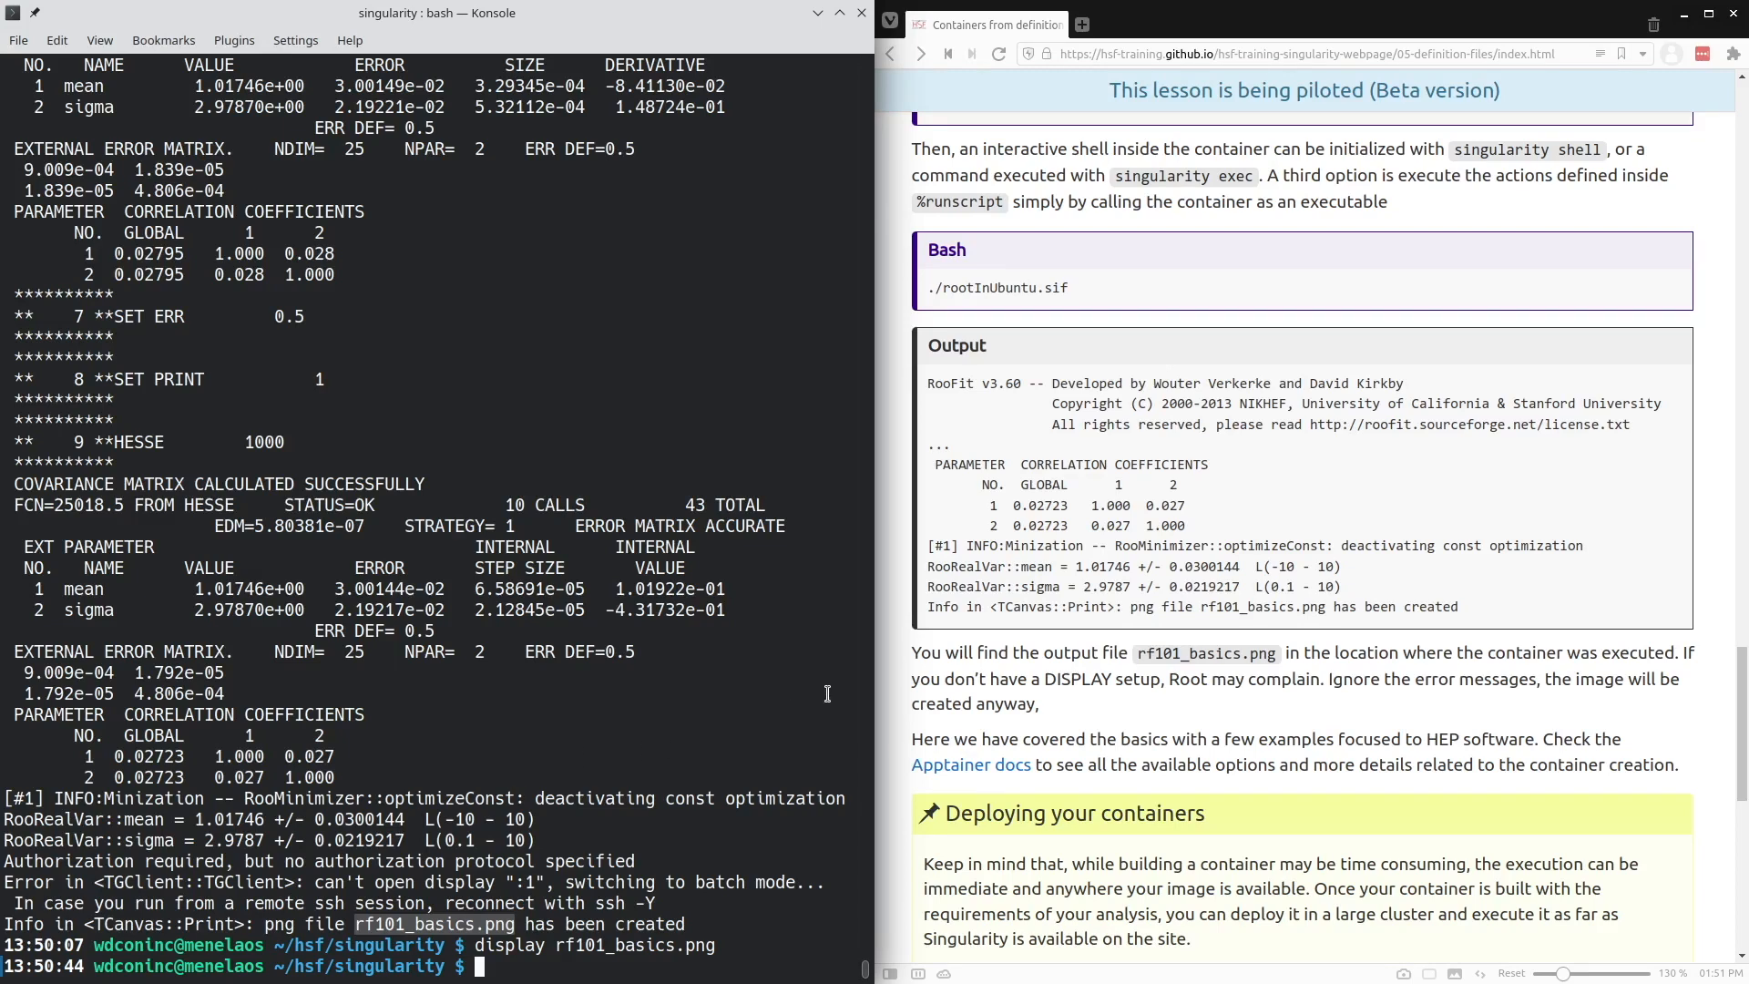
{"action": "mouse_move", "coordinate": [765, 690]}
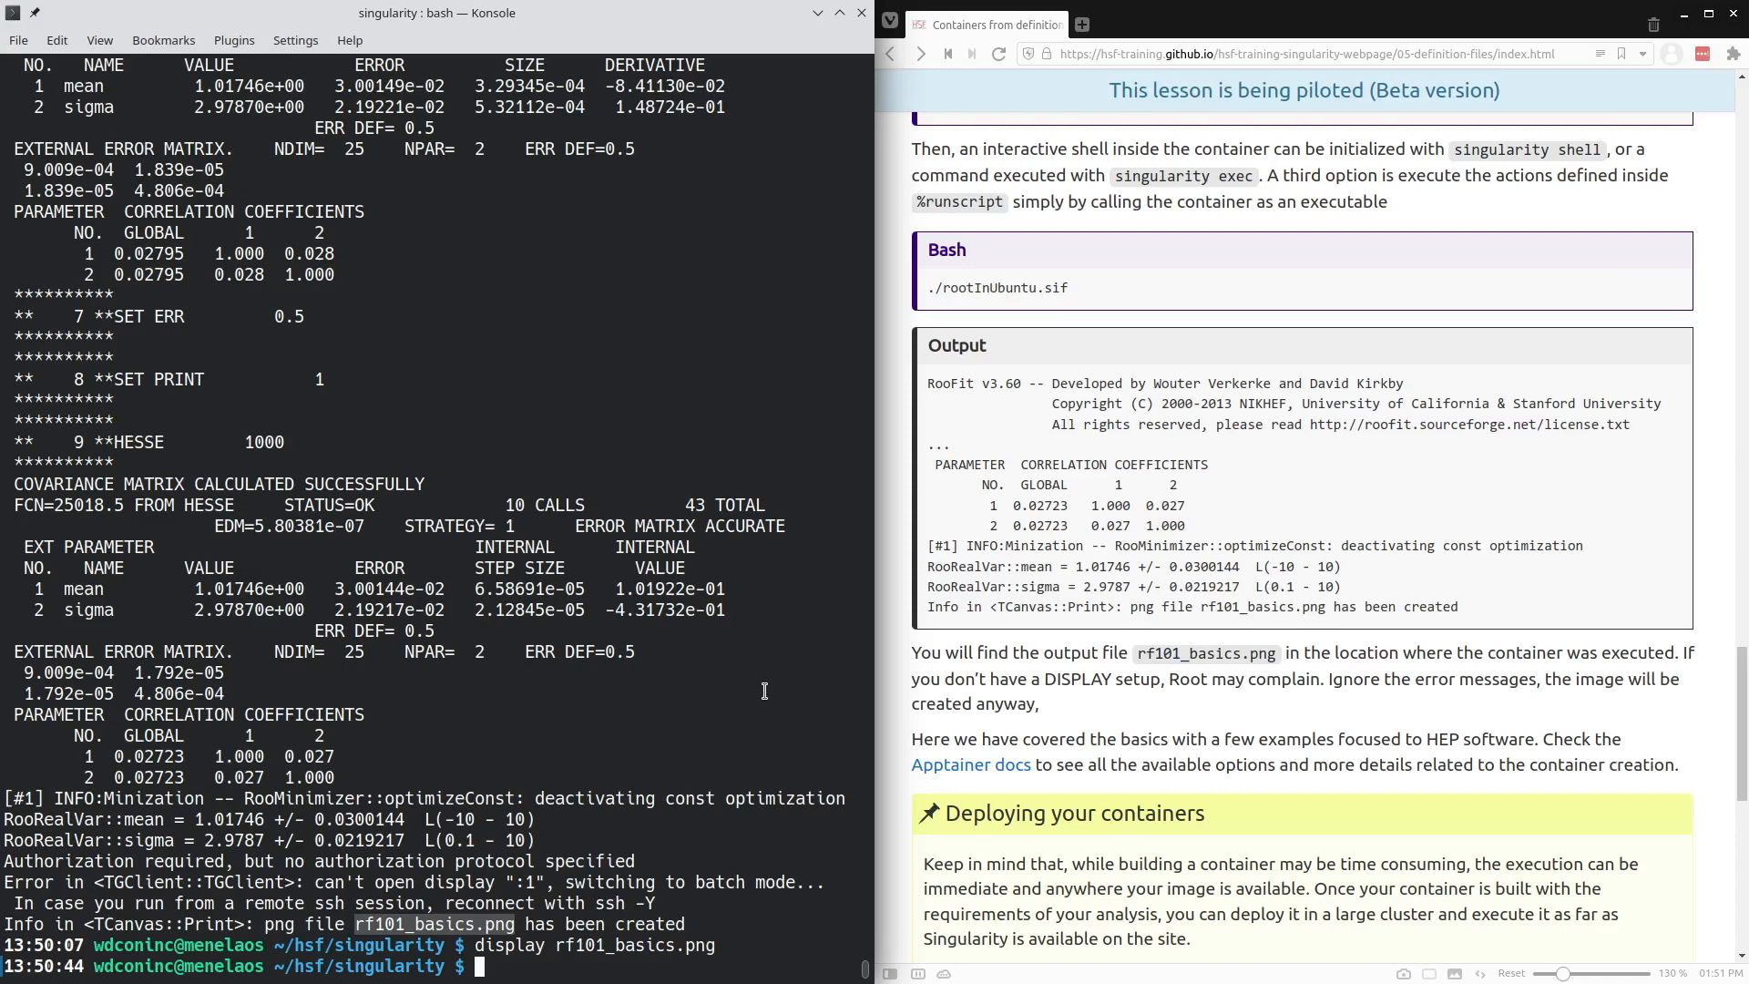
{"action": "mouse_move", "coordinate": [761, 692]}
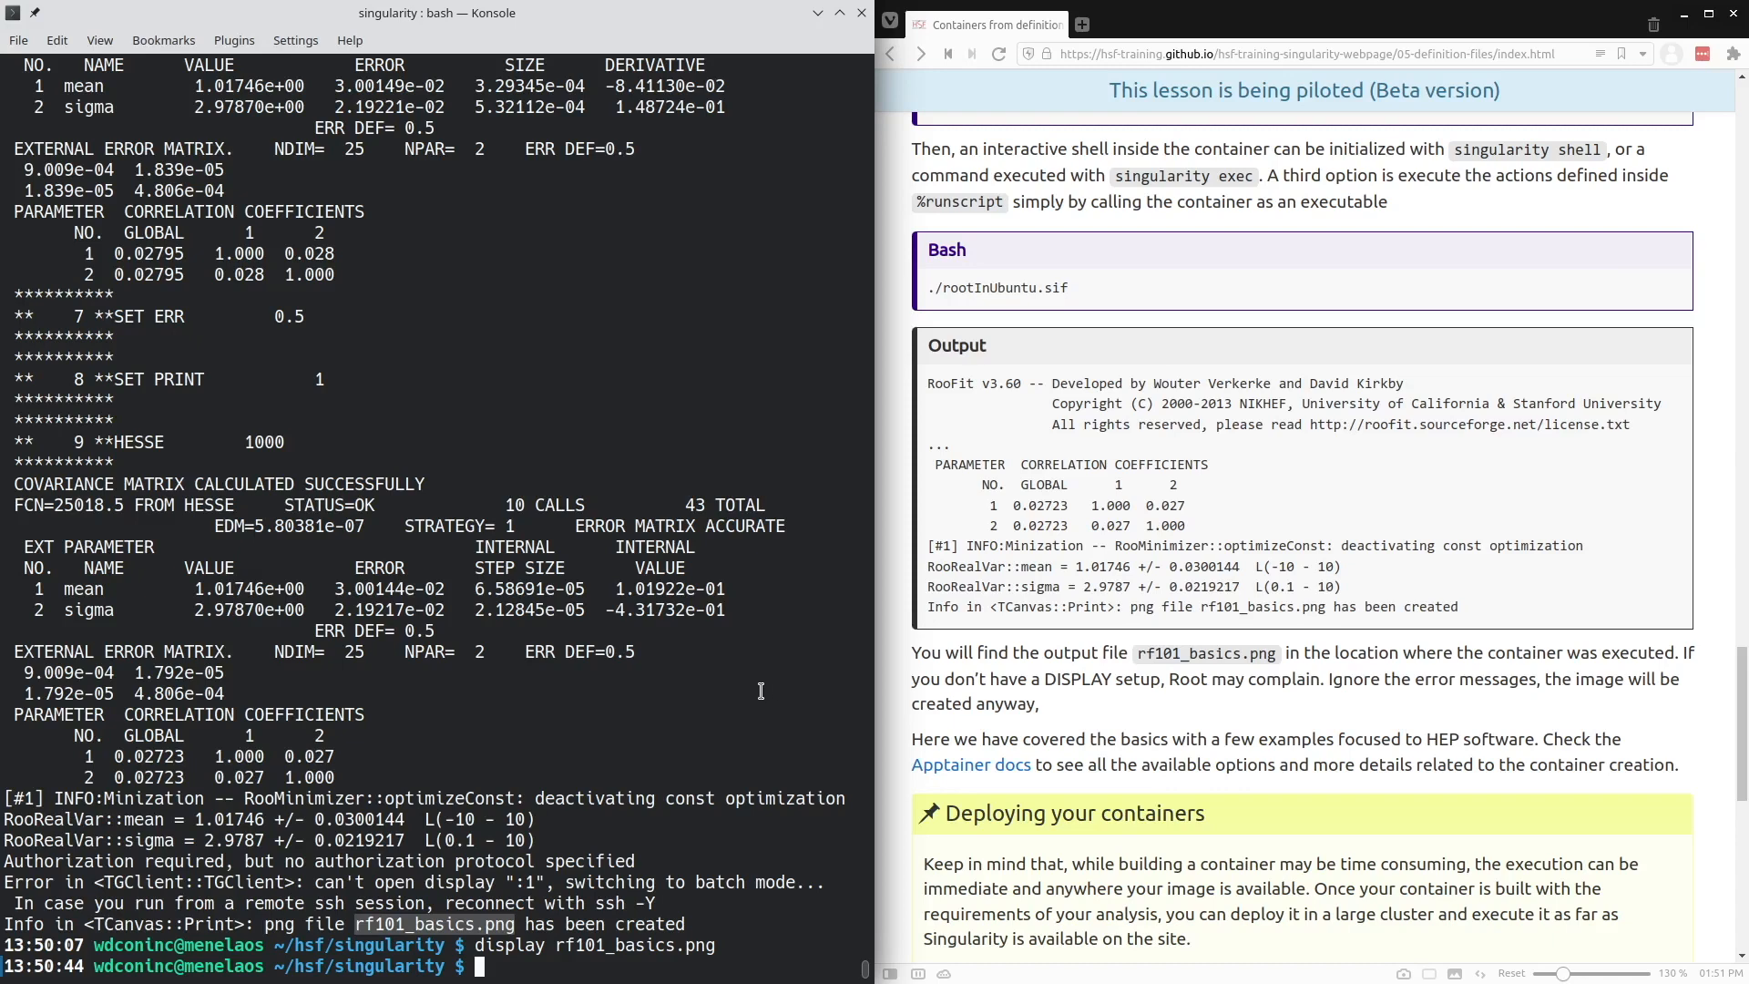
{"action": "scroll", "scroll_direction": "down", "scroll_amount": 3}
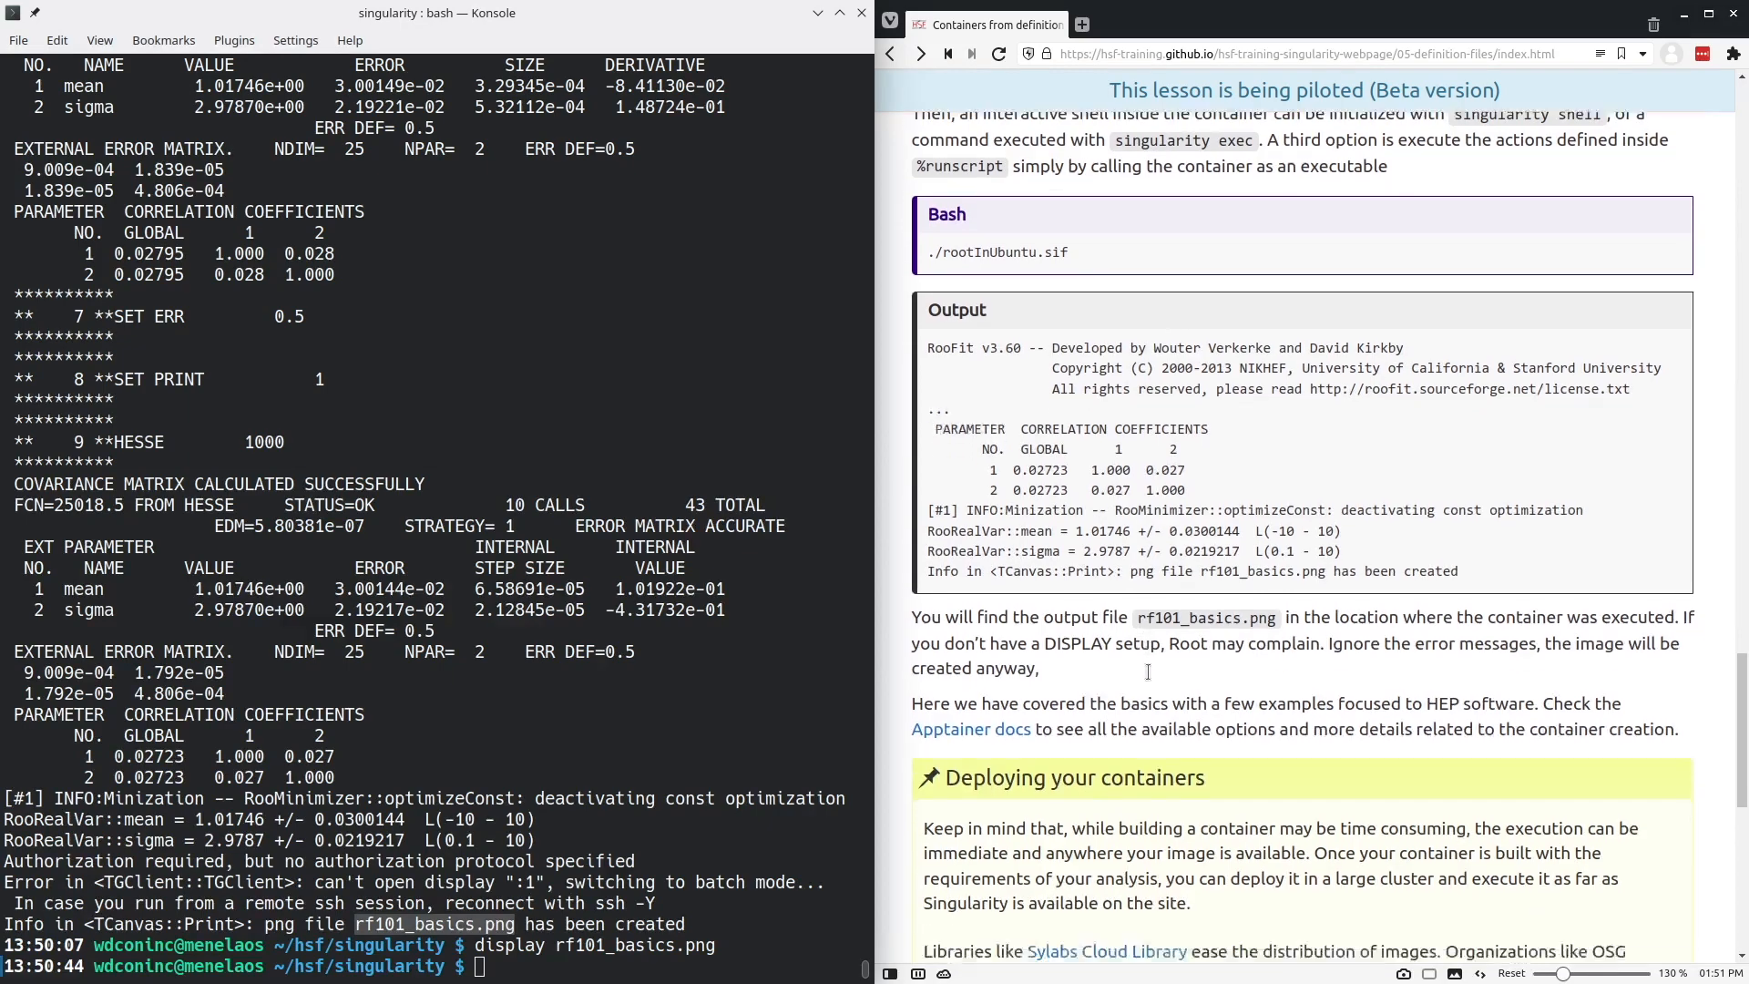
{"action": "scroll", "scroll_direction": "down", "scroll_amount": 3}
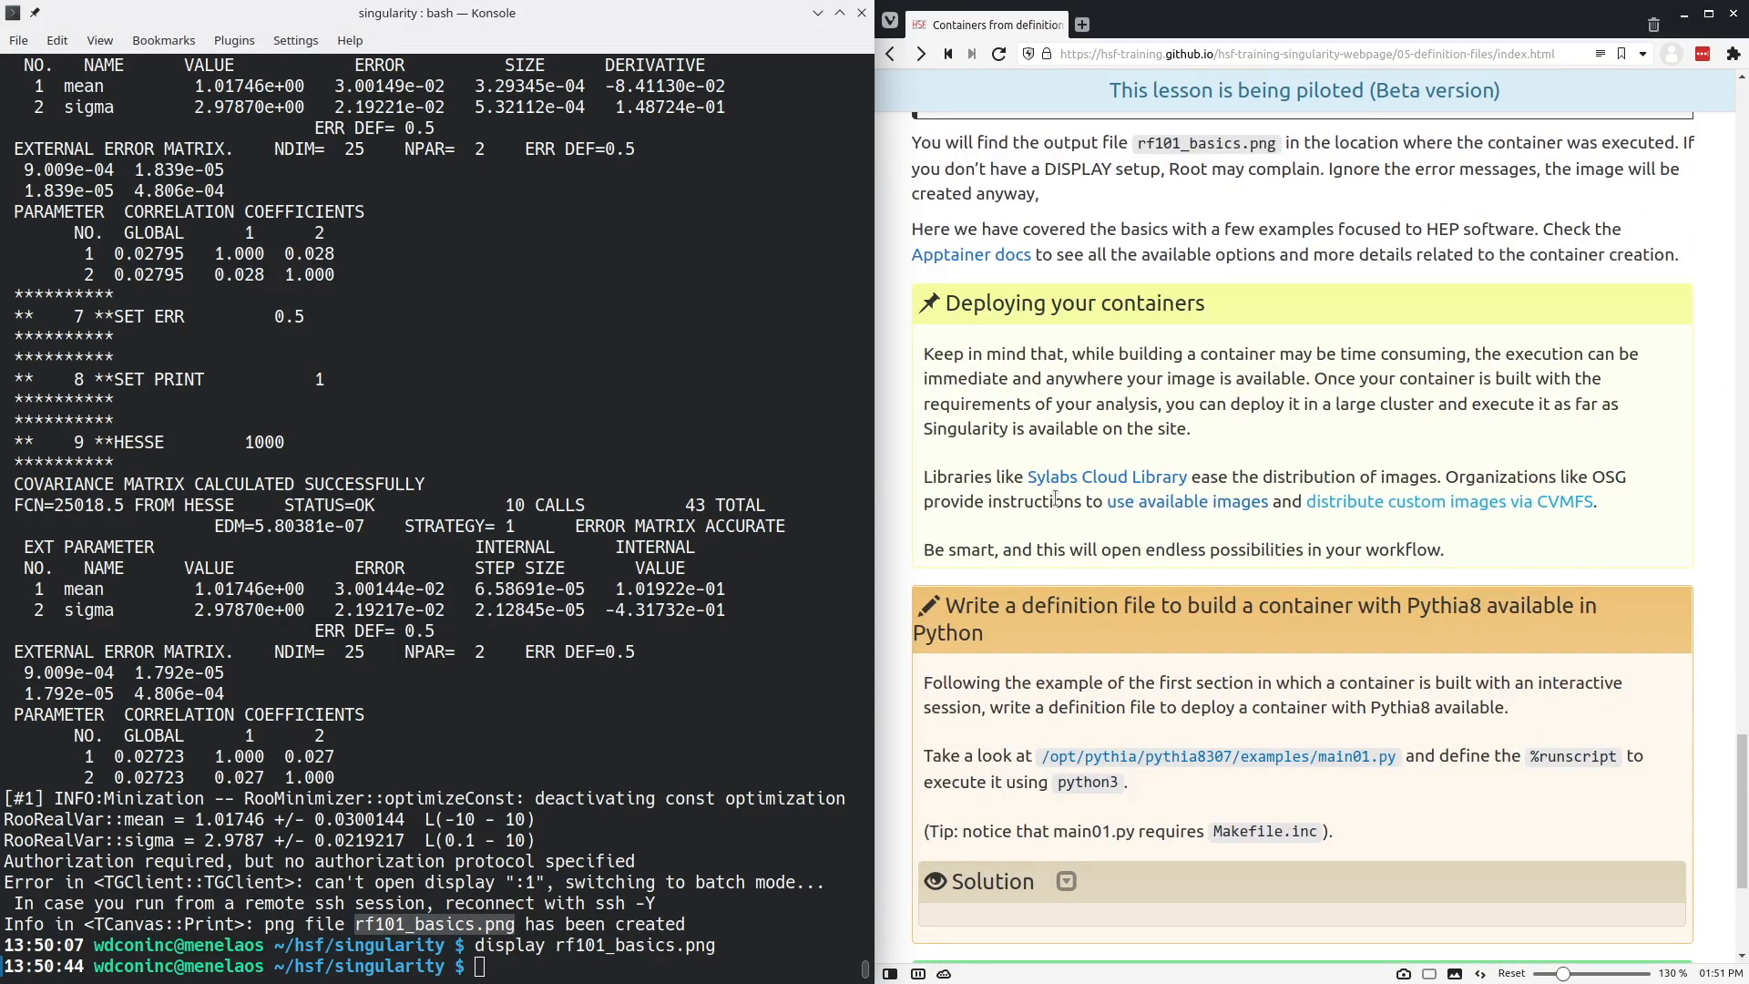
{"action": "mouse_move", "coordinate": [971, 473]}
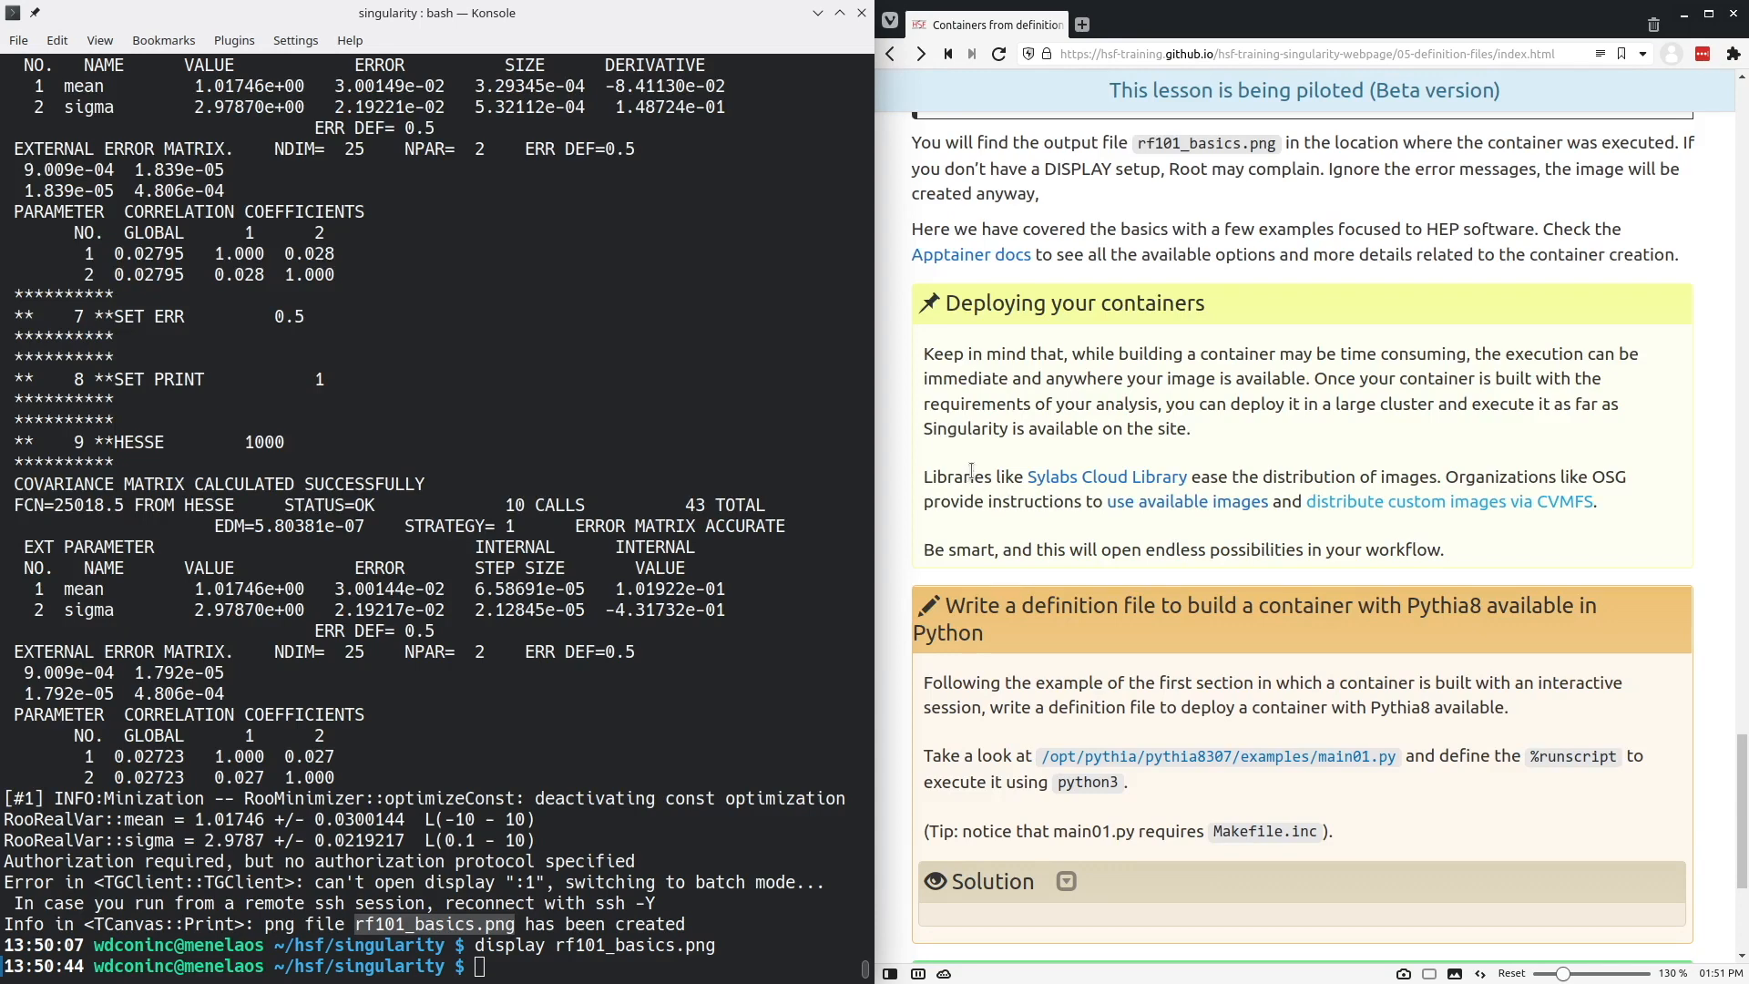
{"action": "mouse_move", "coordinate": [908, 465]}
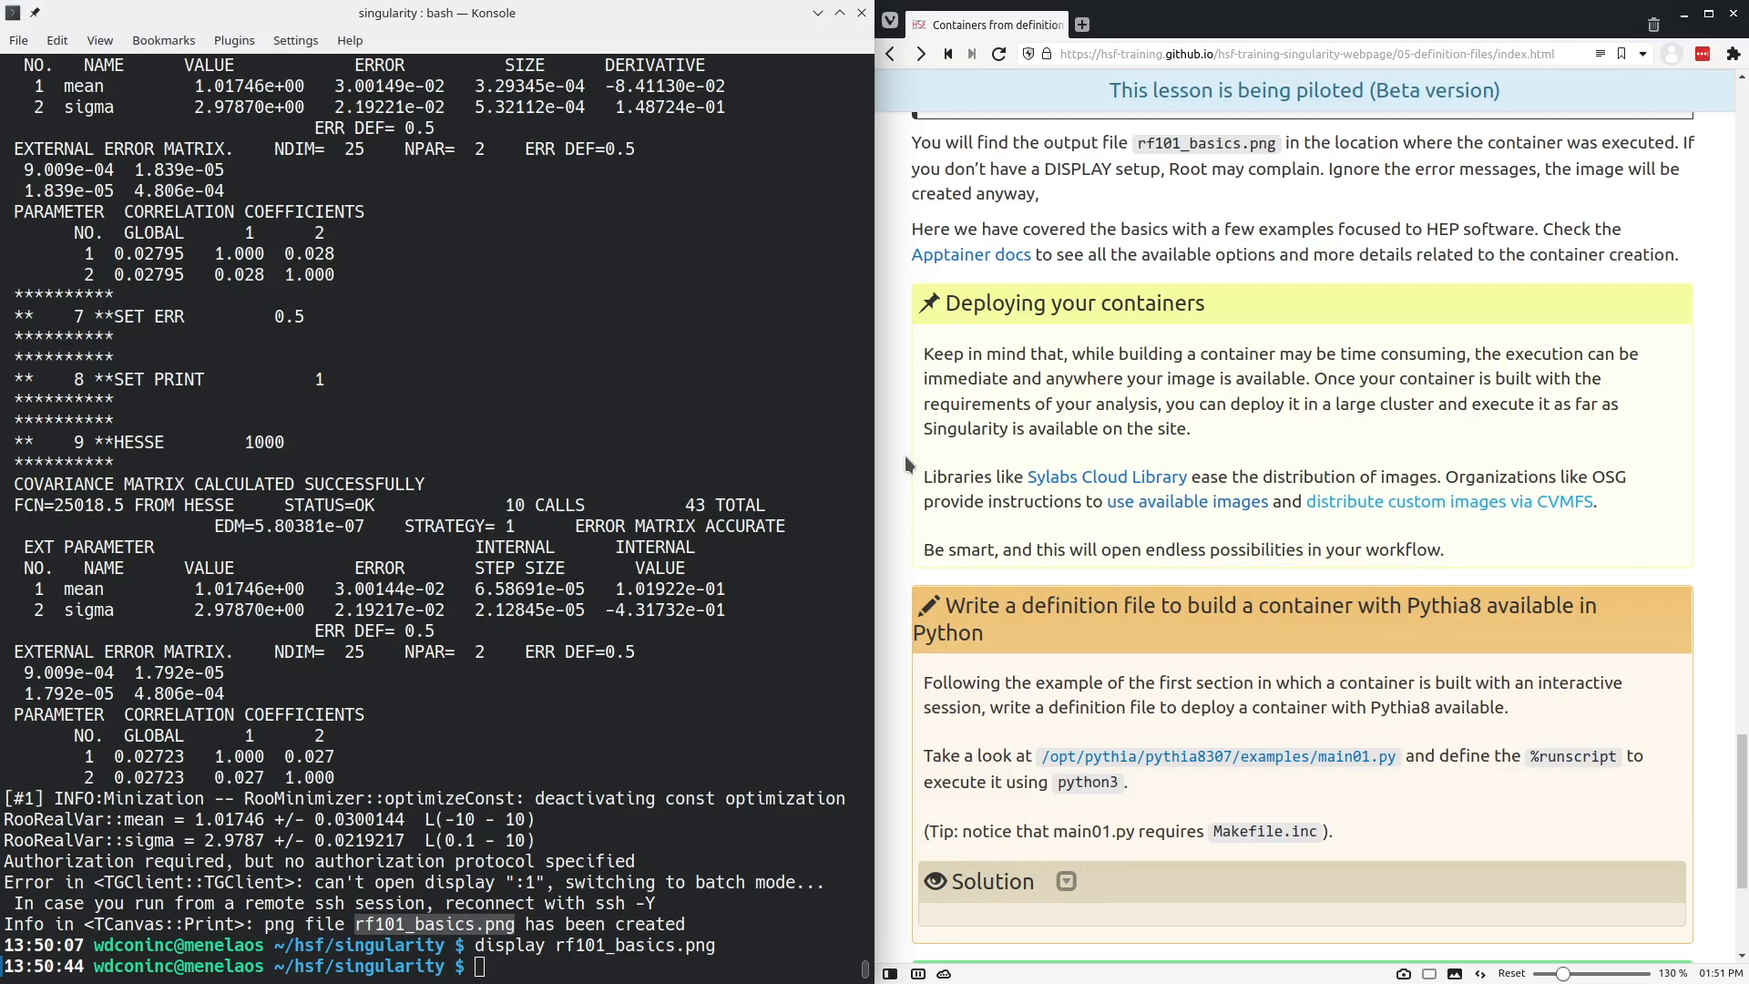
{"action": "mouse_move", "coordinate": [1048, 471]}
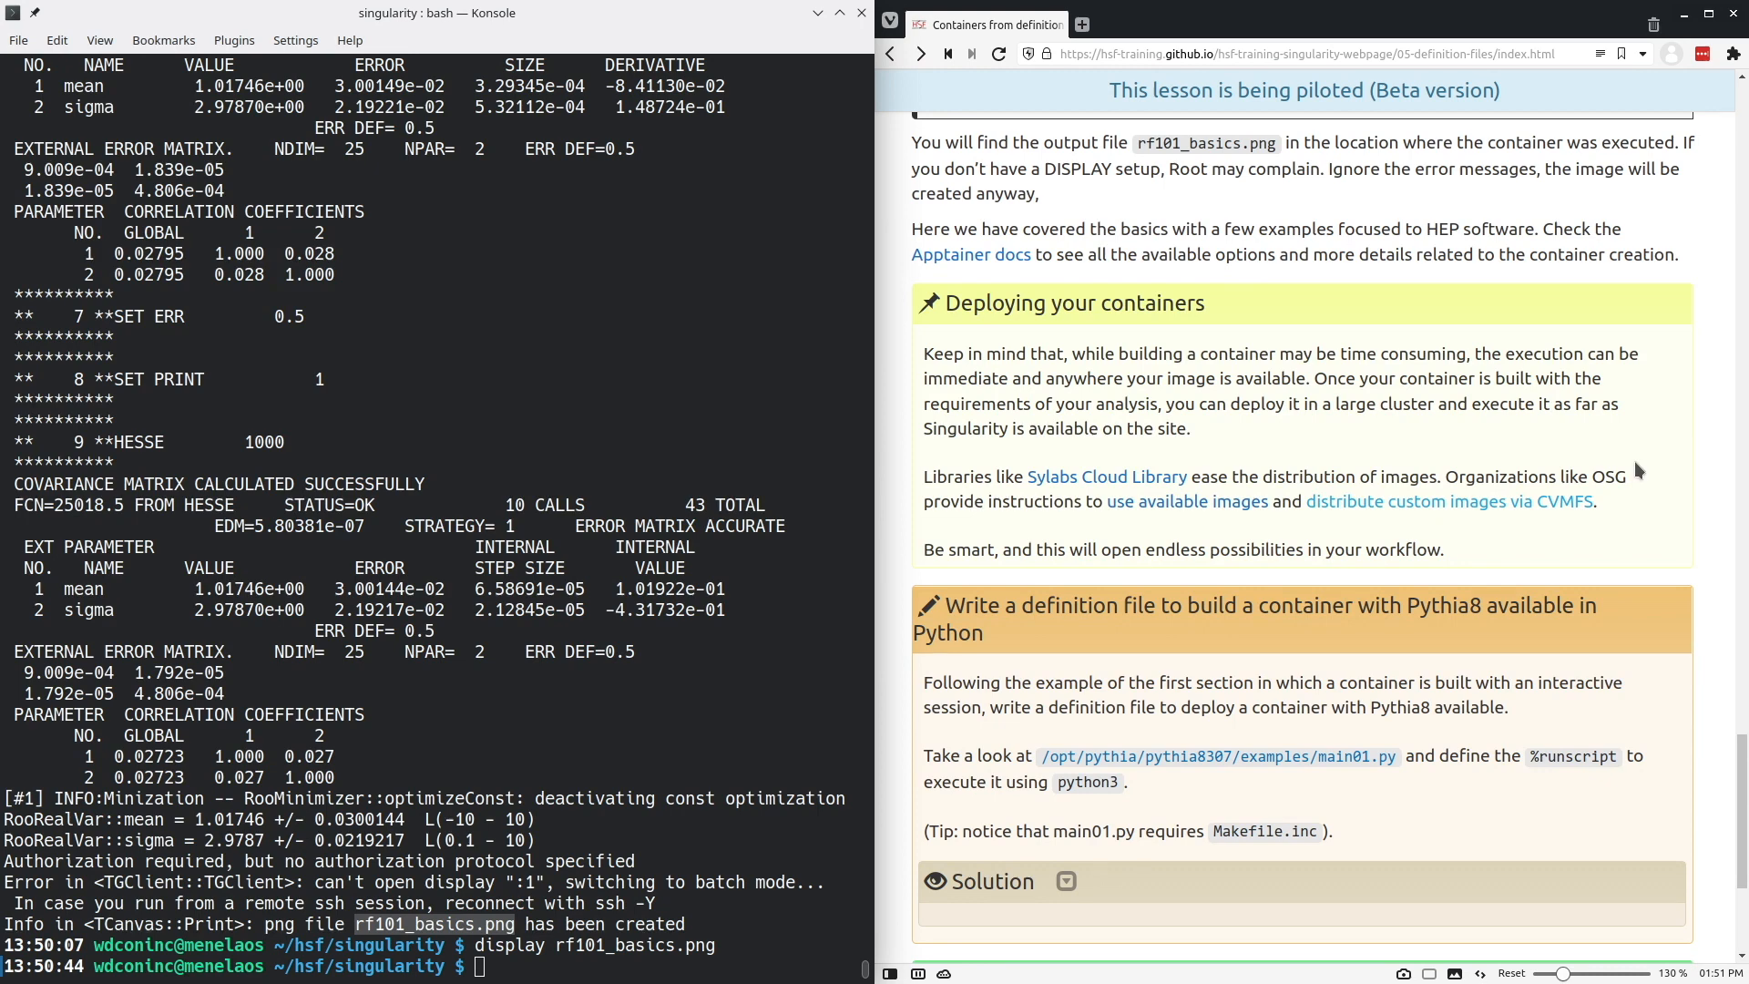
{"action": "scroll", "scroll_direction": "down", "scroll_amount": 3}
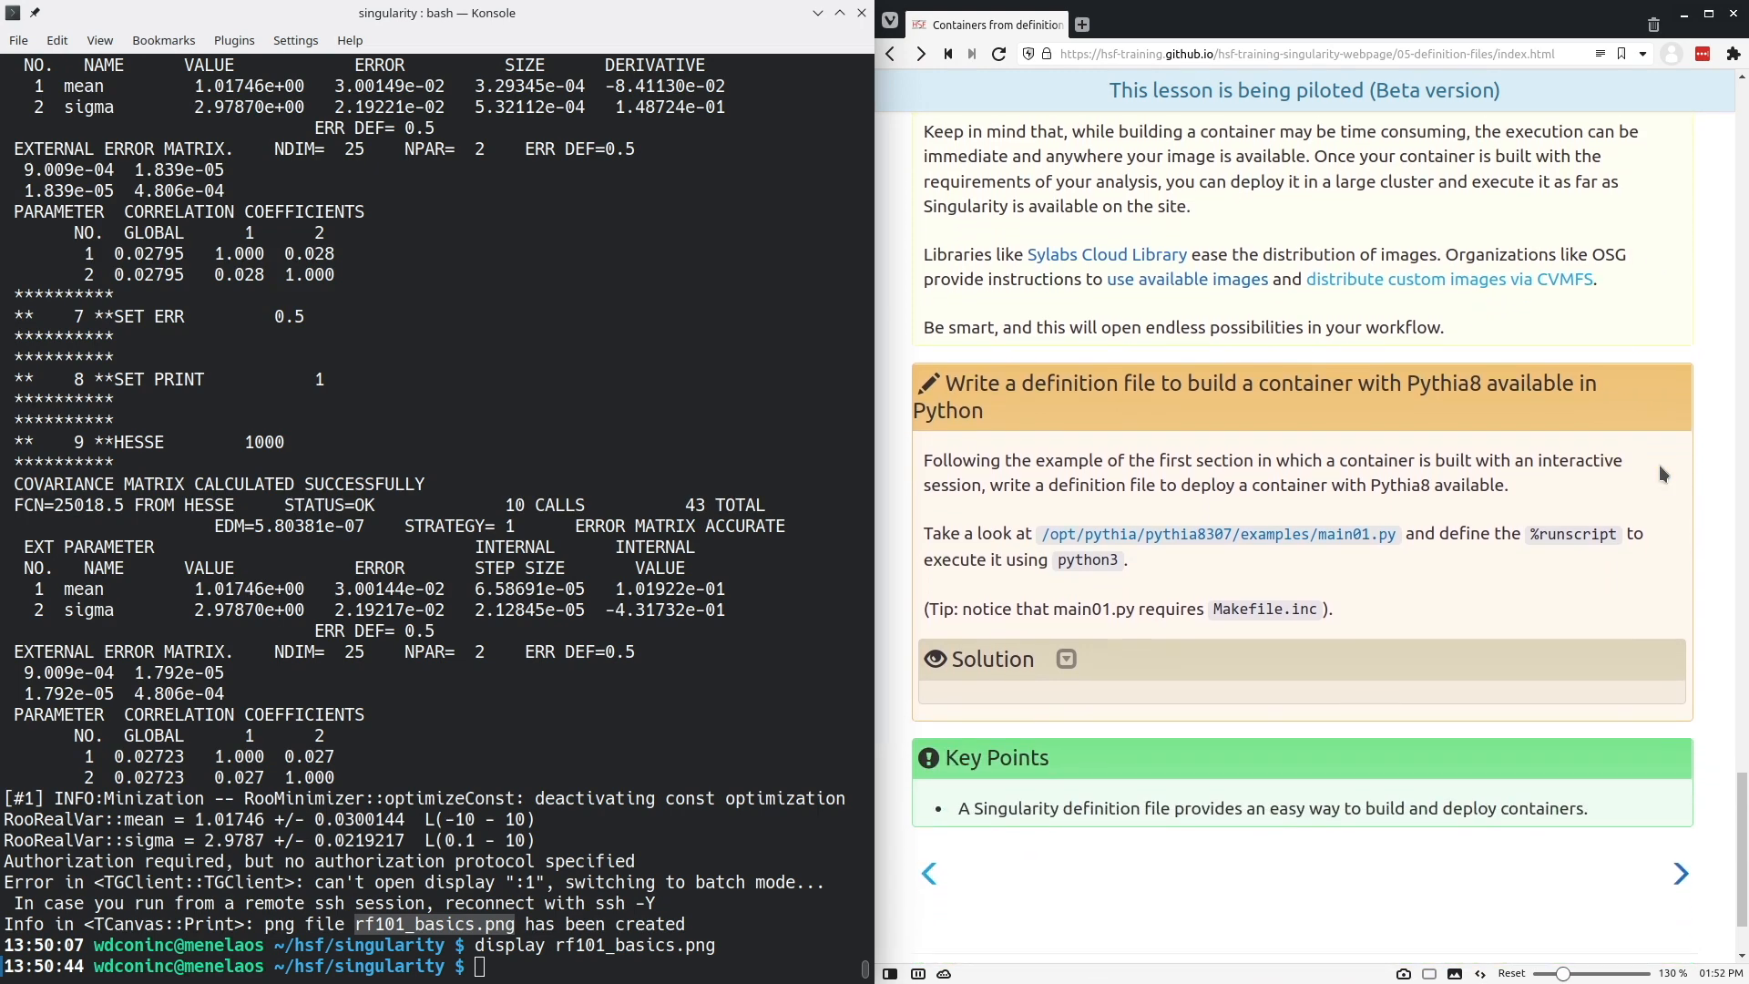
{"action": "scroll", "scroll_direction": "down", "scroll_amount": 3}
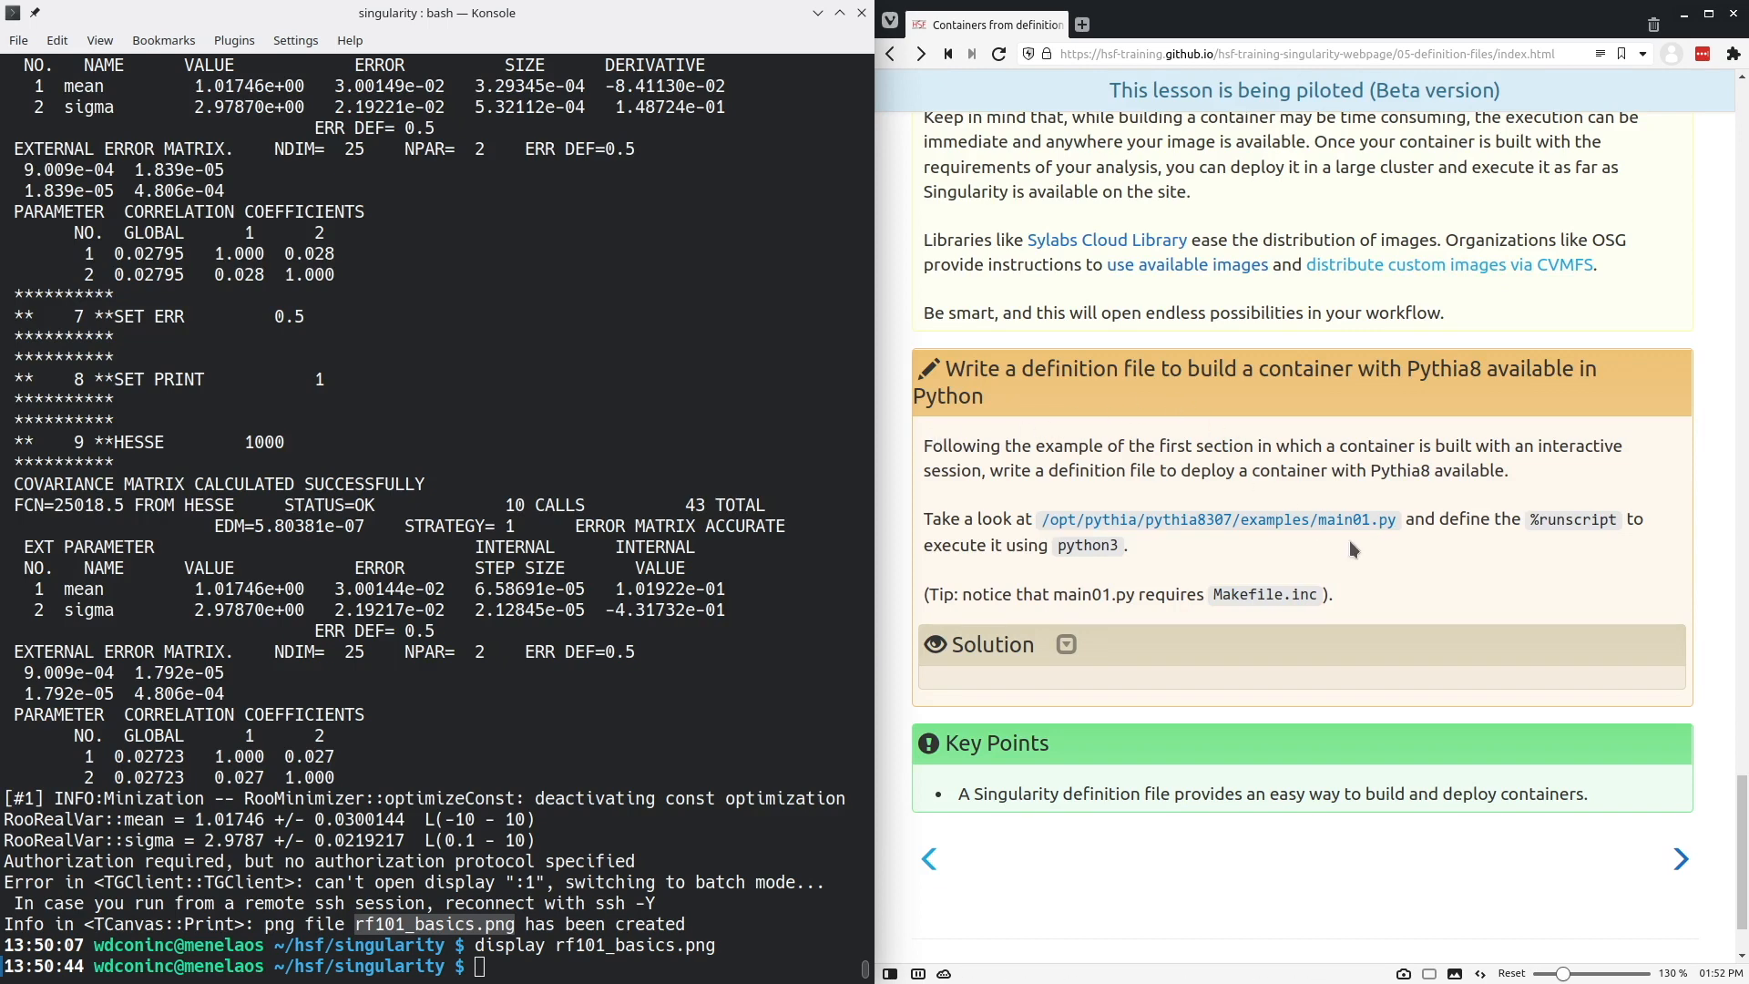
{"action": "mouse_move", "coordinate": [1312, 554]}
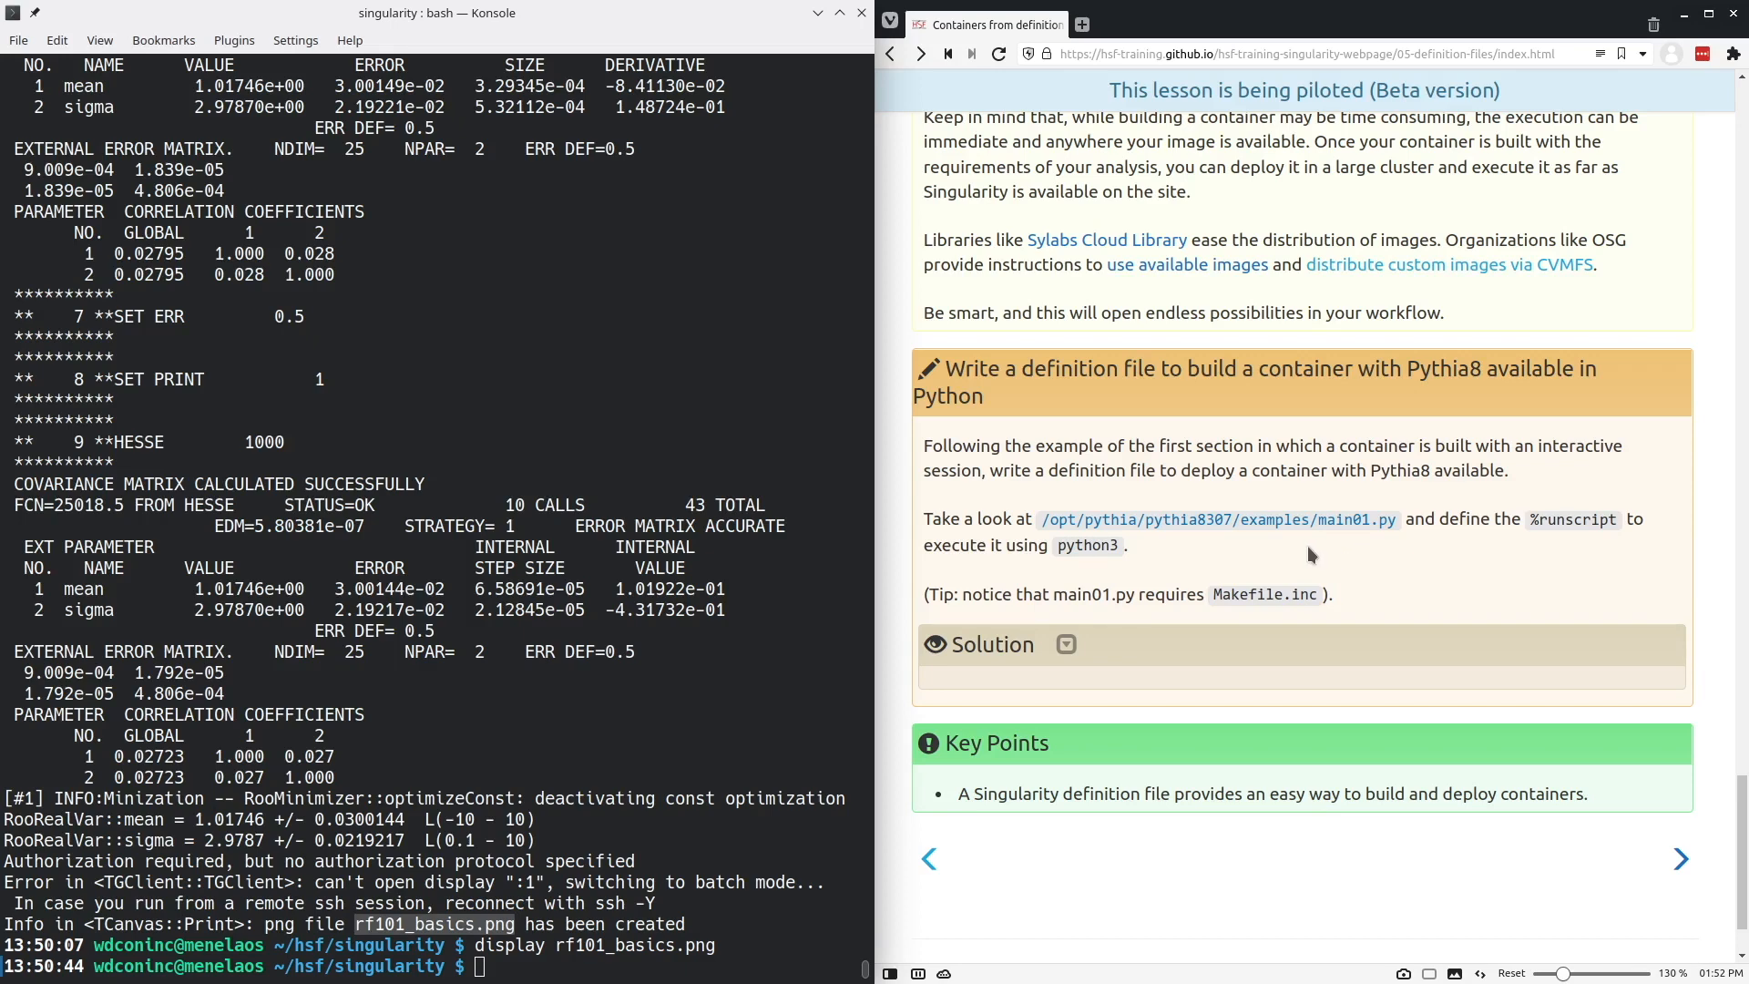
{"action": "mouse_move", "coordinate": [1301, 554]}
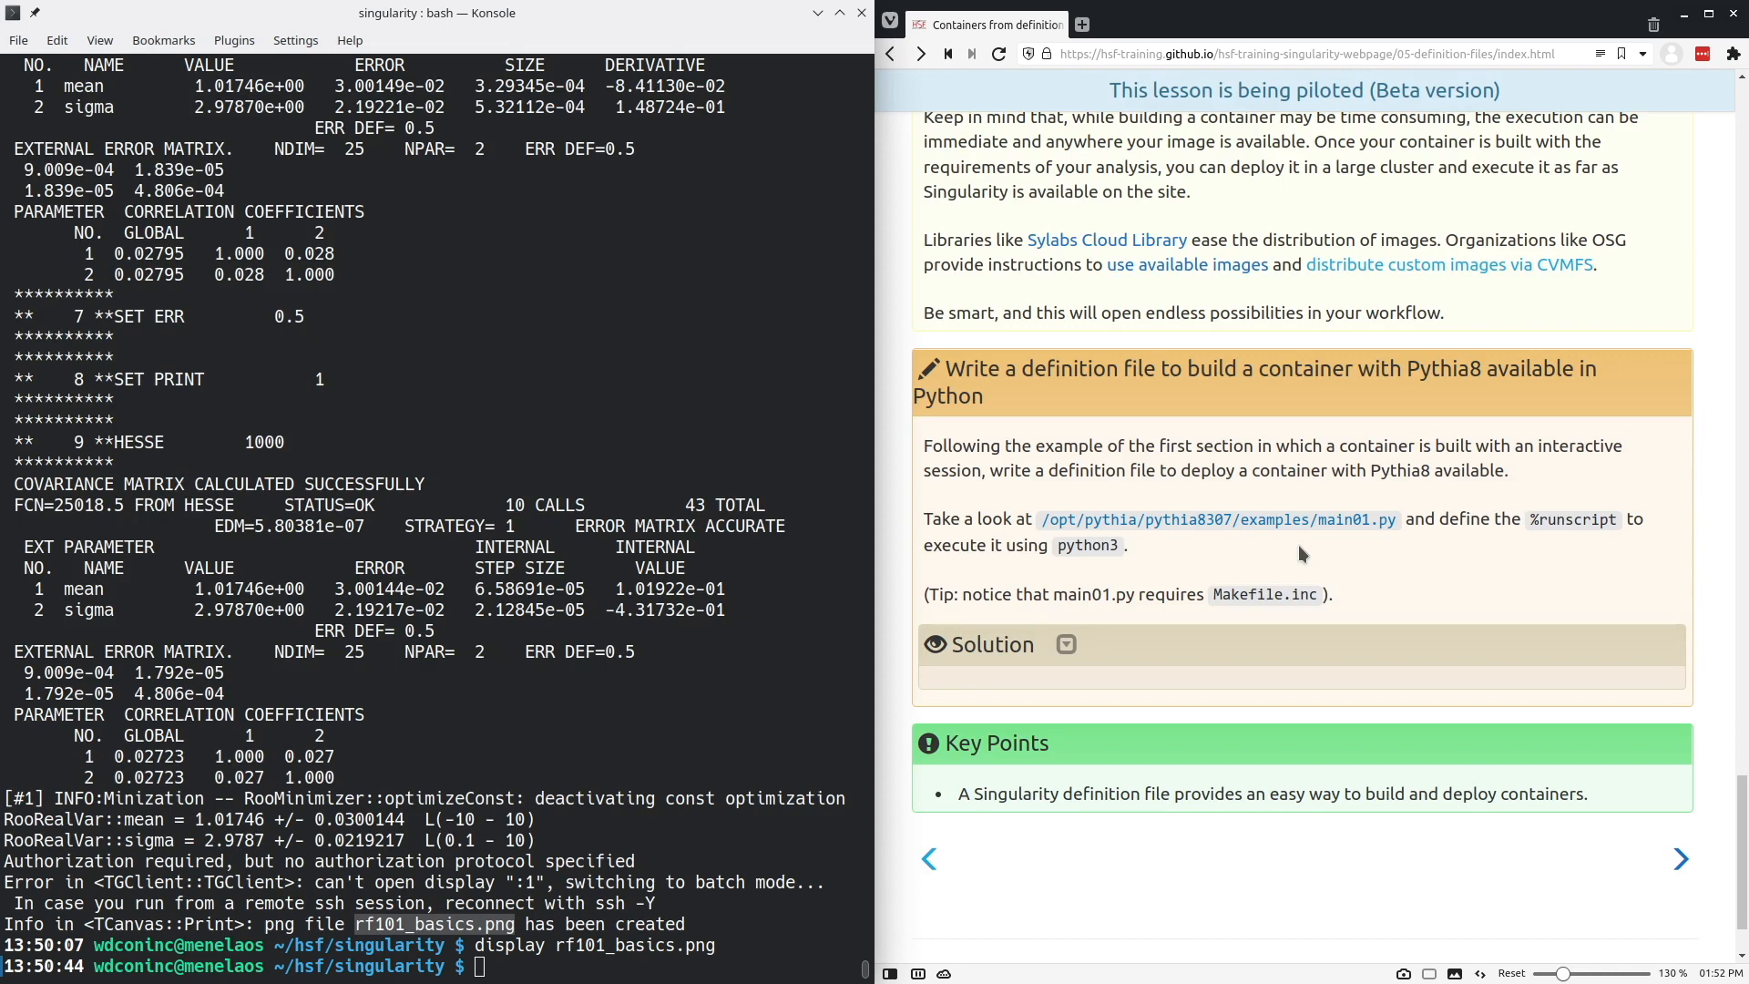
{"action": "mouse_move", "coordinate": [1378, 561]}
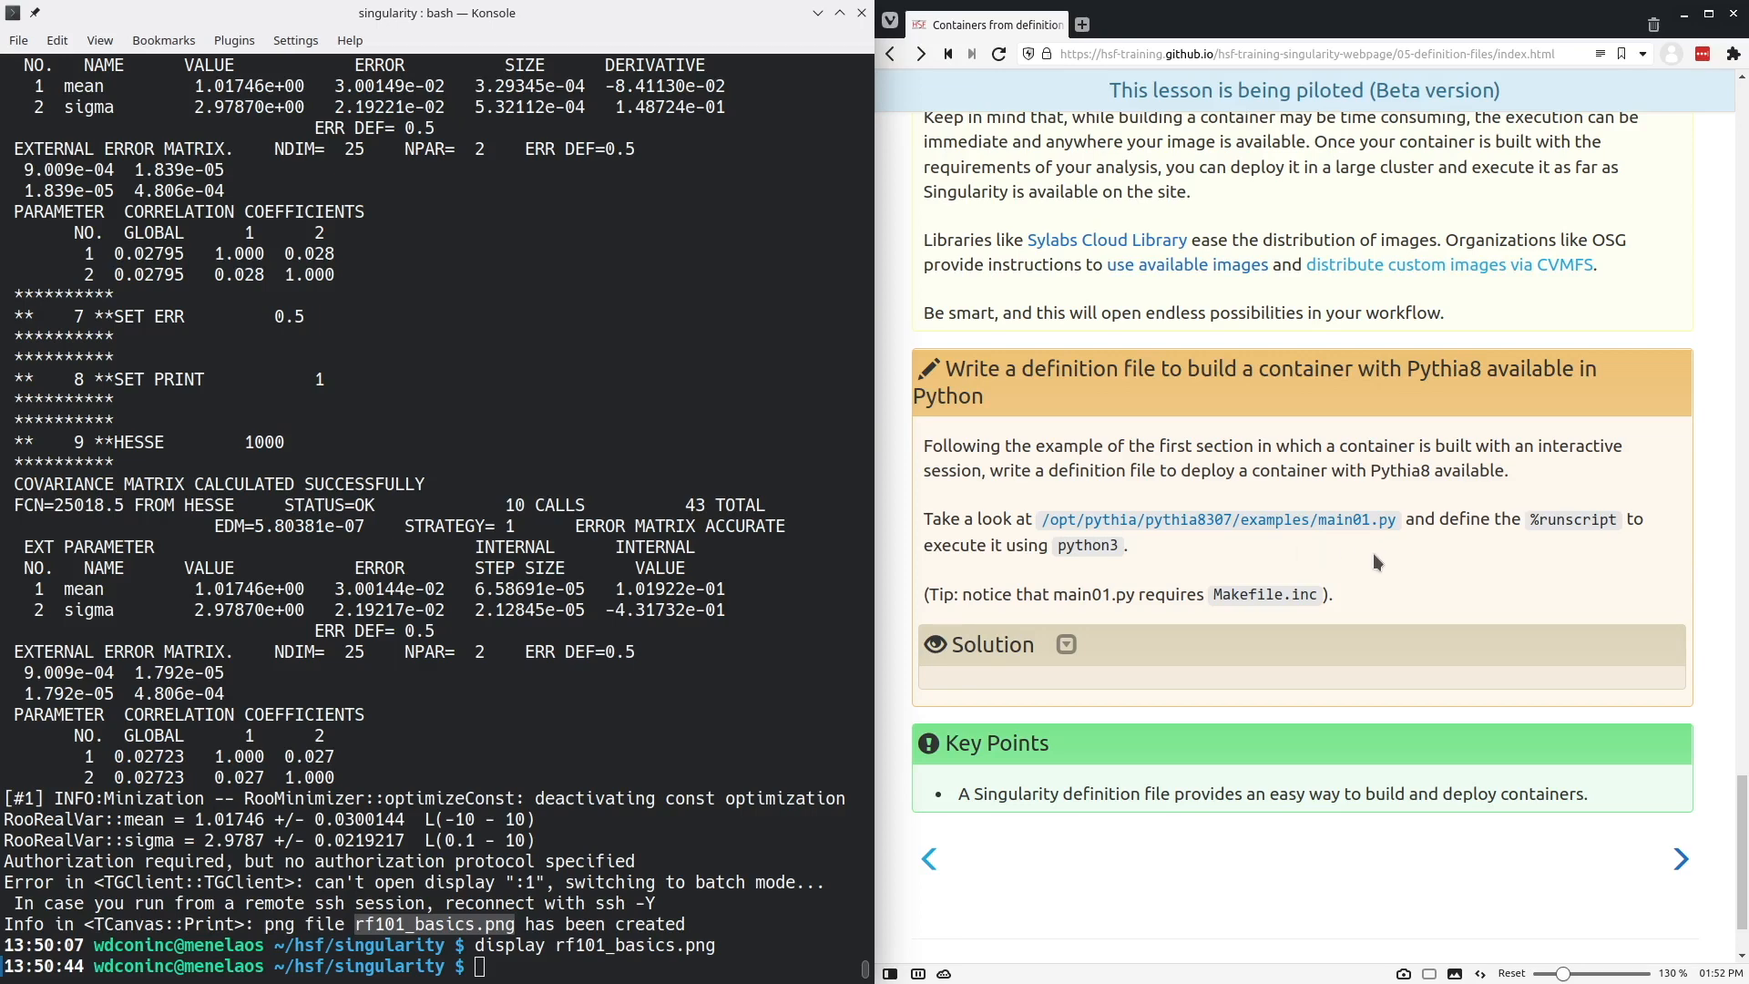